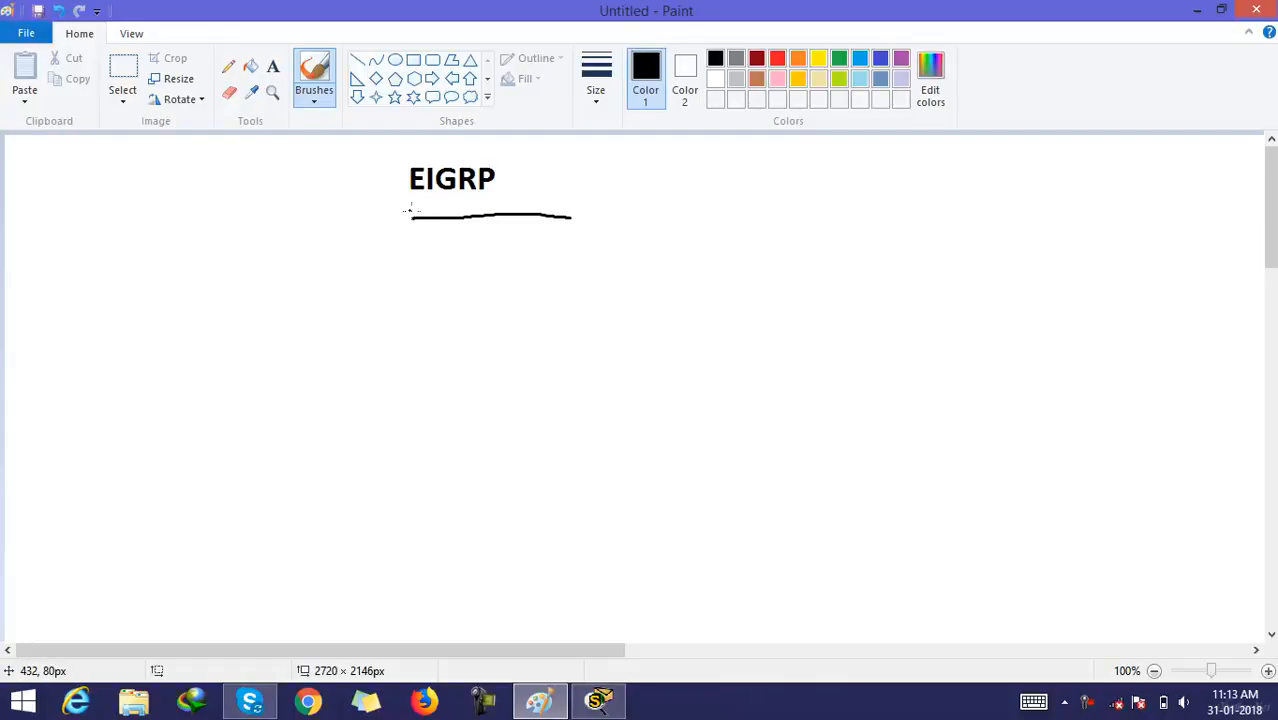
# Draw an arrow down from the EIGRP underline and a wide bracket shape beneath it.
pyautogui.moveTo(416, 212); pyautogui.dragTo(372, 264)
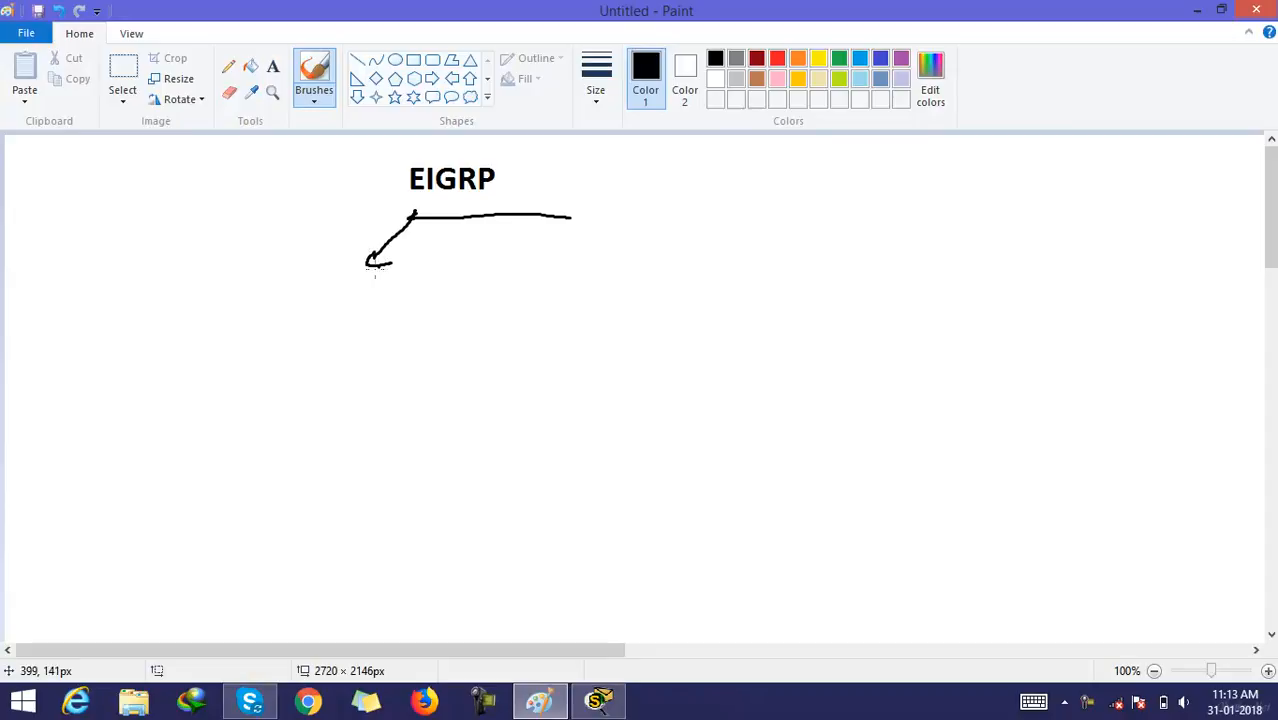
pyautogui.moveTo(420, 204)
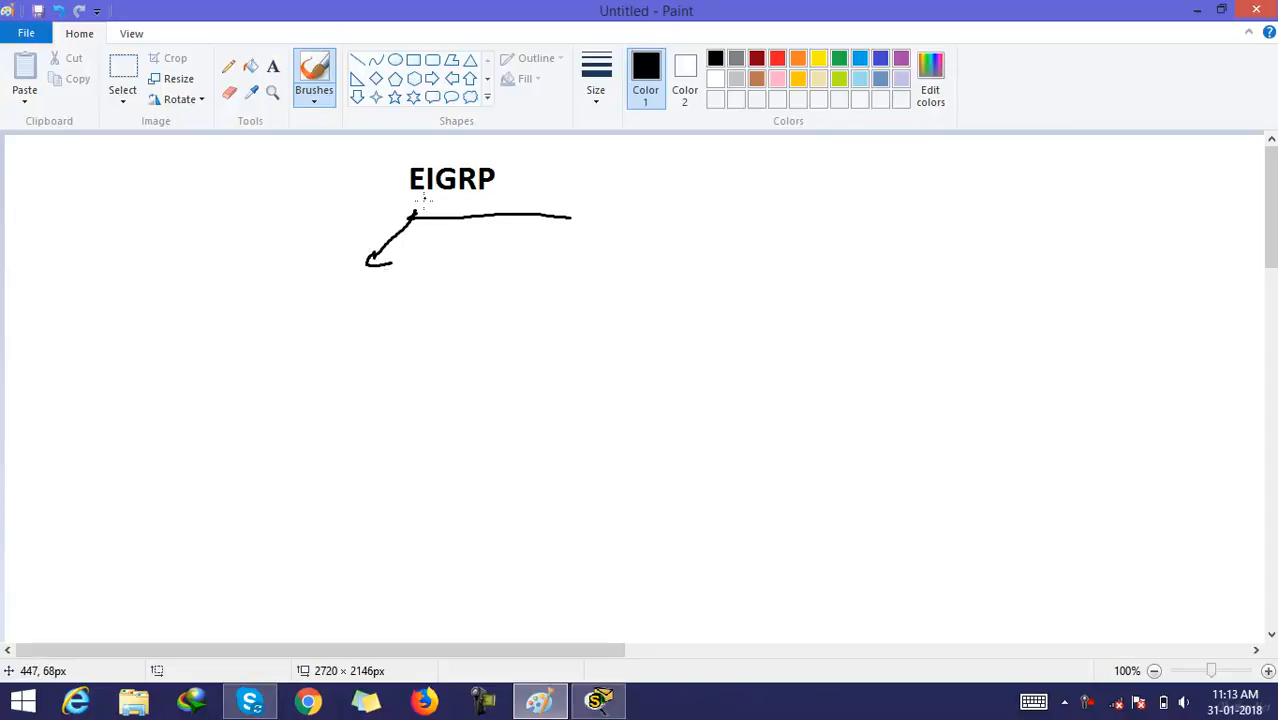
pyautogui.moveTo(420, 210); pyautogui.dragTo(436, 230)
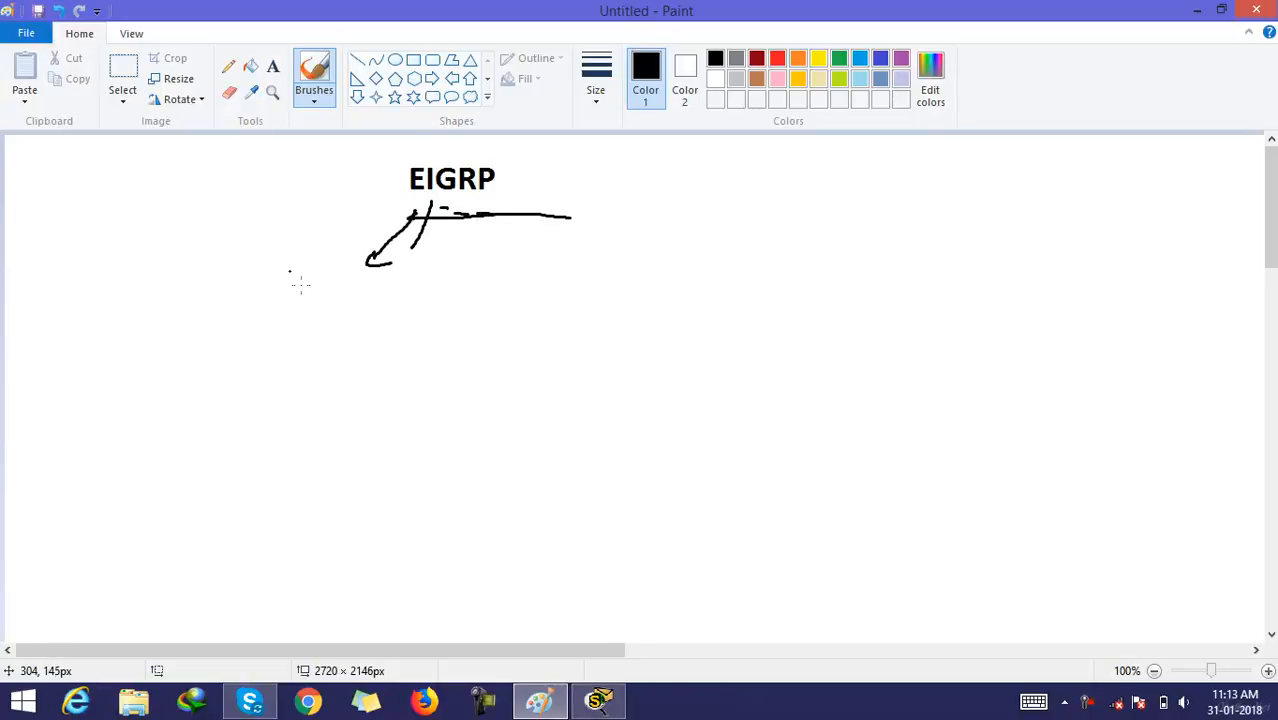
pyautogui.moveTo(442, 278)
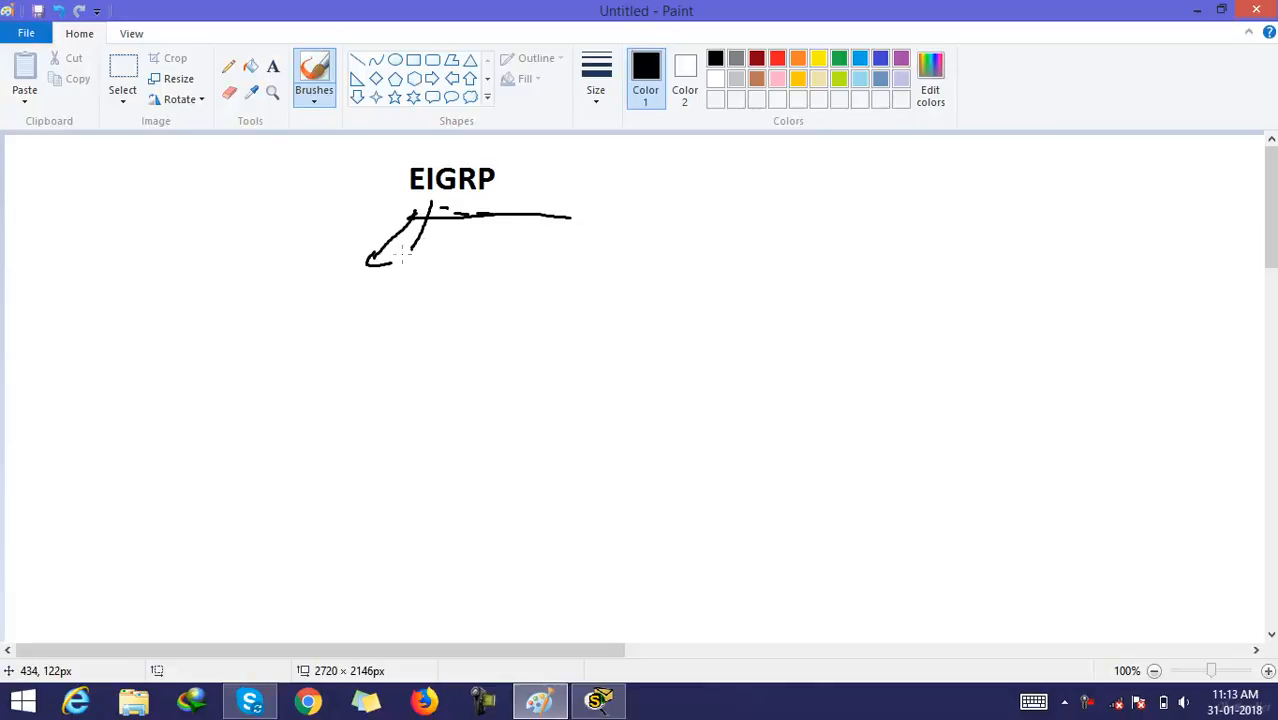
pyautogui.moveTo(296, 432)
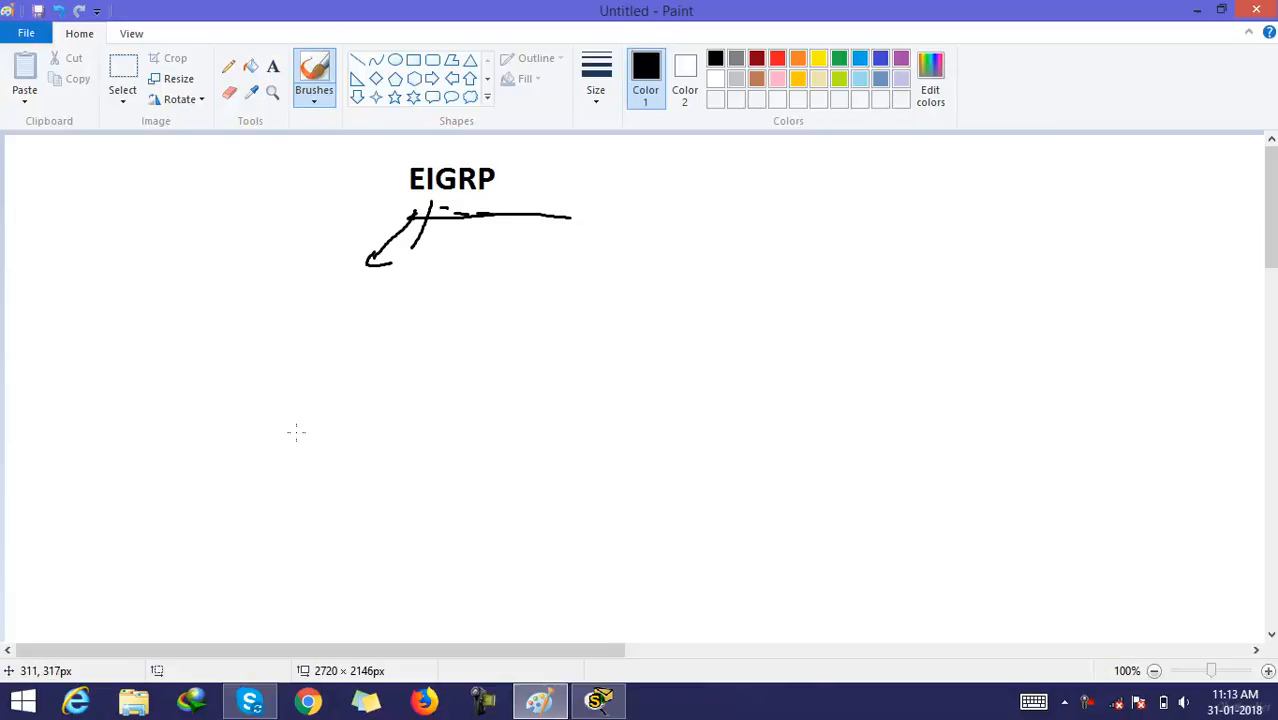
pyautogui.moveTo(312, 418)
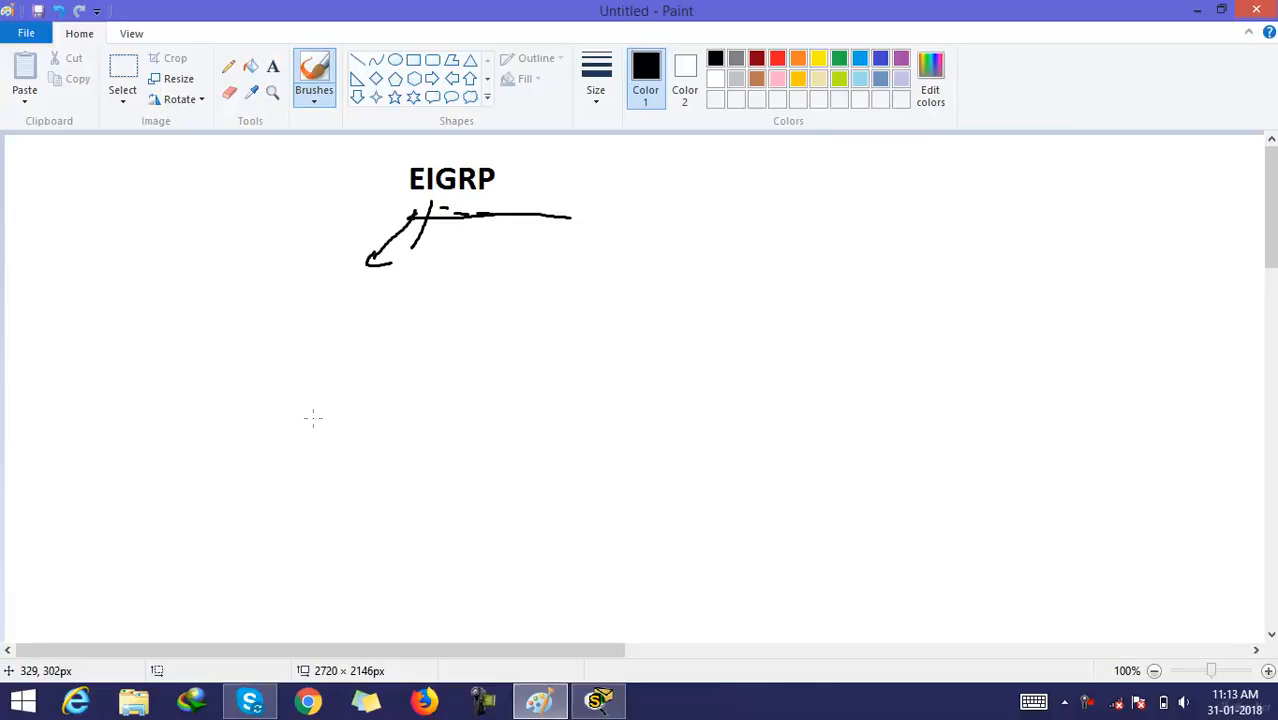
pyautogui.moveTo(308, 420)
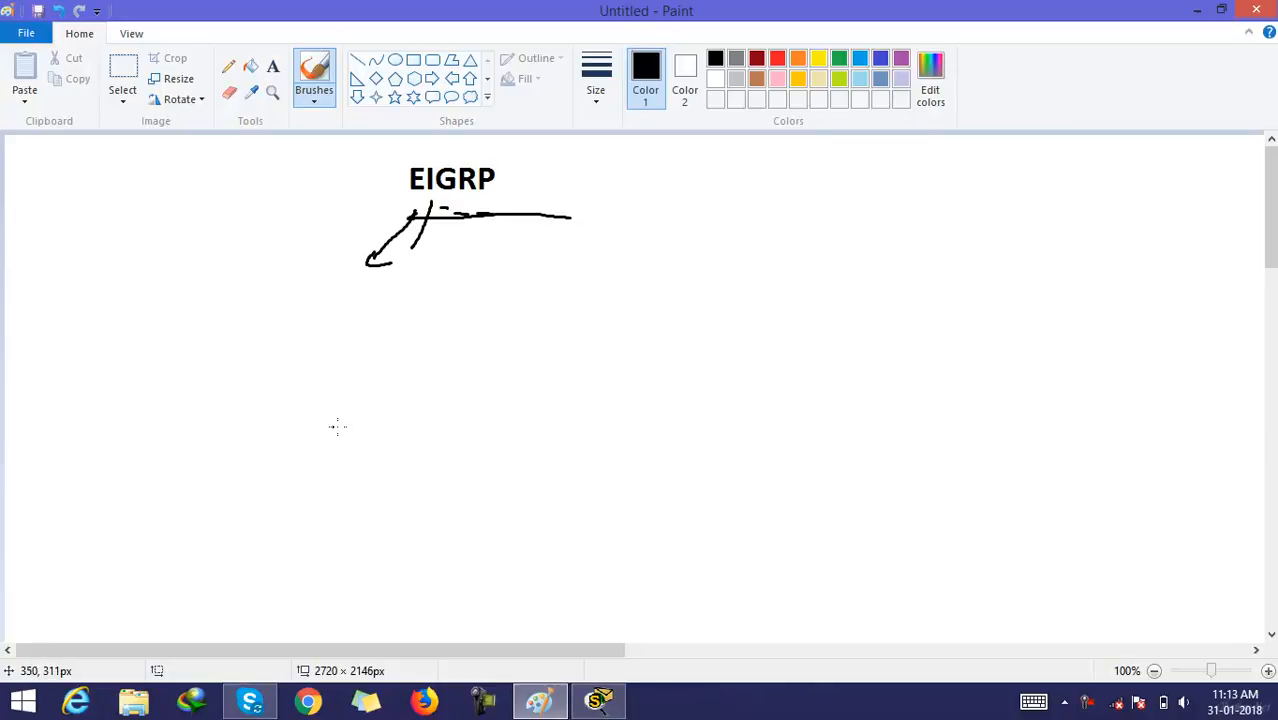
pyautogui.moveTo(372, 424)
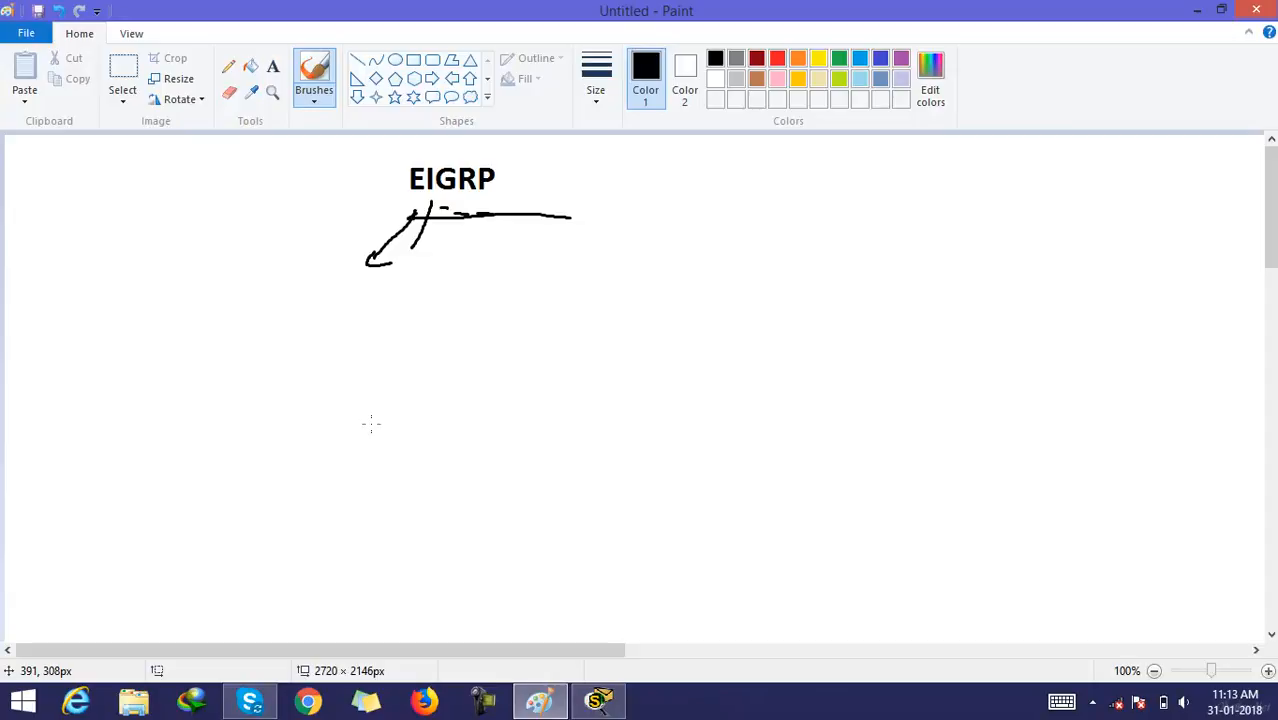
pyautogui.moveTo(310, 374)
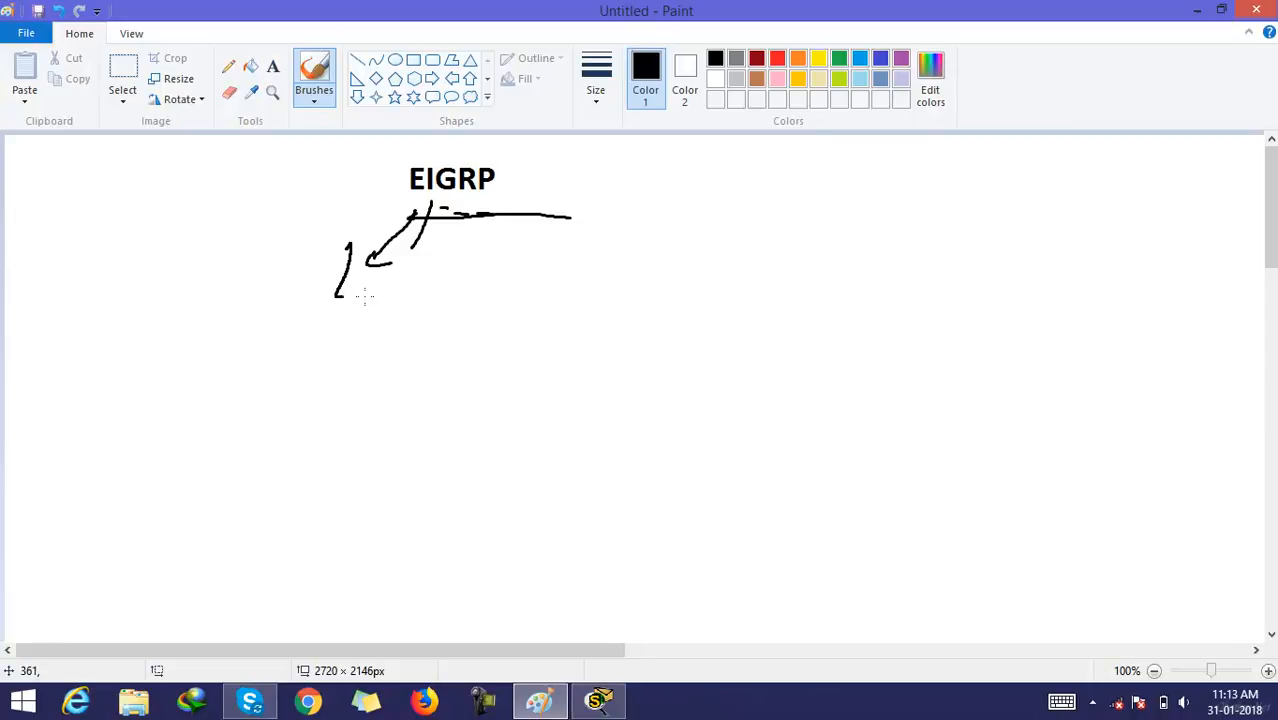
pyautogui.moveTo(336, 296); pyautogui.dragTo(596, 296)
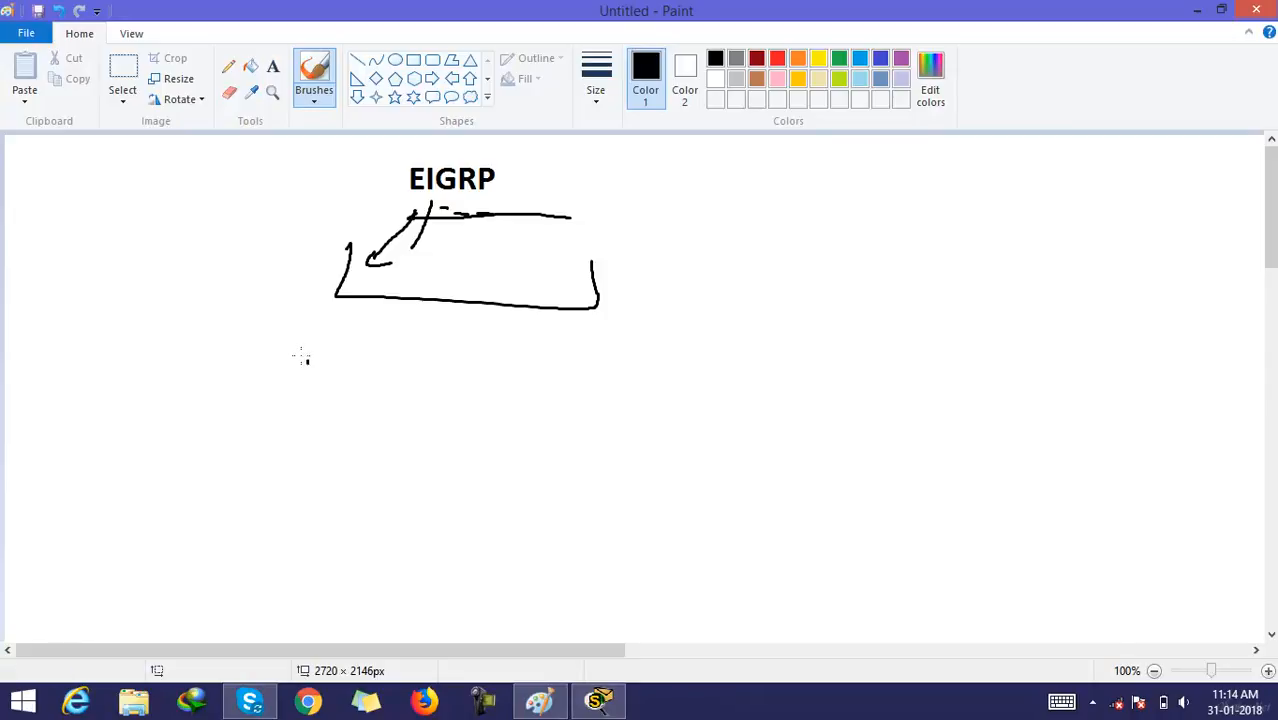
# Handwrite an underlined L-3 with a circled 88 beside it, then begin A.S below.
pyautogui.moveTo(296, 350); pyautogui.dragTo(404, 404)
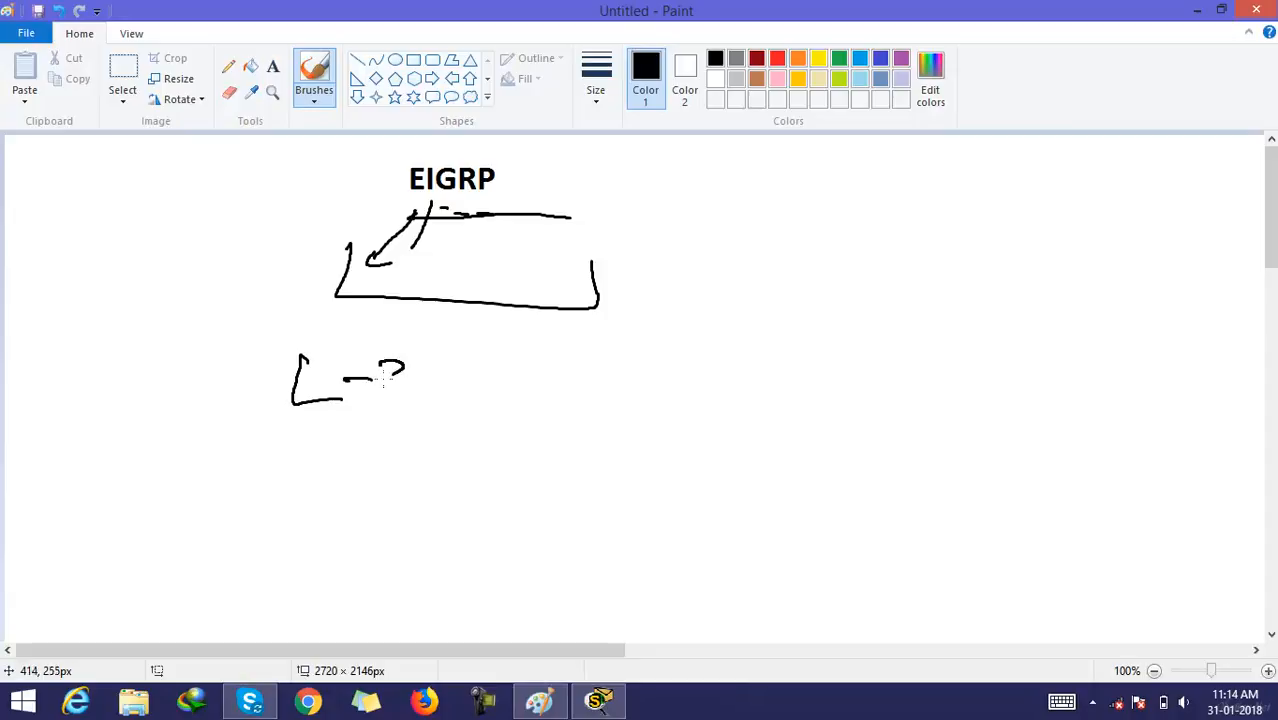
pyautogui.moveTo(384, 360); pyautogui.dragTo(404, 396)
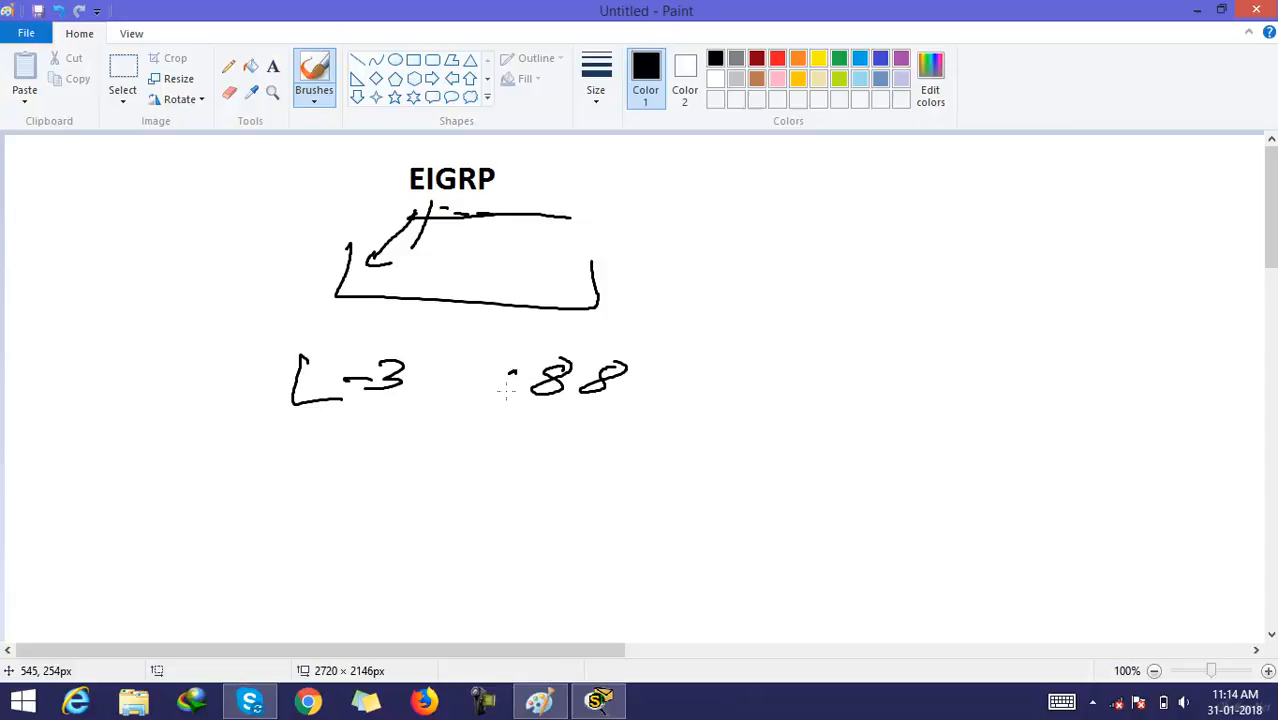
pyautogui.moveTo(500, 350); pyautogui.dragTo(676, 410)
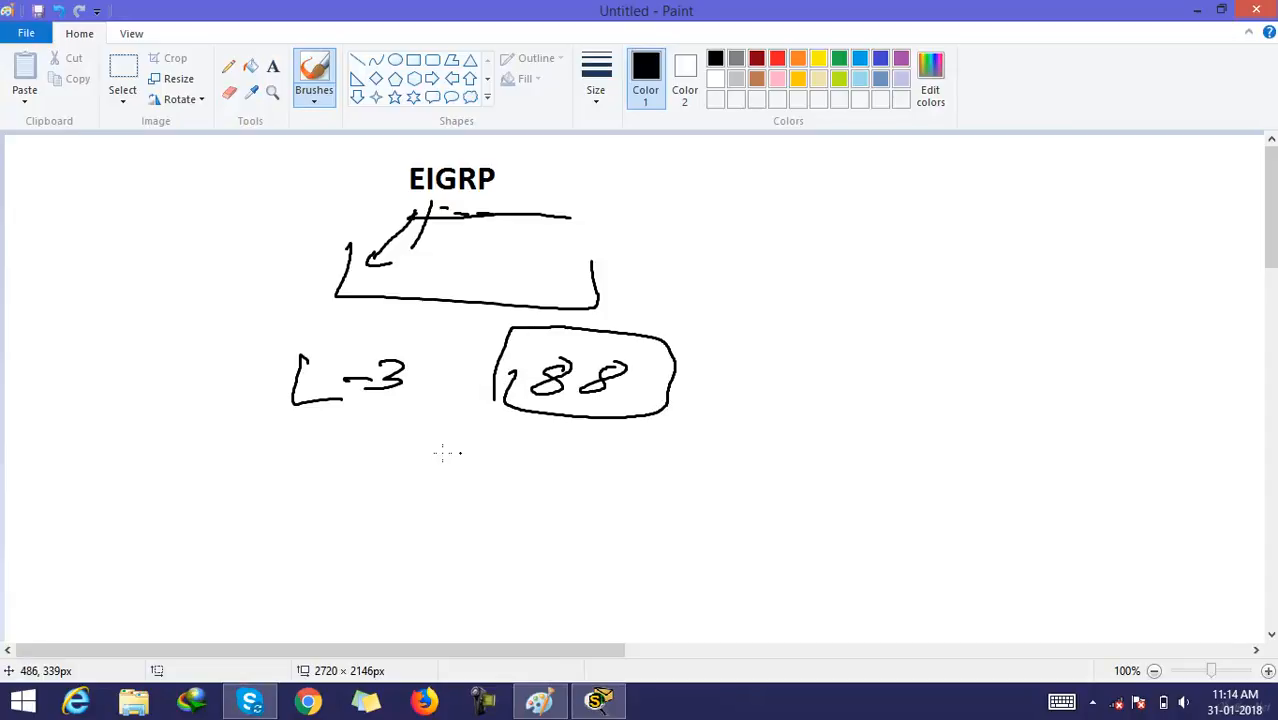
pyautogui.moveTo(296, 408); pyautogui.dragTo(452, 408)
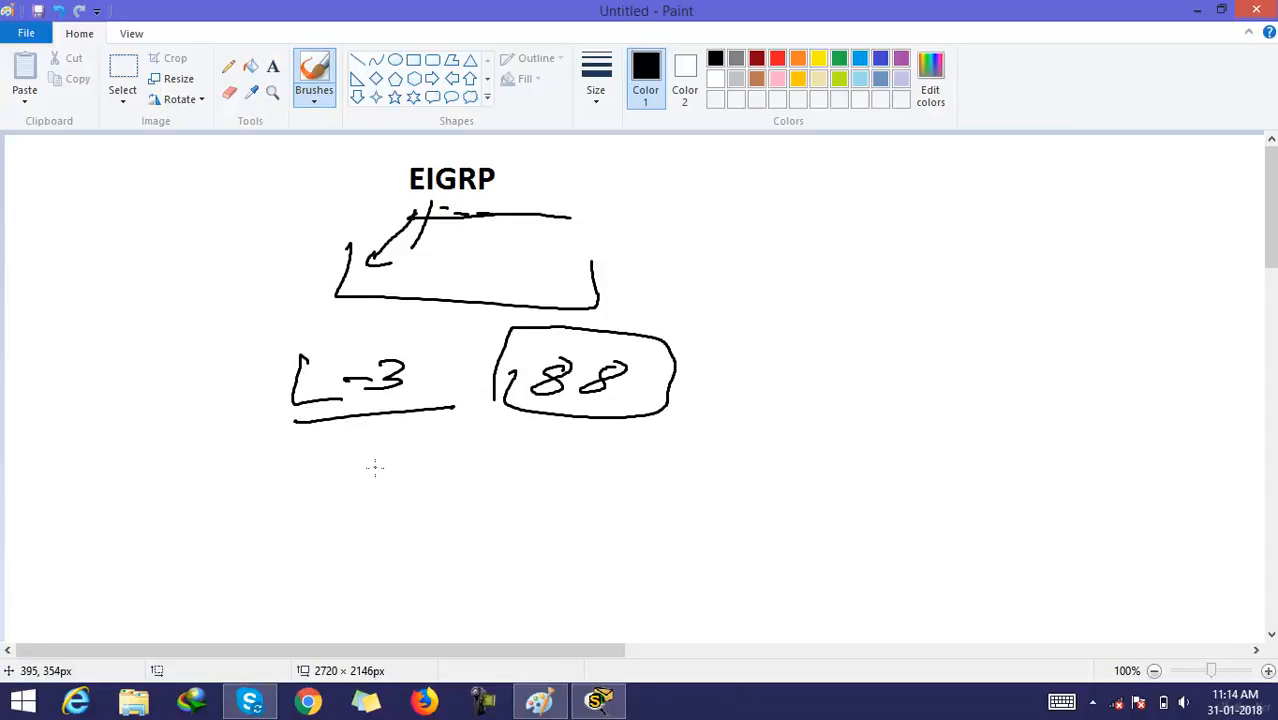
pyautogui.moveTo(324, 456)
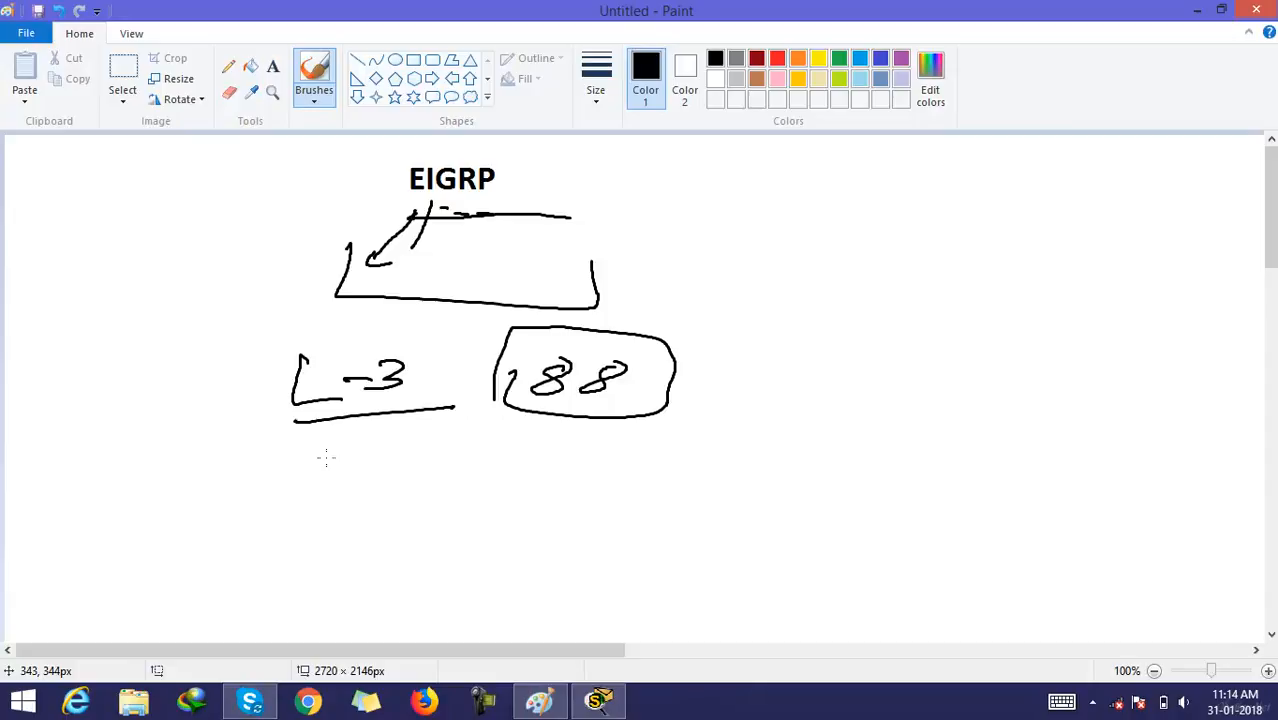
pyautogui.moveTo(340, 456)
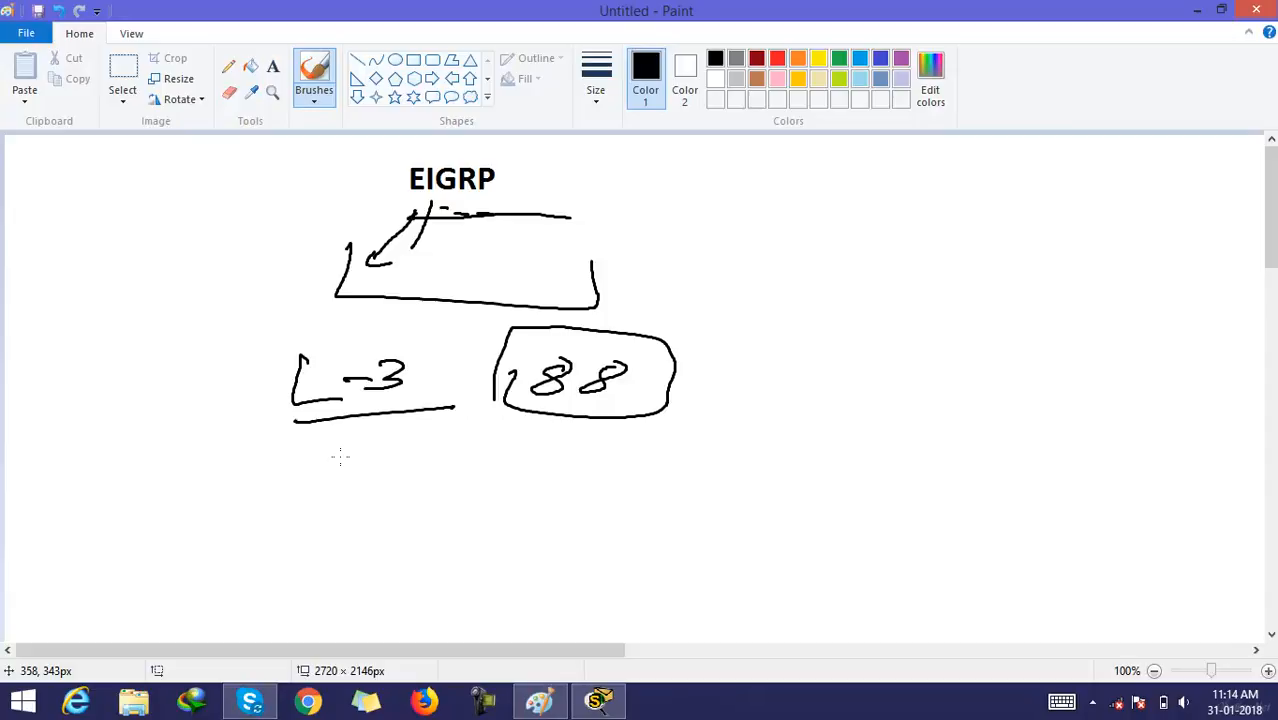
pyautogui.moveTo(332, 500)
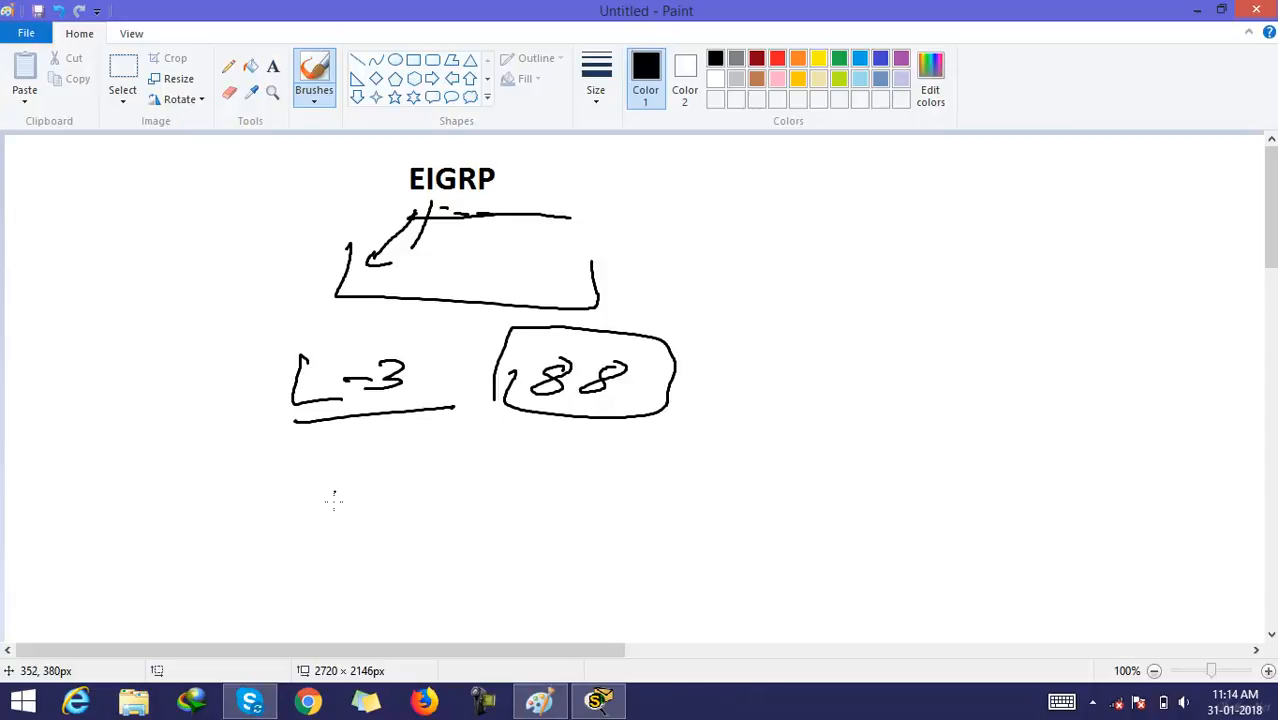
pyautogui.moveTo(324, 536); pyautogui.dragTo(388, 486)
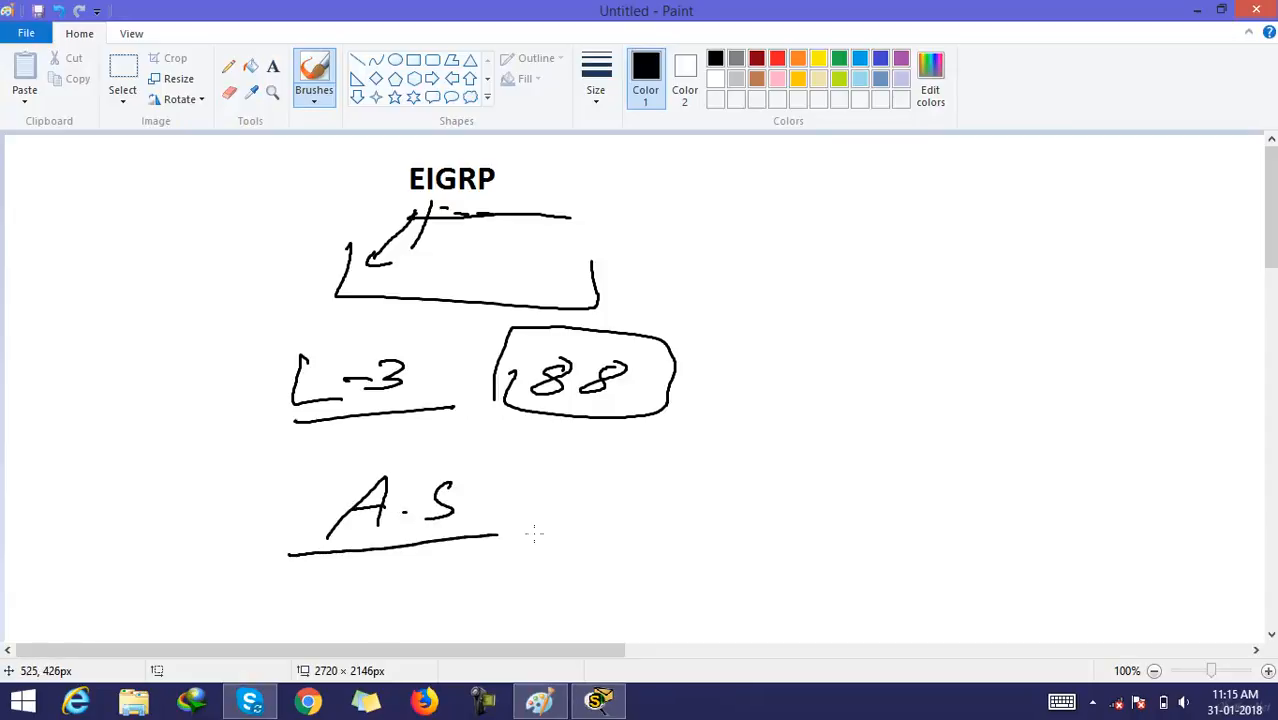
# Underline A.S, close it with a bracket and rightward arrow, and arrow right from the heading.
pyautogui.moveTo(492, 538); pyautogui.dragTo(536, 536)
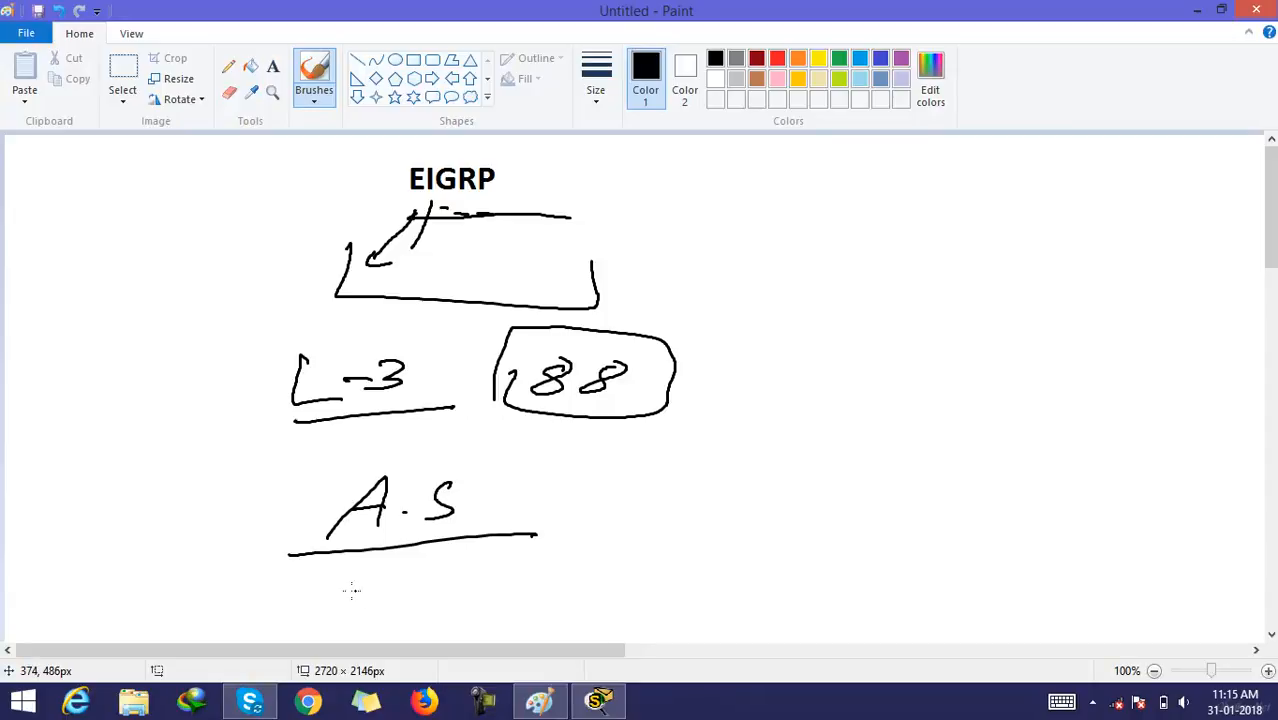
pyautogui.moveTo(348, 594)
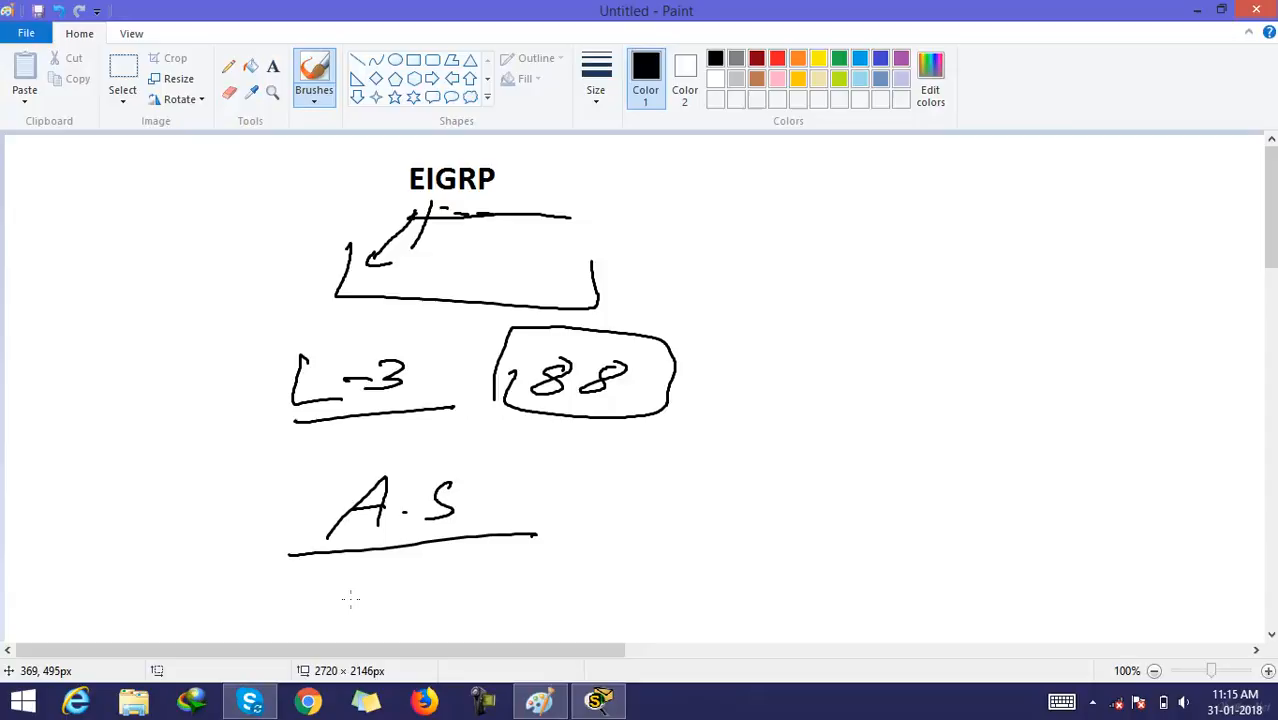
pyautogui.moveTo(328, 608)
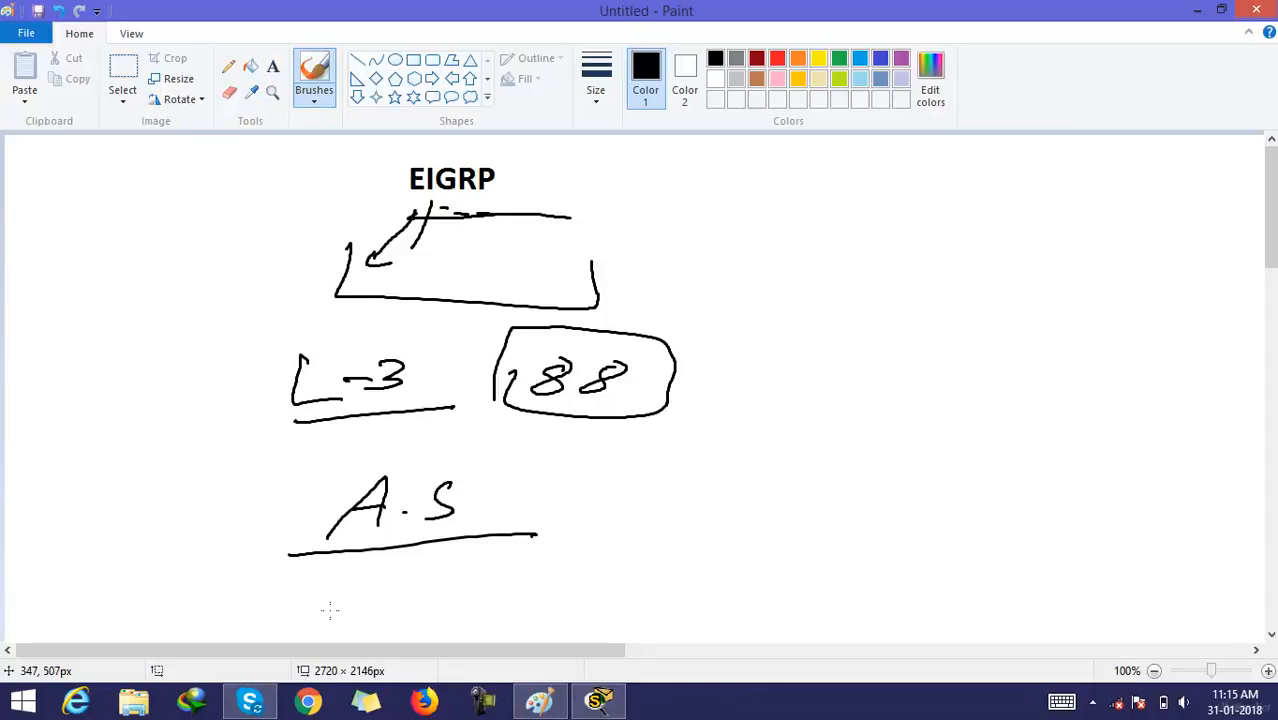
pyautogui.moveTo(328, 608)
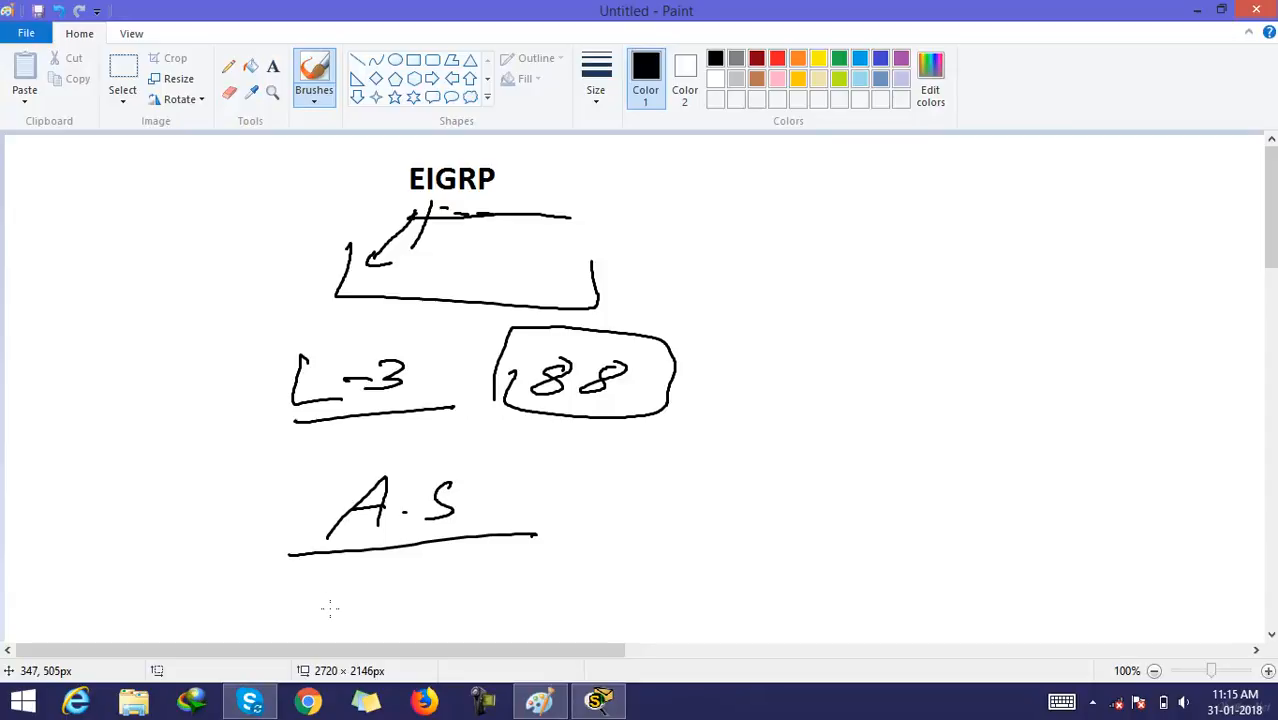
pyautogui.moveTo(484, 468)
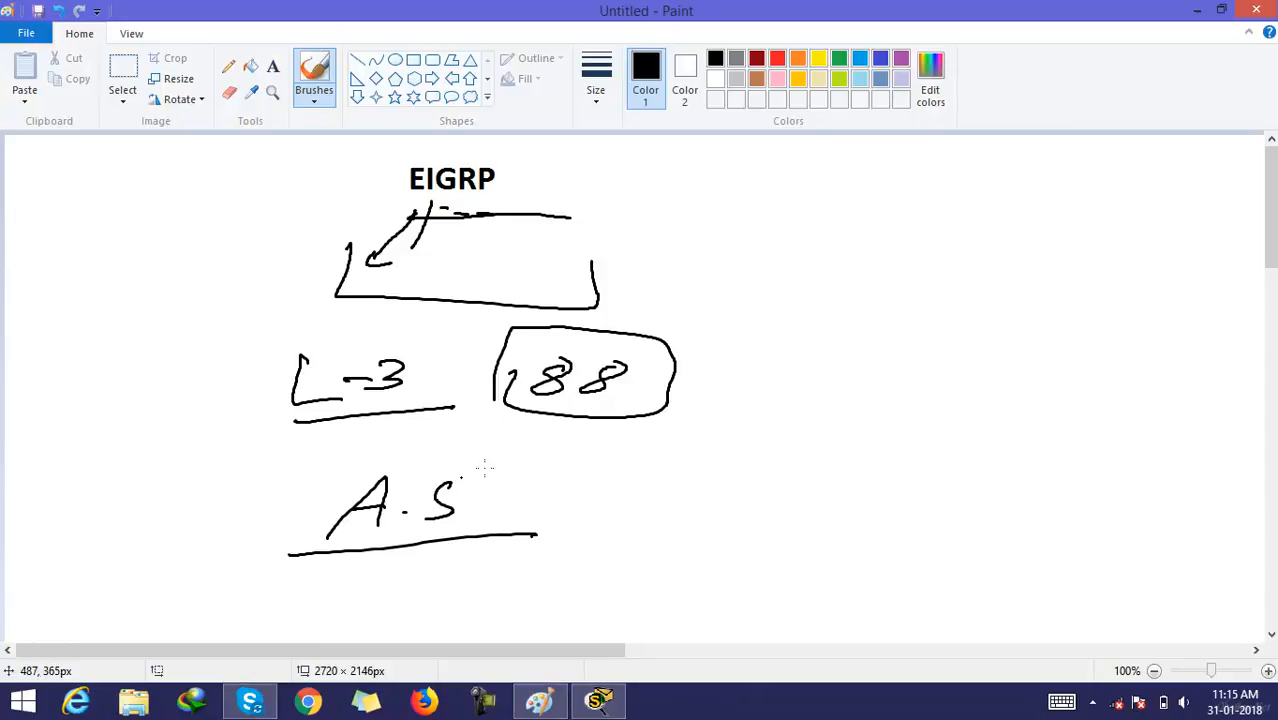
pyautogui.moveTo(544, 456); pyautogui.dragTo(524, 540)
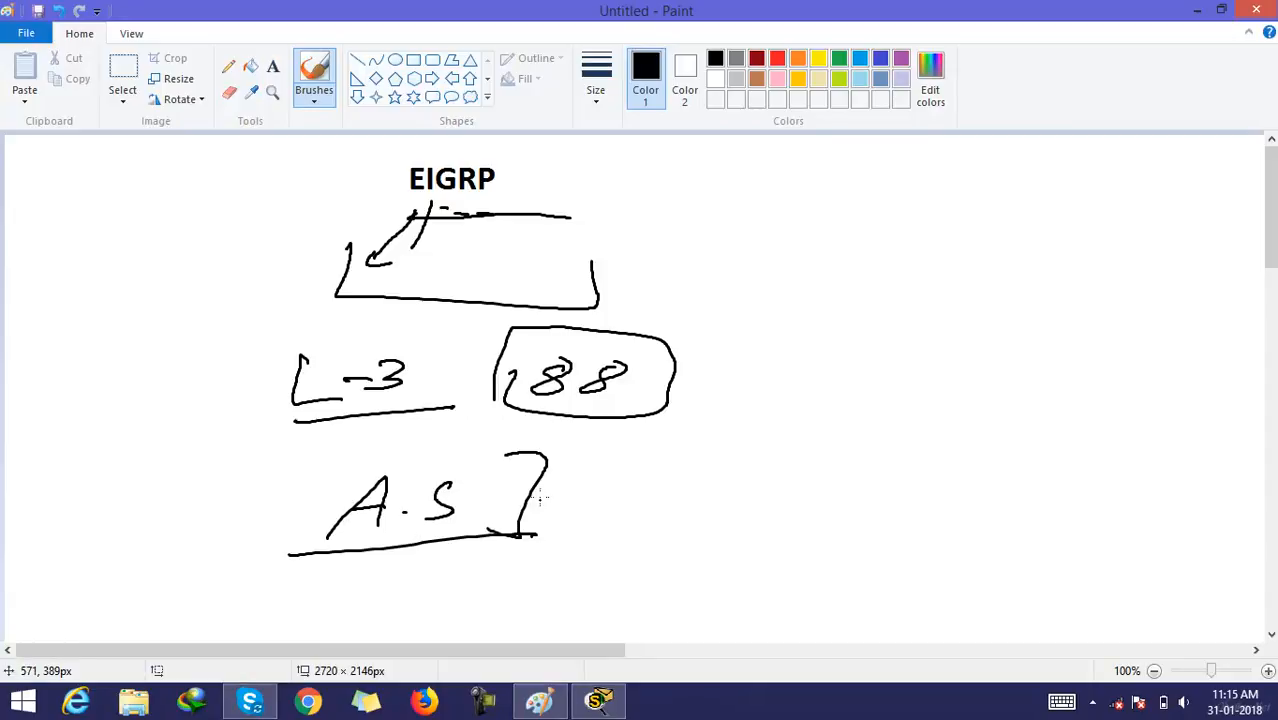
pyautogui.moveTo(548, 490); pyautogui.dragTo(604, 488)
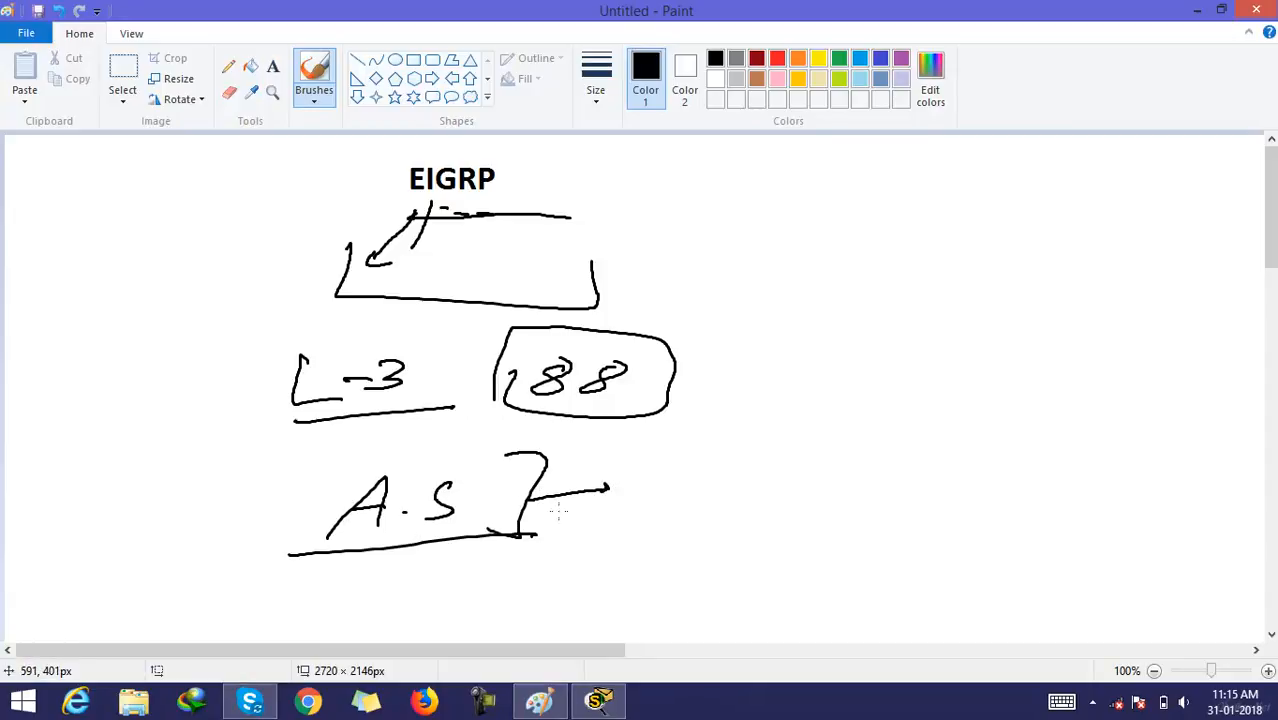
pyautogui.moveTo(570, 218); pyautogui.dragTo(650, 228)
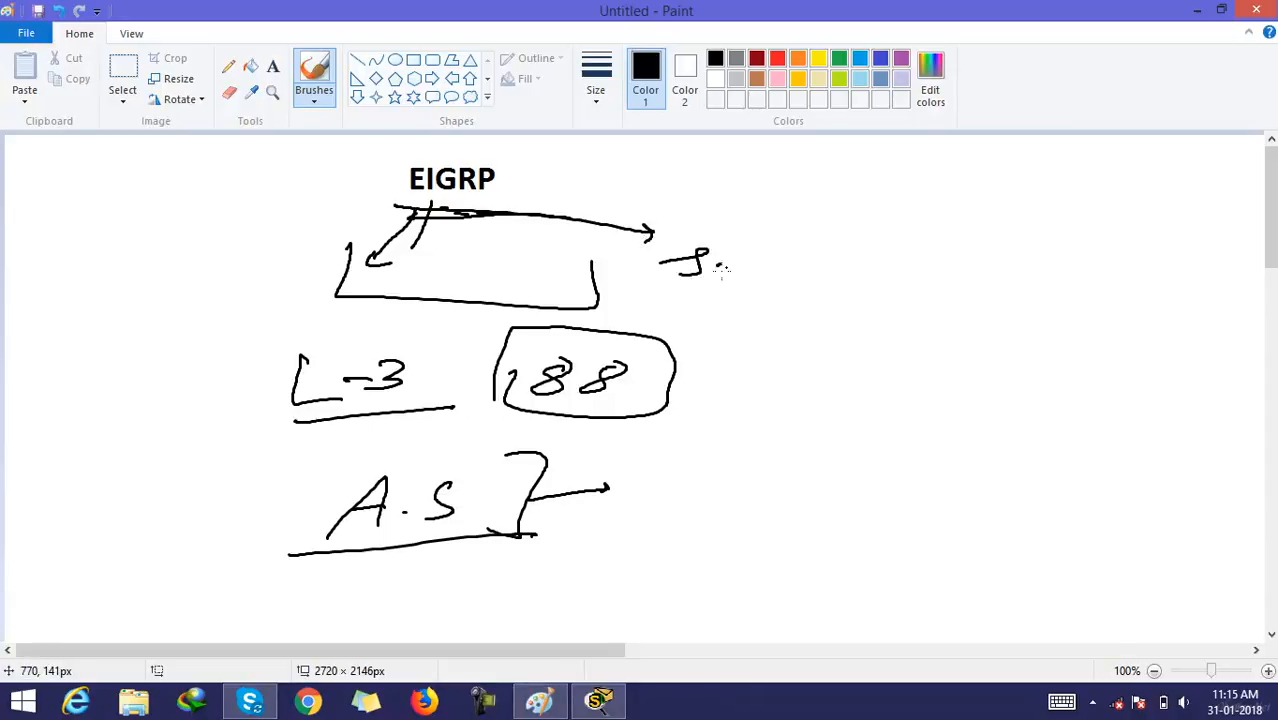
pyautogui.moveTo(690, 264); pyautogui.dragTo(850, 324)
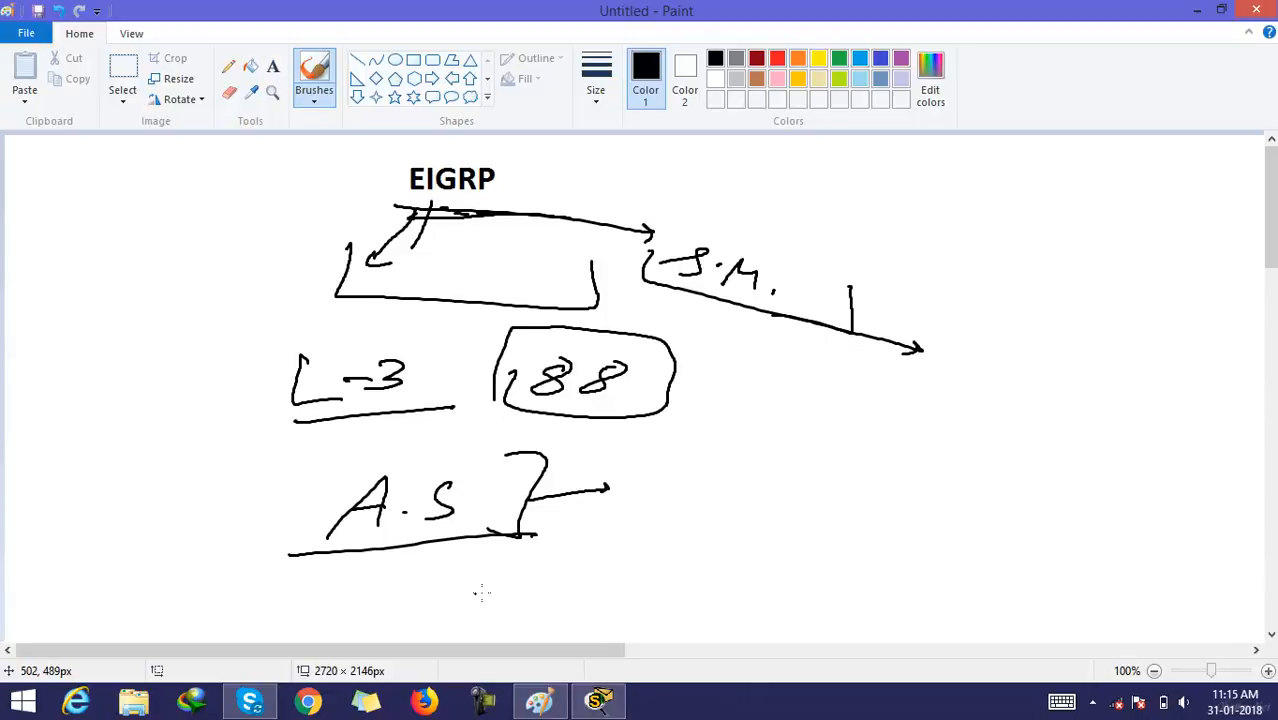
pyautogui.moveTo(476, 596)
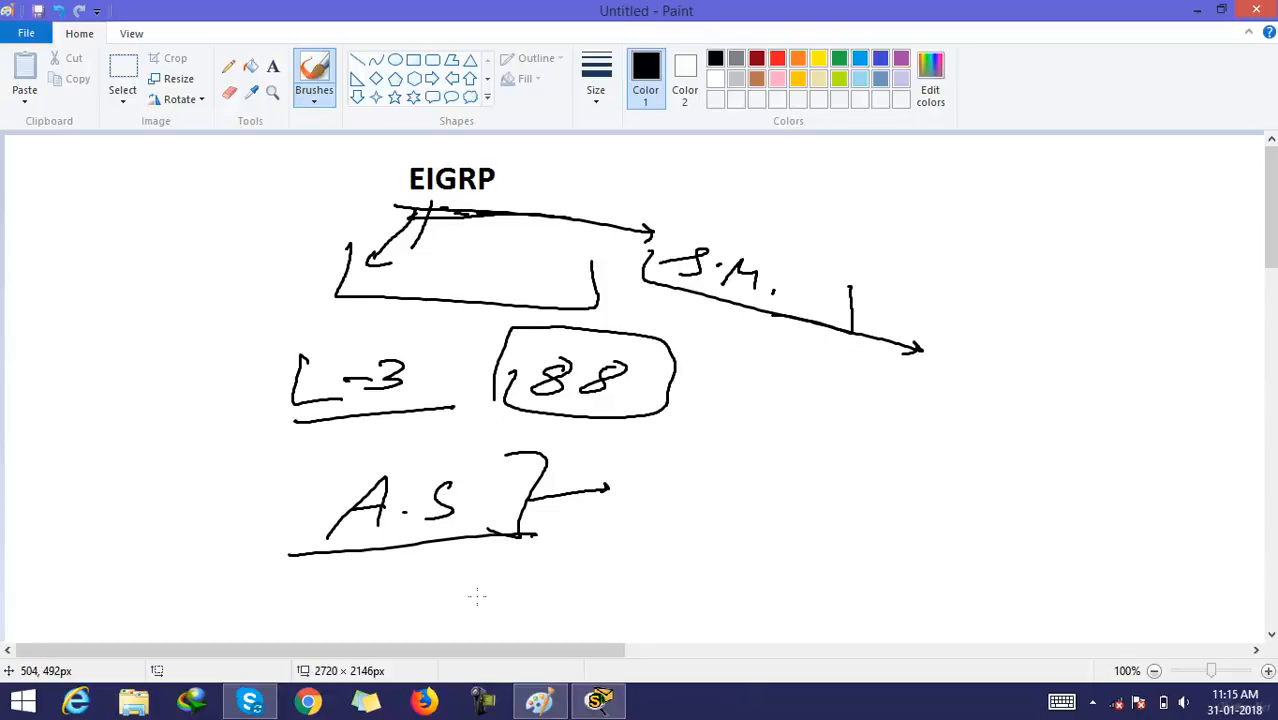
pyautogui.moveTo(440, 608)
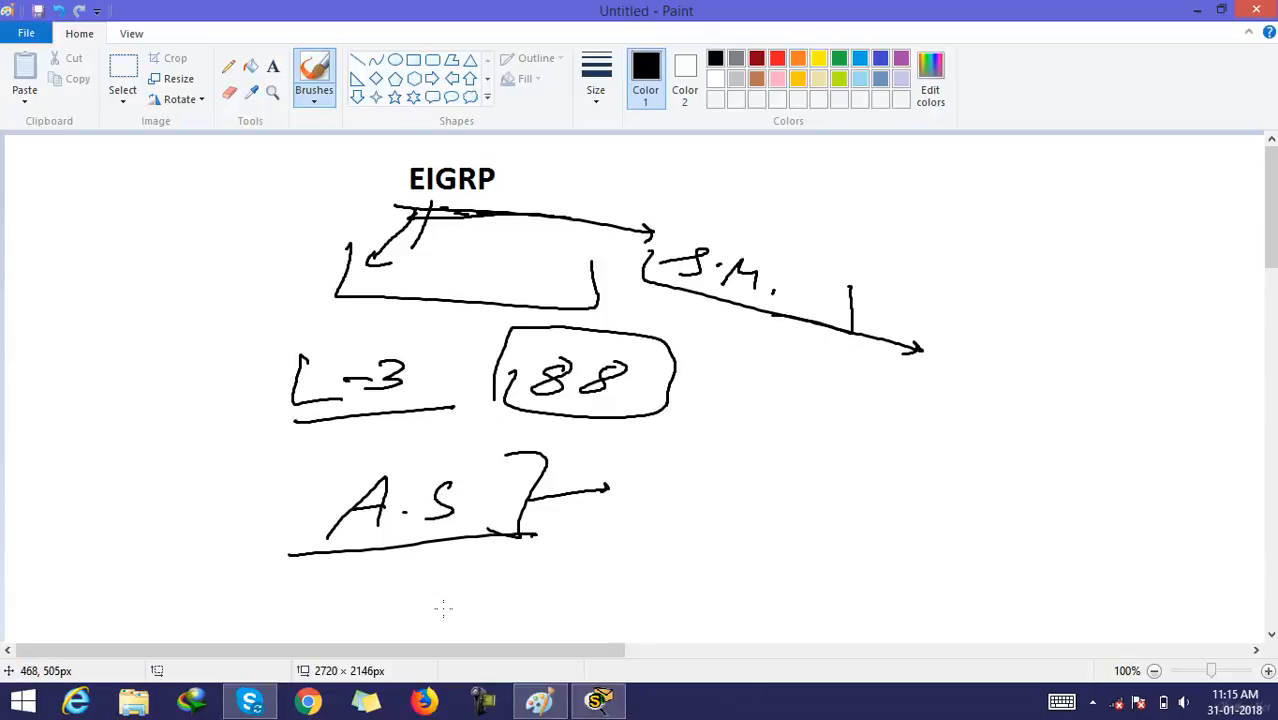
pyautogui.moveTo(400, 610)
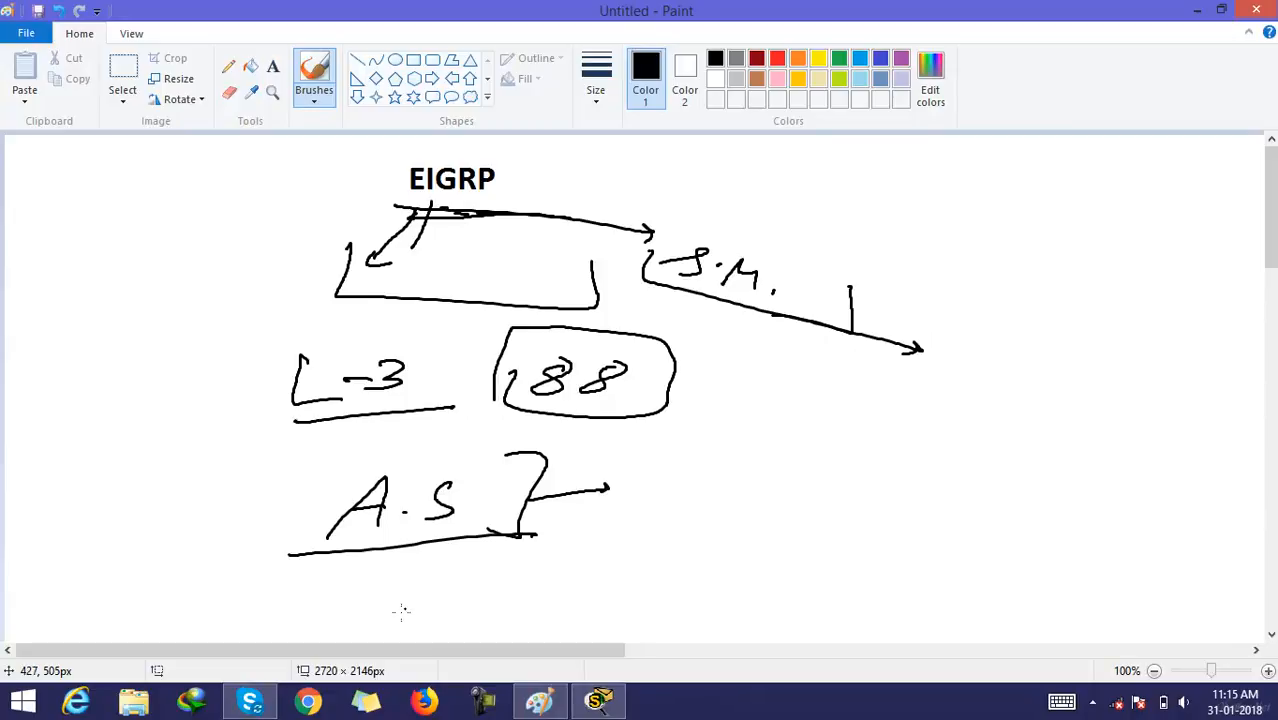
pyautogui.moveTo(396, 602)
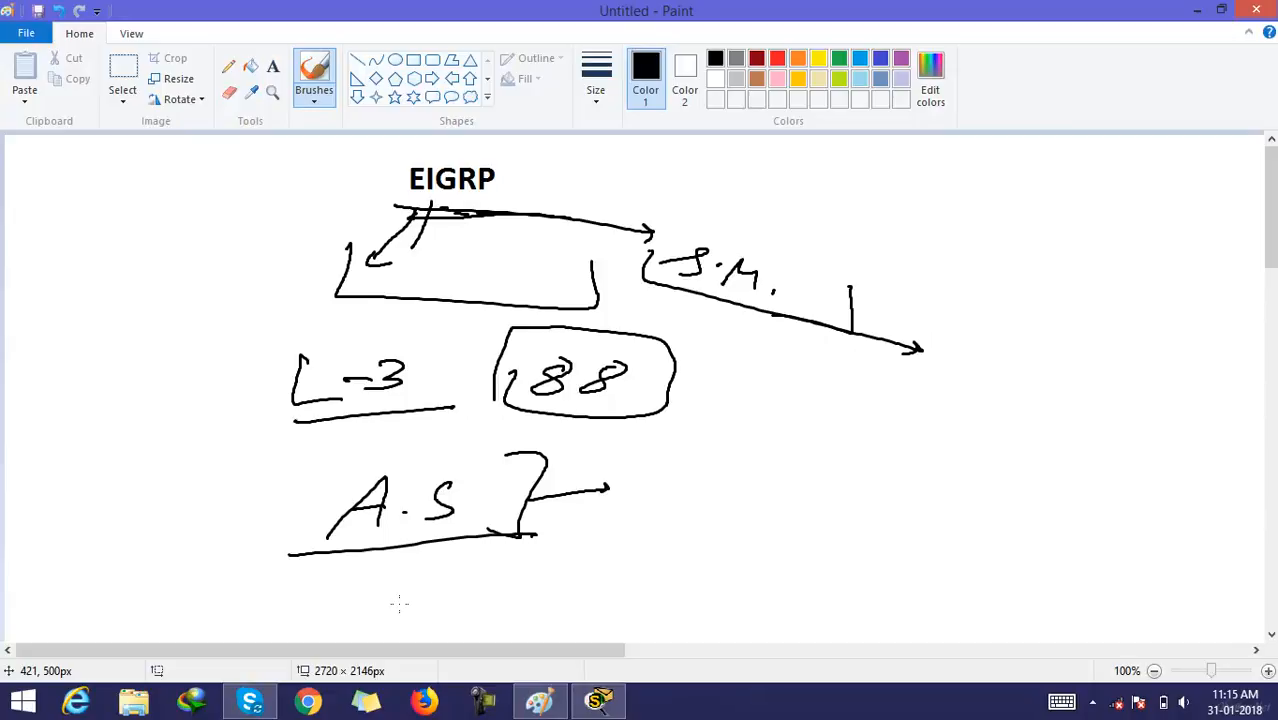
pyautogui.moveTo(444, 572)
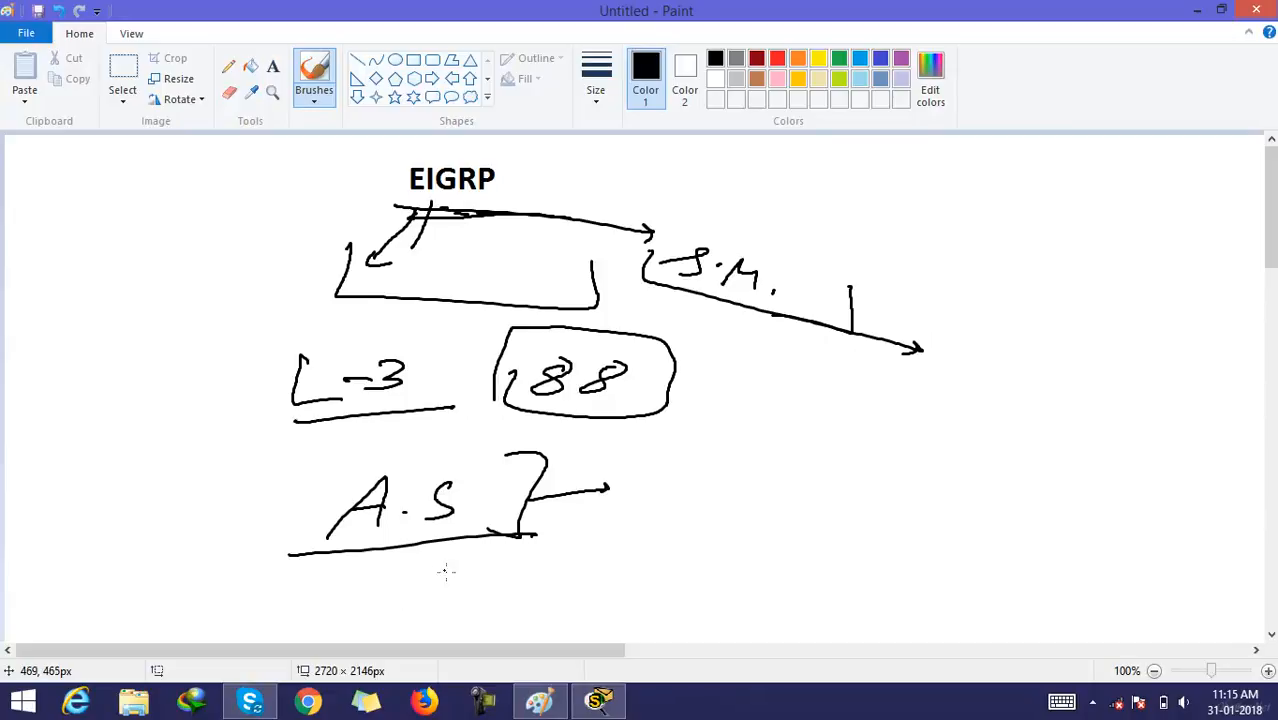
pyautogui.moveTo(442, 572)
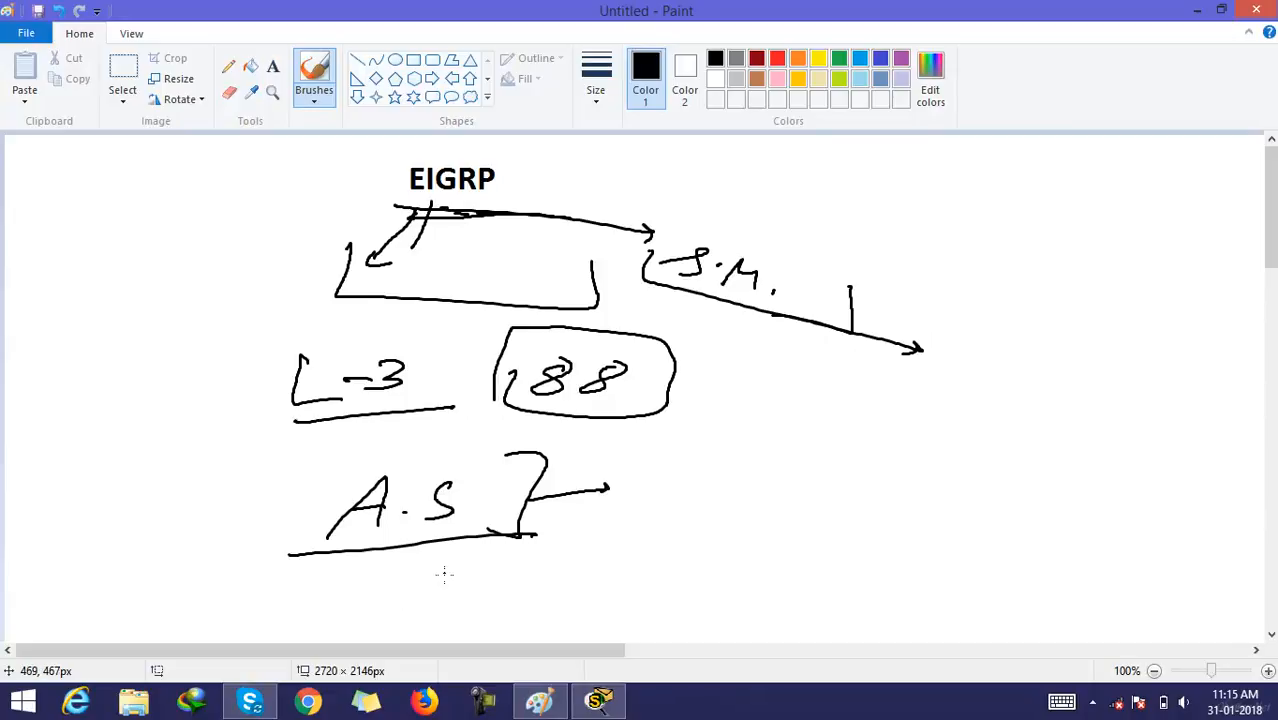
pyautogui.moveTo(436, 572)
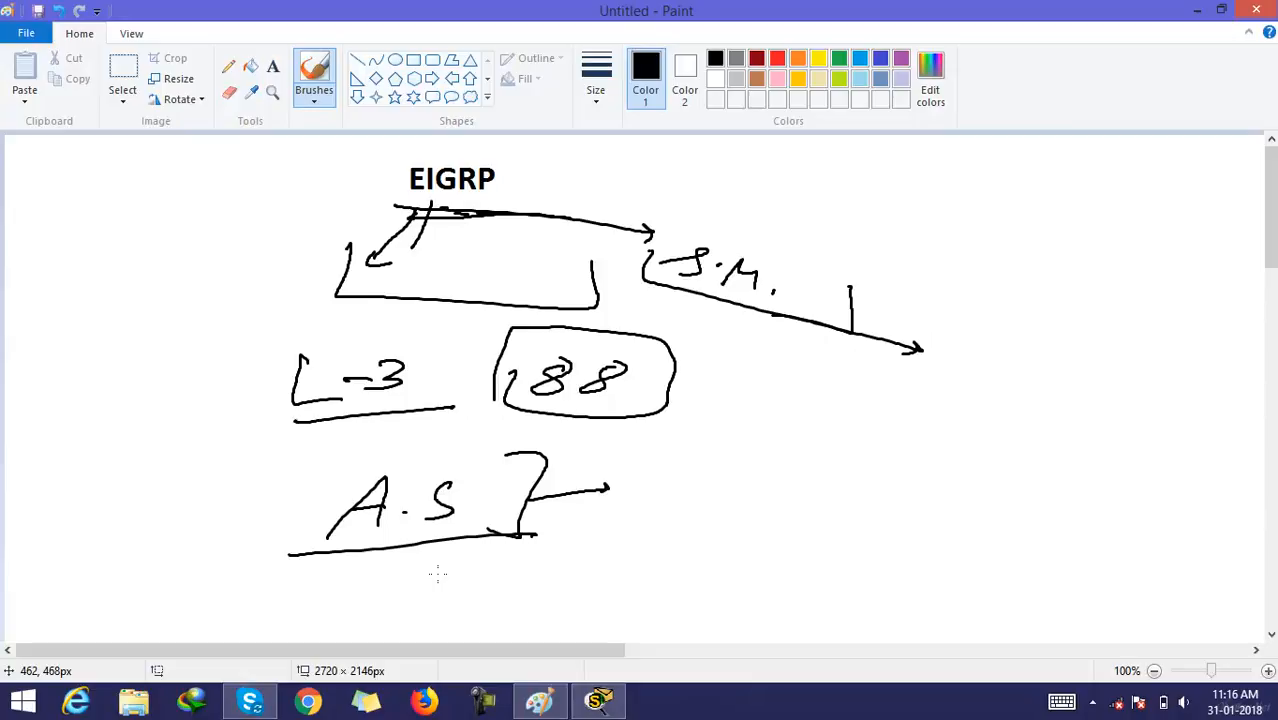
pyautogui.moveTo(420, 590)
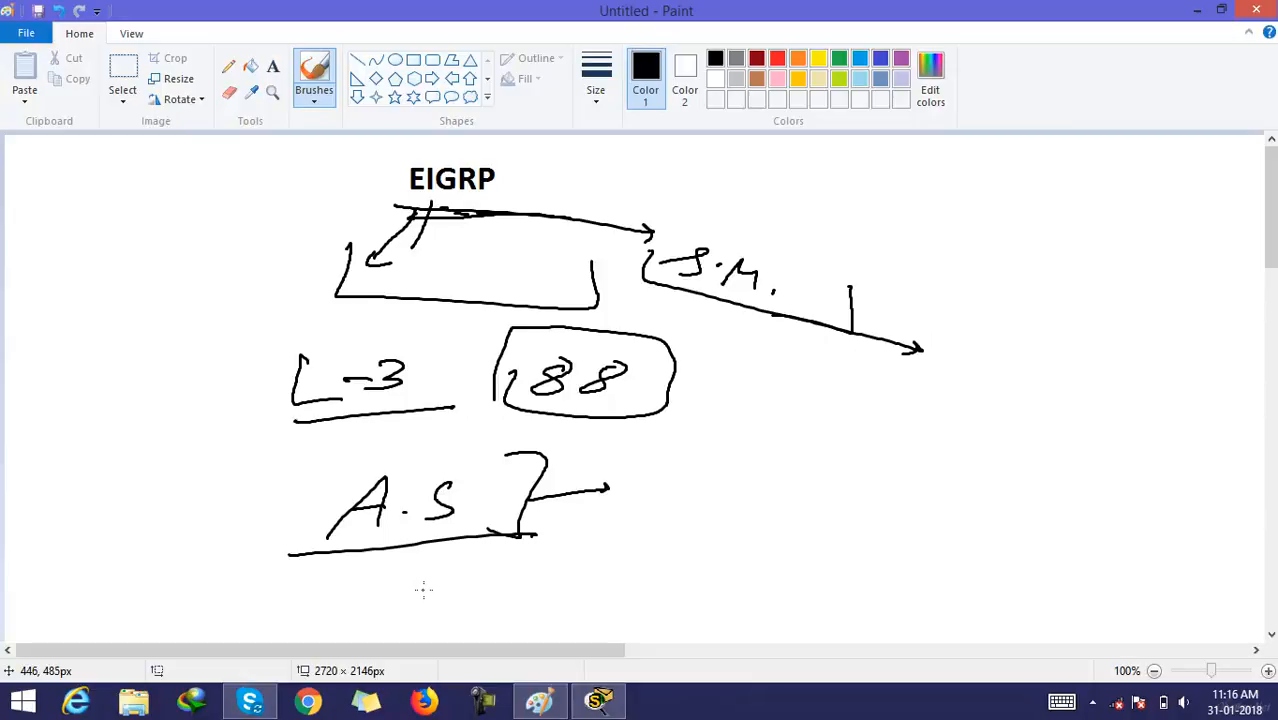
pyautogui.moveTo(470, 578)
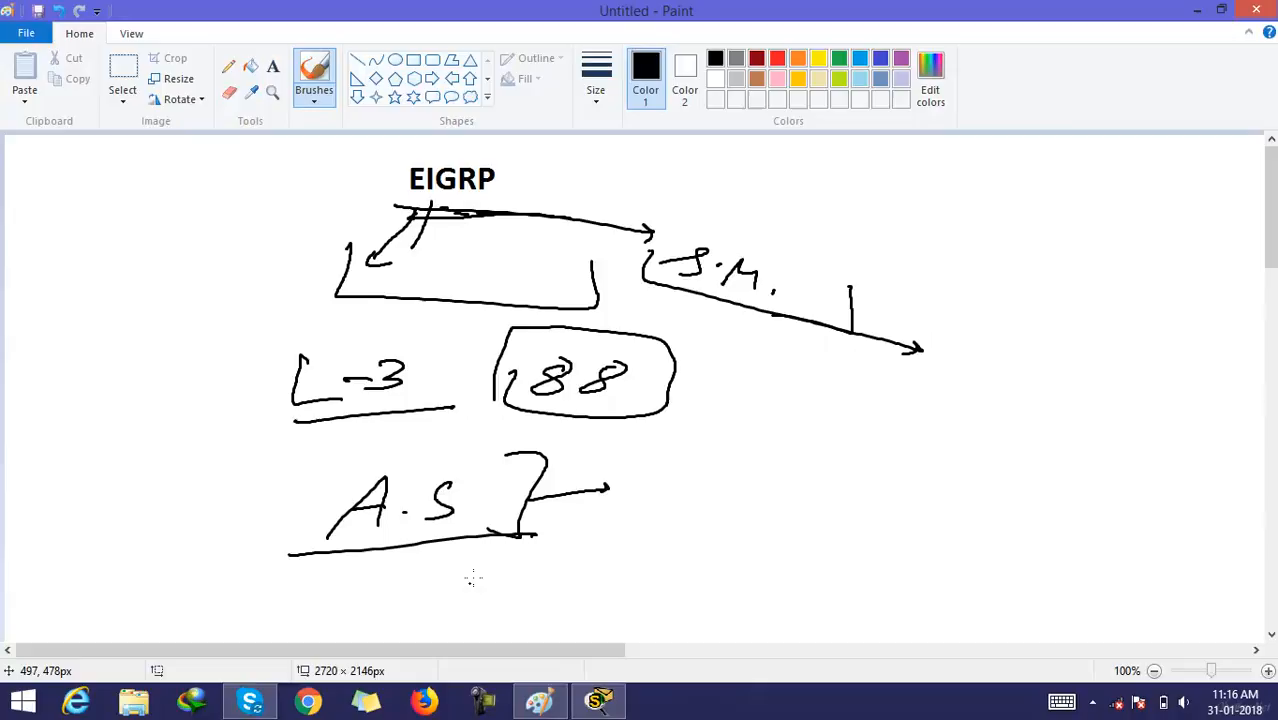
pyautogui.moveTo(396, 166)
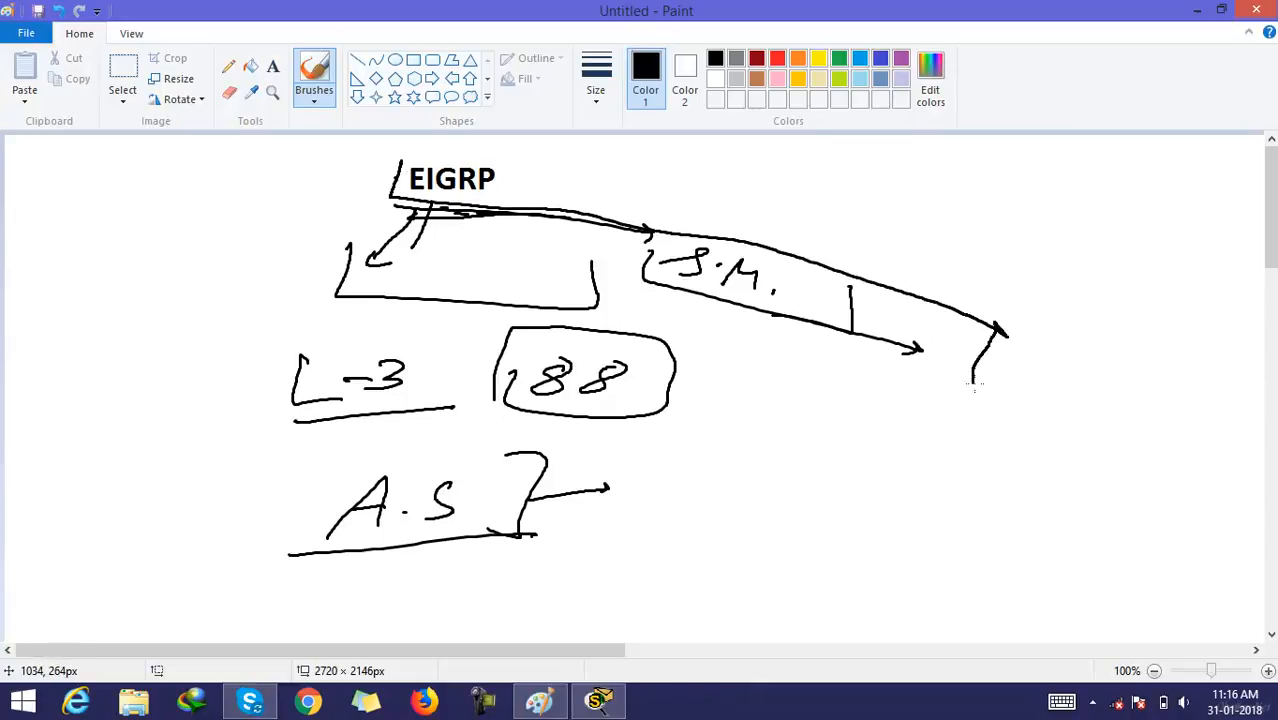
# Draw a long arrow branching right from EIGRP and an underlined P.V + L.S note below it.
pyautogui.moveTo(756, 430); pyautogui.dragTo(836, 410)
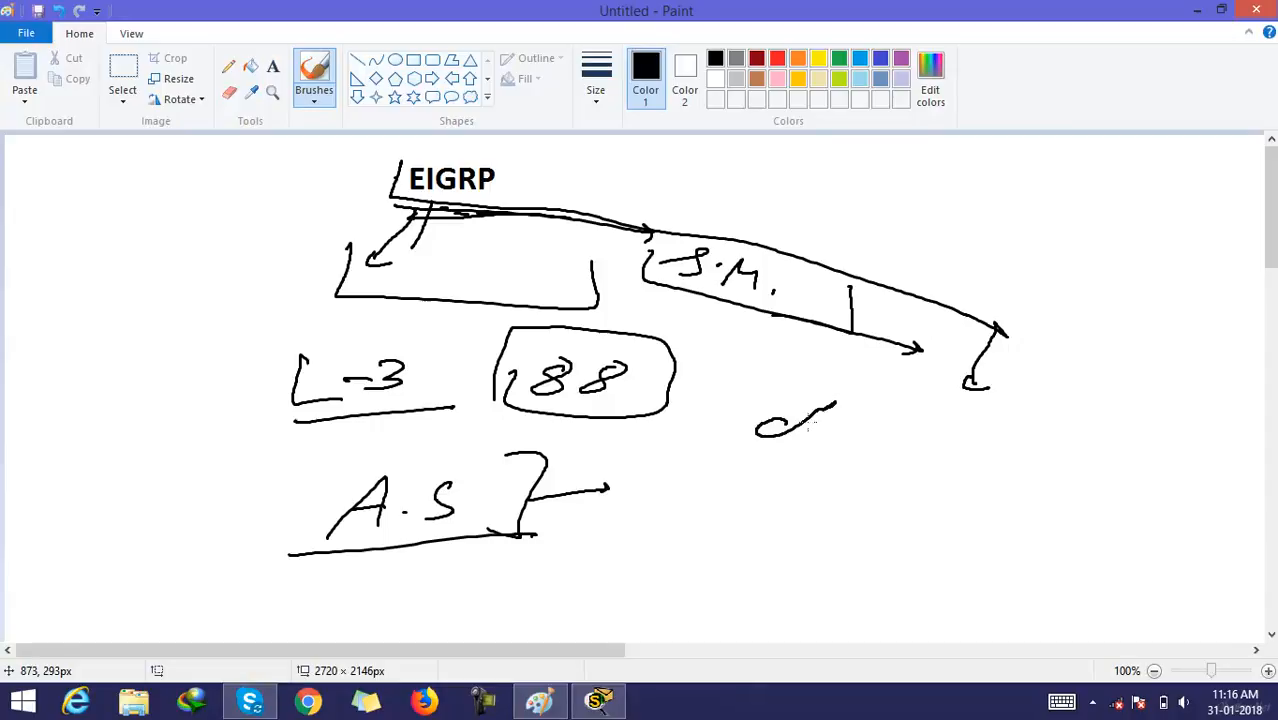
pyautogui.moveTo(810, 420); pyautogui.dragTo(850, 424)
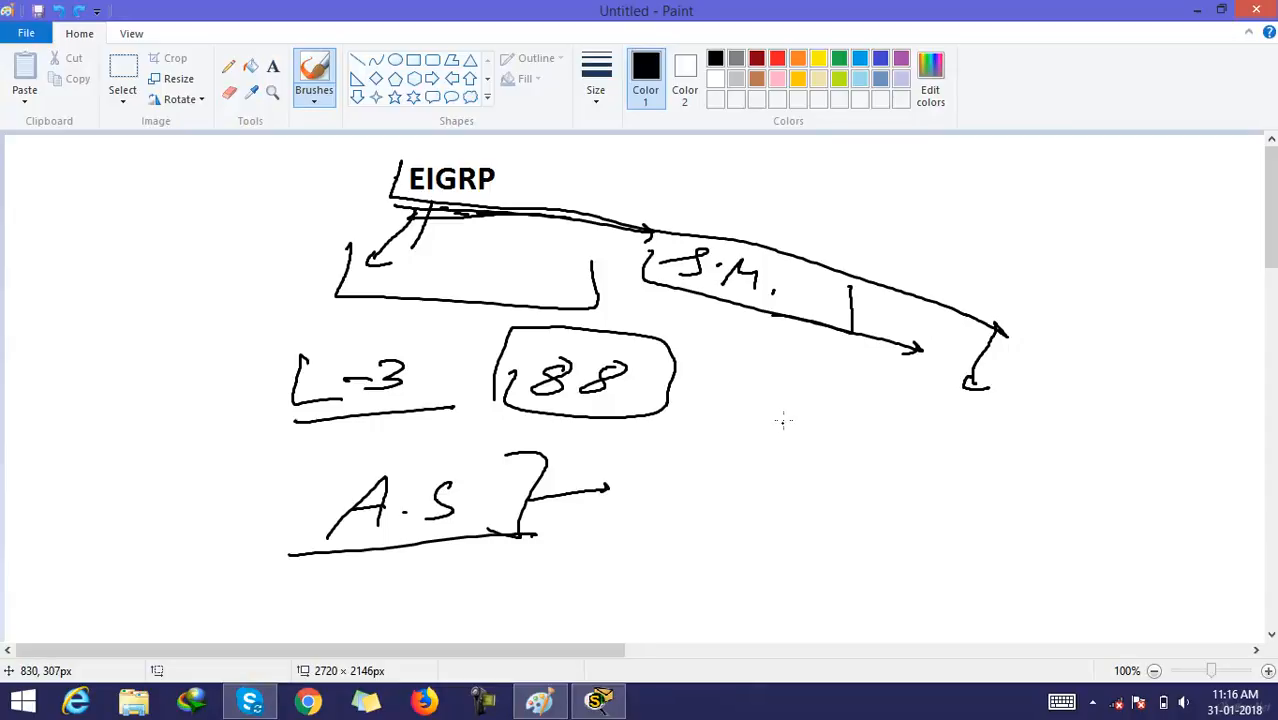
pyautogui.moveTo(790, 424); pyautogui.dragTo(880, 440)
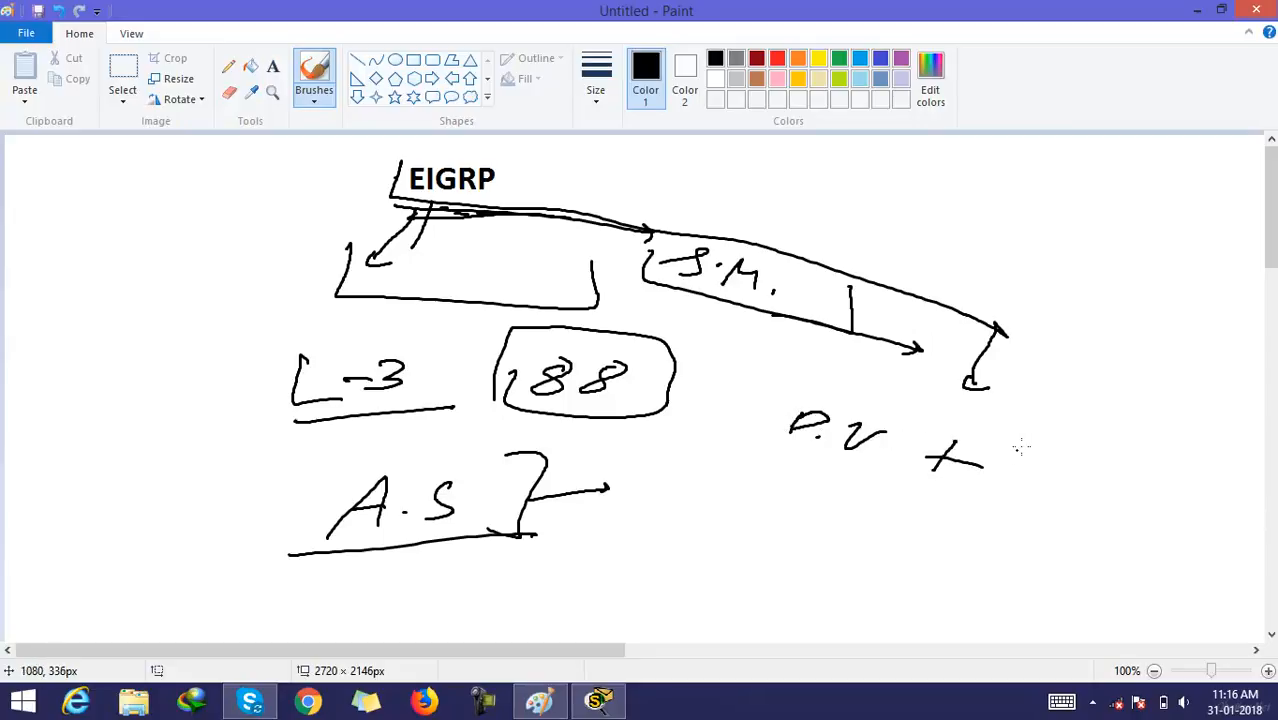
pyautogui.moveTo(1010, 450); pyautogui.dragTo(1124, 480)
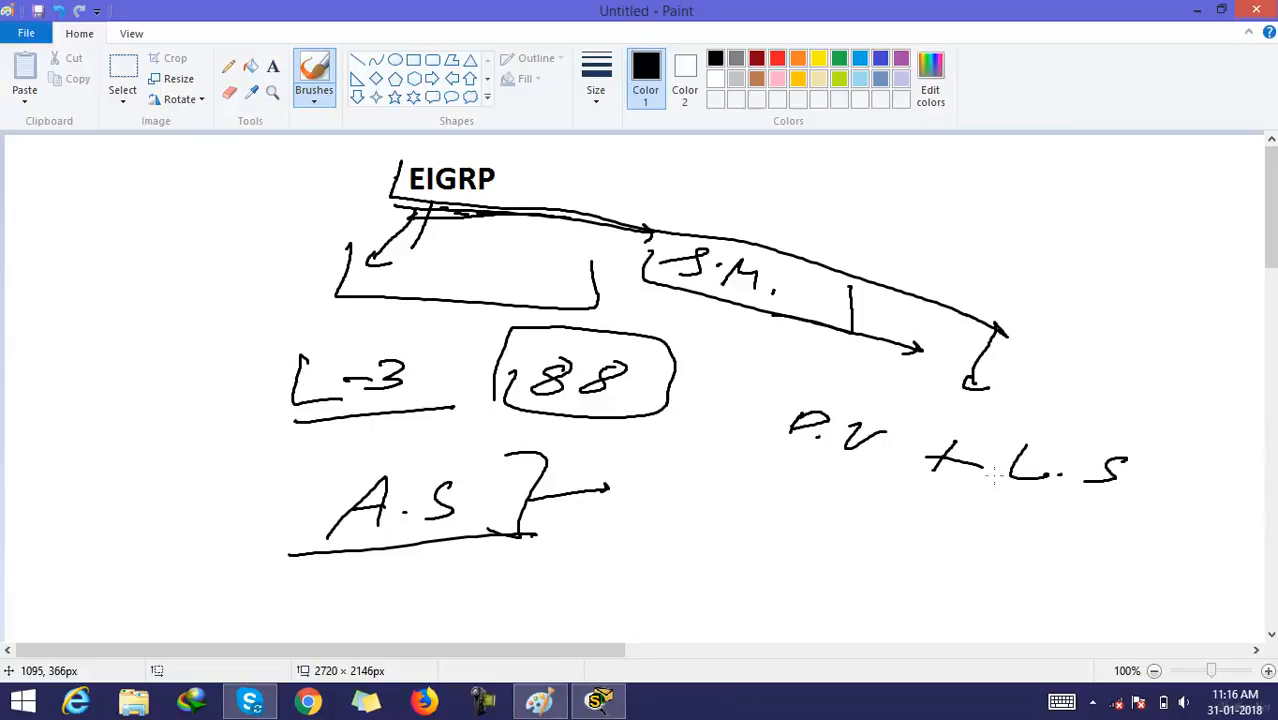
pyautogui.moveTo(744, 478); pyautogui.dragTo(1184, 536)
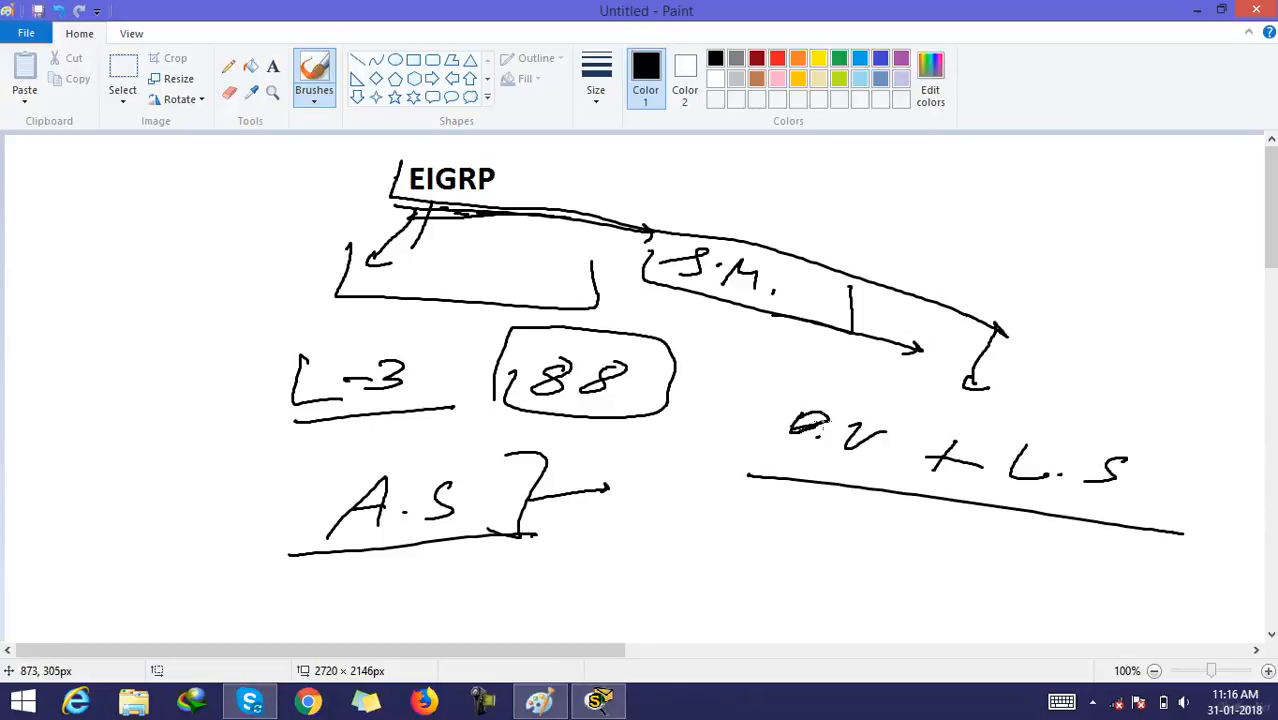
pyautogui.moveTo(800, 448)
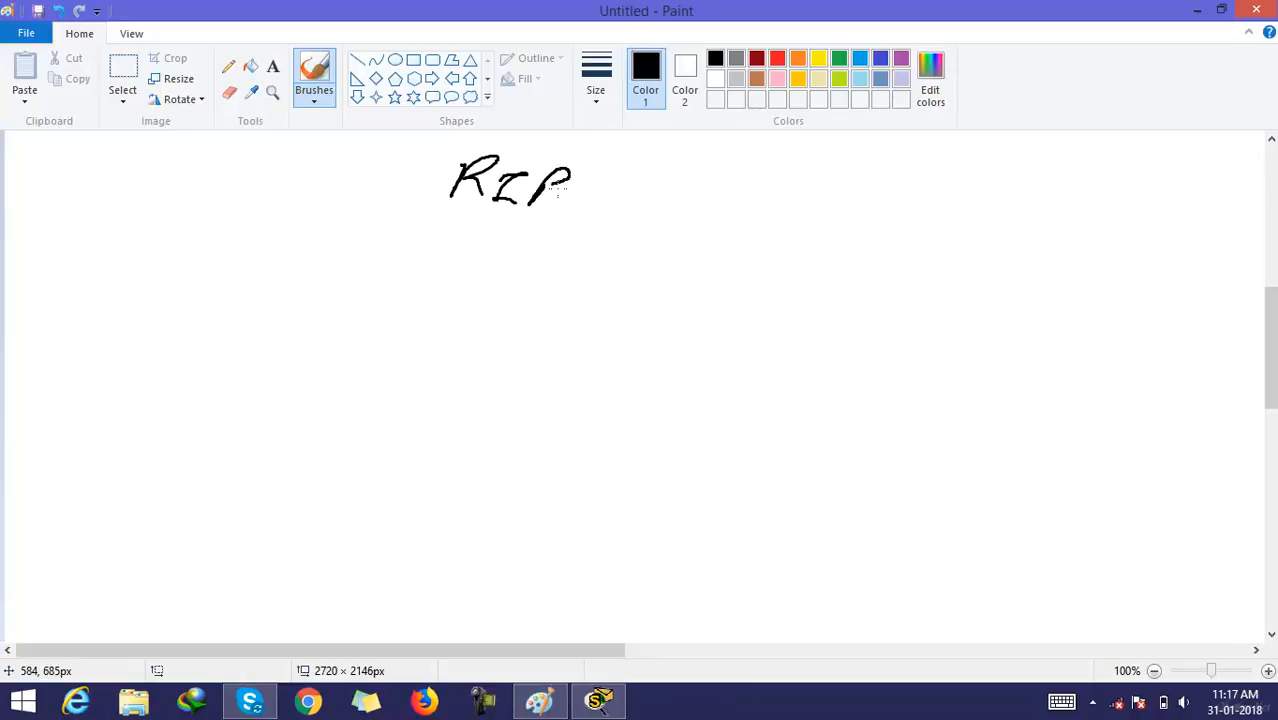
pyautogui.moveTo(590, 216); pyautogui.dragTo(700, 250)
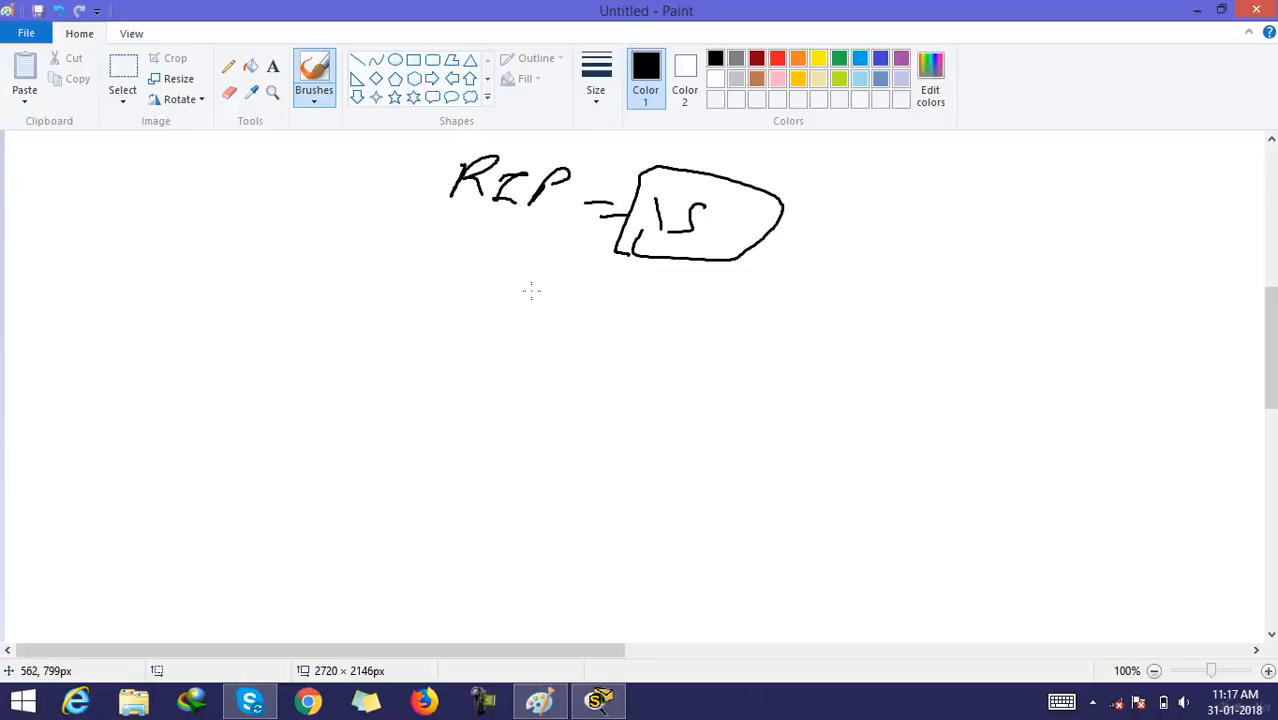
pyautogui.moveTo(394, 436)
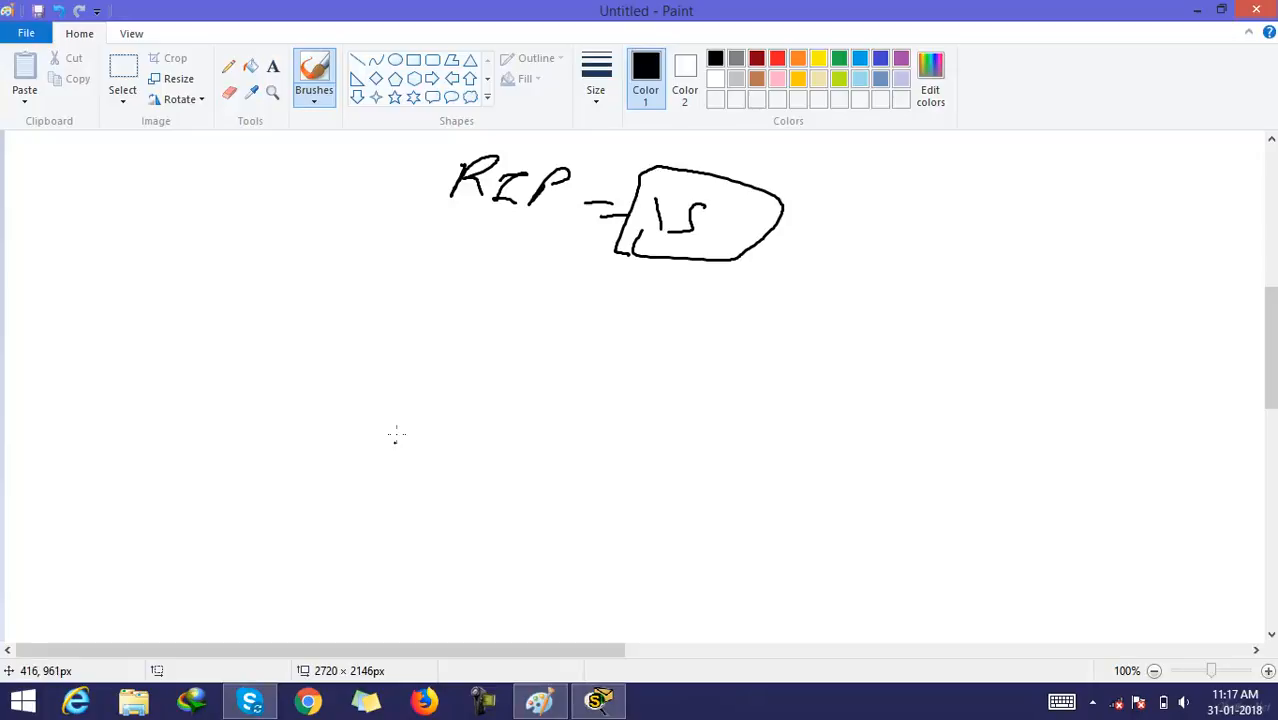
pyautogui.moveTo(410, 310); pyautogui.dragTo(490, 330)
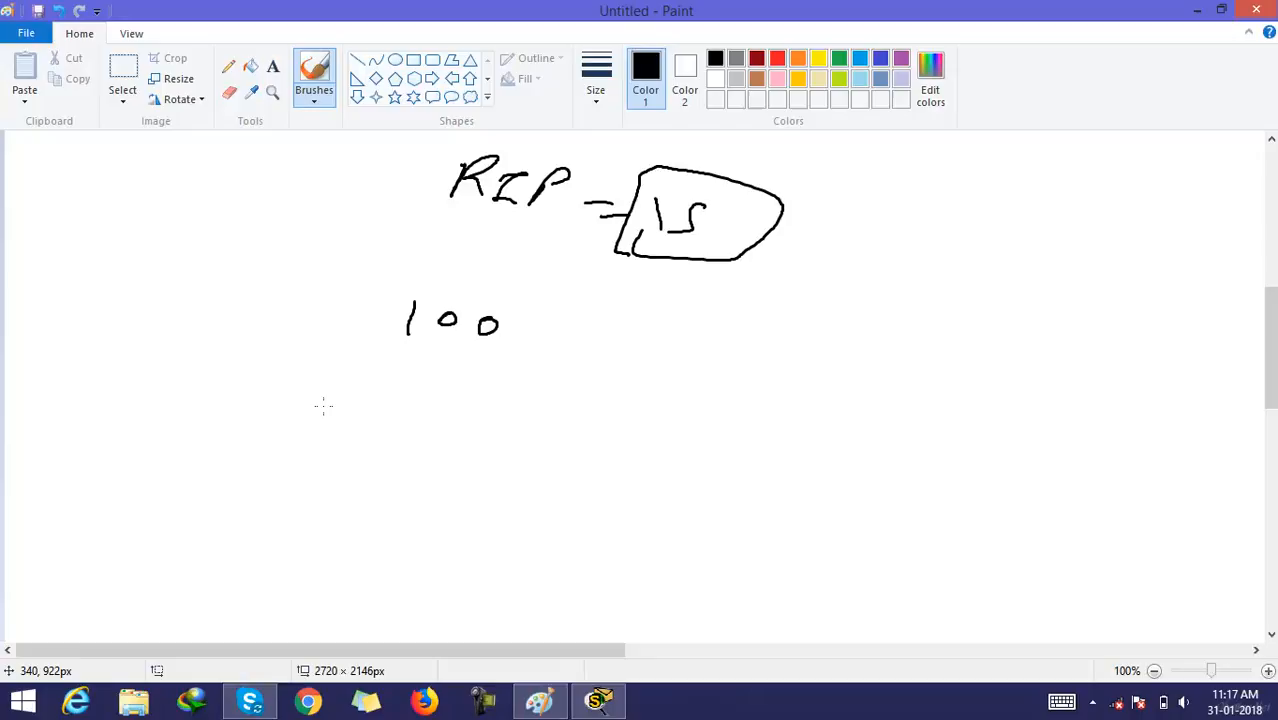
pyautogui.moveTo(438, 356)
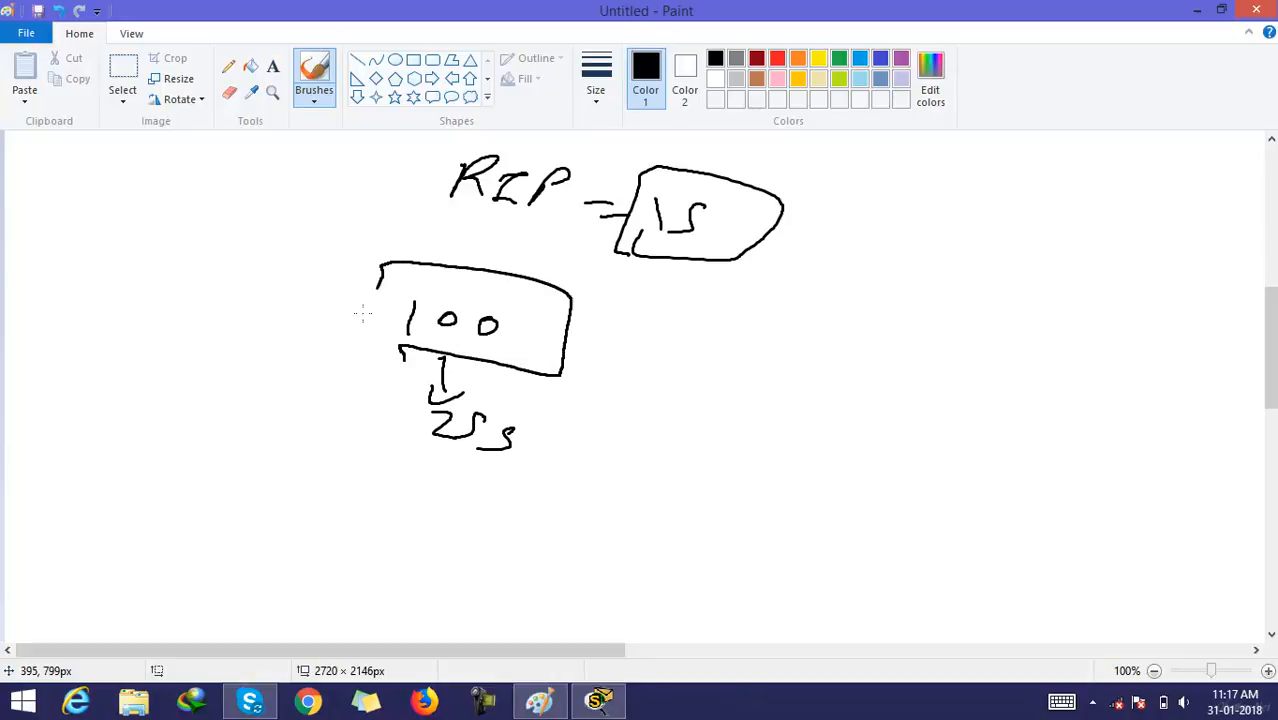
pyautogui.moveTo(378, 262); pyautogui.dragTo(378, 336)
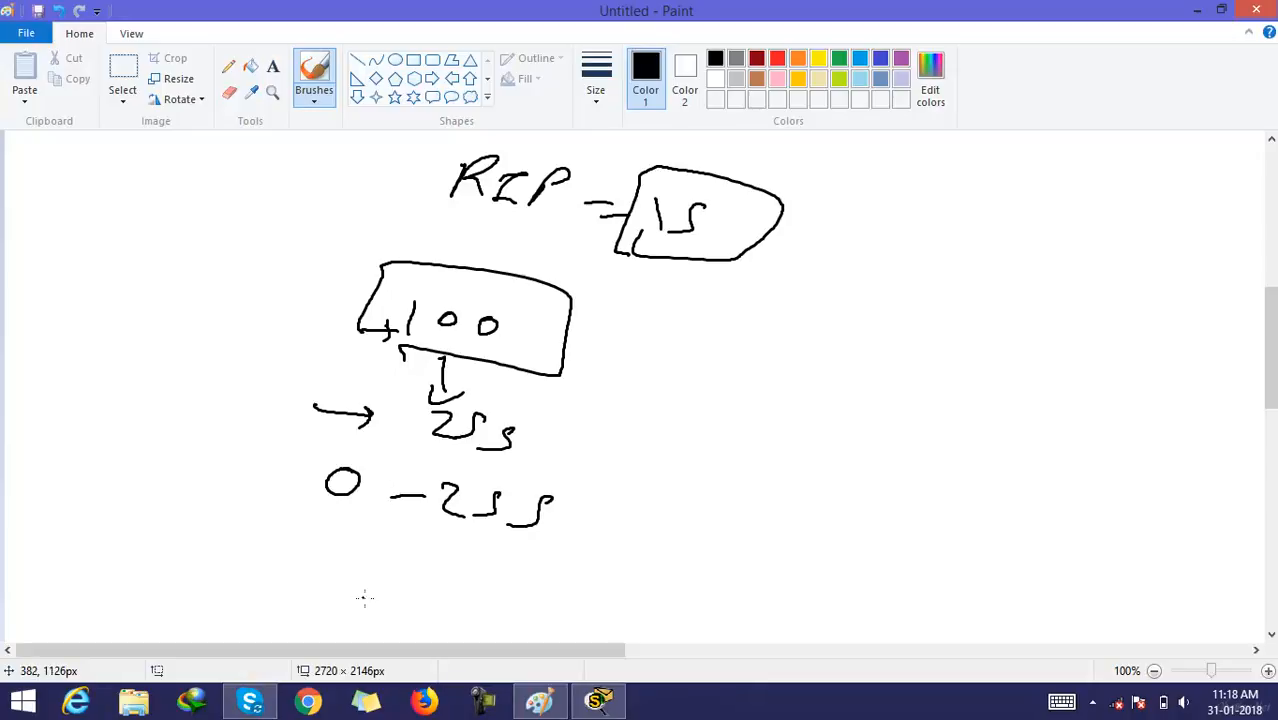
pyautogui.moveTo(346, 588)
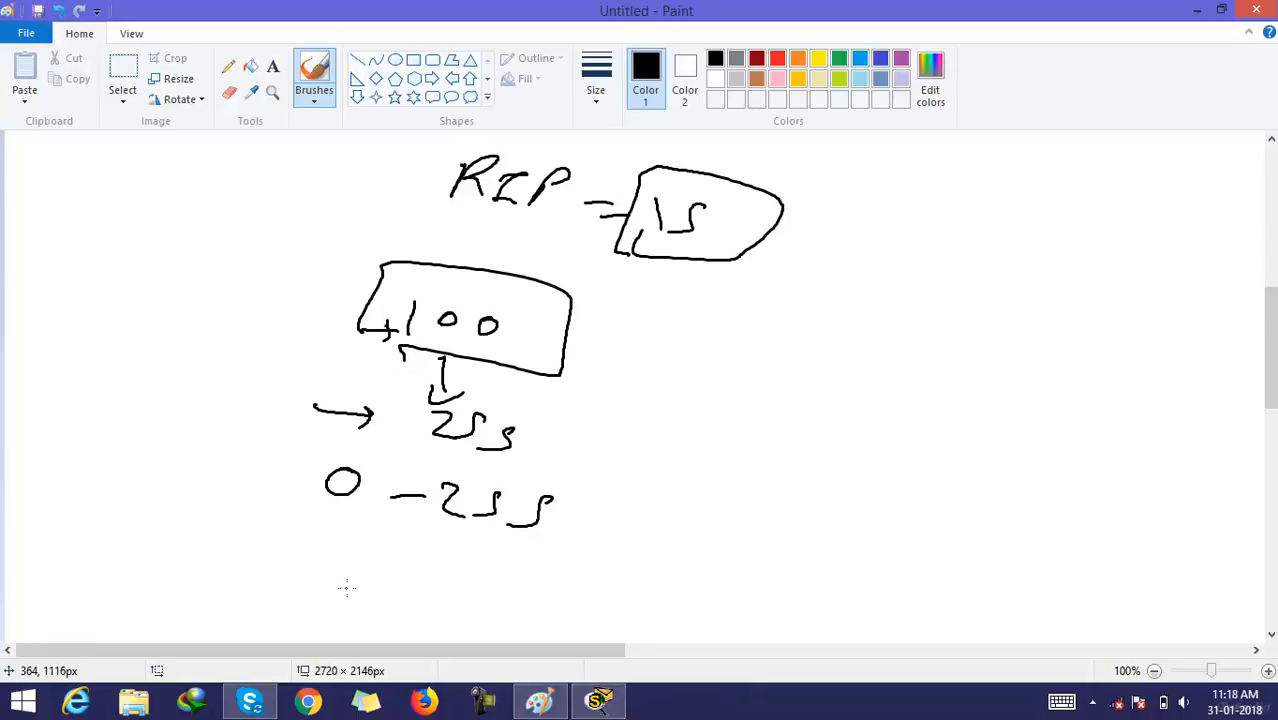
pyautogui.moveTo(344, 544)
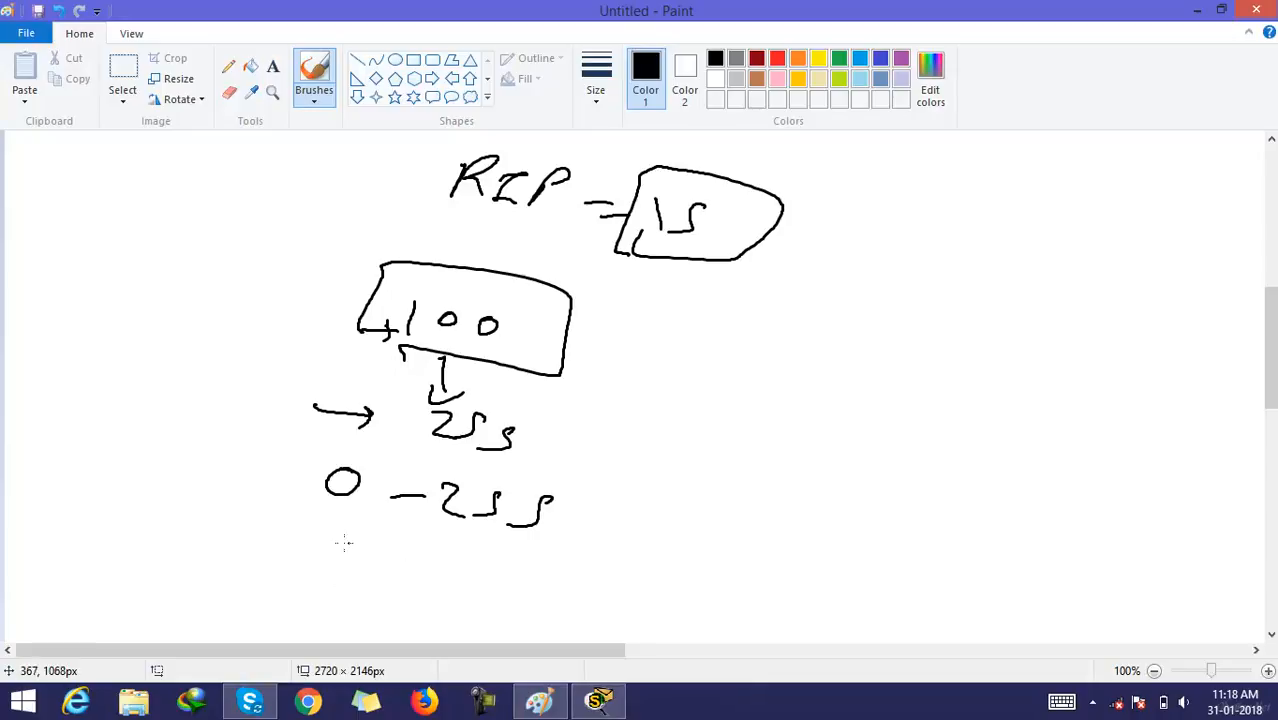
pyautogui.moveTo(260, 480)
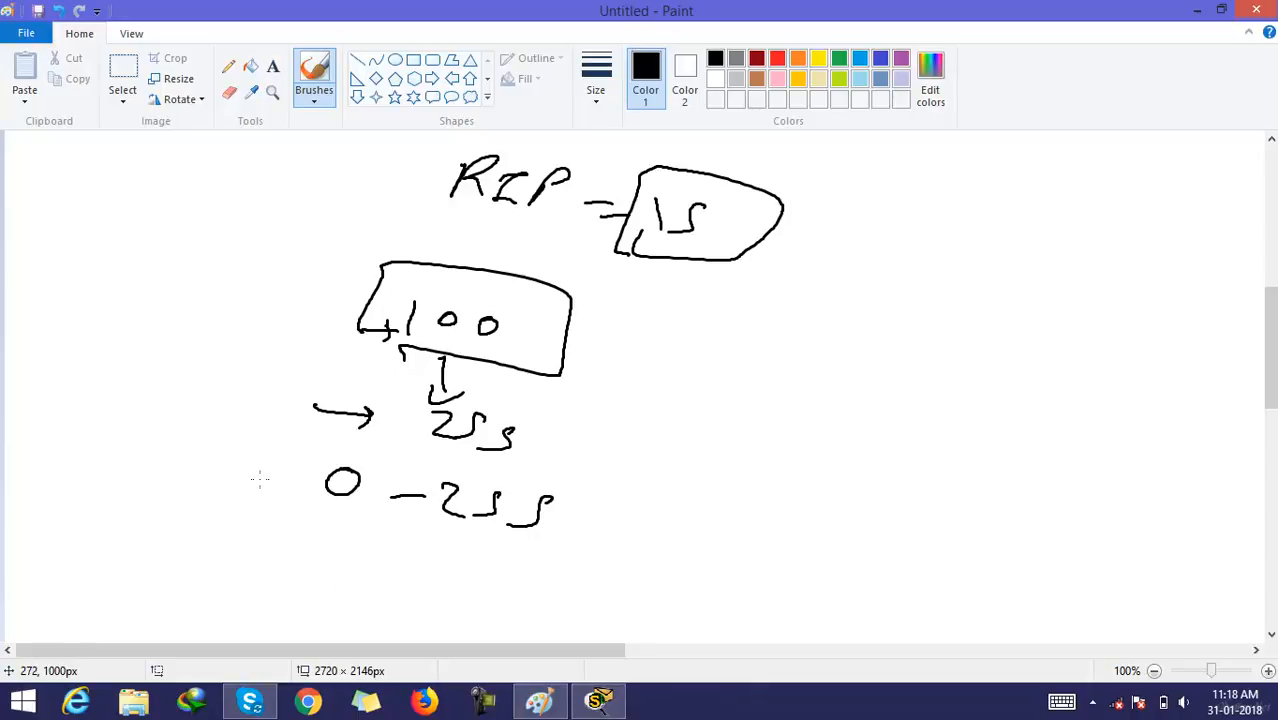
pyautogui.moveTo(240, 496)
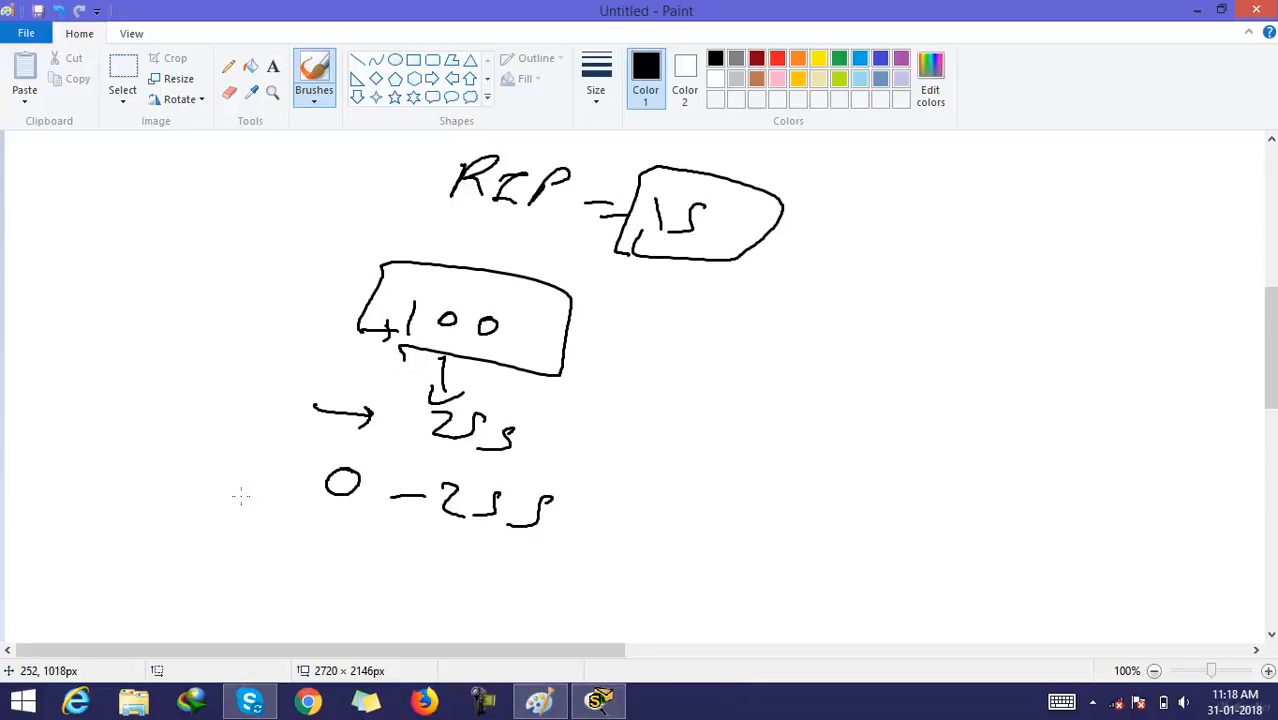
pyautogui.moveTo(524, 452)
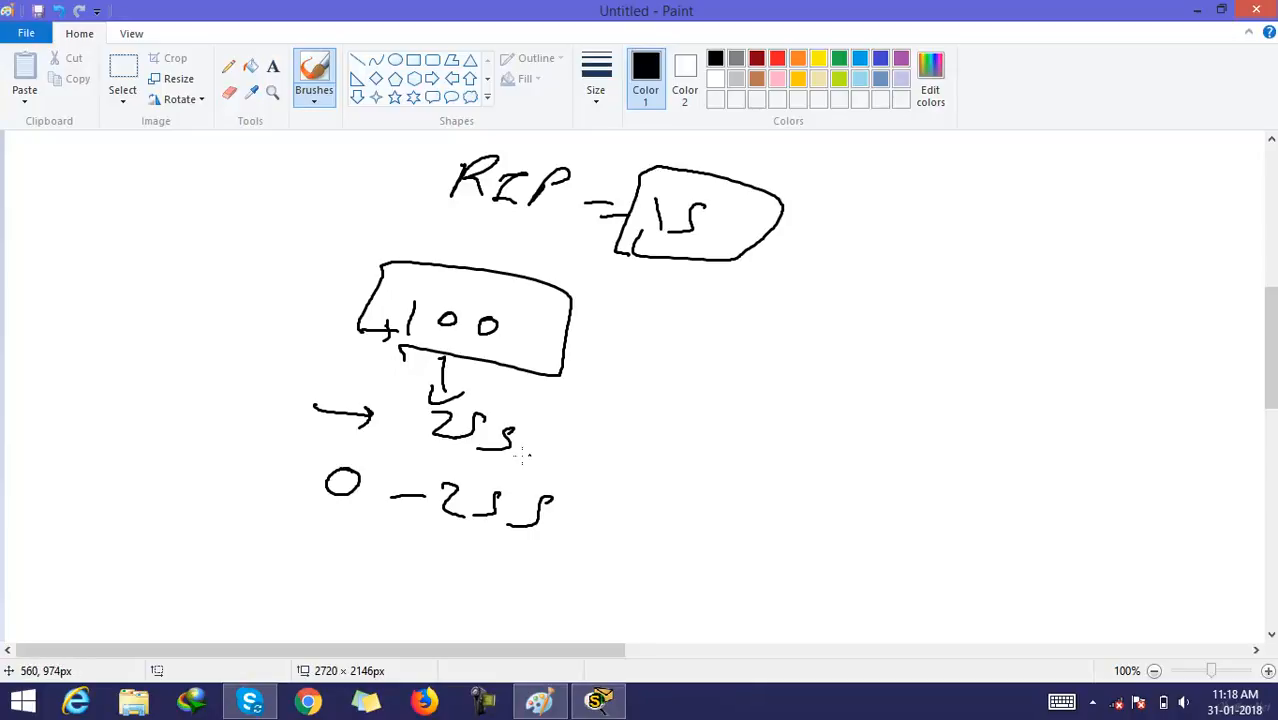
pyautogui.moveTo(444, 458)
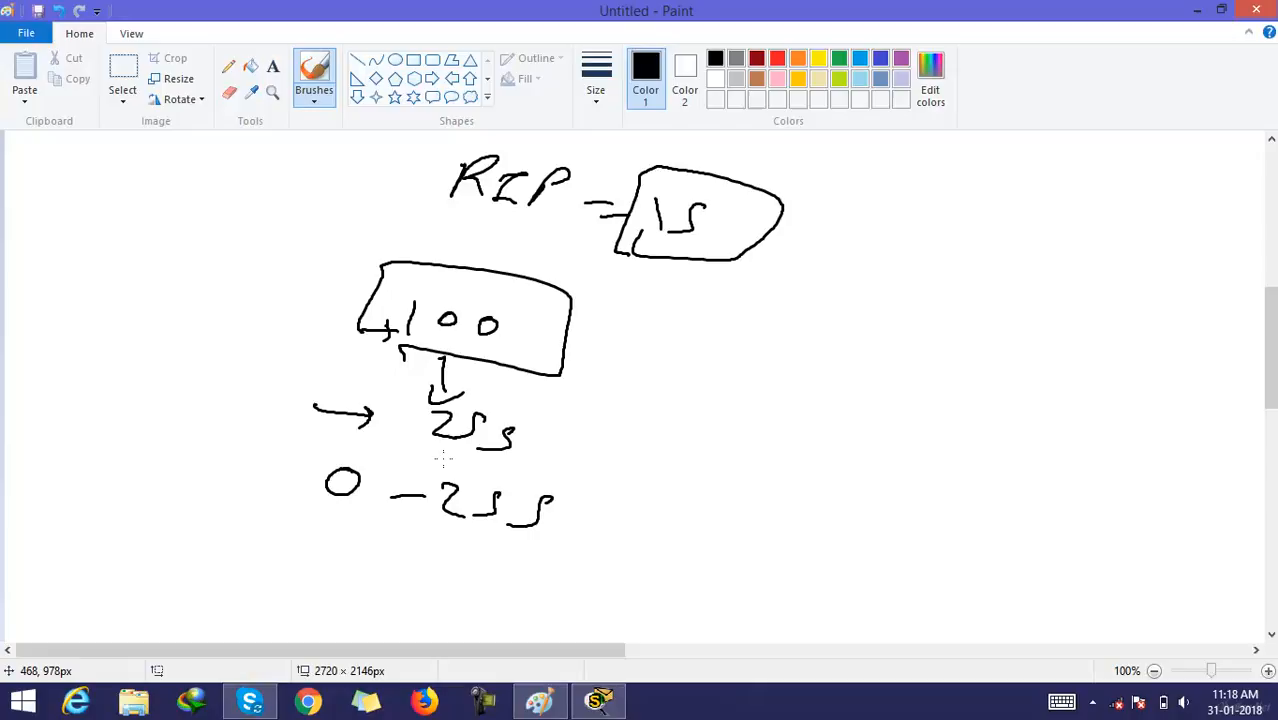
pyautogui.moveTo(452, 464)
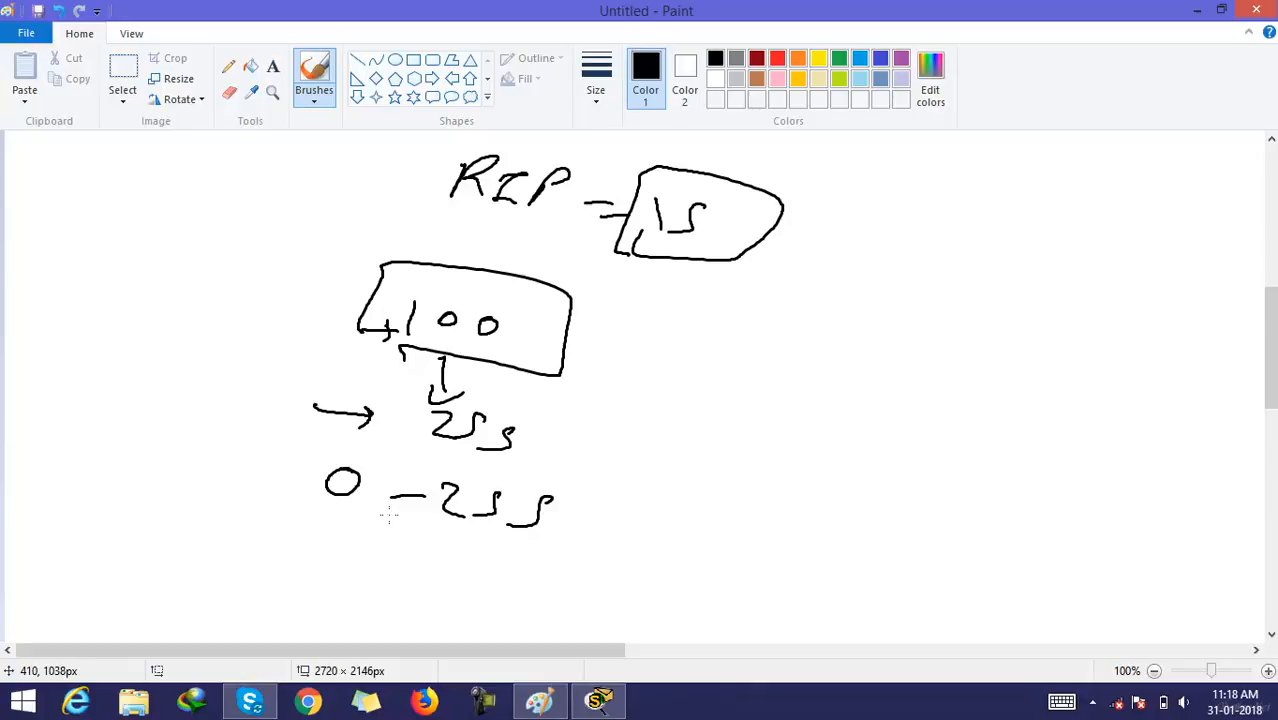
pyautogui.moveTo(378, 518)
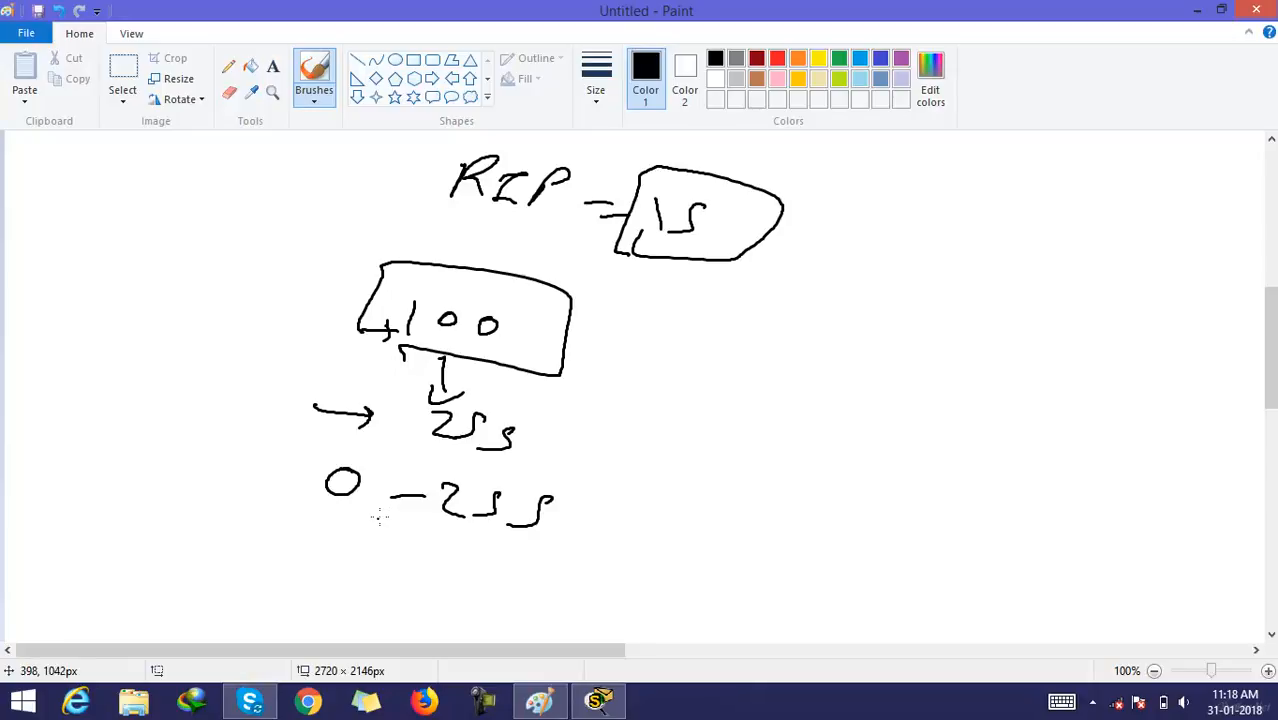
pyautogui.moveTo(372, 516)
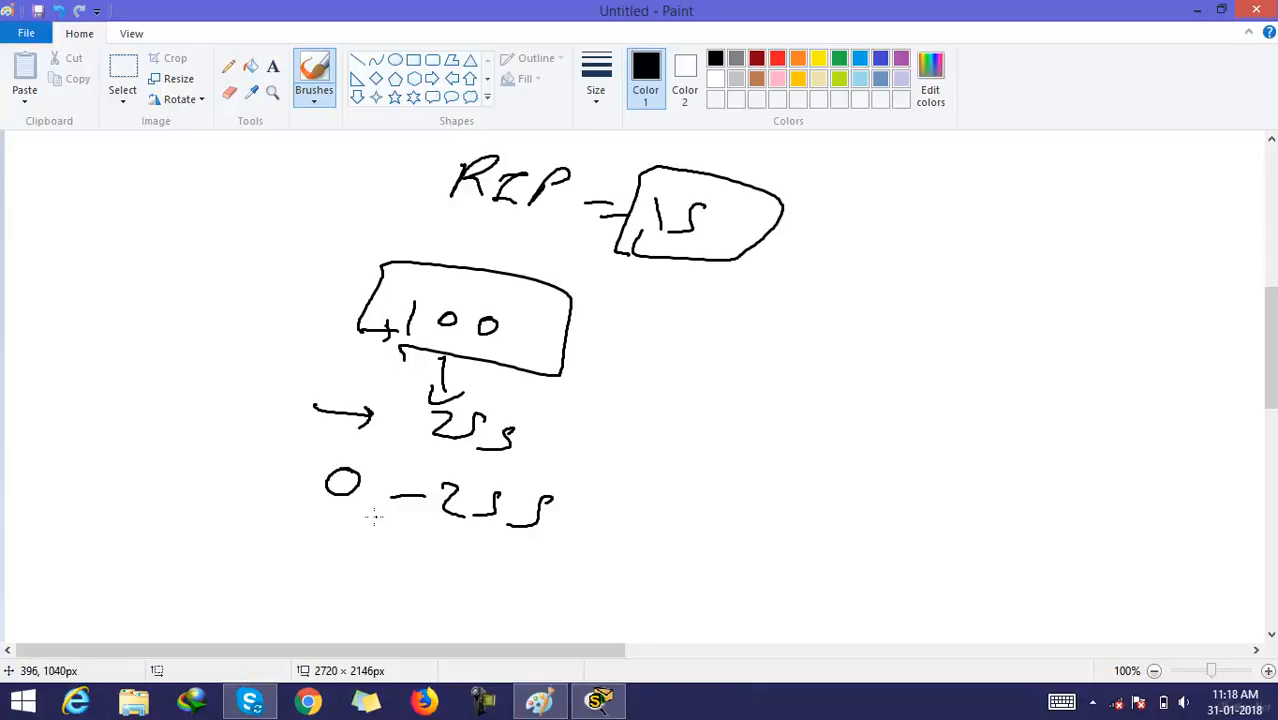
pyautogui.moveTo(372, 516)
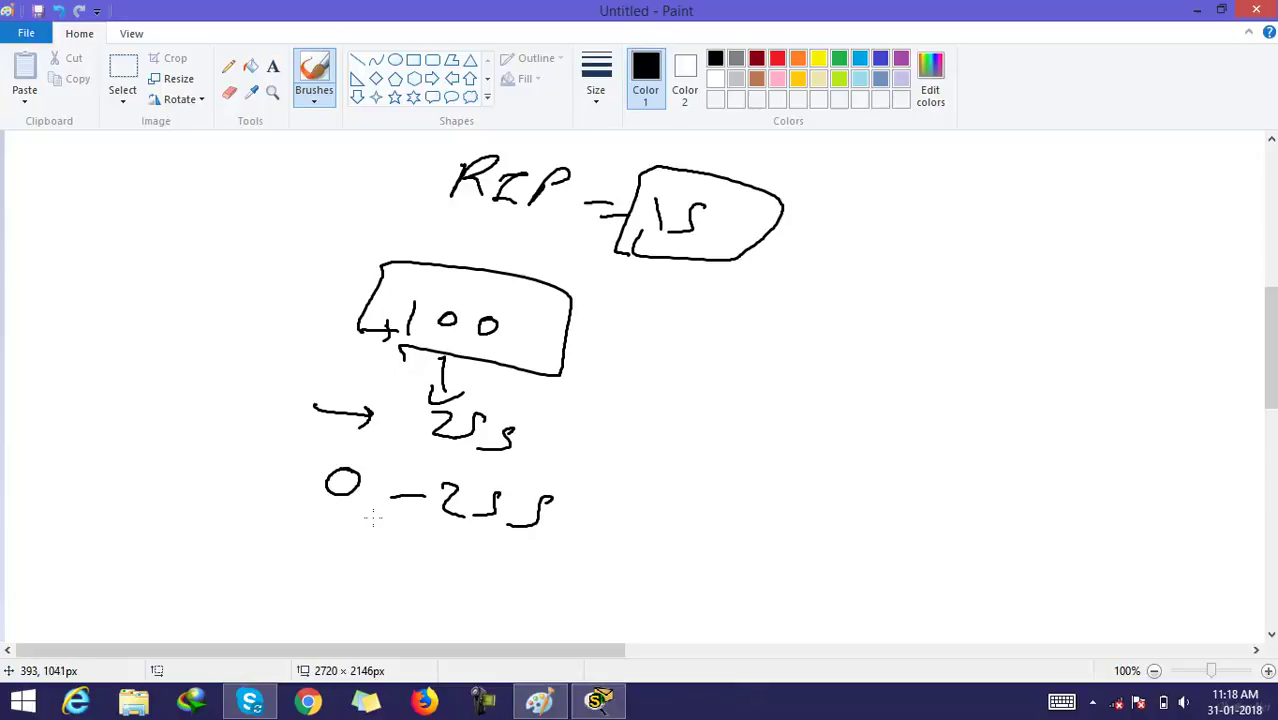
pyautogui.moveTo(380, 520)
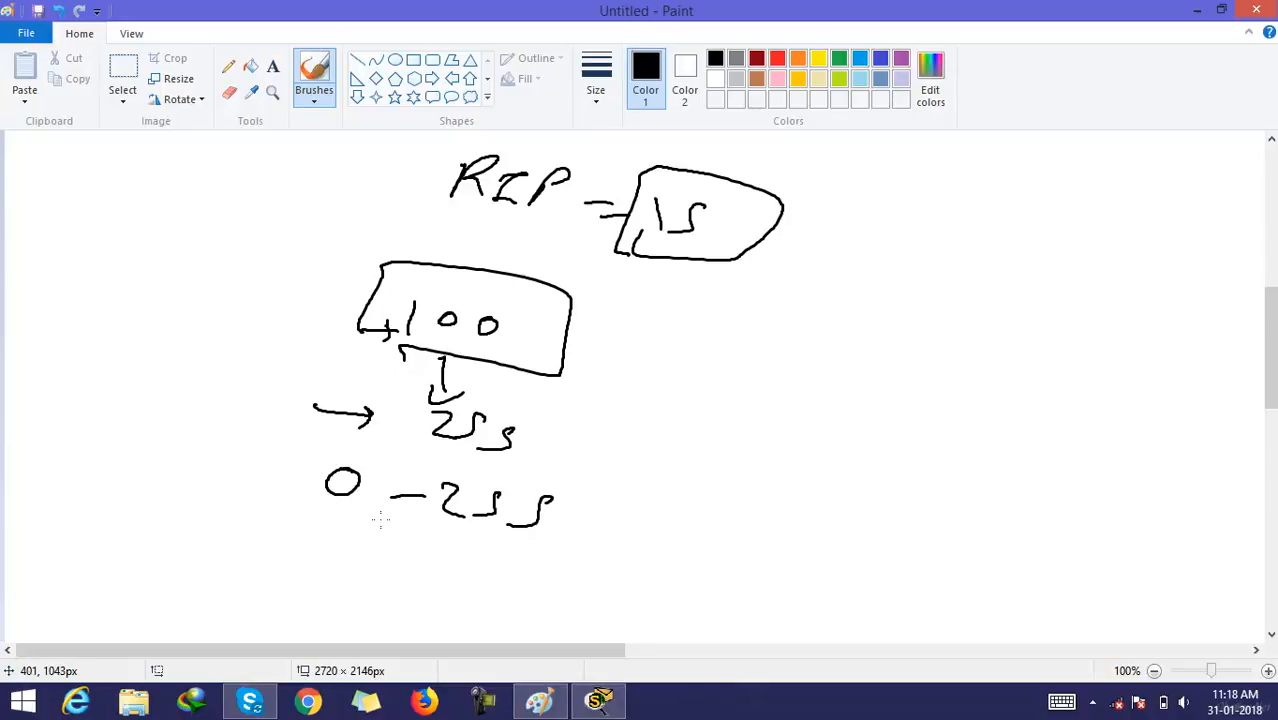
pyautogui.moveTo(378, 518)
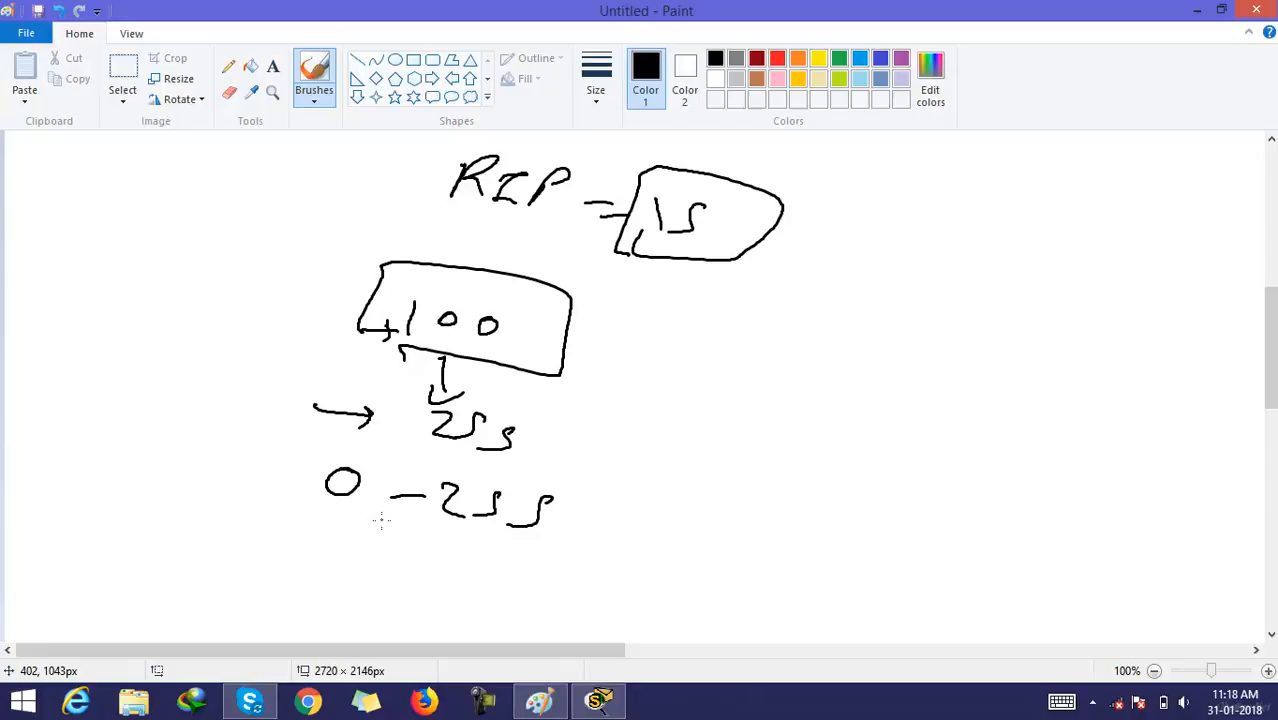
pyautogui.moveTo(364, 518)
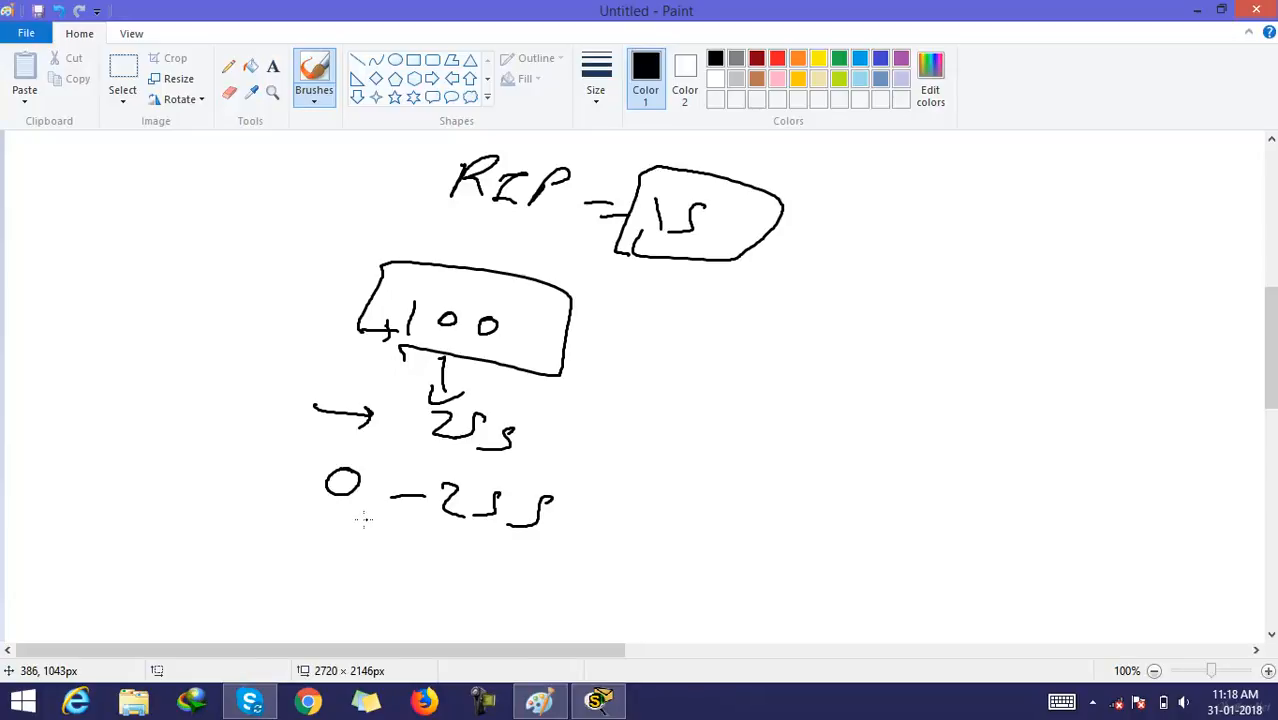
pyautogui.moveTo(360, 520)
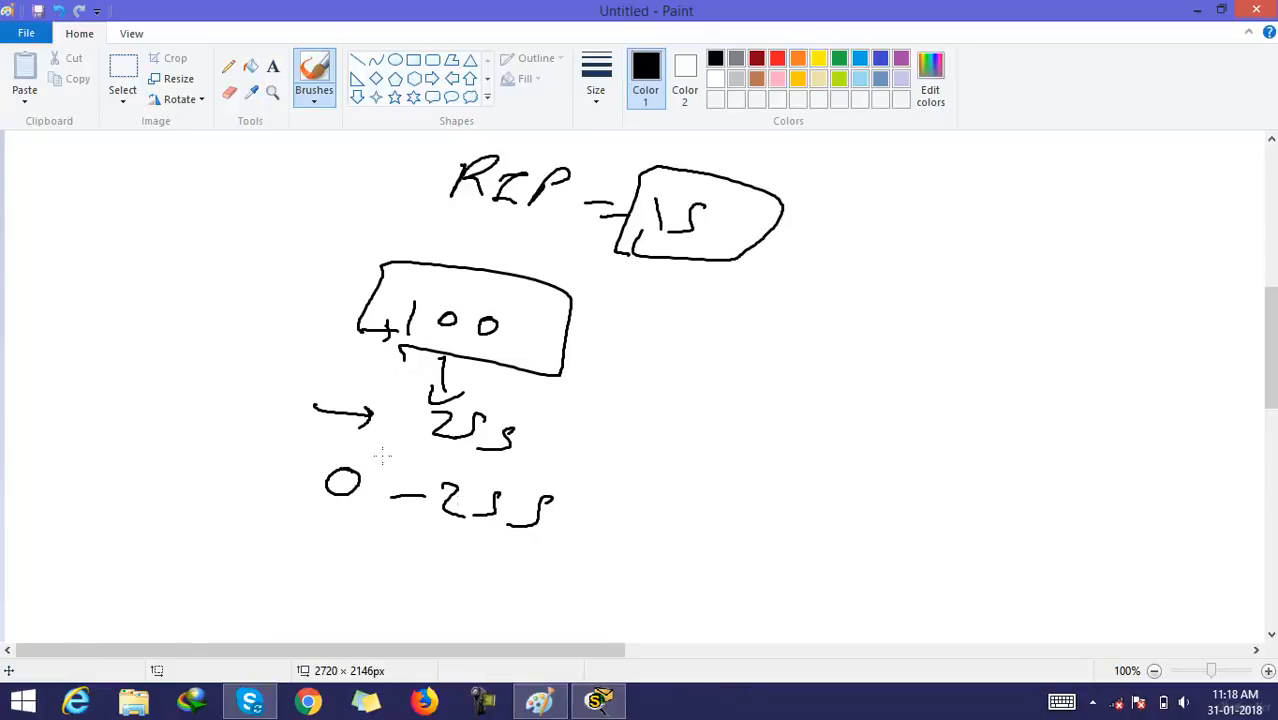
# Handwrite EIGRP beside the boxed 100, a boxed 255 below it, and a 255 note at right.
pyautogui.moveTo(640, 364); pyautogui.dragTo(676, 400)
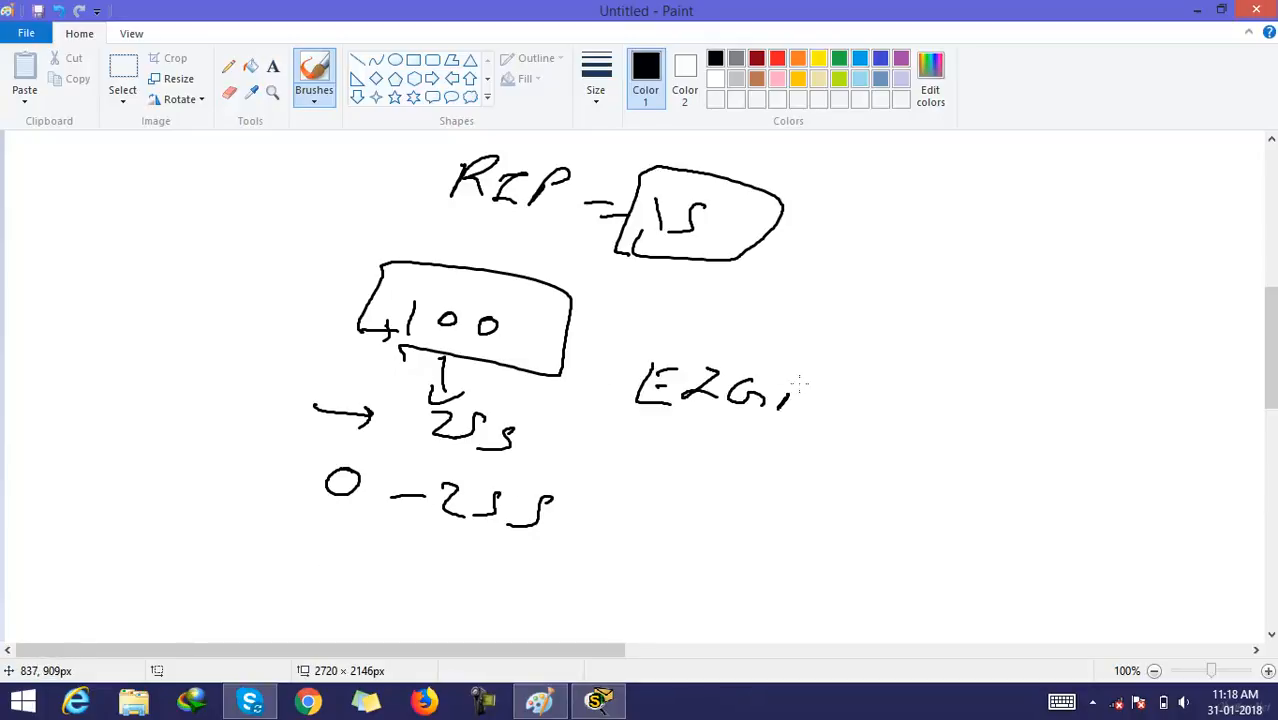
pyautogui.moveTo(780, 410); pyautogui.dragTo(856, 376)
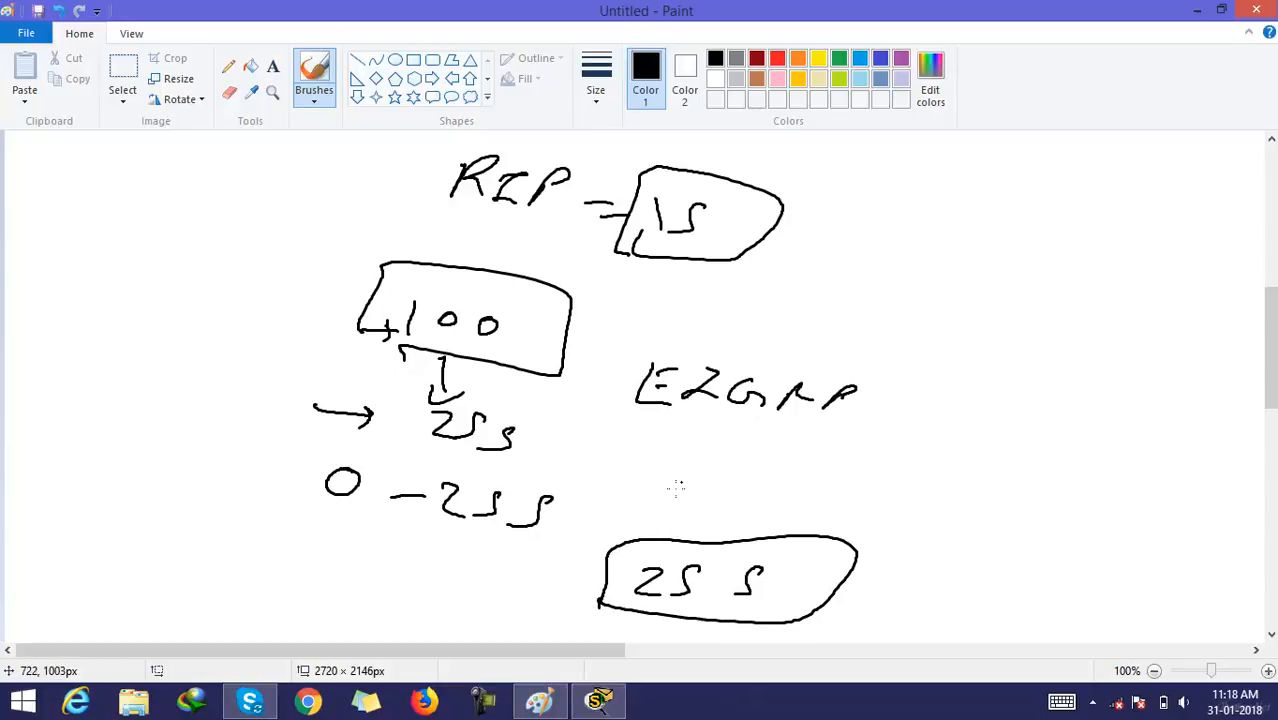
pyautogui.moveTo(682, 552)
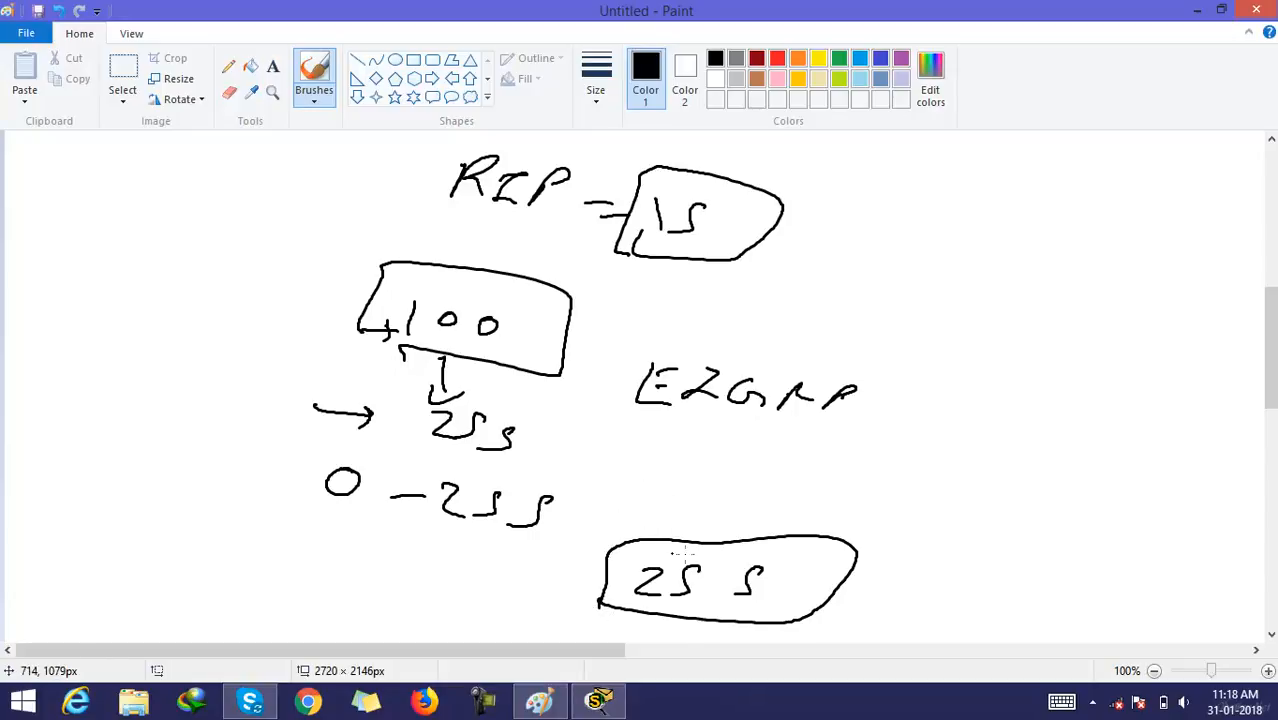
pyautogui.moveTo(920, 520); pyautogui.dragTo(990, 500)
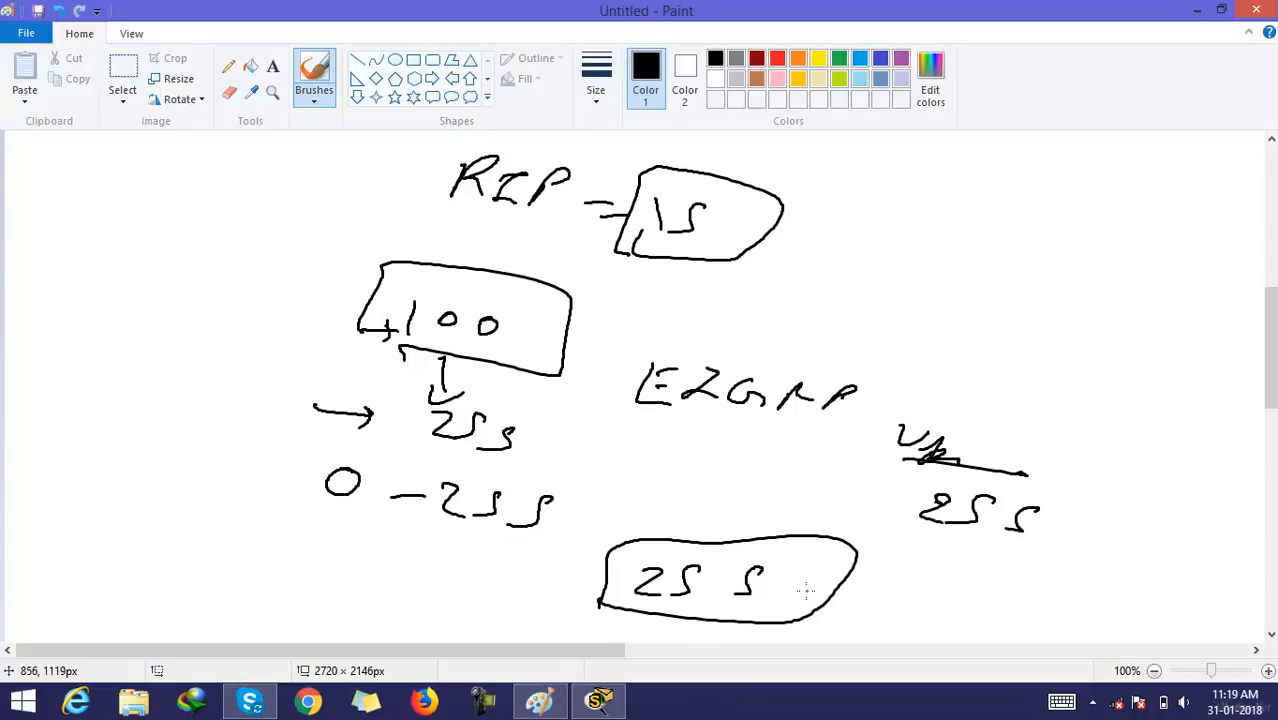
pyautogui.moveTo(778, 594)
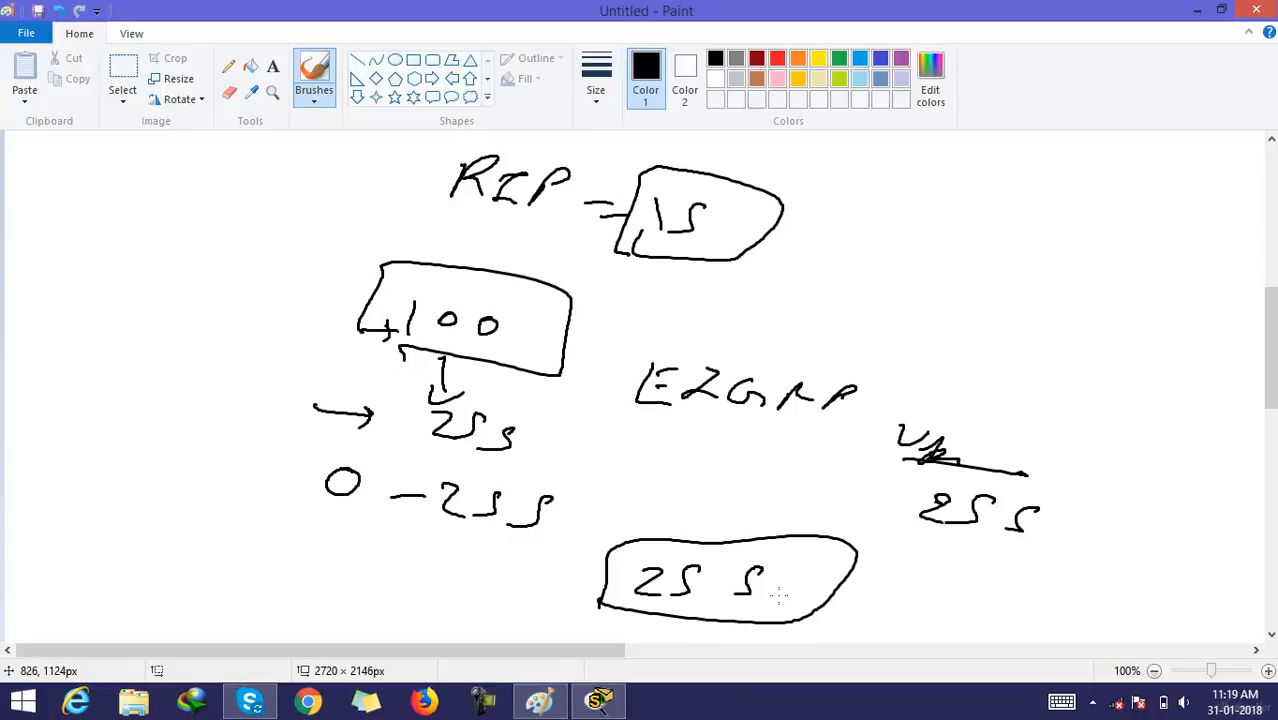
pyautogui.moveTo(1012, 464)
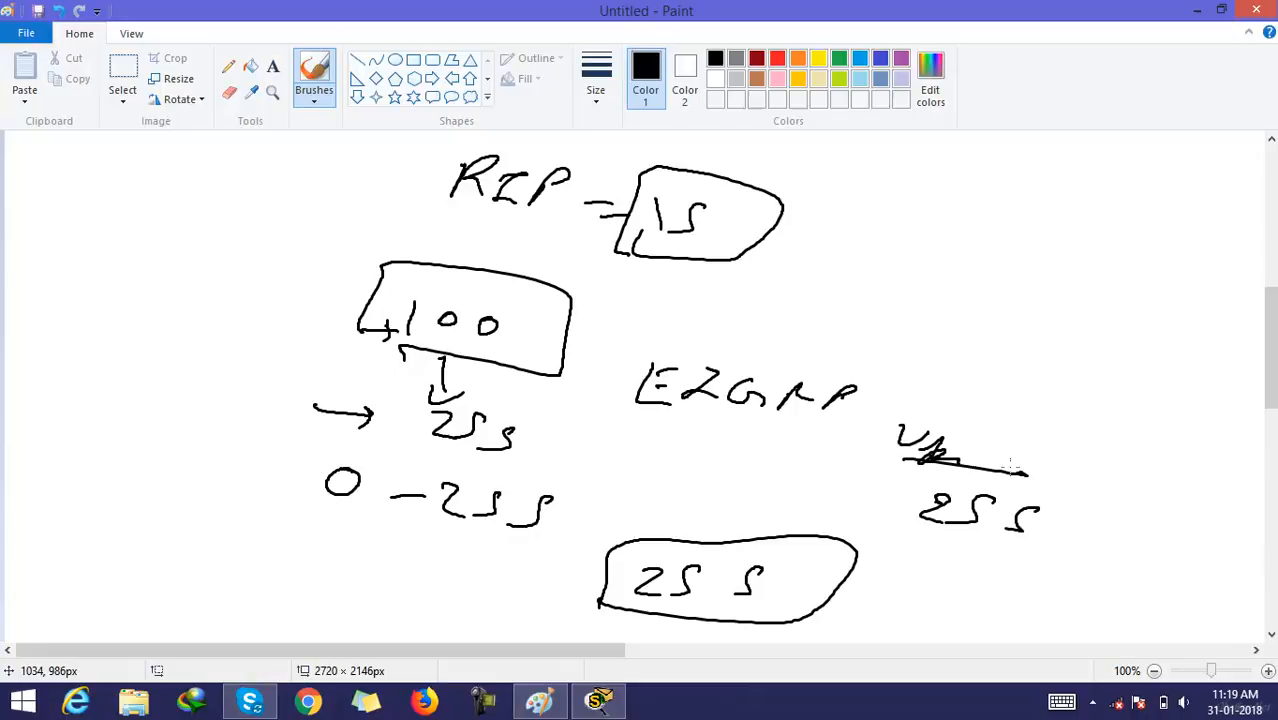
# Start an arrowed list on the blank page with the item IPv4 & IPv6.
pyautogui.scroll(-3)
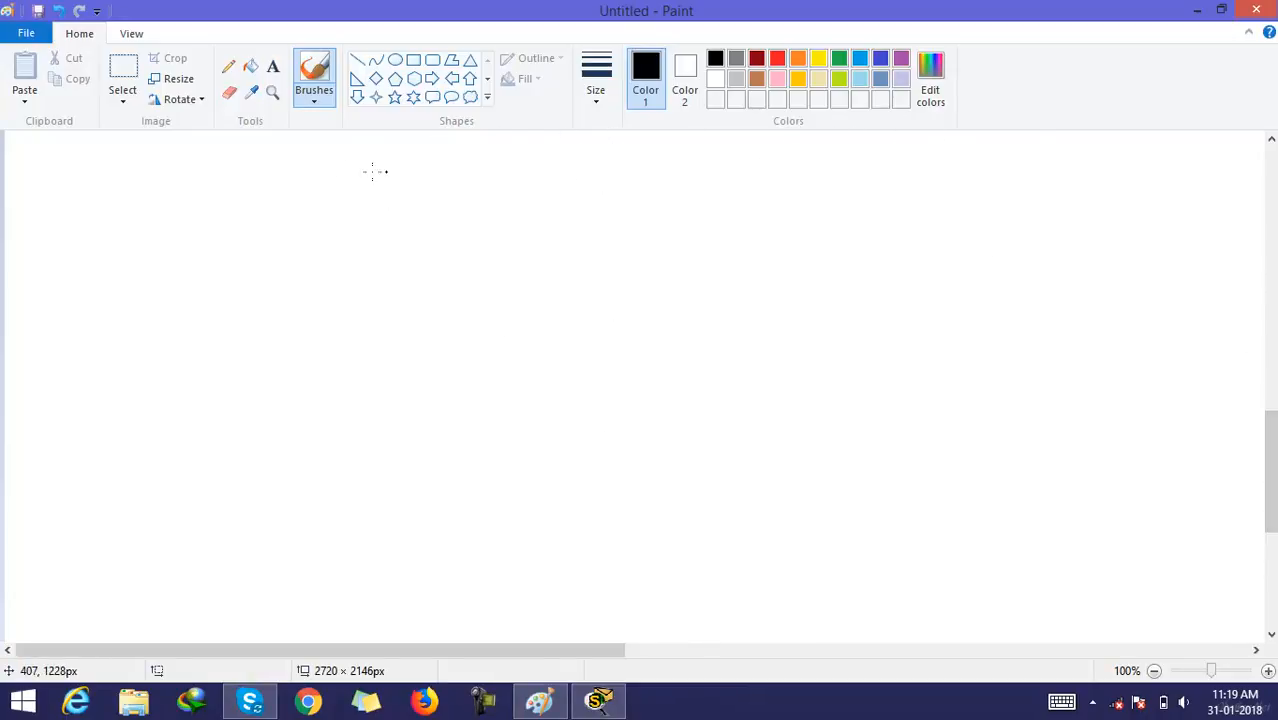
pyautogui.moveTo(236, 210); pyautogui.dragTo(324, 216)
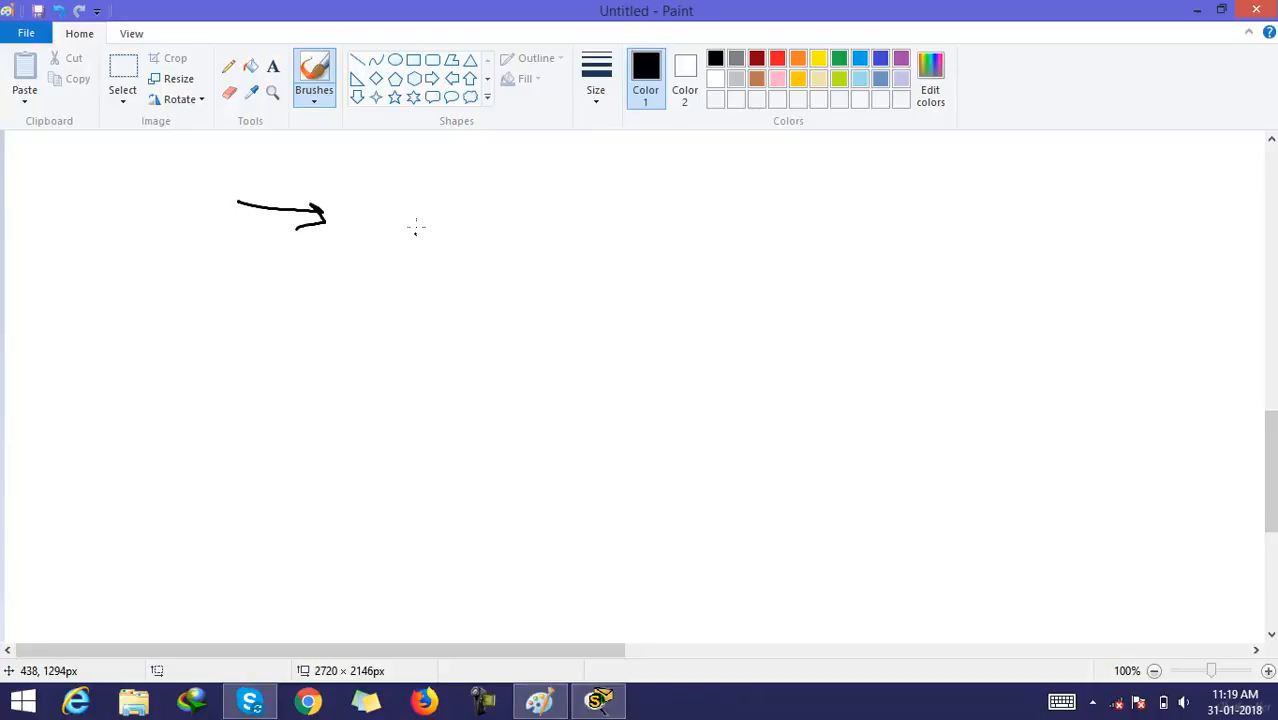
pyautogui.moveTo(426, 236); pyautogui.dragTo(510, 224)
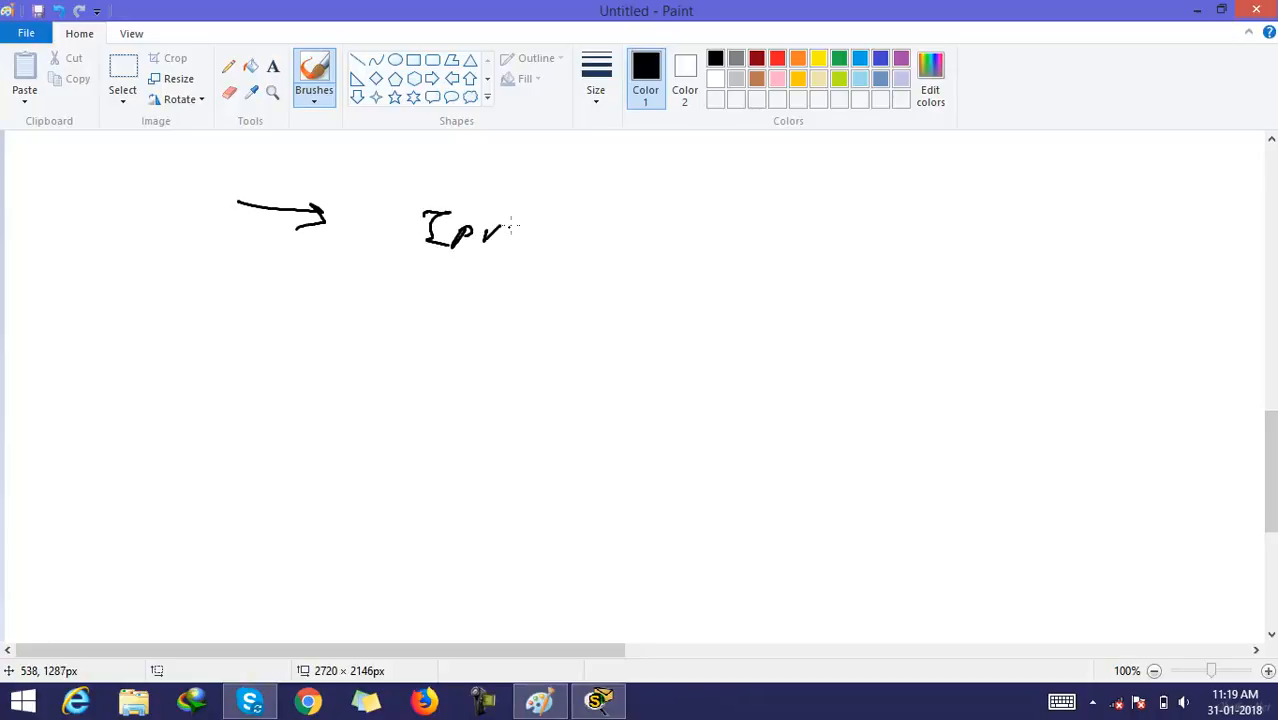
pyautogui.moveTo(510, 210); pyautogui.dragTo(670, 270)
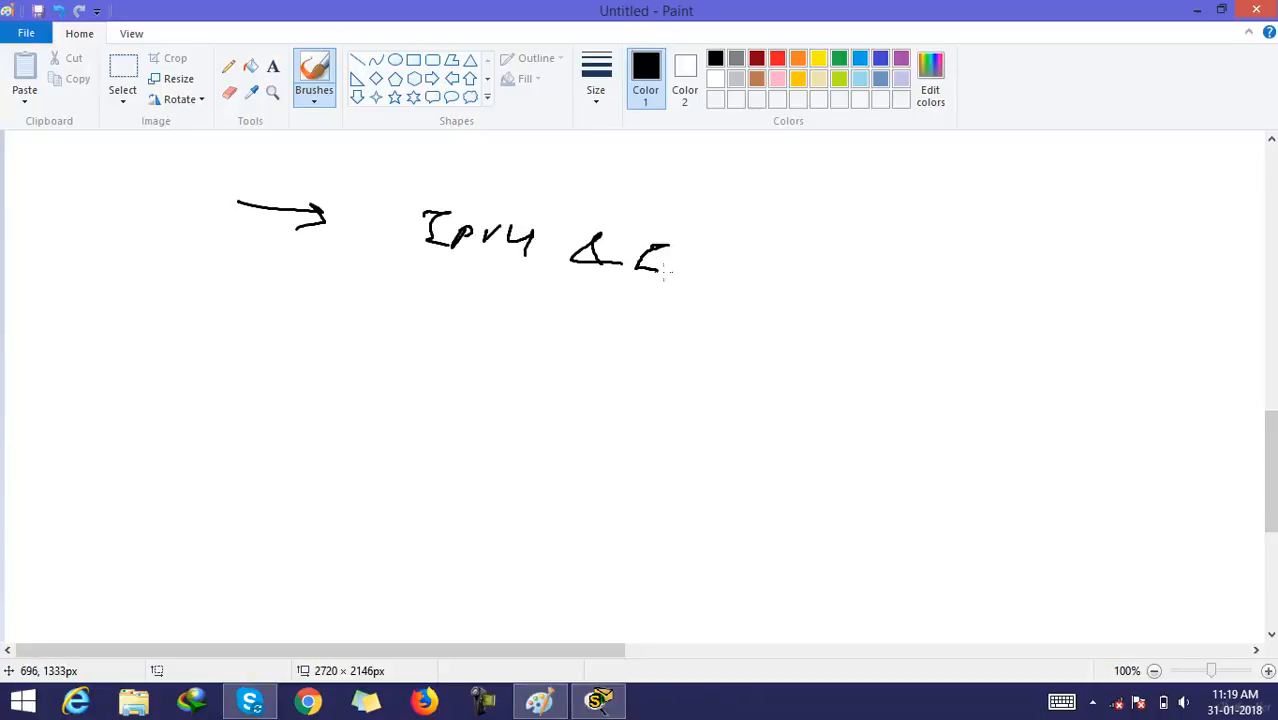
pyautogui.moveTo(660, 270); pyautogui.dragTo(740, 260)
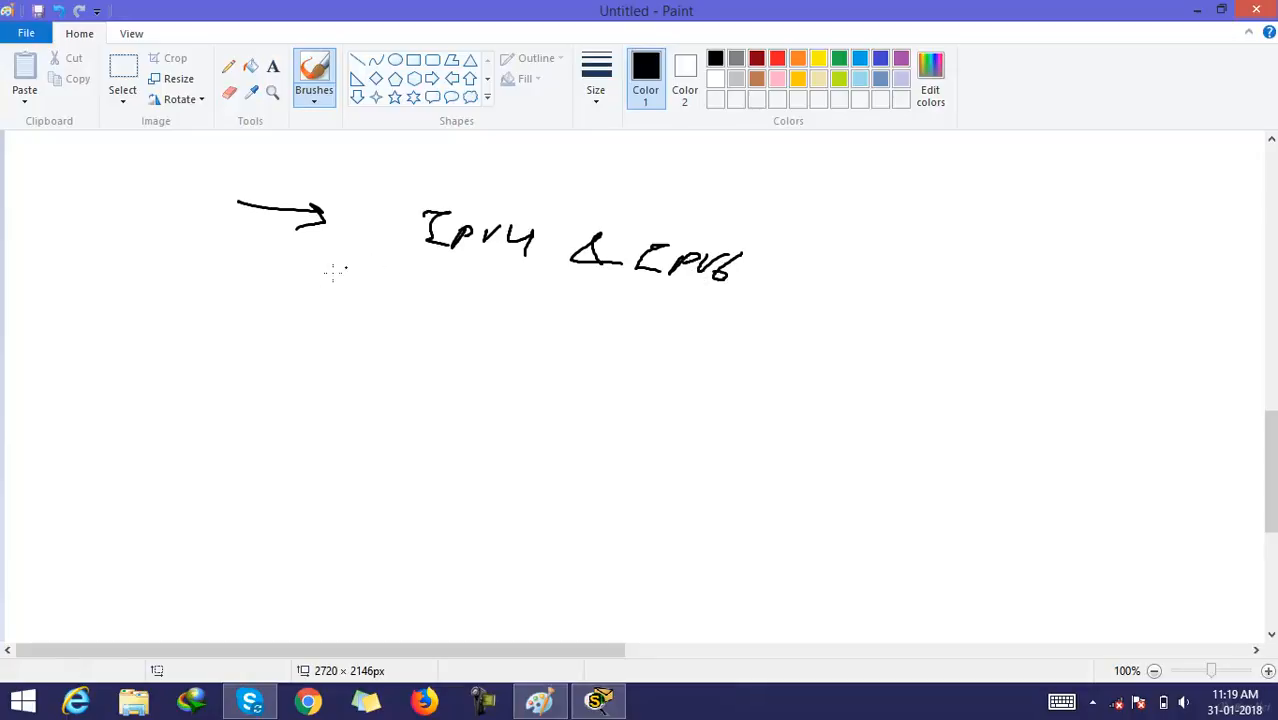
# Add arrowed list items Classless and VLSM/CIDR.
pyautogui.moveTo(264, 296); pyautogui.dragTo(364, 292)
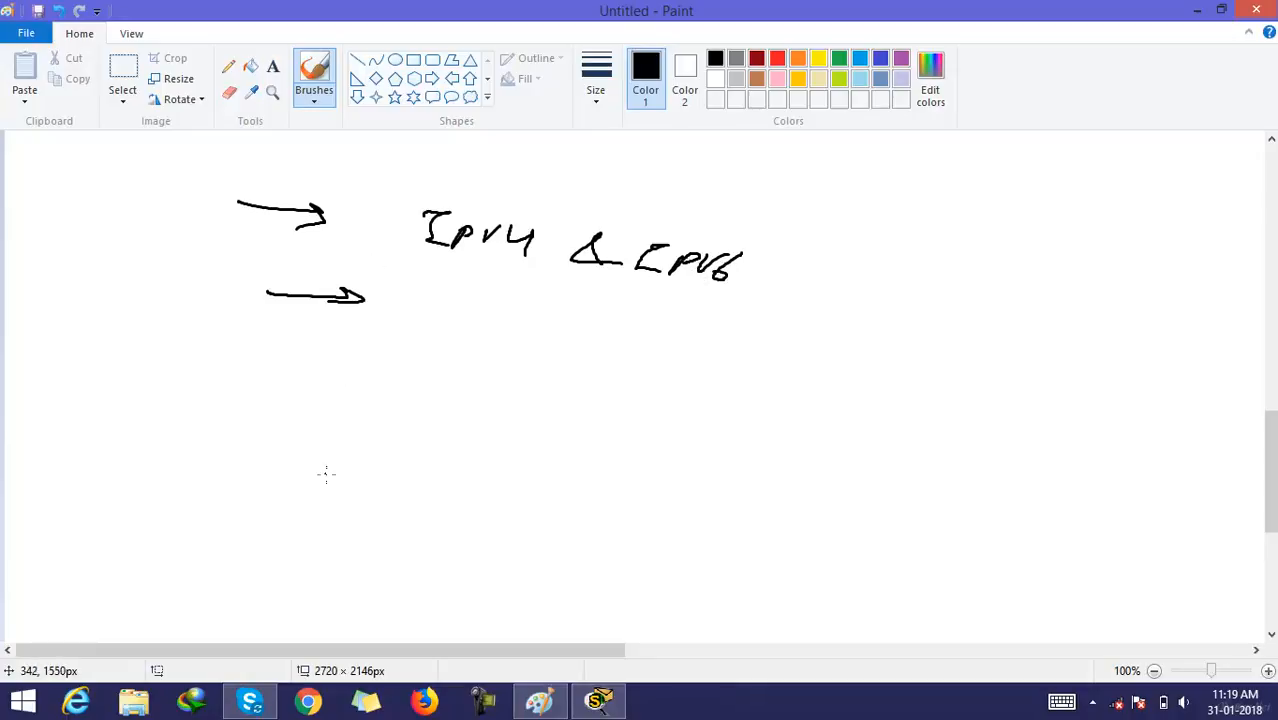
pyautogui.moveTo(348, 484)
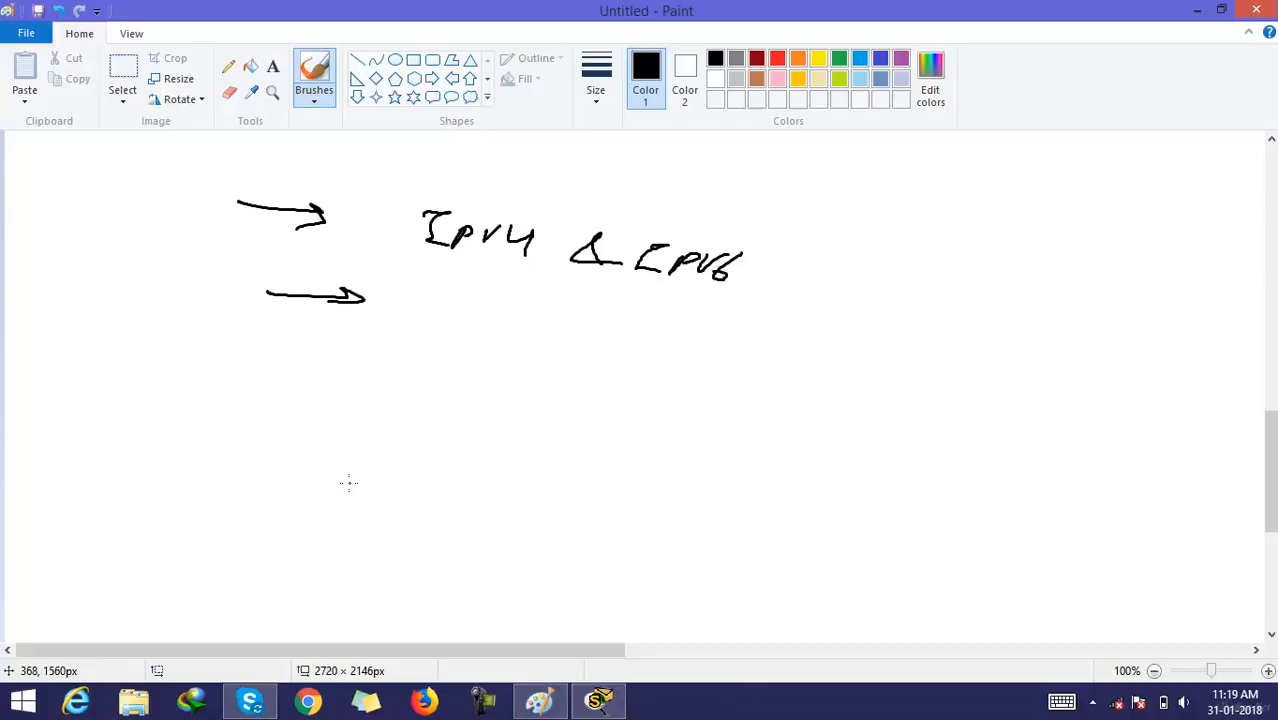
pyautogui.moveTo(346, 516)
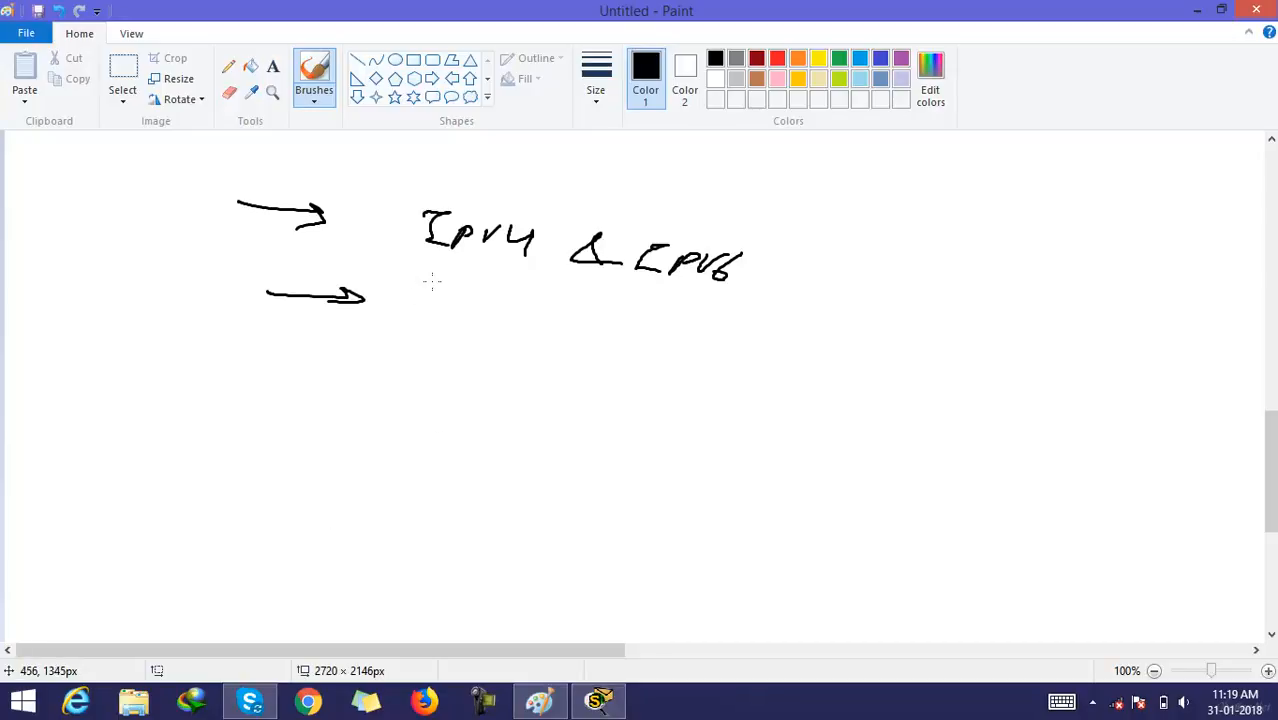
pyautogui.moveTo(410, 300); pyautogui.dragTo(510, 320)
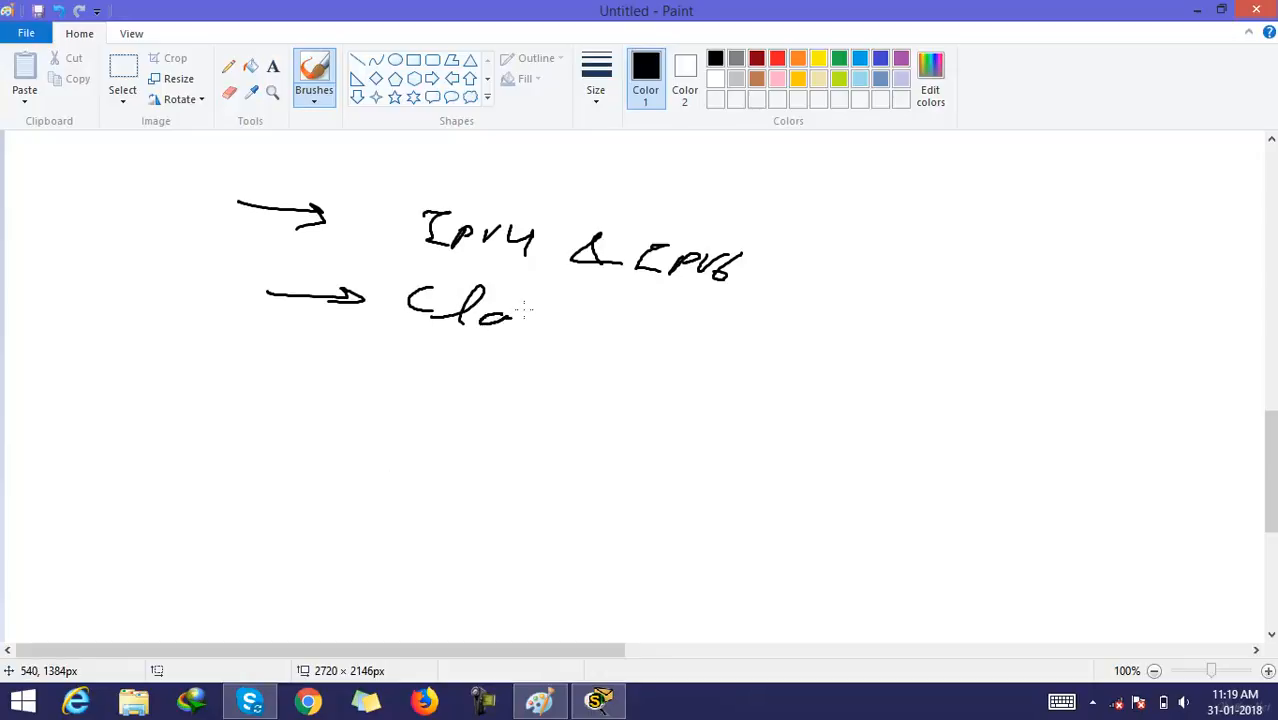
pyautogui.moveTo(510, 310); pyautogui.dragTo(640, 344)
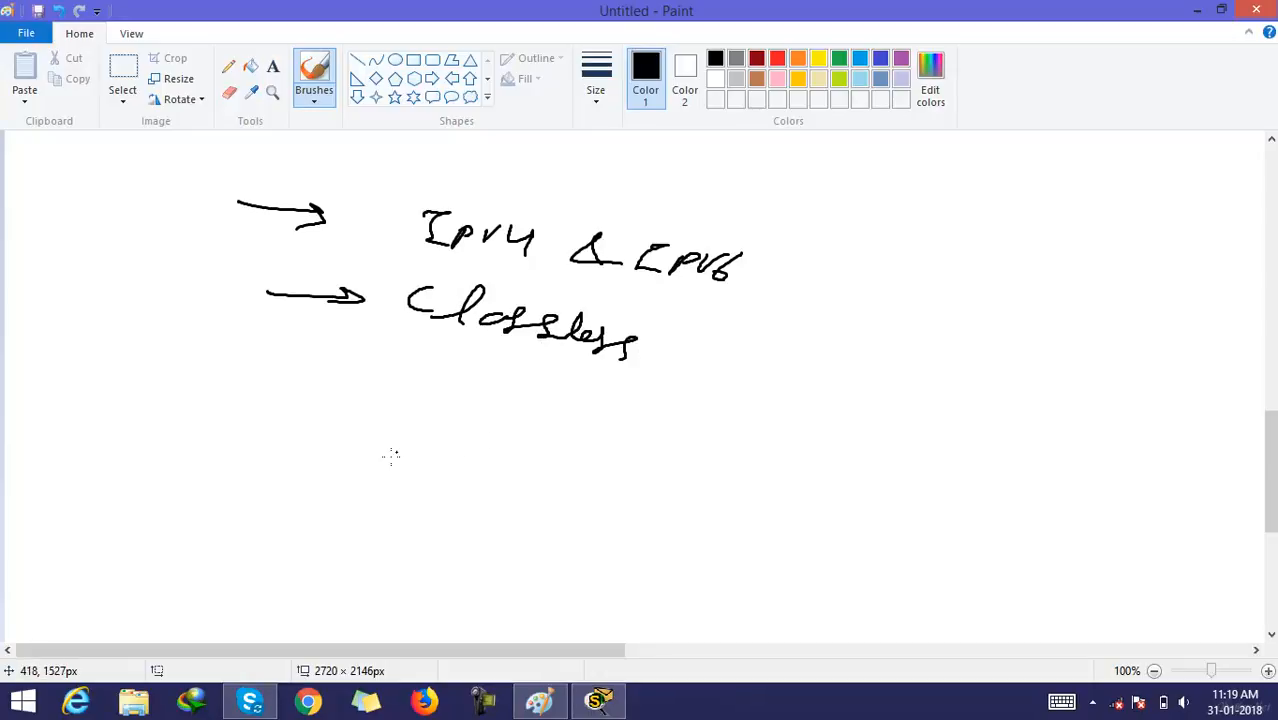
pyautogui.moveTo(284, 374); pyautogui.dragTo(336, 374)
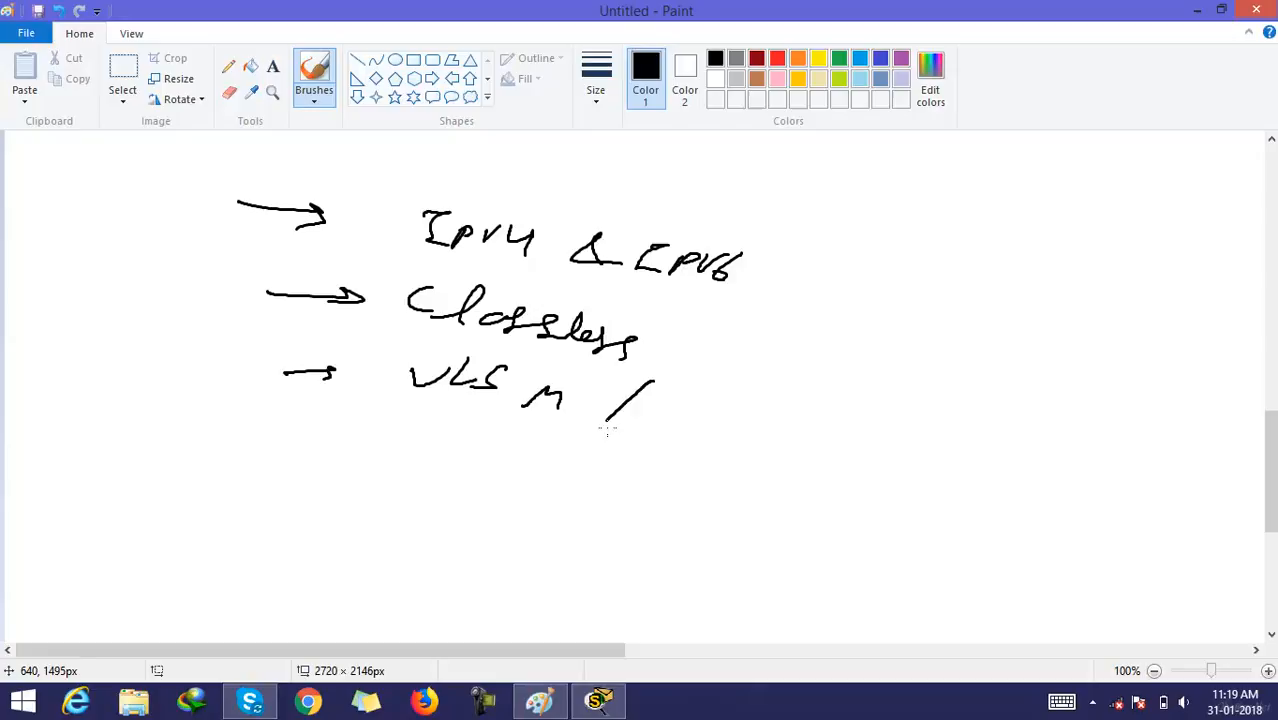
pyautogui.moveTo(650, 414); pyautogui.dragTo(724, 414)
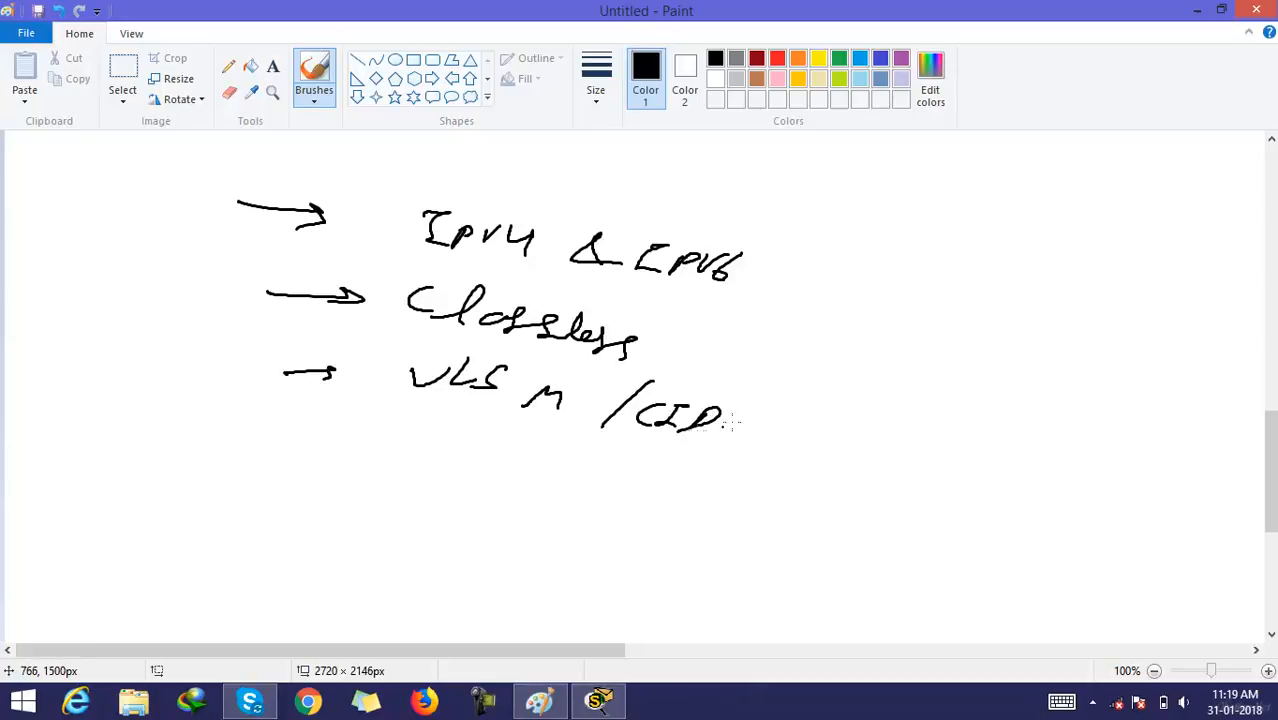
pyautogui.moveTo(724, 410); pyautogui.dragTo(756, 440)
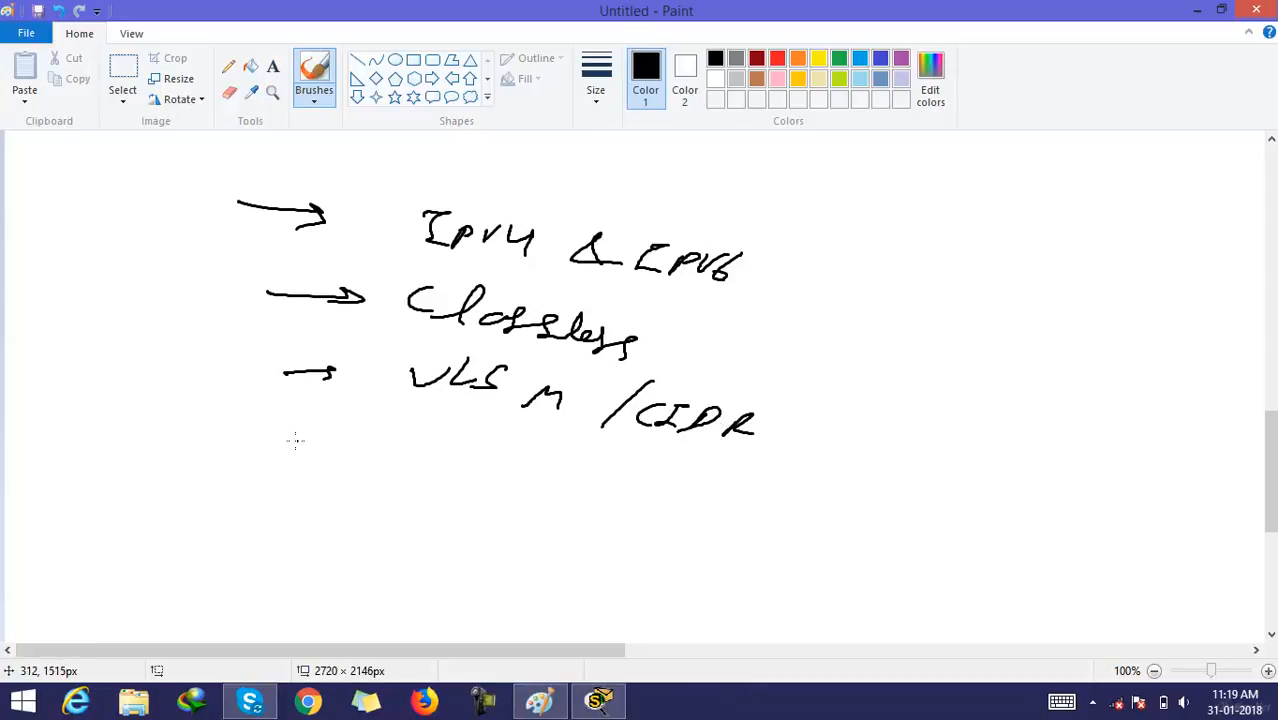
# Add a fourth arrowed item reading Summarisation.
pyautogui.moveTo(296, 448); pyautogui.dragTo(368, 448)
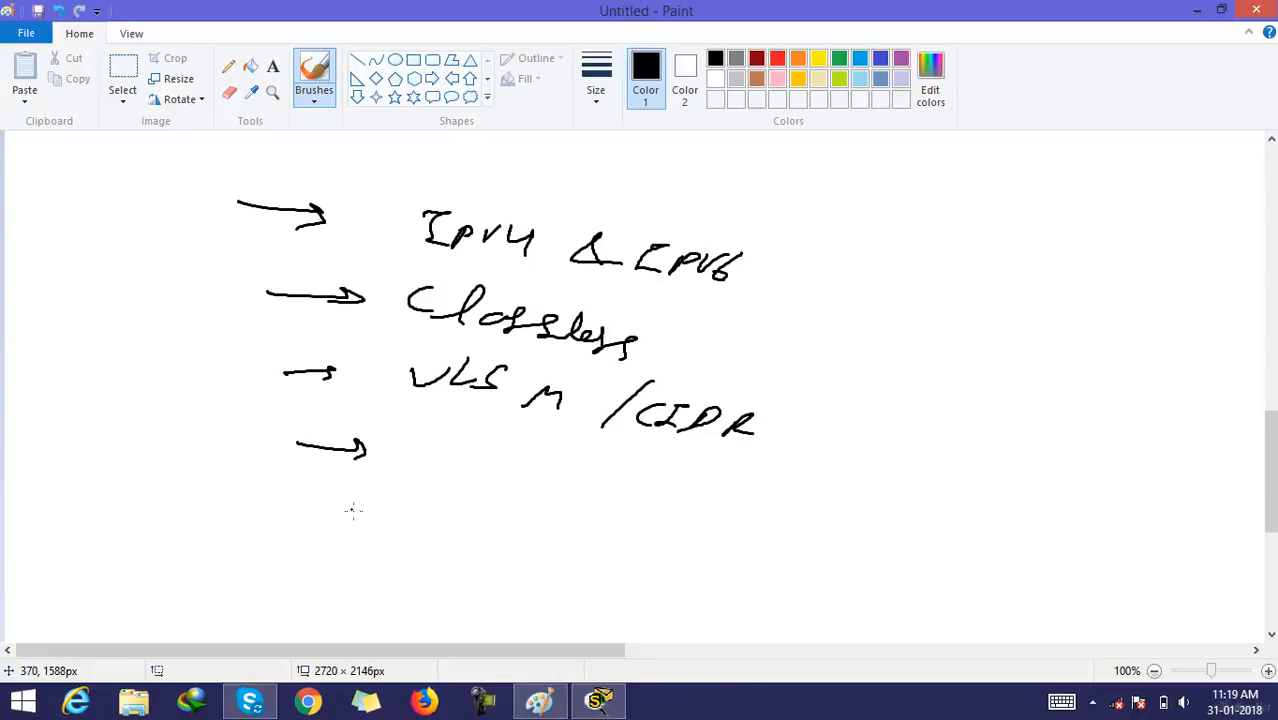
pyautogui.moveTo(410, 476); pyautogui.dragTo(430, 460)
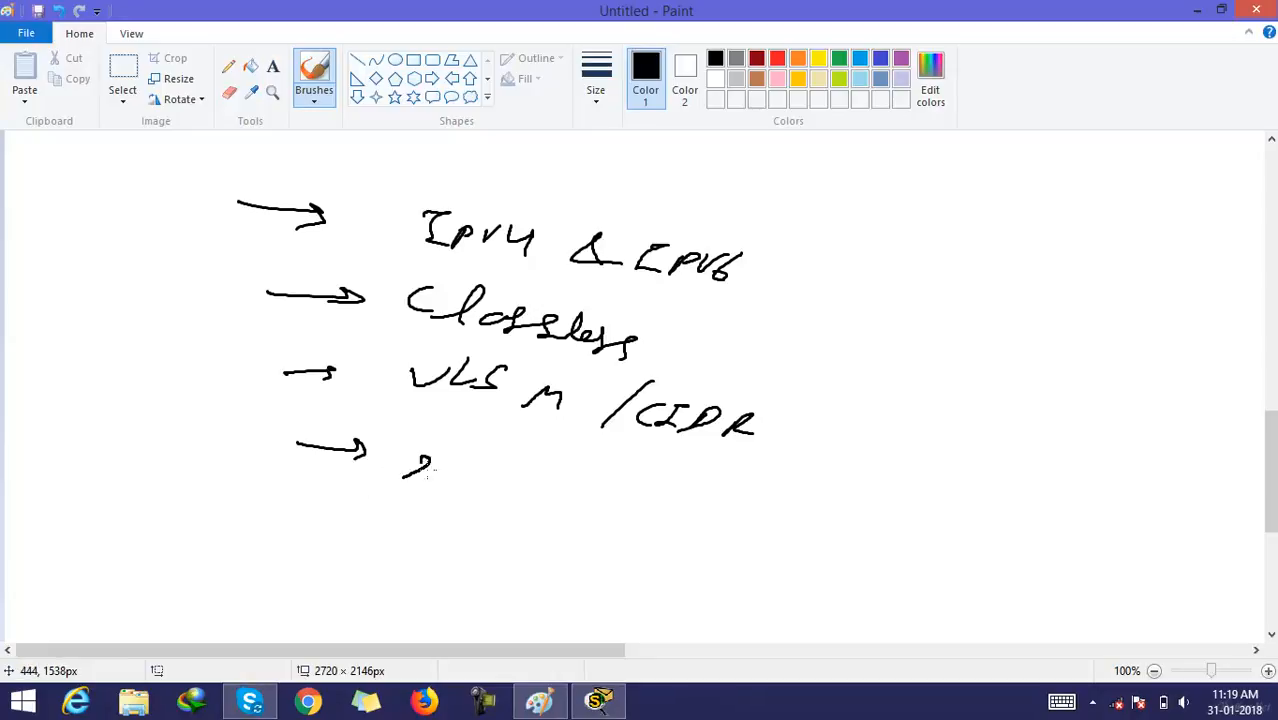
pyautogui.moveTo(420, 464); pyautogui.dragTo(544, 476)
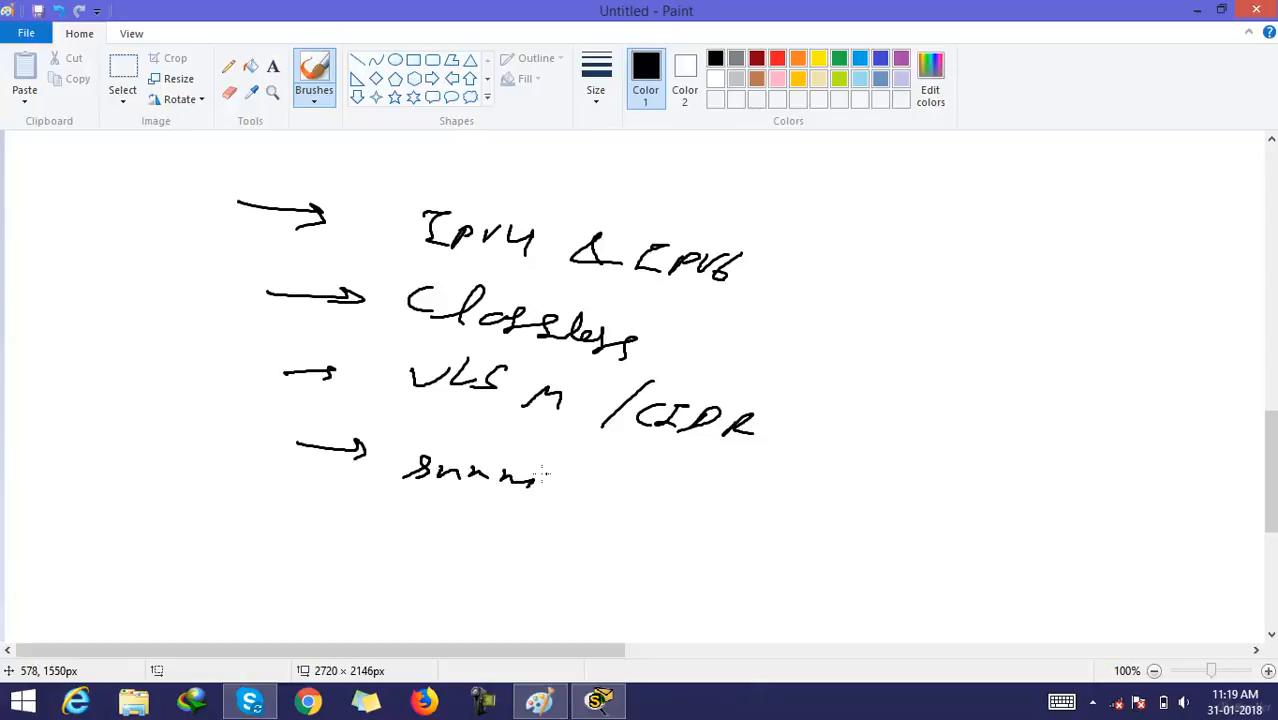
pyautogui.moveTo(544, 476); pyautogui.dragTo(590, 478)
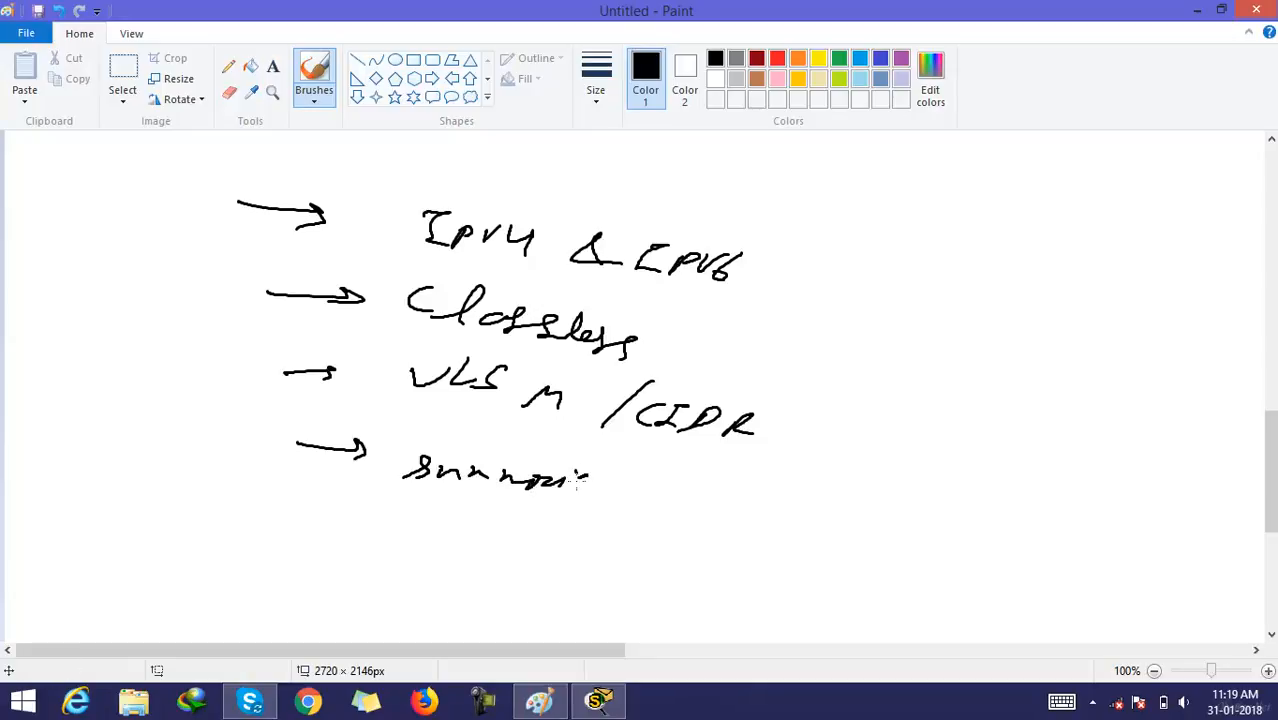
pyautogui.moveTo(590, 476); pyautogui.dragTo(644, 486)
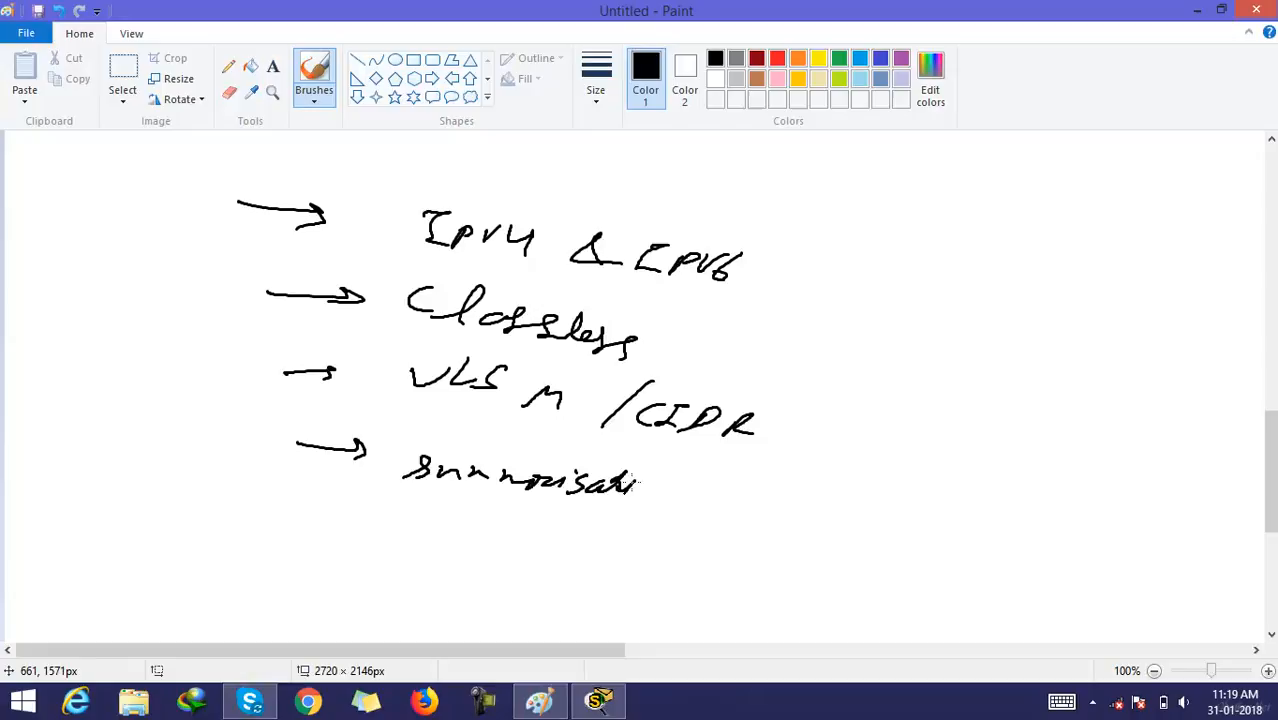
pyautogui.moveTo(636, 486); pyautogui.dragTo(680, 486)
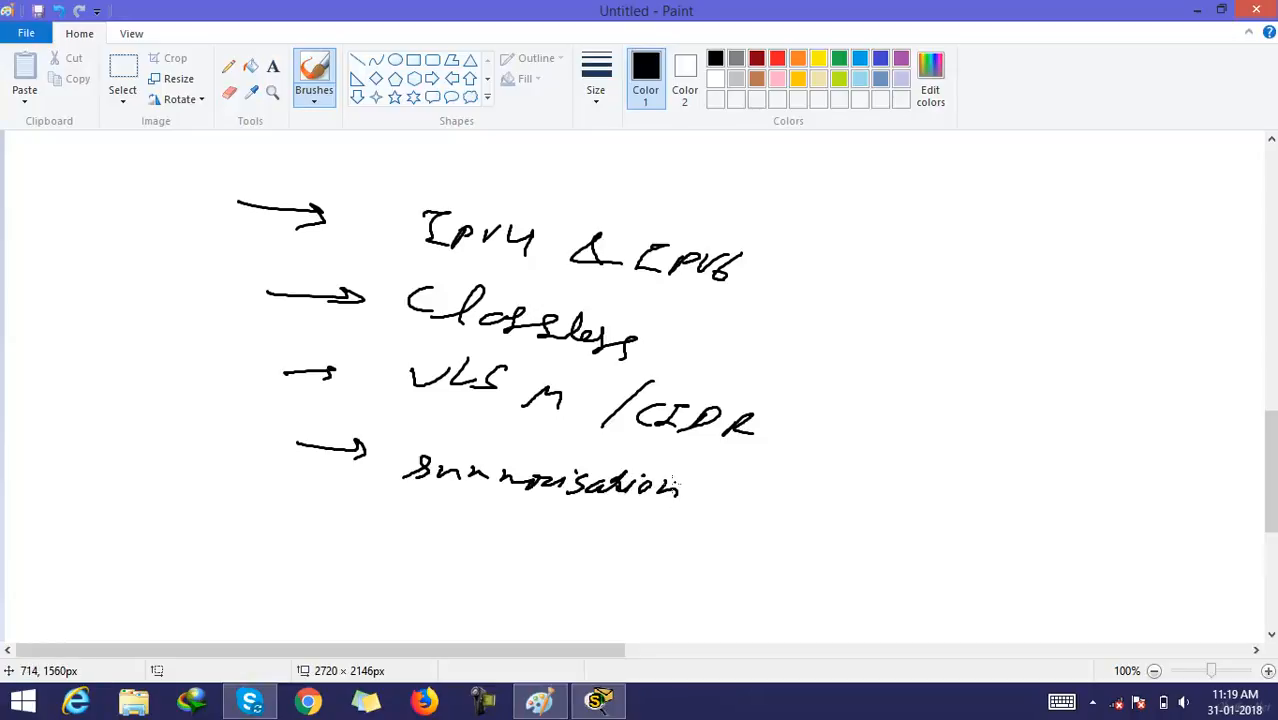
pyautogui.moveTo(670, 490)
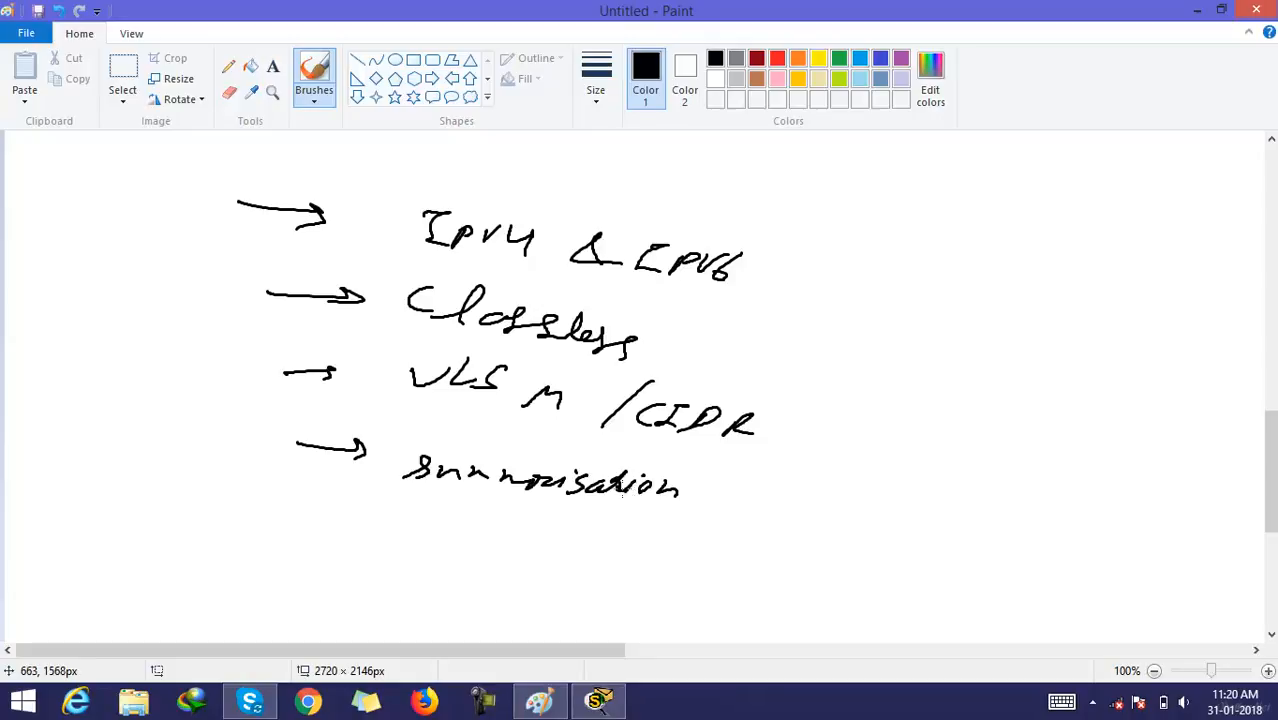
pyautogui.moveTo(340, 476)
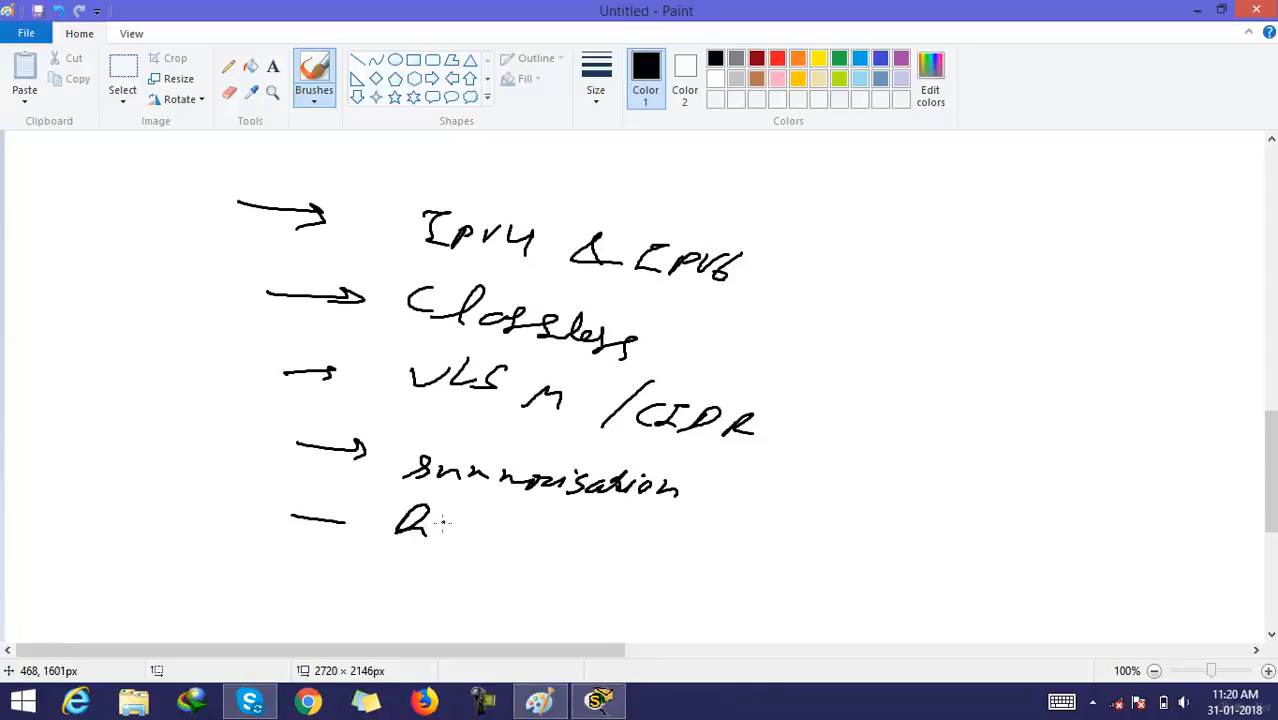
# Write the fifth item Dis Ntw and draw the arrow for a sixth item.
pyautogui.moveTo(440, 524); pyautogui.dragTo(464, 530)
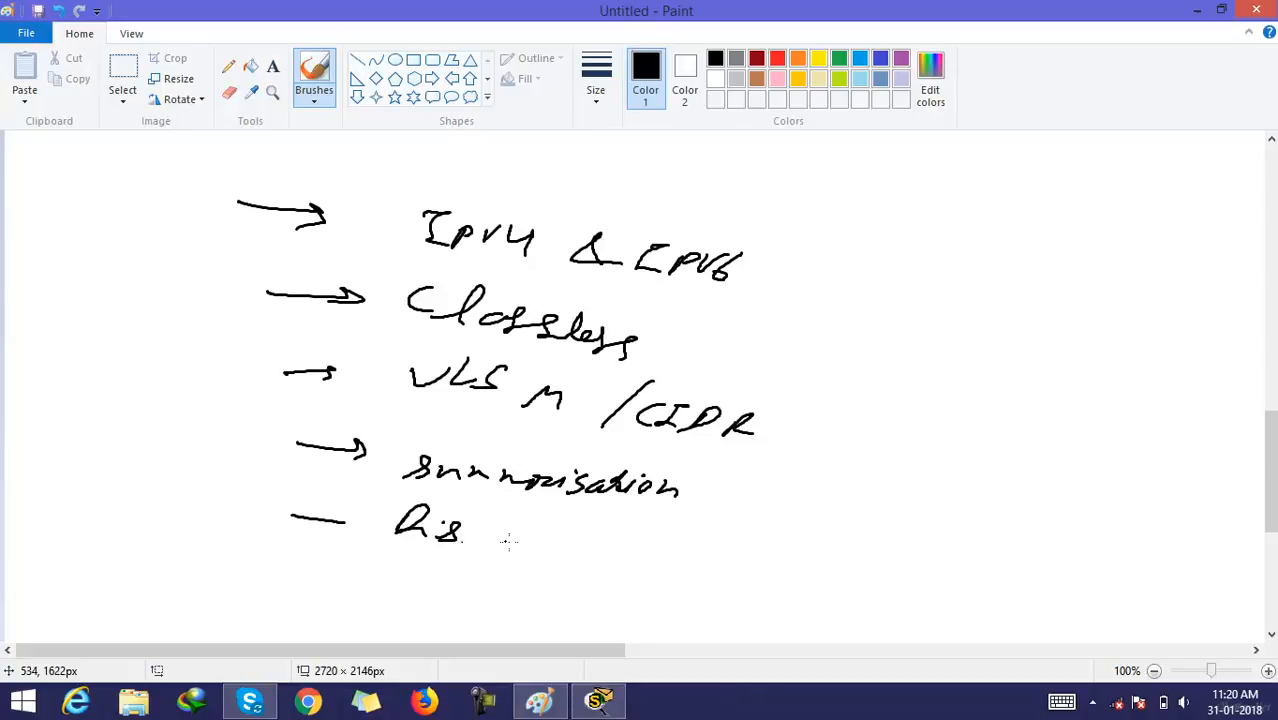
pyautogui.moveTo(516, 520); pyautogui.dragTo(610, 544)
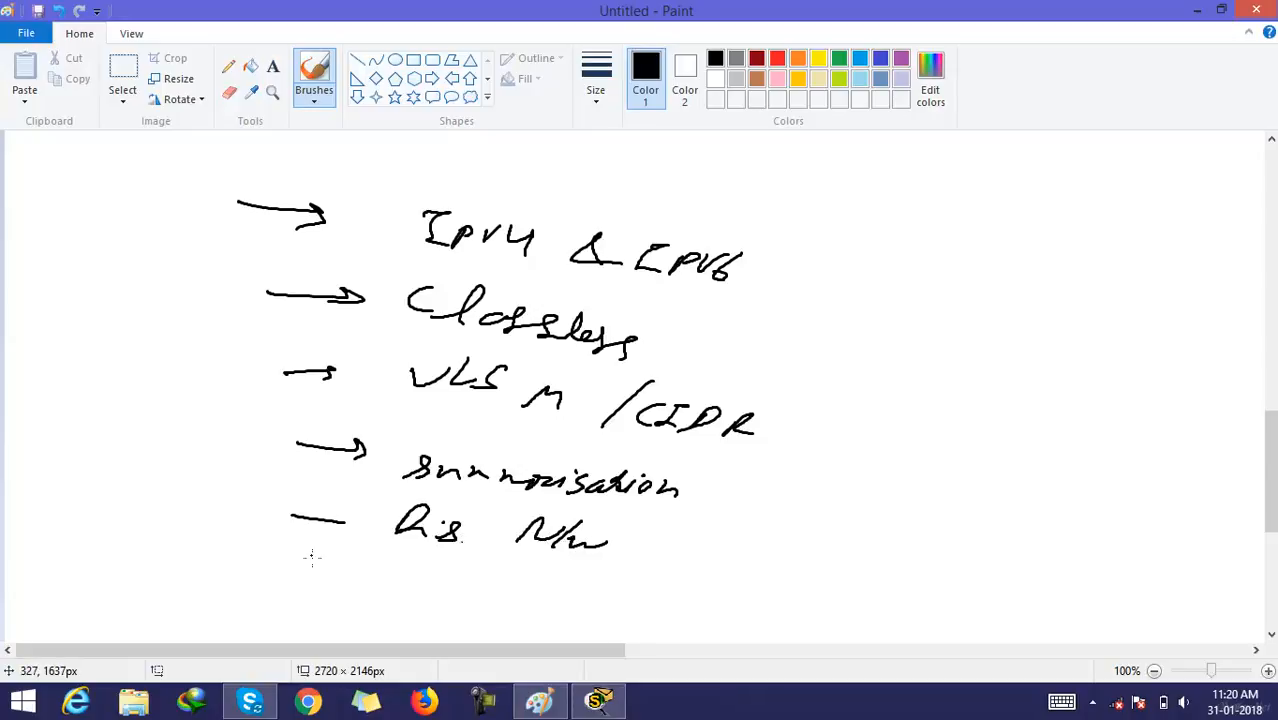
pyautogui.moveTo(290, 568); pyautogui.dragTo(364, 568)
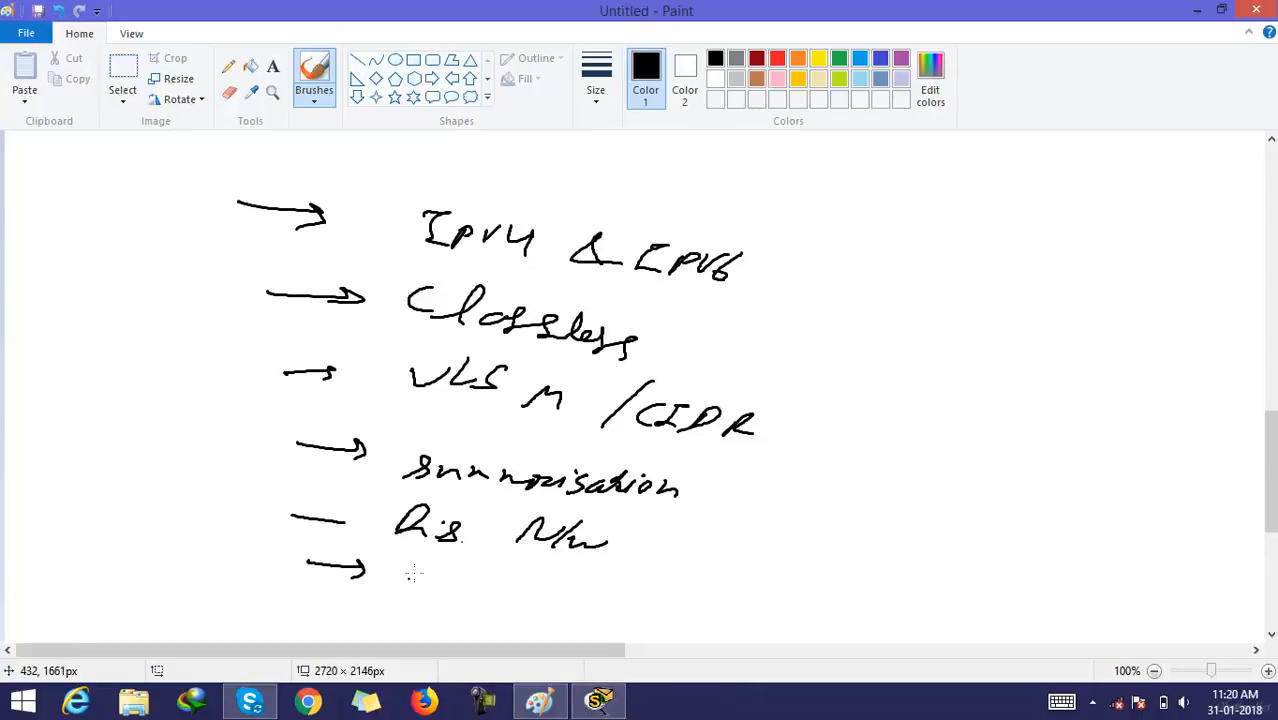
pyautogui.moveTo(410, 564); pyautogui.dragTo(444, 596)
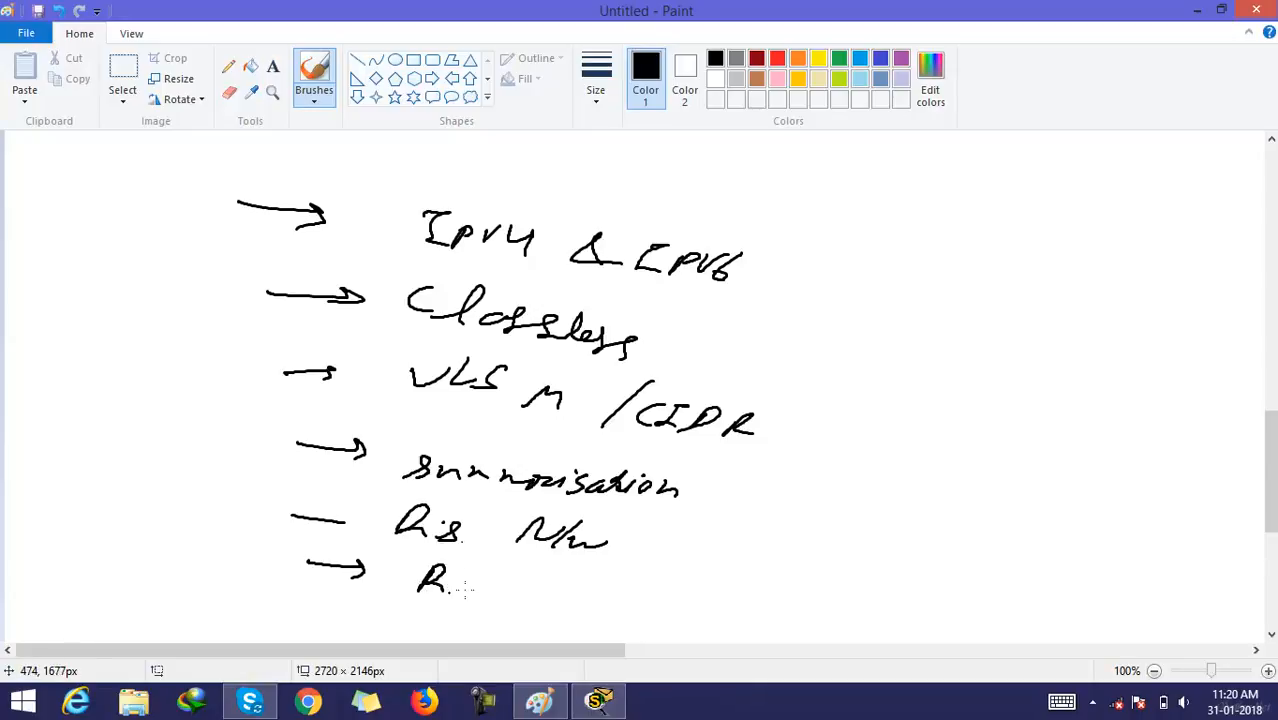
# Write a circled RTP as the sixth item with an arrow leading to a boxed DUAL.
pyautogui.moveTo(454, 576); pyautogui.dragTo(524, 596)
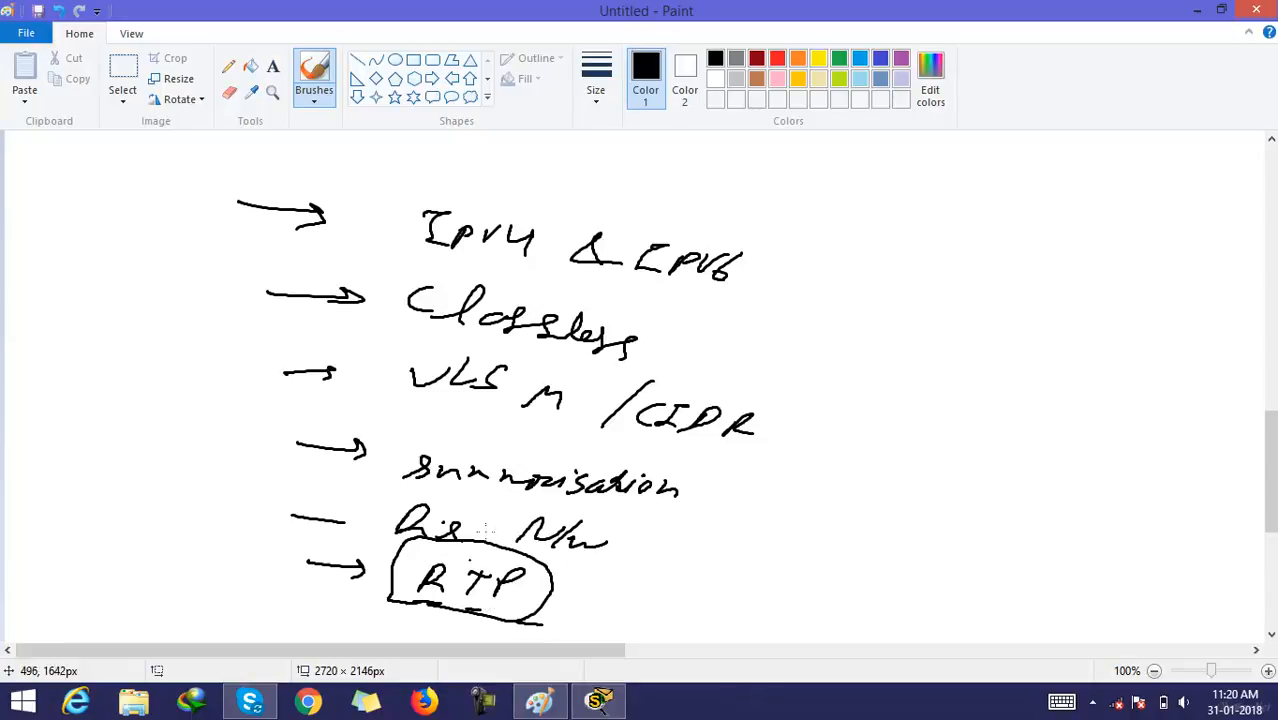
pyautogui.moveTo(720, 548); pyautogui.dragTo(776, 544)
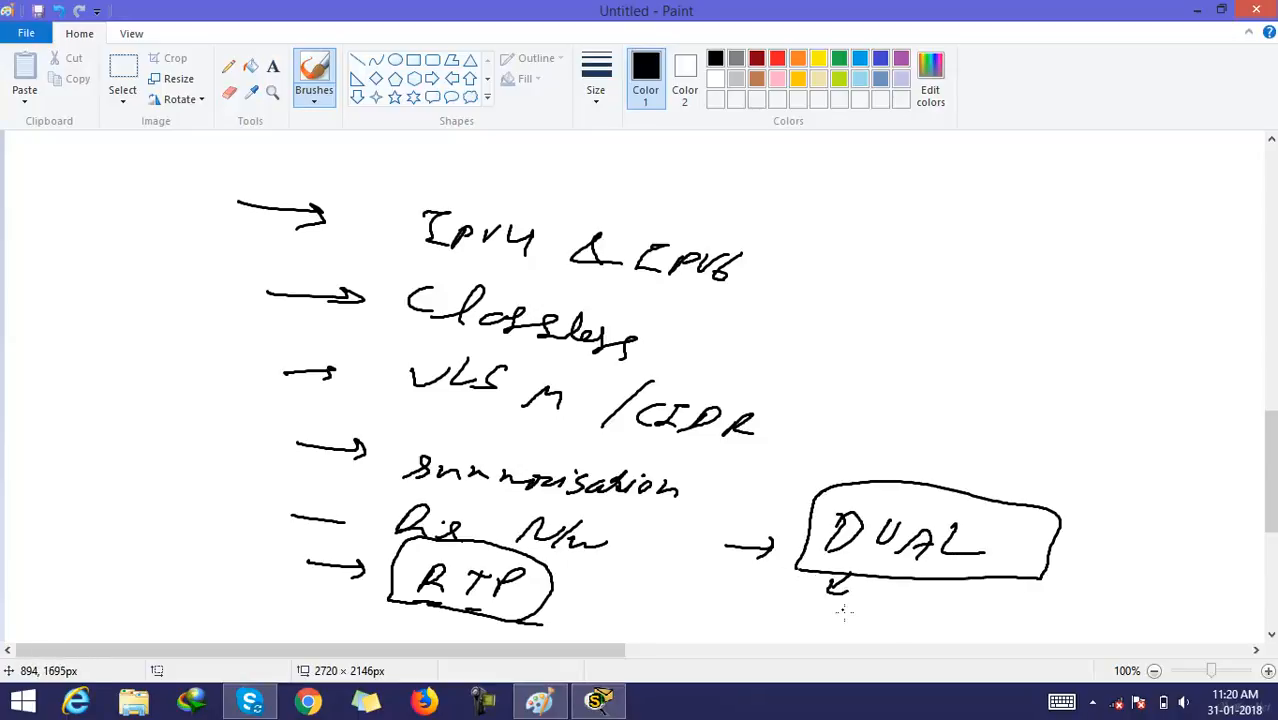
pyautogui.moveTo(788, 650)
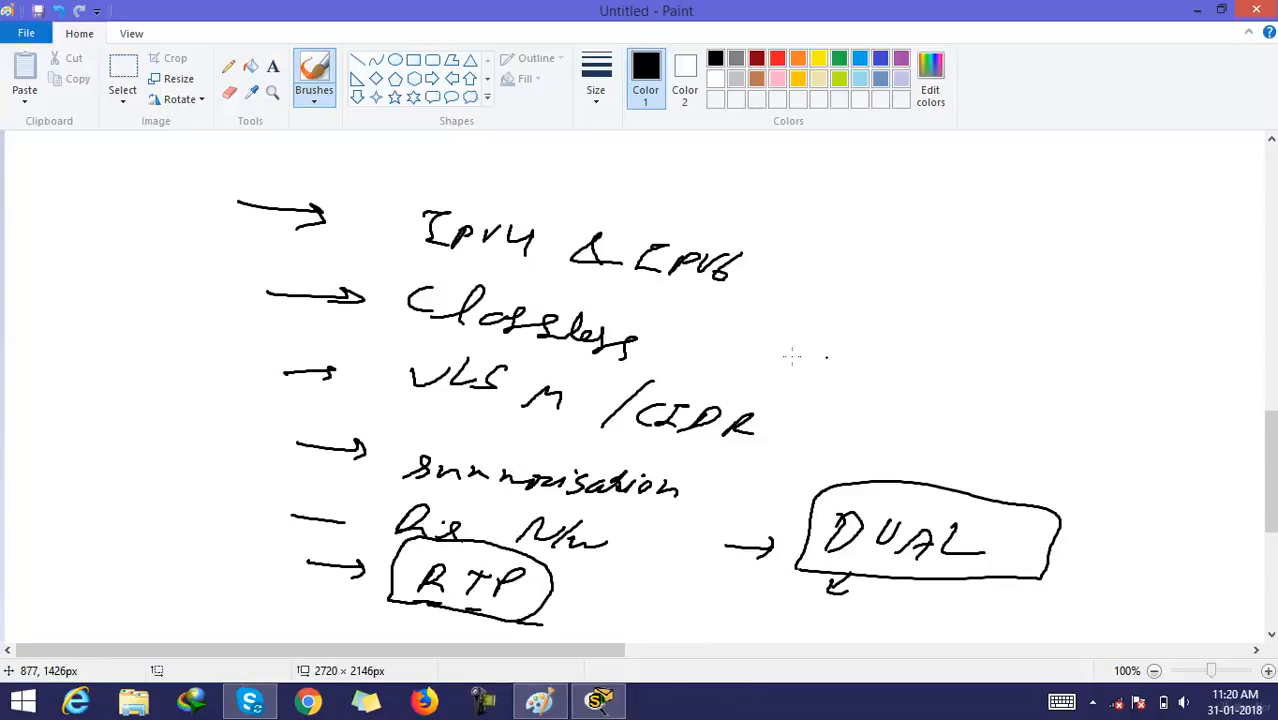
# Arrow right of VLSM/CIDR to a boxed 224.0.0.10 labelled M/C Add.
pyautogui.moveTo(800, 382); pyautogui.dragTo(840, 382)
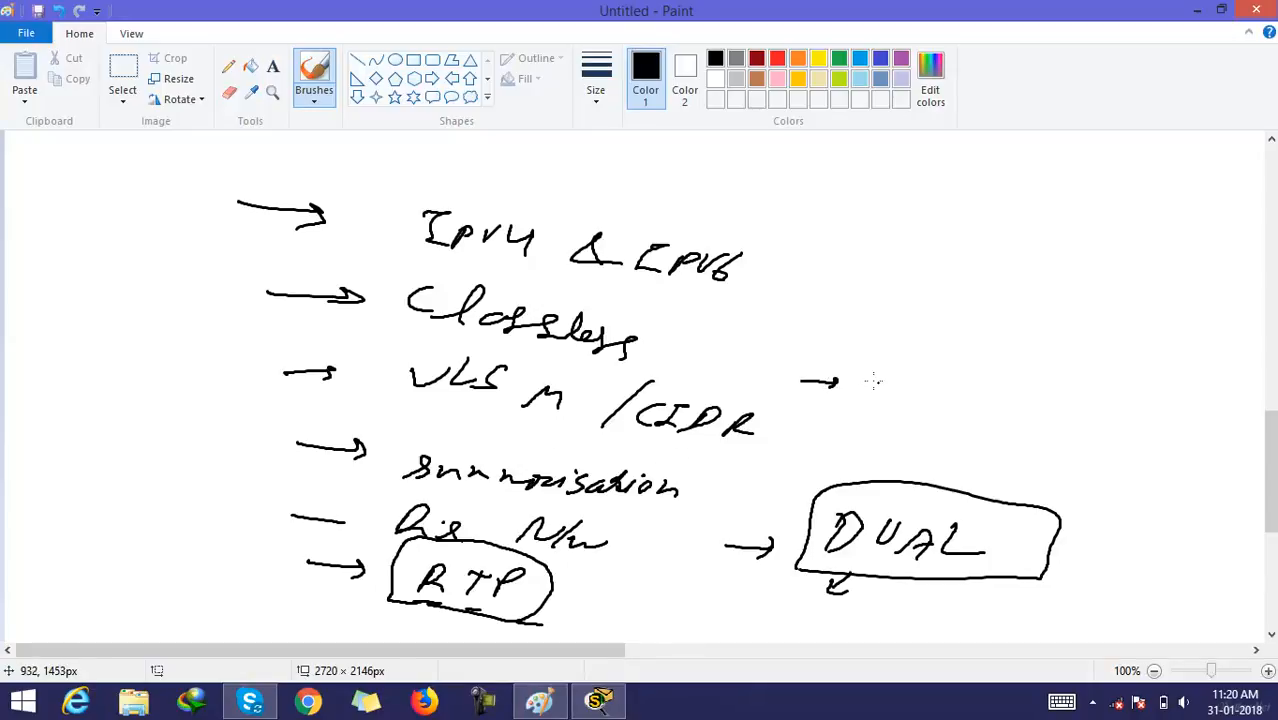
pyautogui.moveTo(864, 360); pyautogui.dragTo(880, 390)
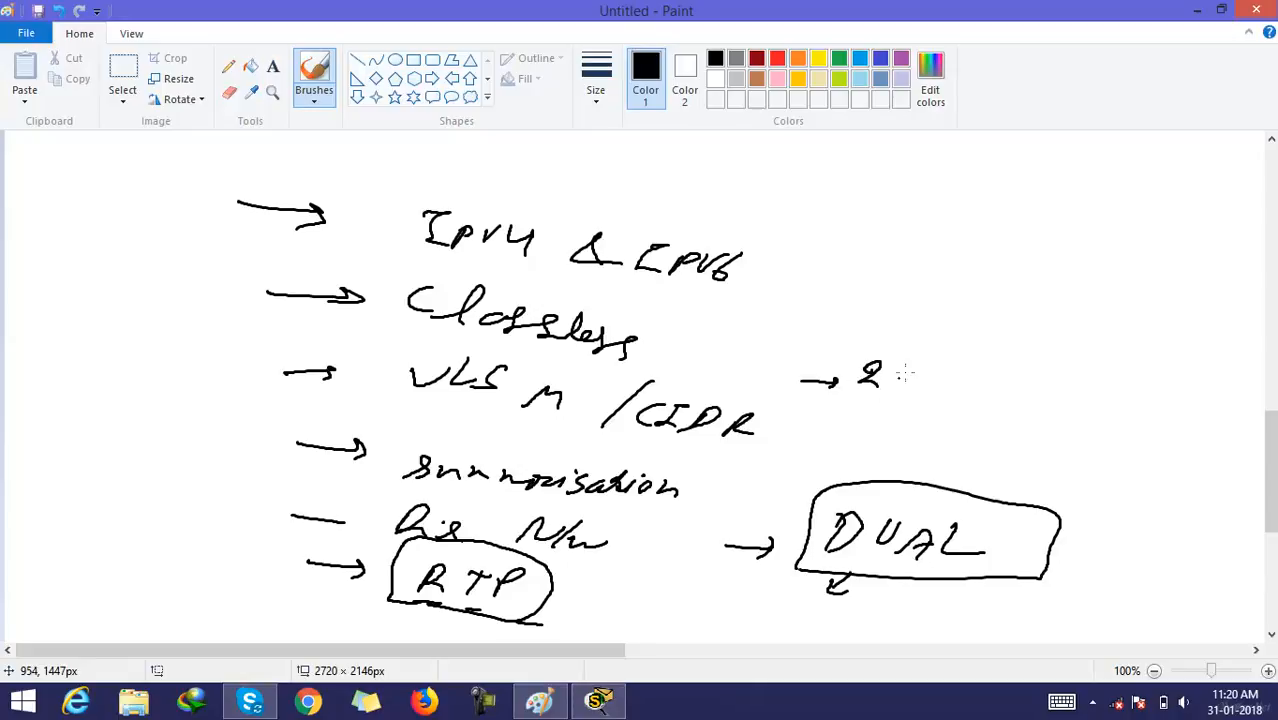
pyautogui.moveTo(880, 376); pyautogui.dragTo(1000, 376)
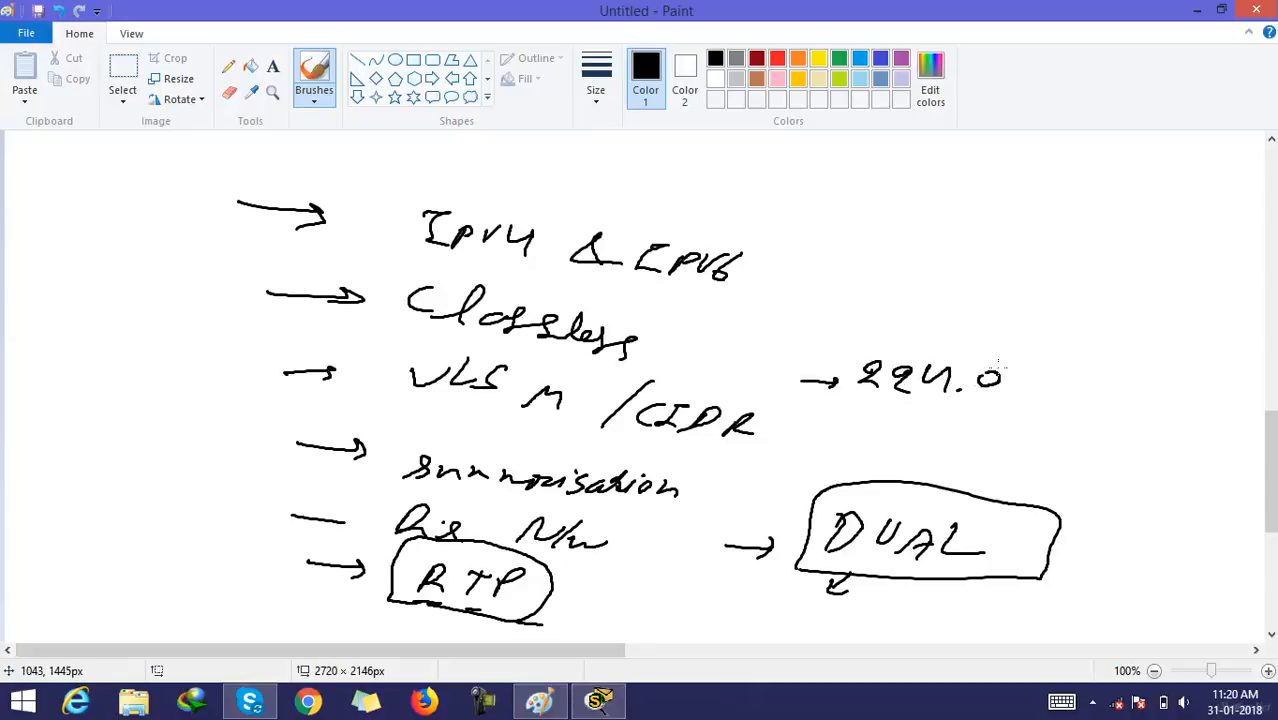
pyautogui.moveTo(1000, 380); pyautogui.dragTo(1110, 396)
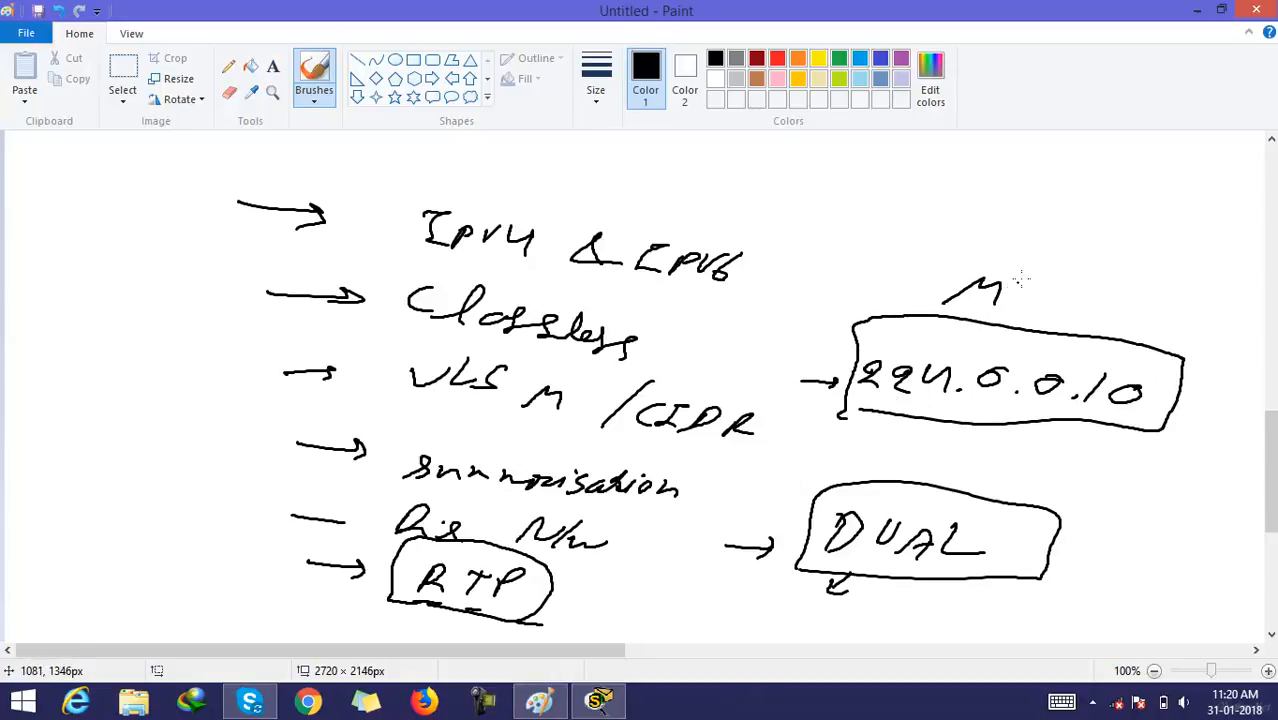
pyautogui.moveTo(944, 296); pyautogui.dragTo(1150, 320)
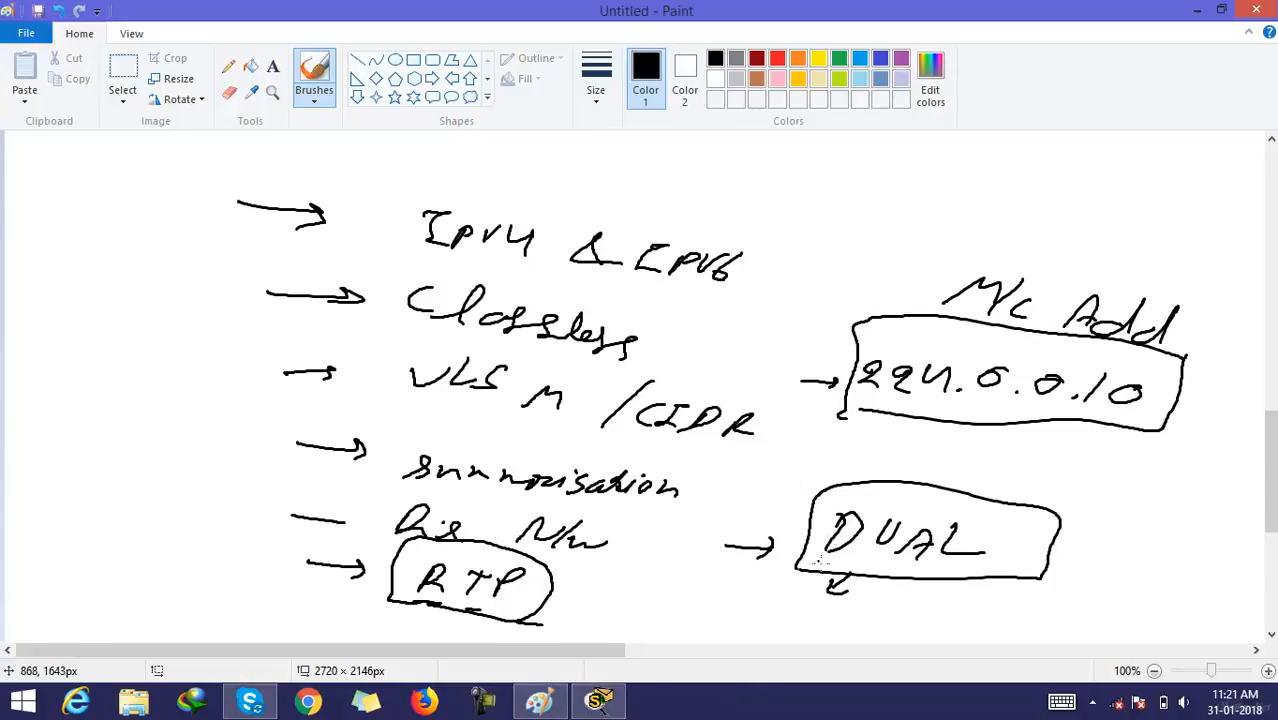
pyautogui.moveTo(756, 580)
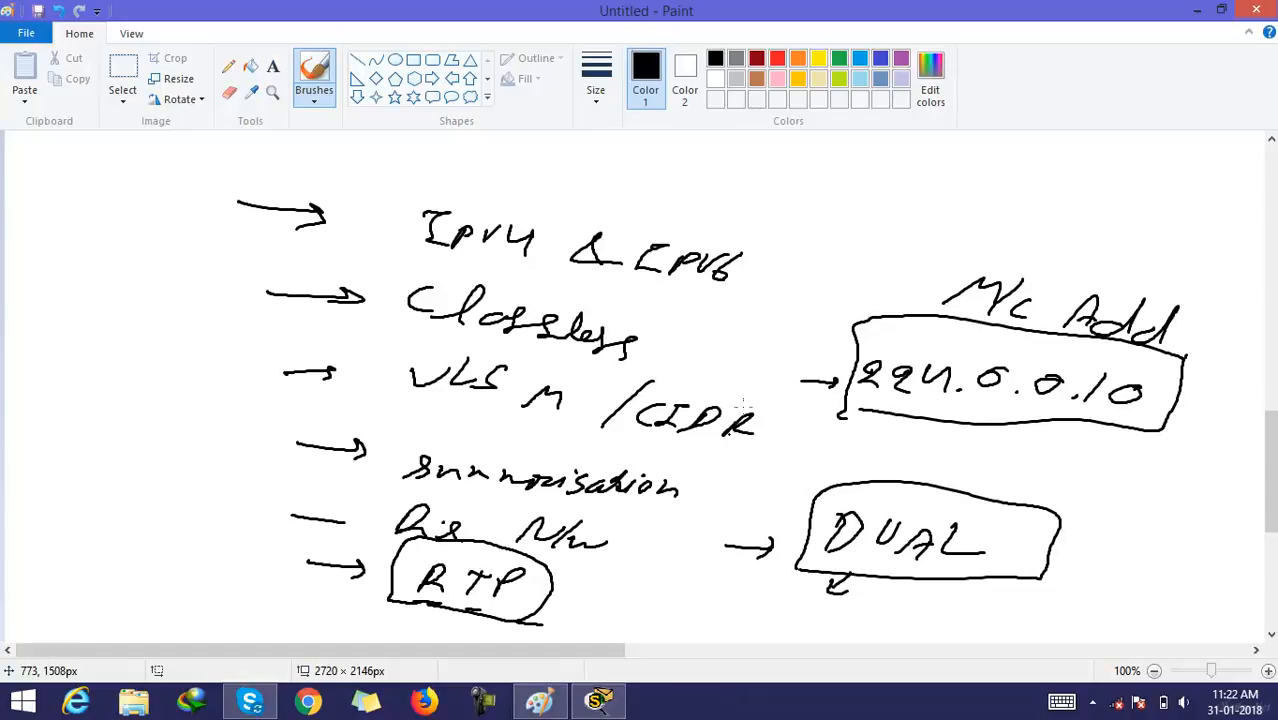
pyautogui.moveTo(1172, 288)
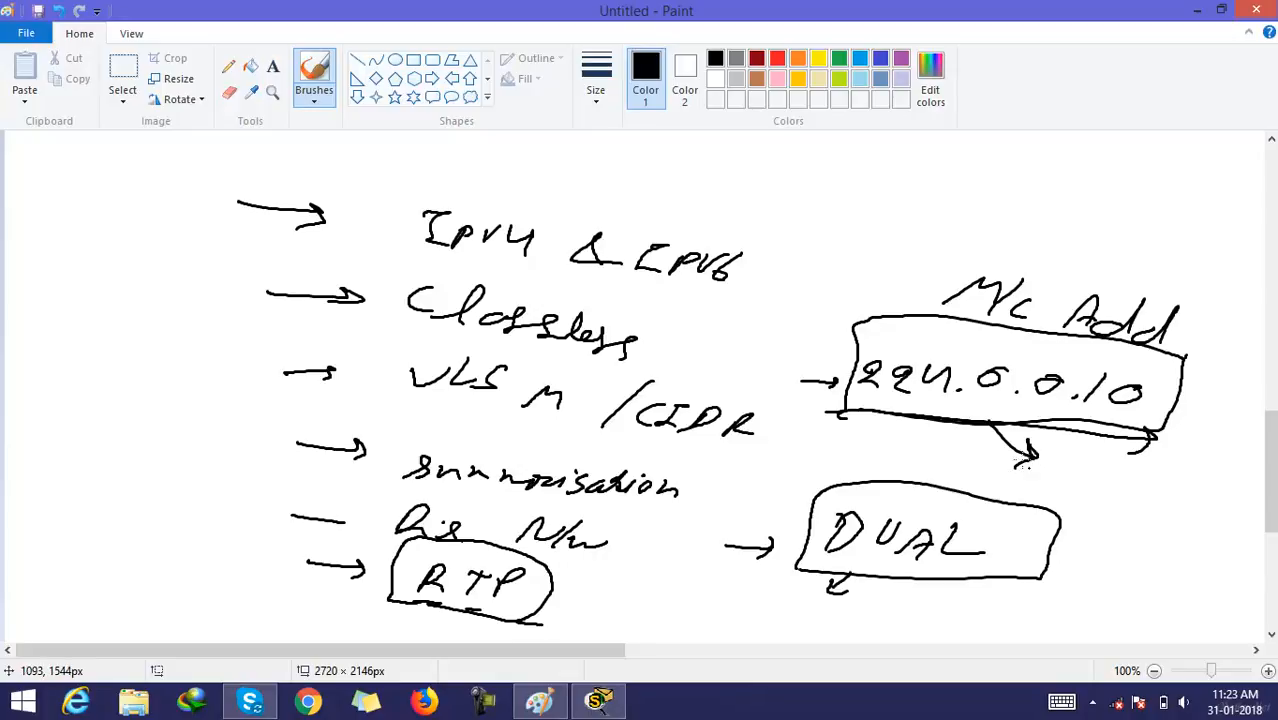
# Draw an arrow down from the address box and write a note beside DUAL.
pyautogui.moveTo(1044, 490); pyautogui.dragTo(1090, 500)
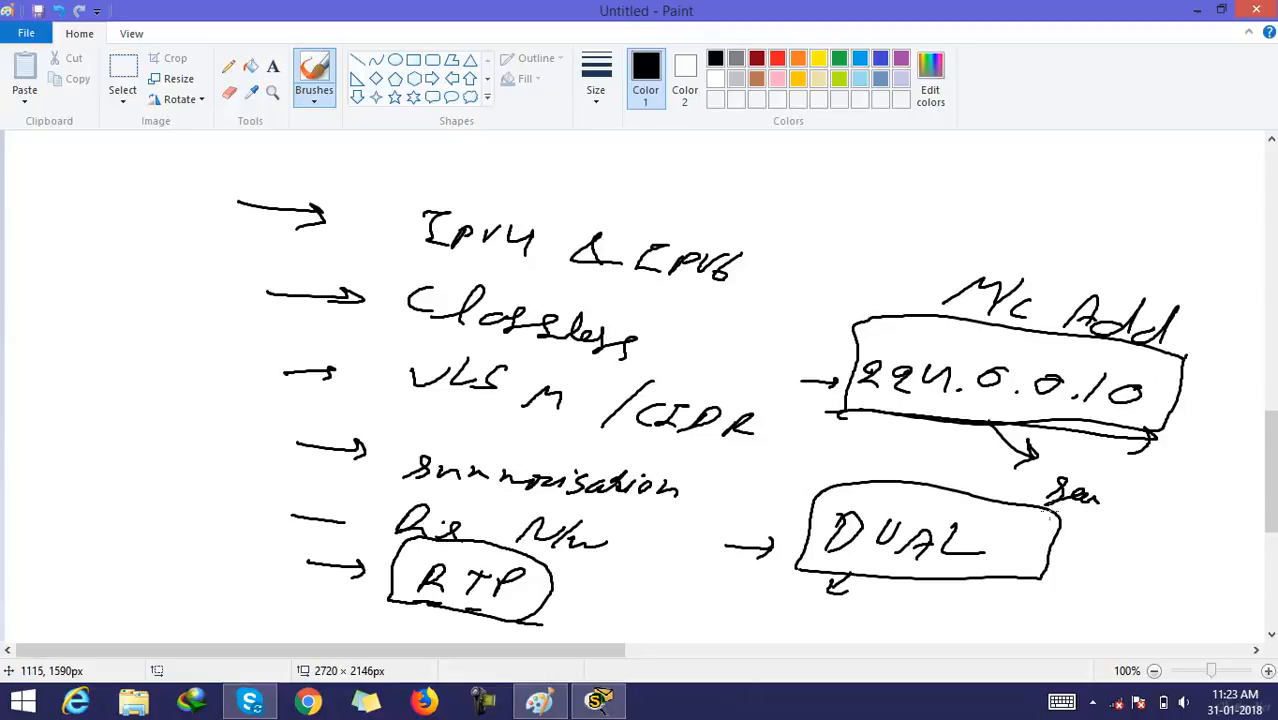
pyautogui.moveTo(1030, 528)
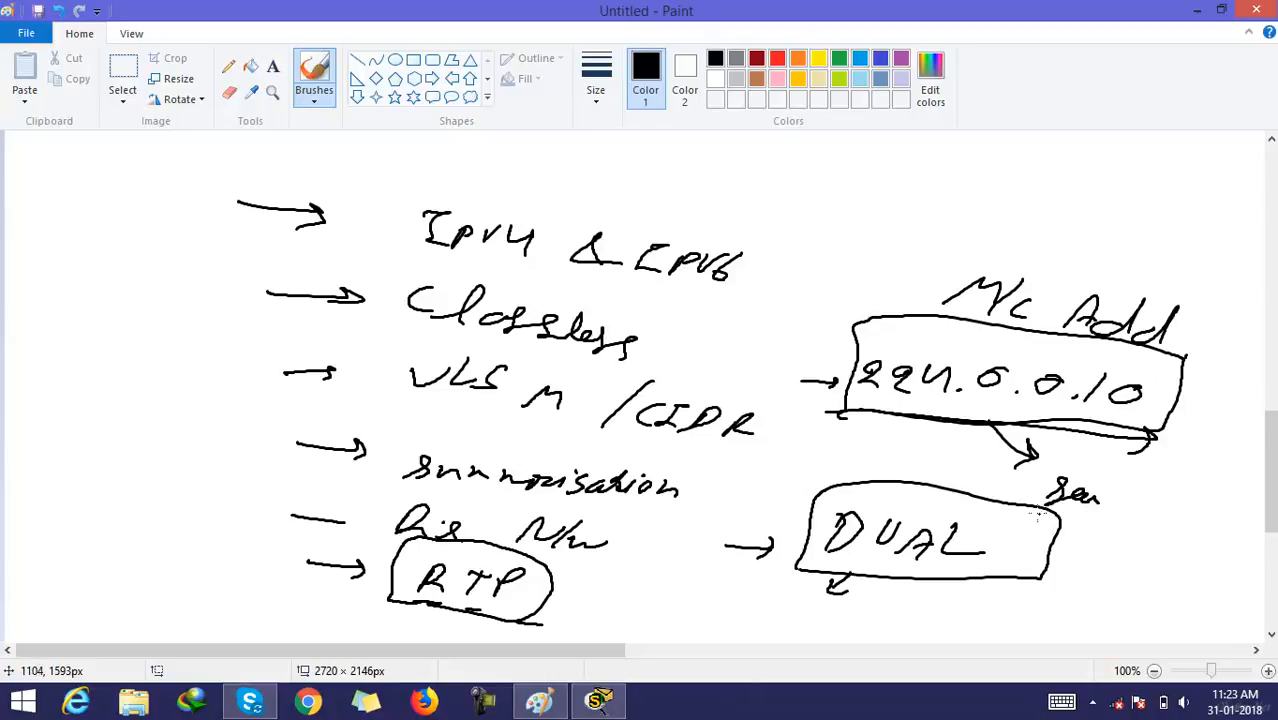
pyautogui.moveTo(1036, 456)
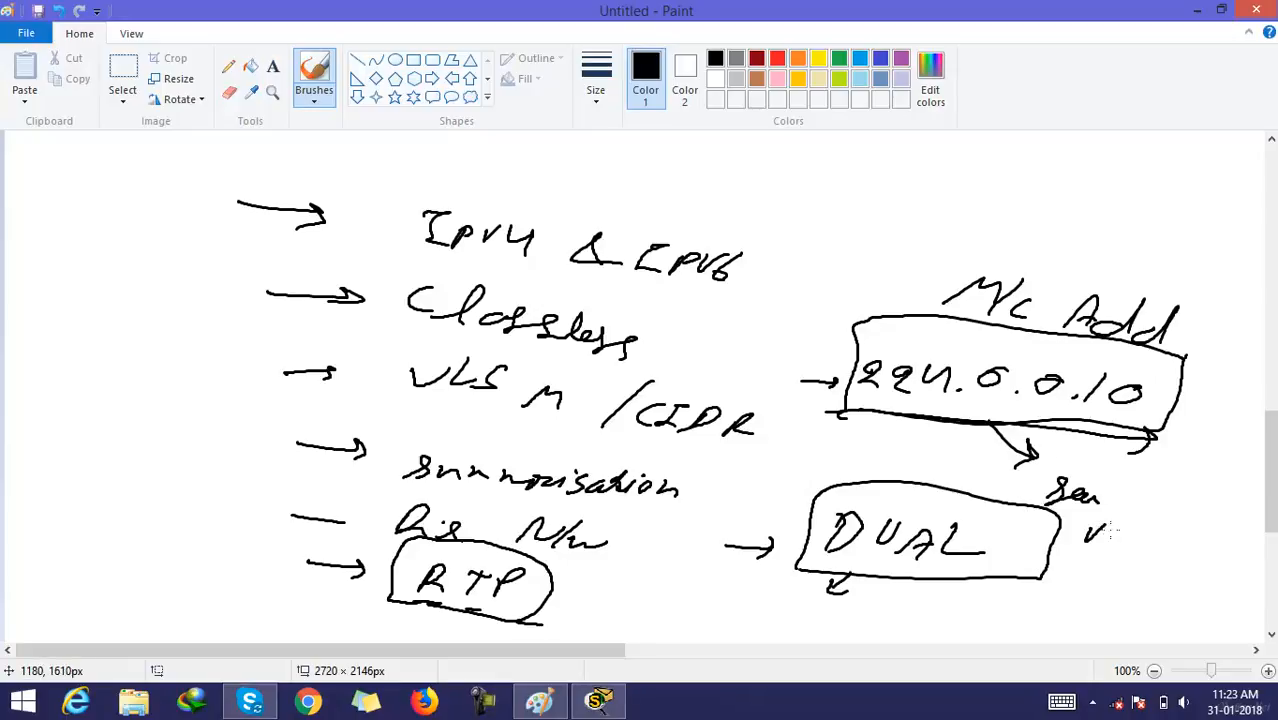
pyautogui.moveTo(1084, 540); pyautogui.dragTo(1180, 544)
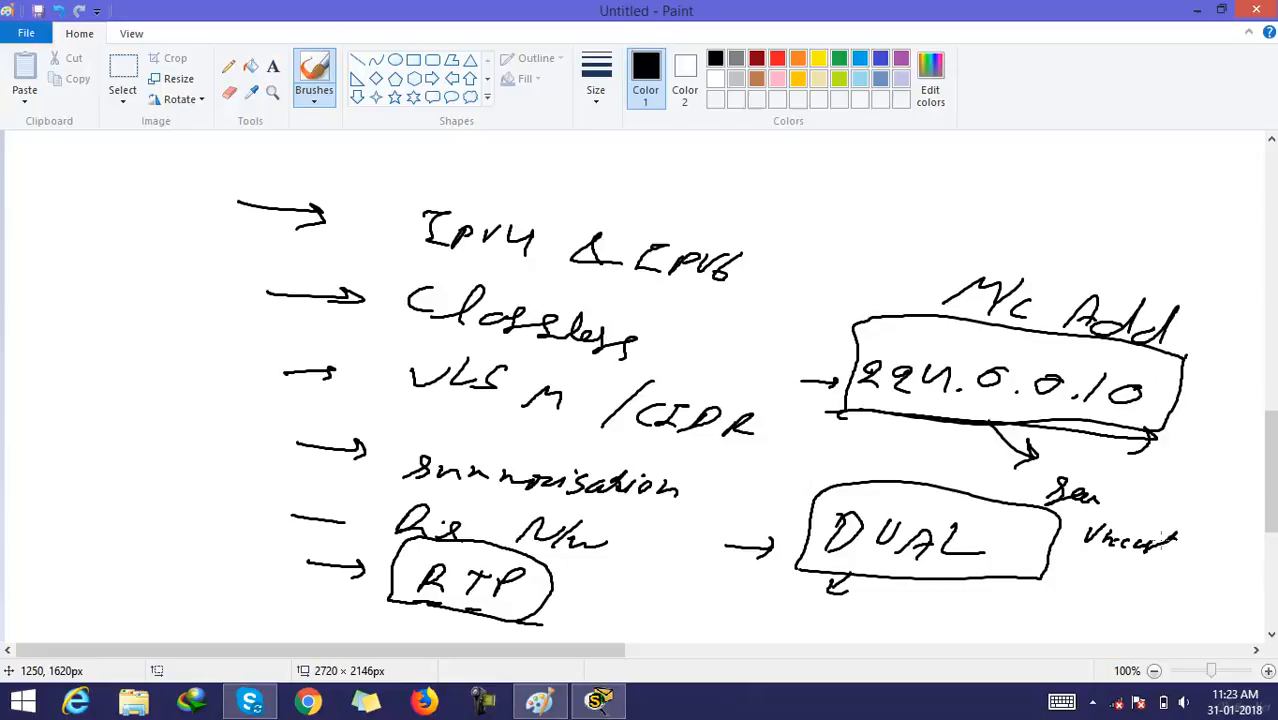
pyautogui.moveTo(1076, 510); pyautogui.dragTo(1216, 576)
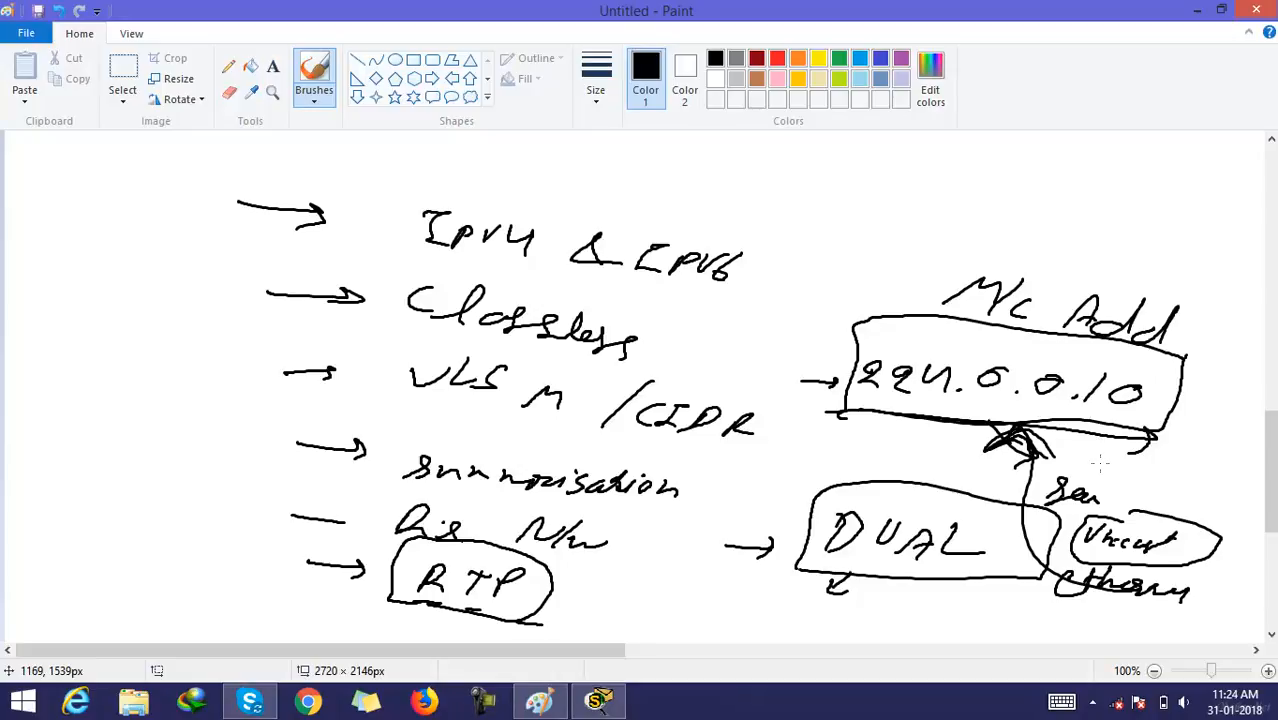
pyautogui.moveTo(676, 452)
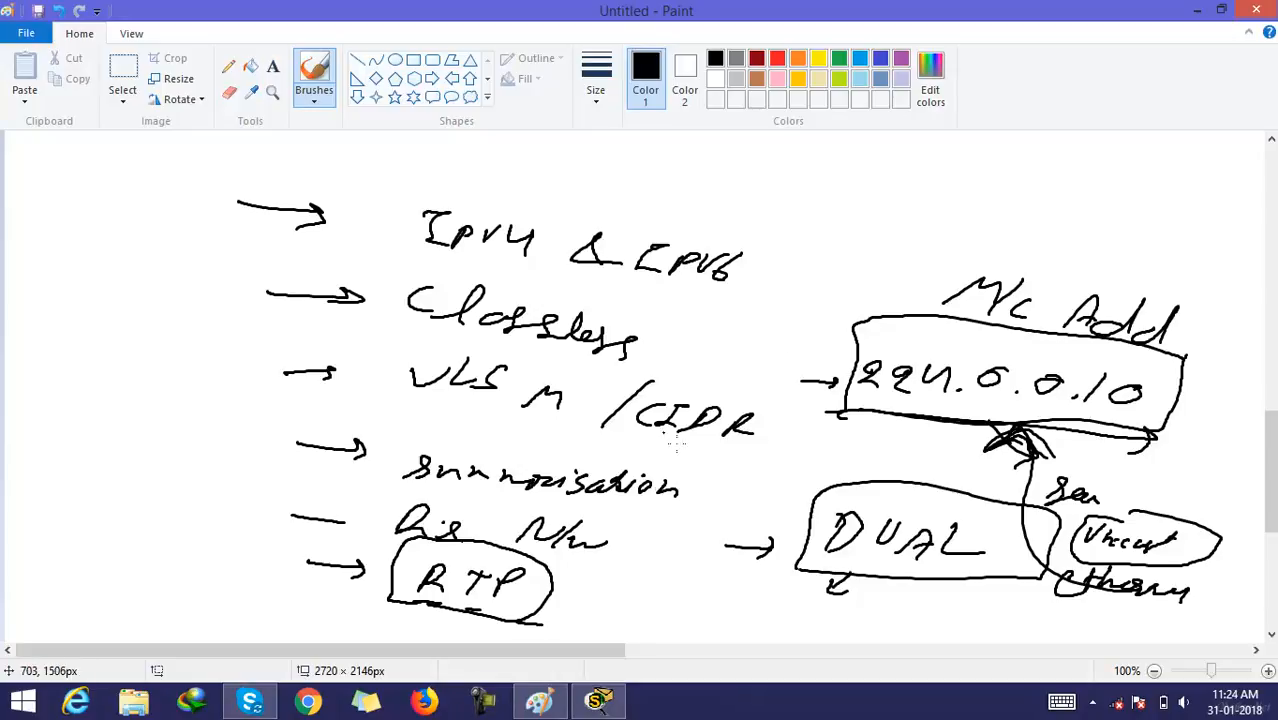
pyautogui.moveTo(624, 652); pyautogui.dragTo(880, 652)
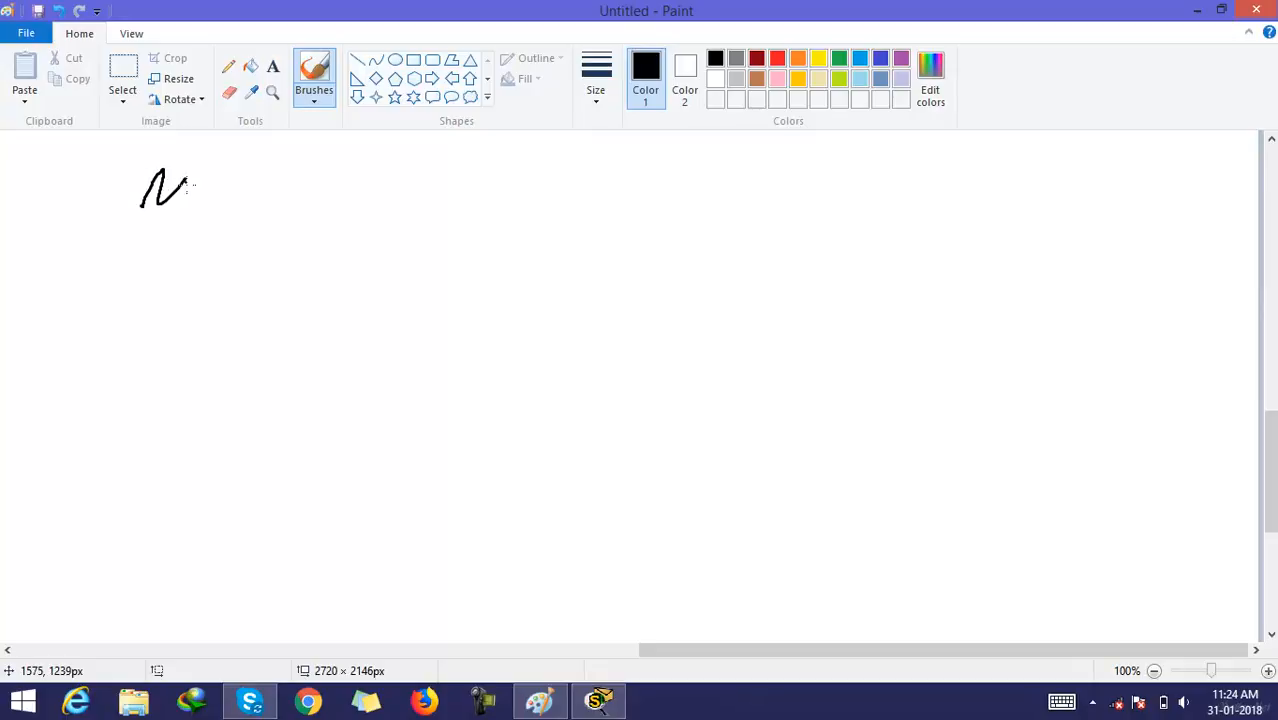
# Handwrite 'Neighbor discovery in EIGRP' at the top, underlined by a long rightward arrow.
pyautogui.moveTo(190, 184); pyautogui.dragTo(236, 196)
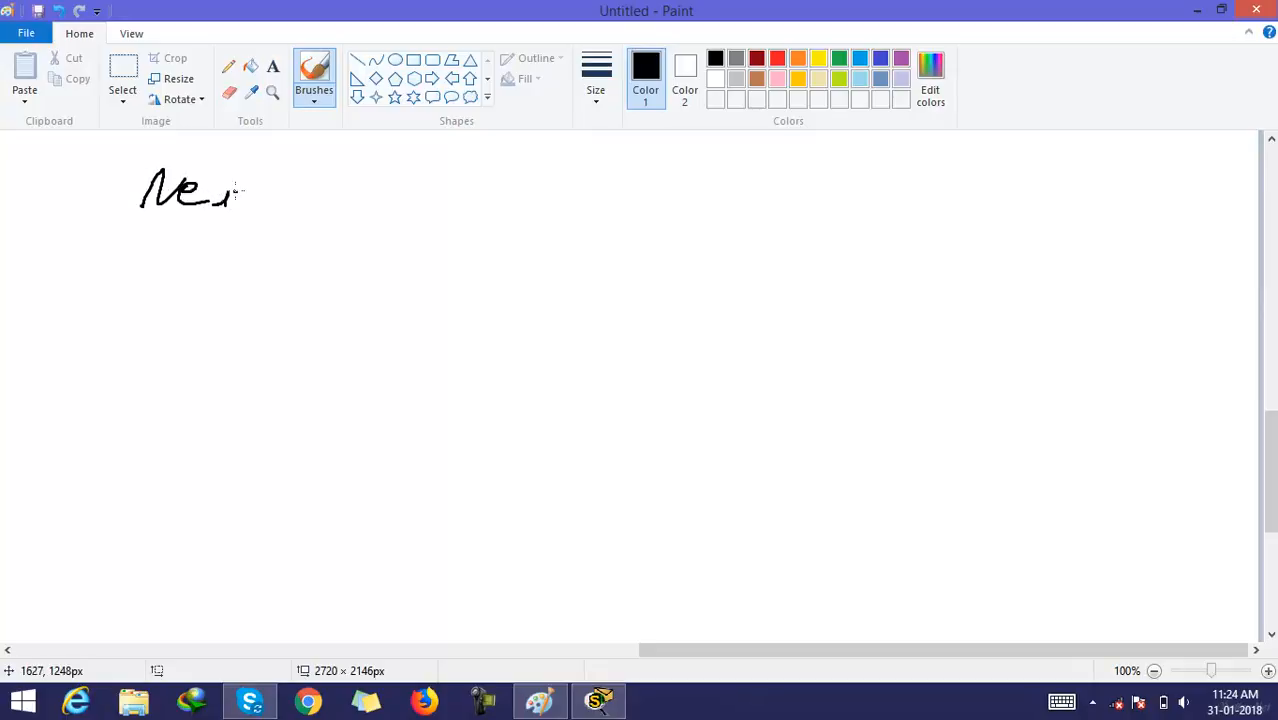
pyautogui.moveTo(230, 190); pyautogui.dragTo(336, 190)
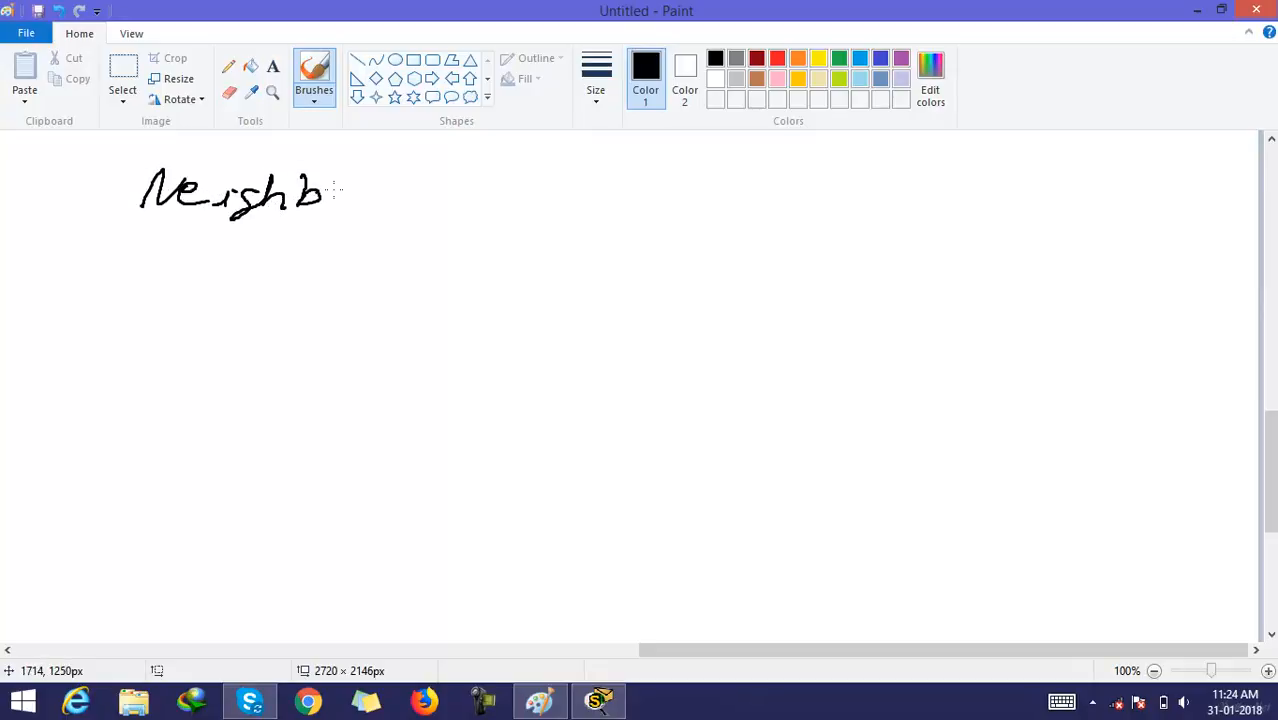
pyautogui.moveTo(330, 196); pyautogui.dragTo(460, 210)
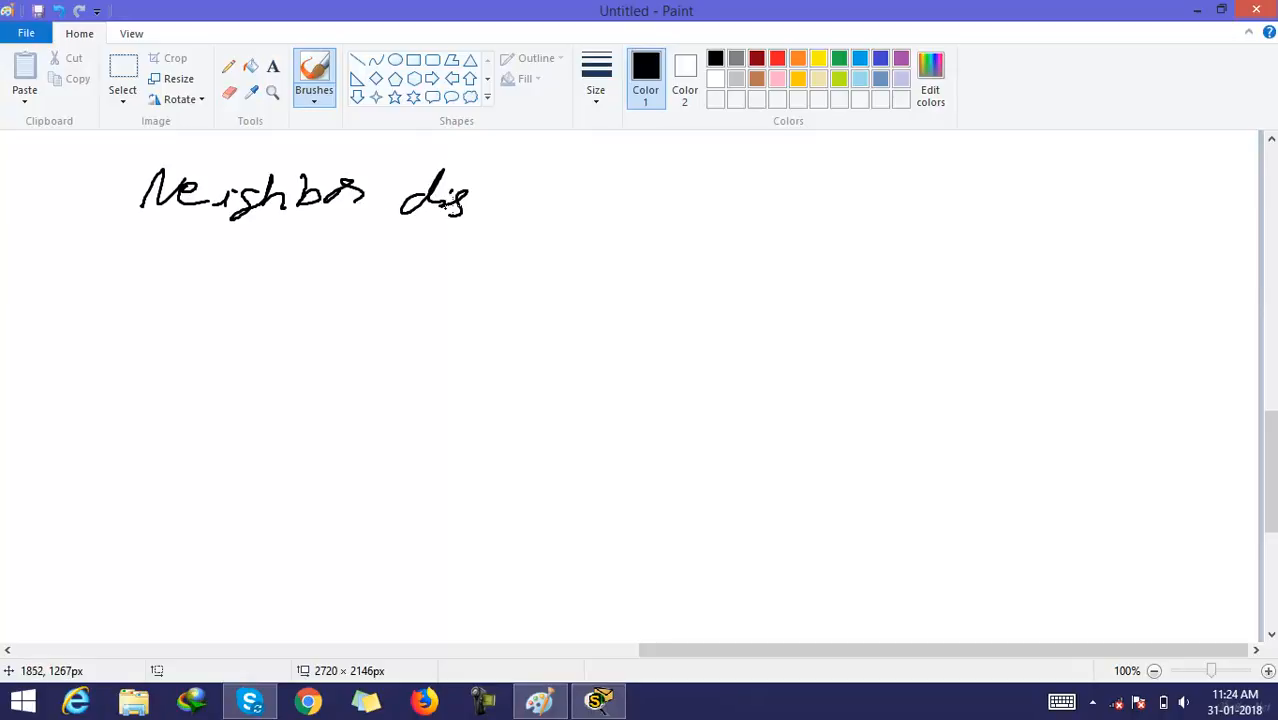
pyautogui.moveTo(460, 196); pyautogui.dragTo(576, 200)
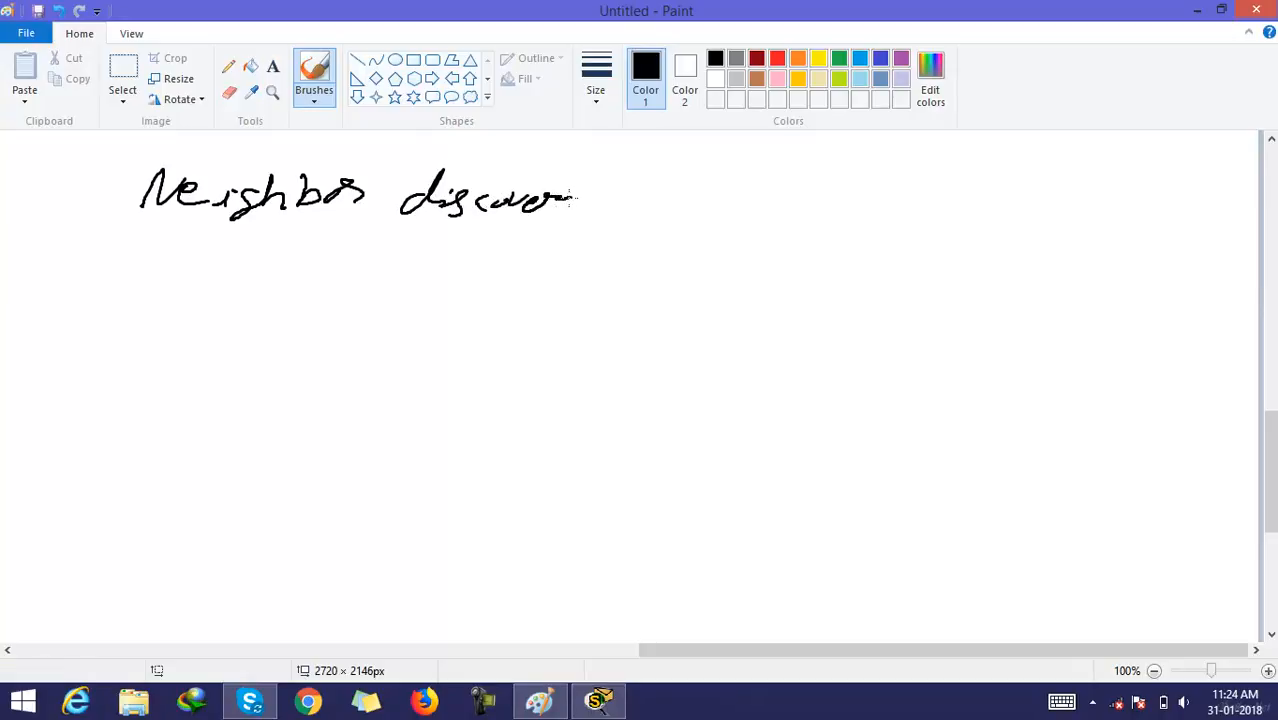
pyautogui.moveTo(570, 196); pyautogui.dragTo(616, 204)
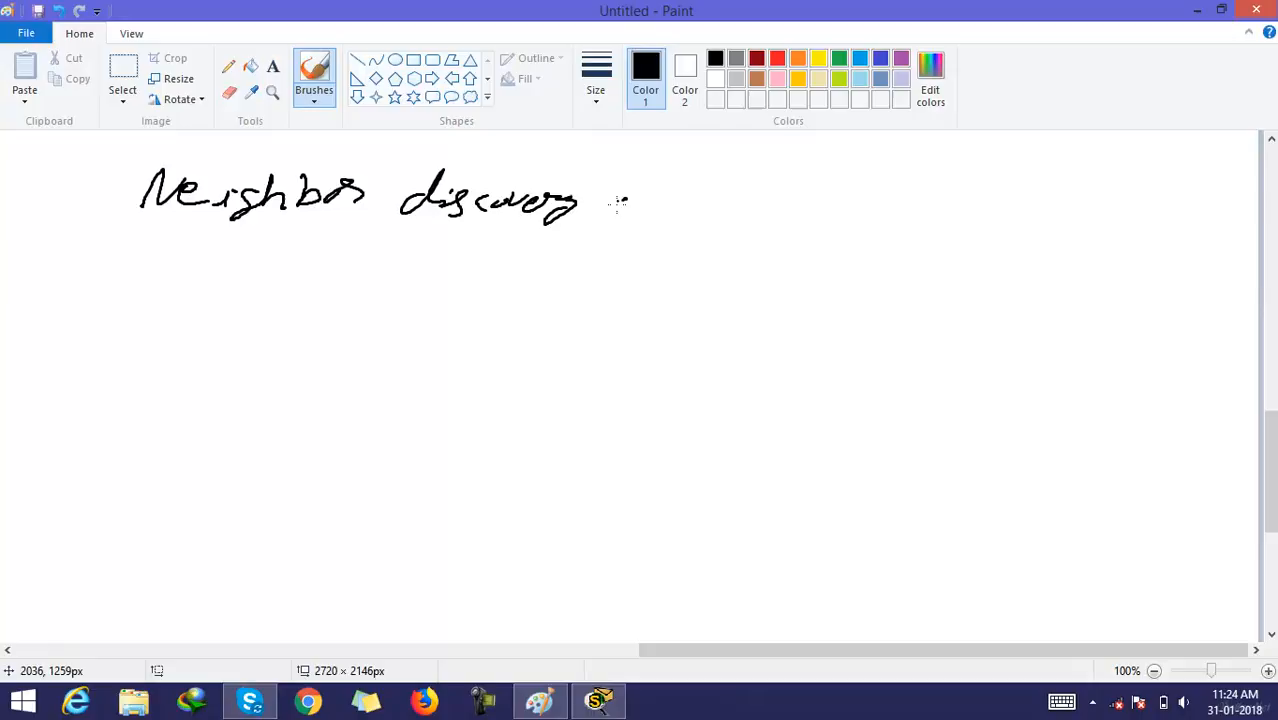
pyautogui.moveTo(620, 204); pyautogui.dragTo(696, 210)
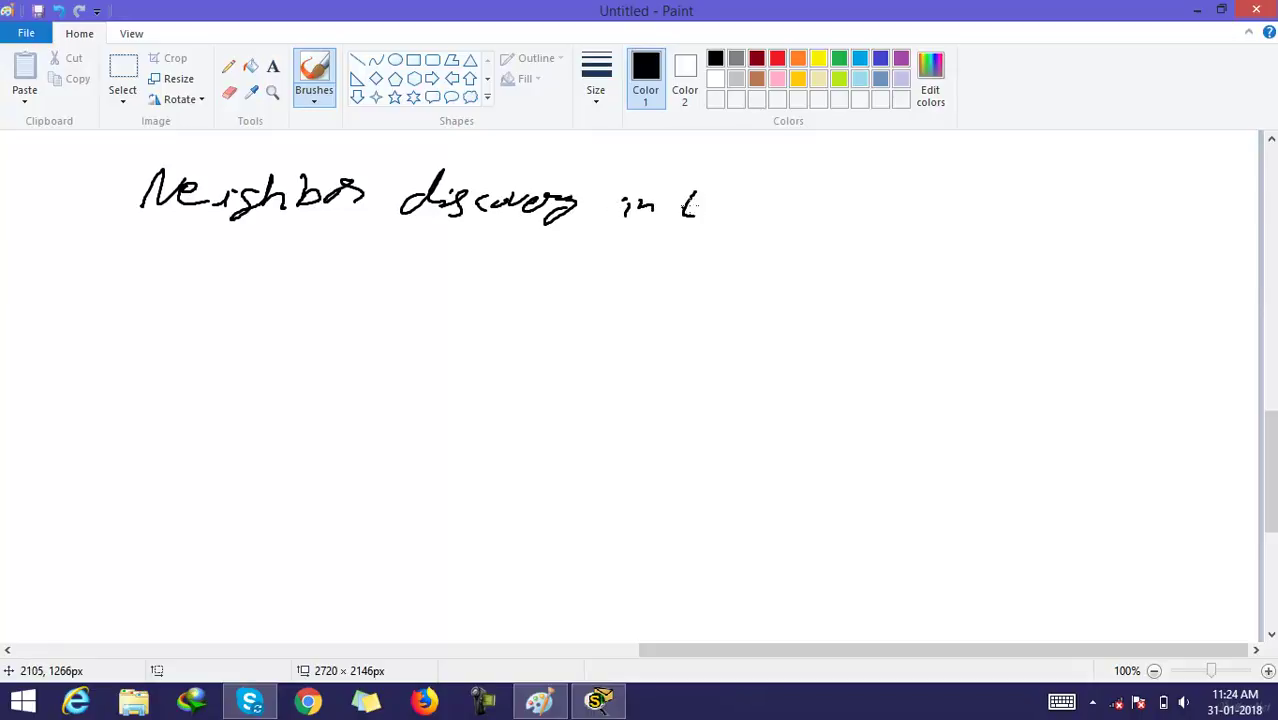
pyautogui.moveTo(690, 200); pyautogui.dragTo(790, 200)
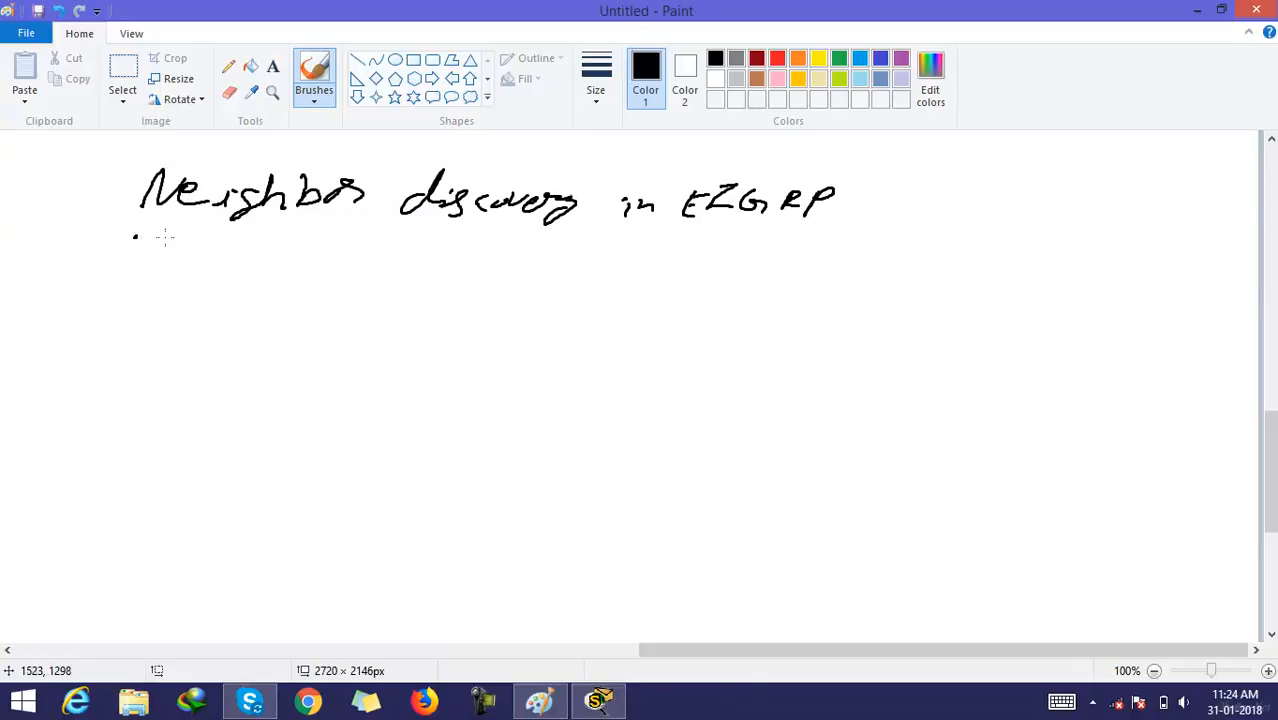
pyautogui.moveTo(136, 238); pyautogui.dragTo(876, 258)
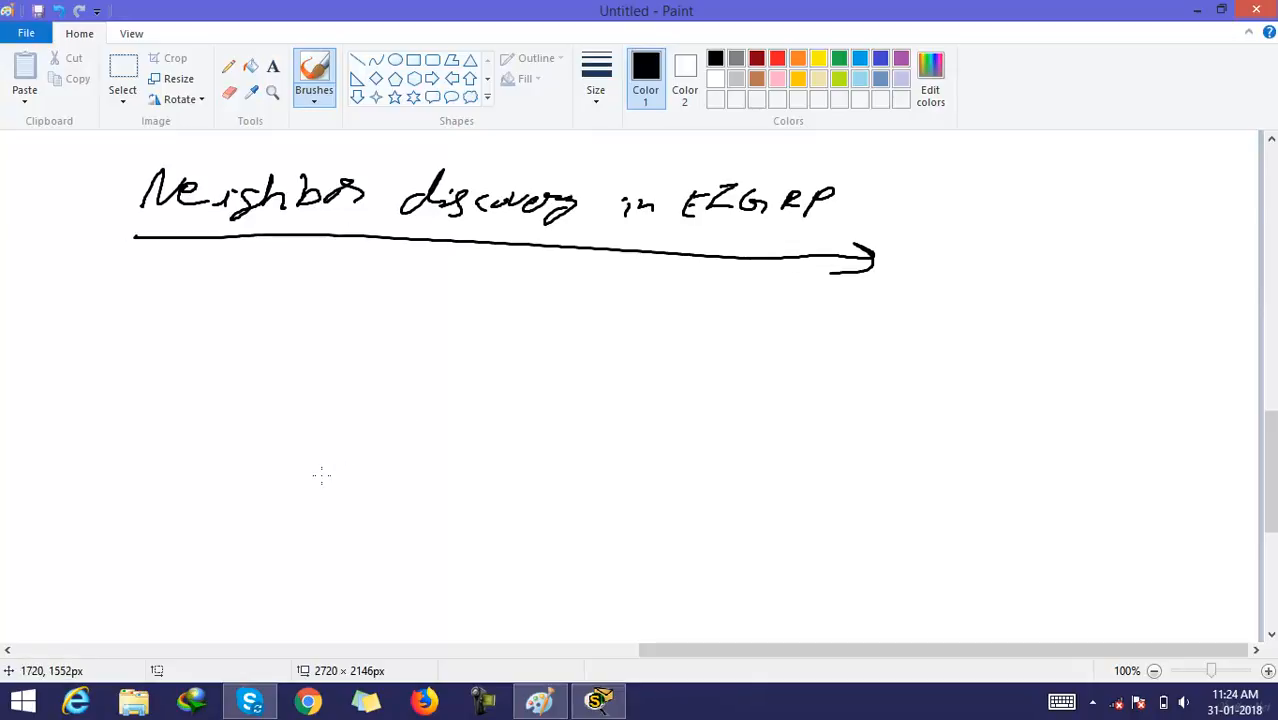
pyautogui.moveTo(368, 478)
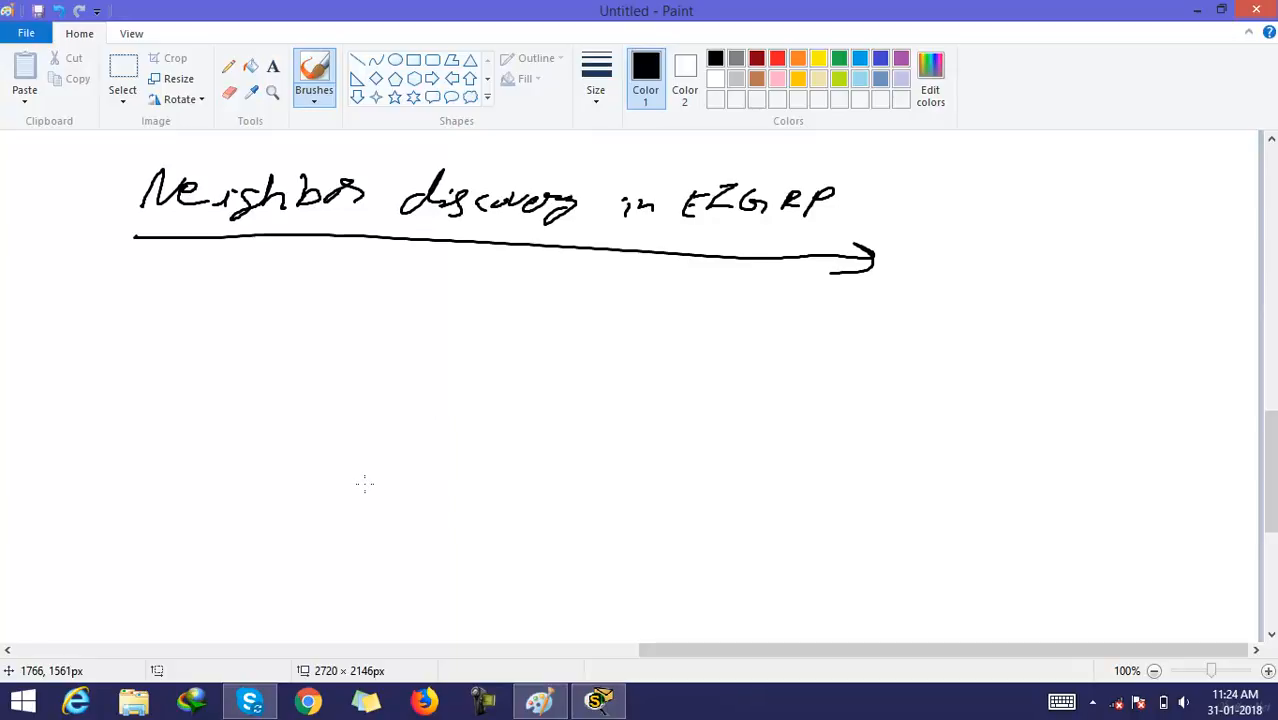
pyautogui.moveTo(368, 482)
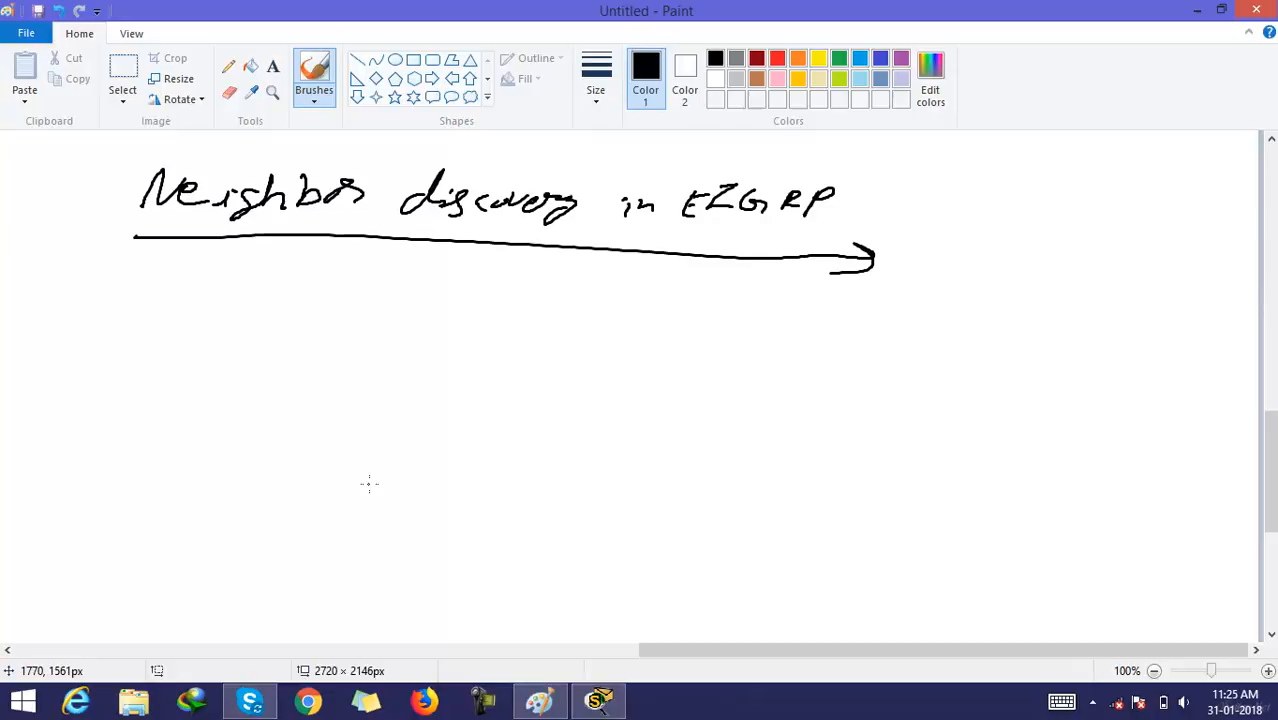
pyautogui.moveTo(364, 480)
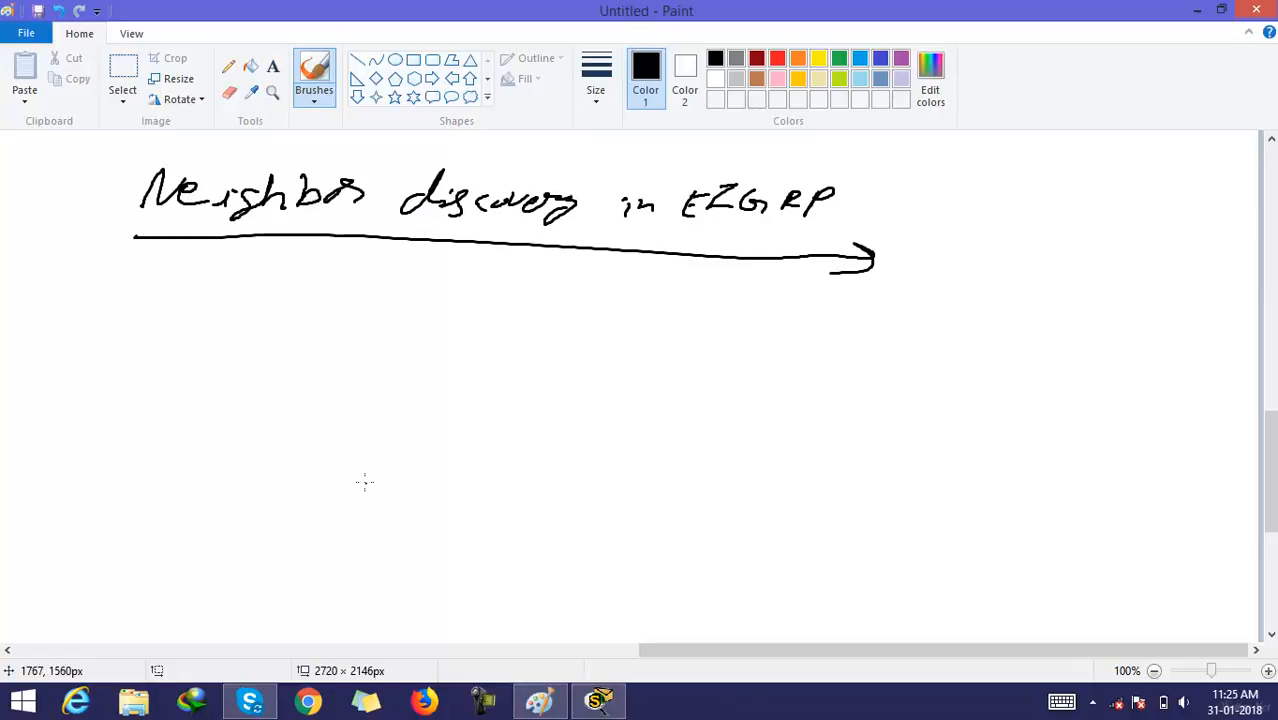
pyautogui.moveTo(372, 482)
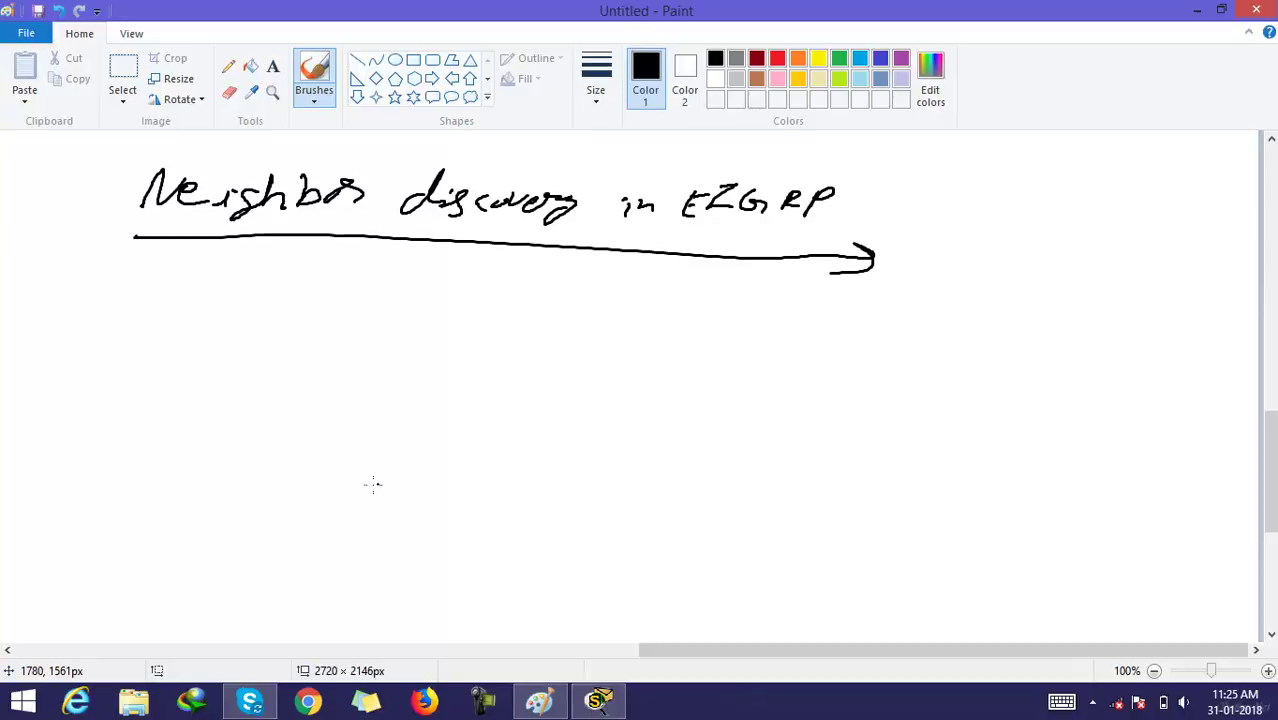
pyautogui.moveTo(212, 352)
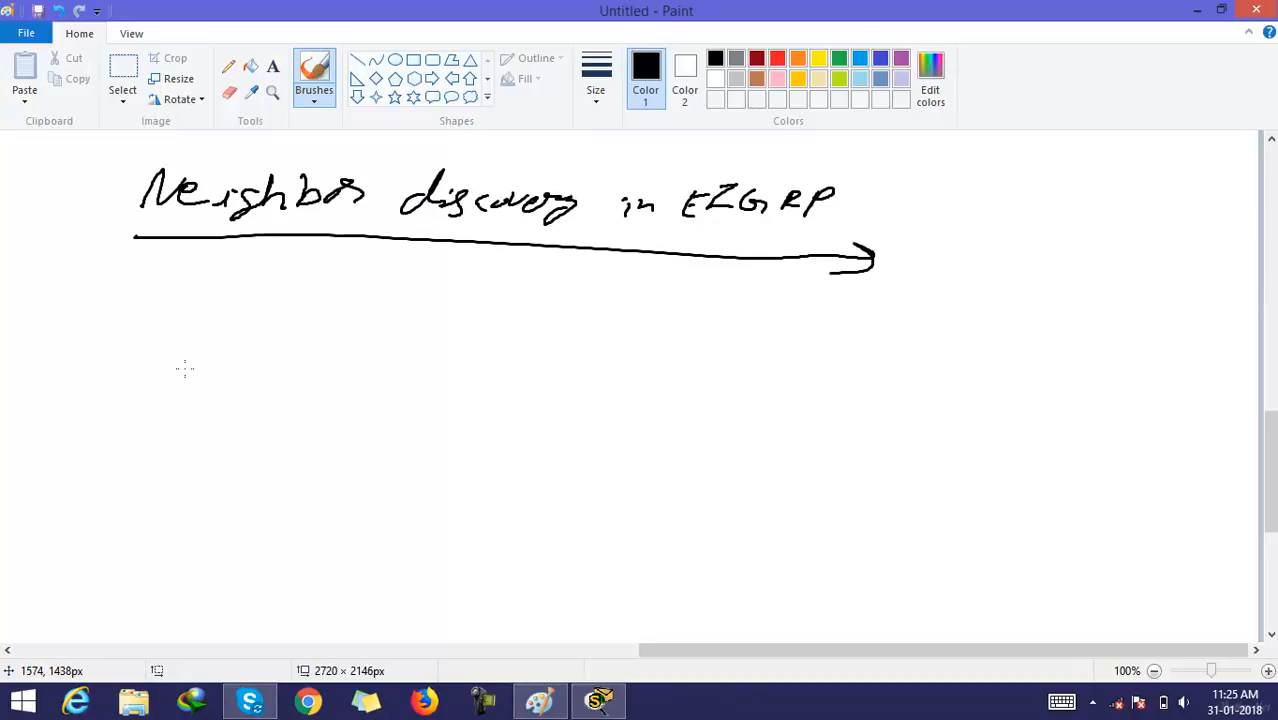
pyautogui.moveTo(192, 370)
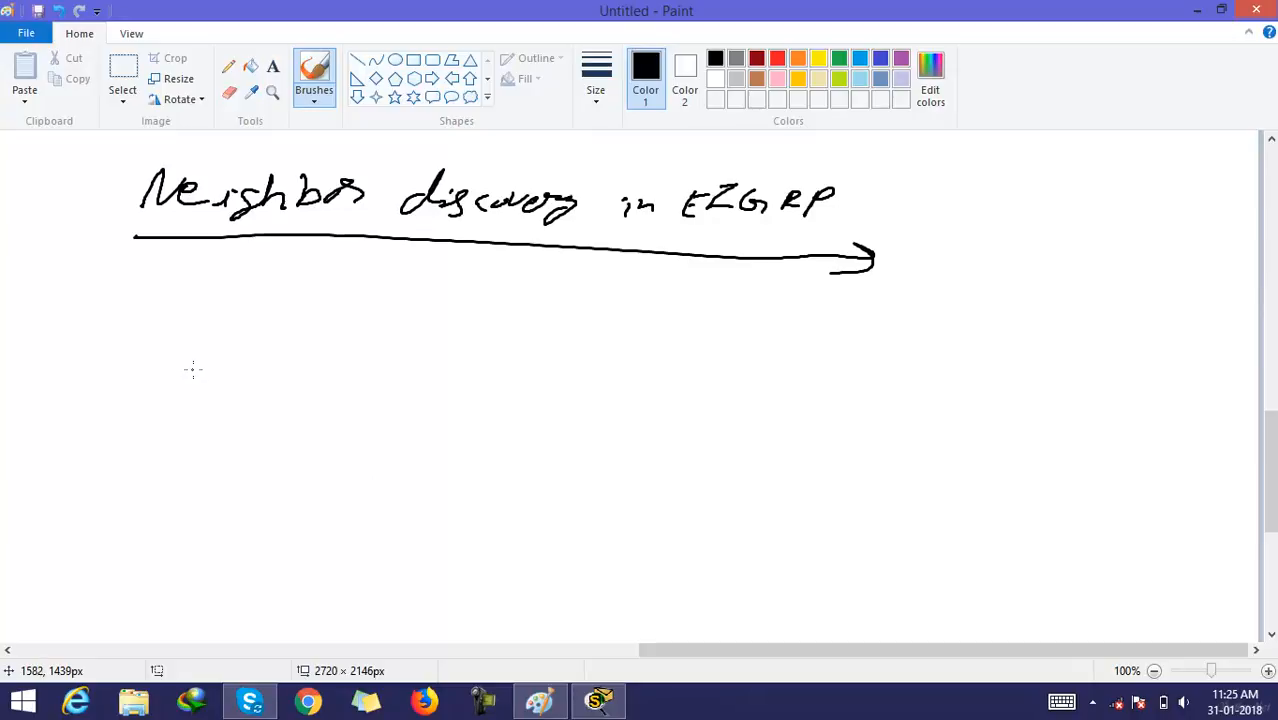
pyautogui.moveTo(258, 336)
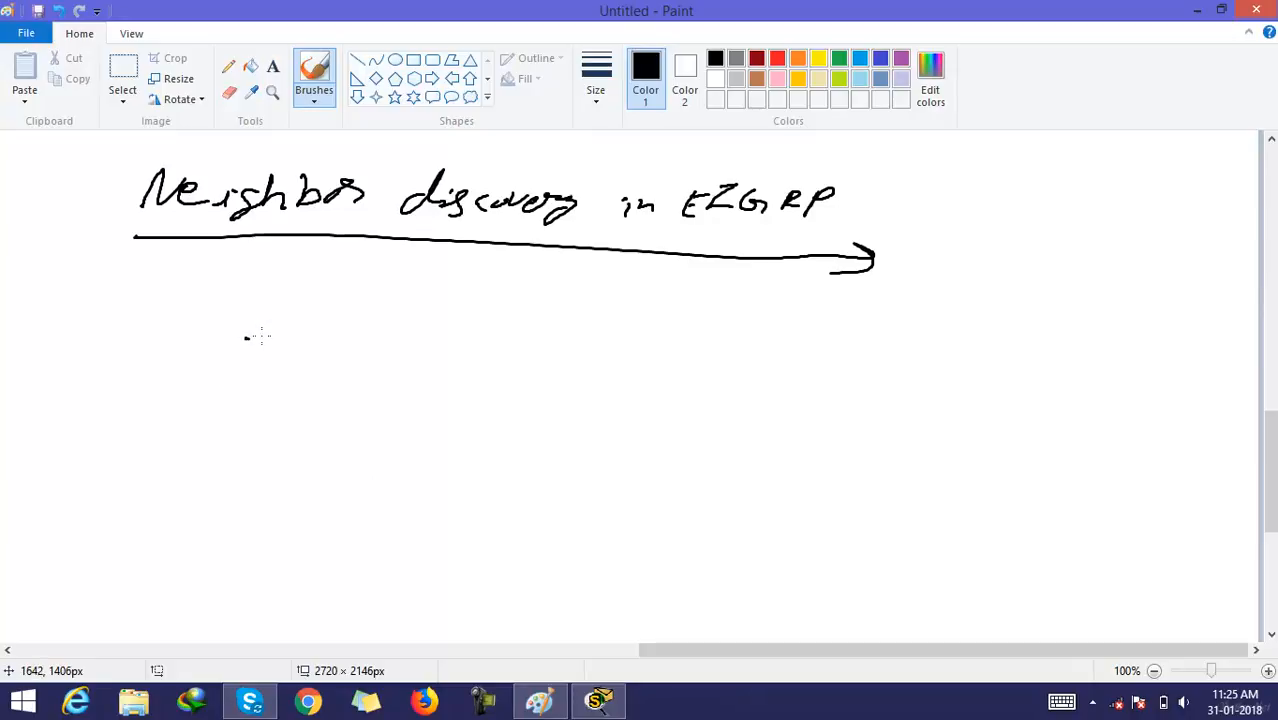
# Draw two circled routers labelled R1 and R2 and connect them with a line.
pyautogui.moveTo(276, 336); pyautogui.dragTo(276, 414)
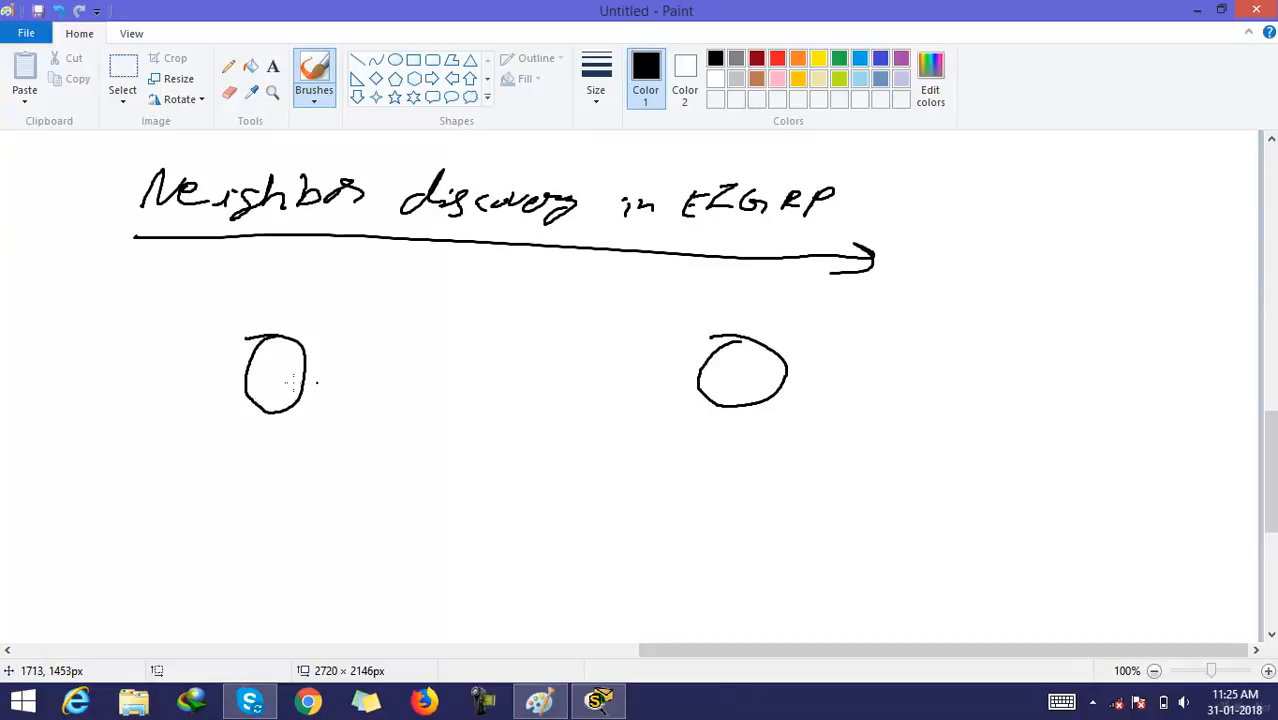
pyautogui.moveTo(264, 356); pyautogui.dragTo(284, 400)
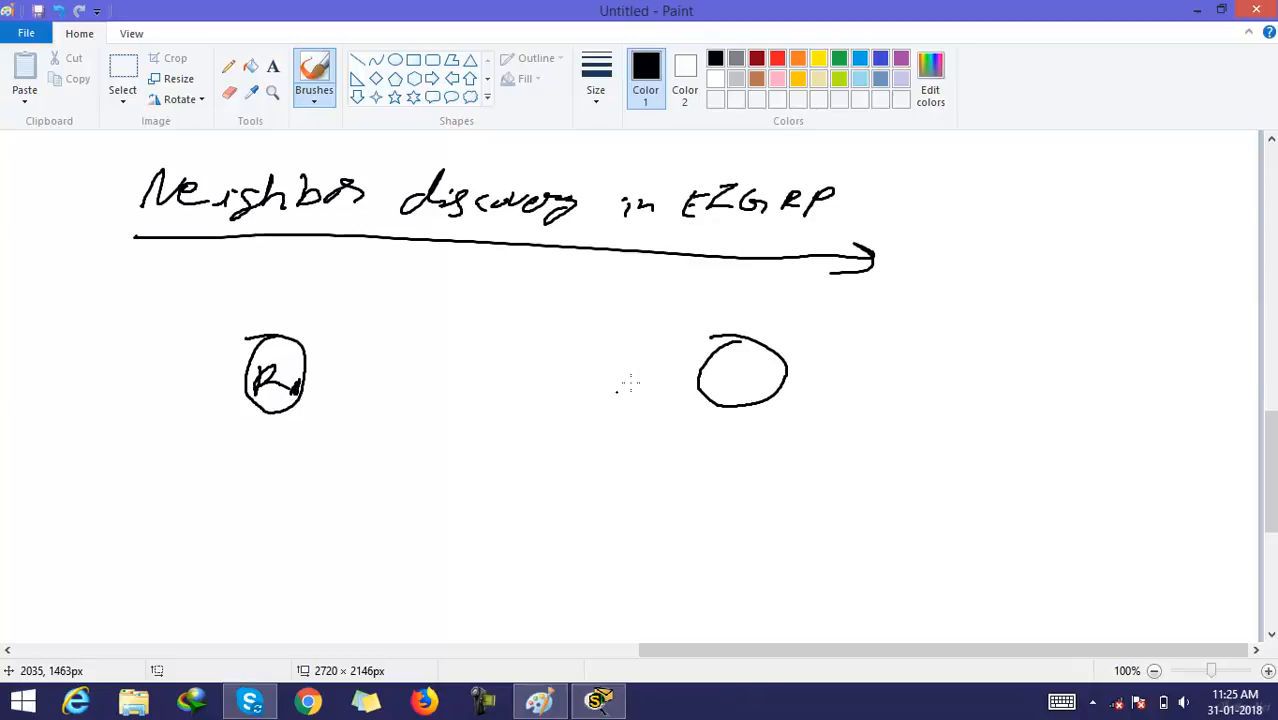
pyautogui.moveTo(720, 364); pyautogui.dragTo(744, 384)
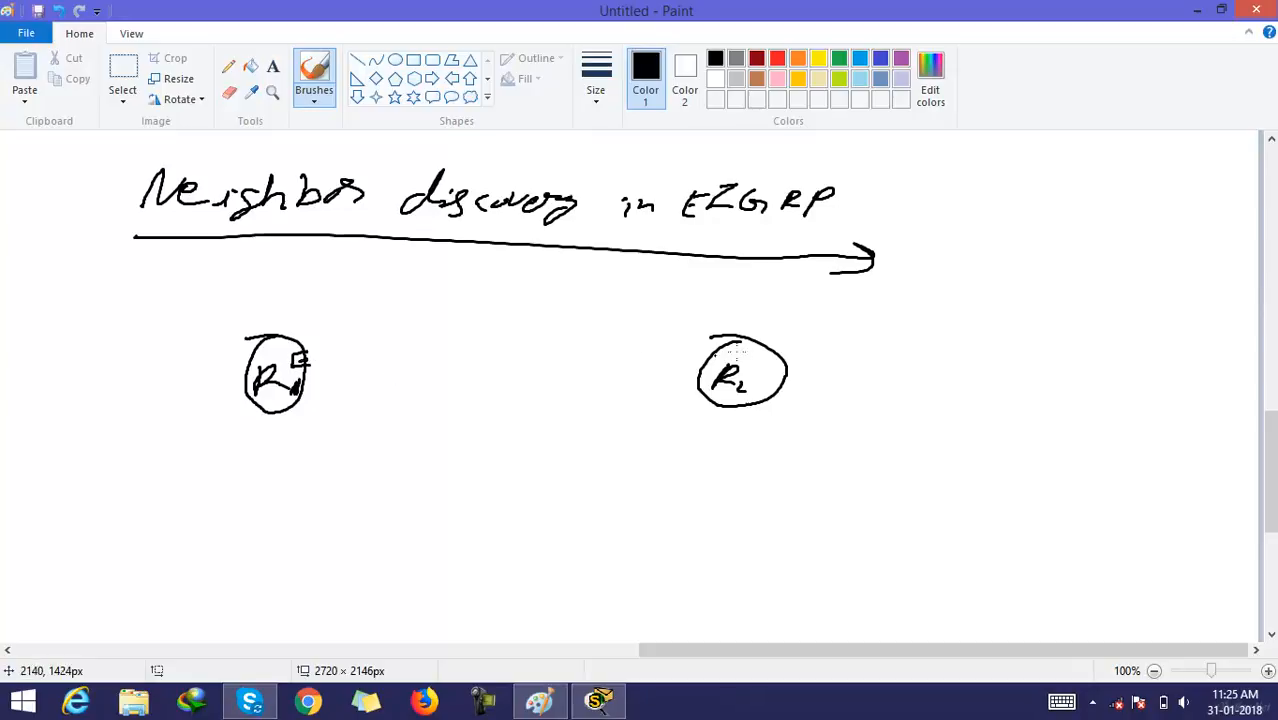
pyautogui.moveTo(700, 380); pyautogui.dragTo(710, 378)
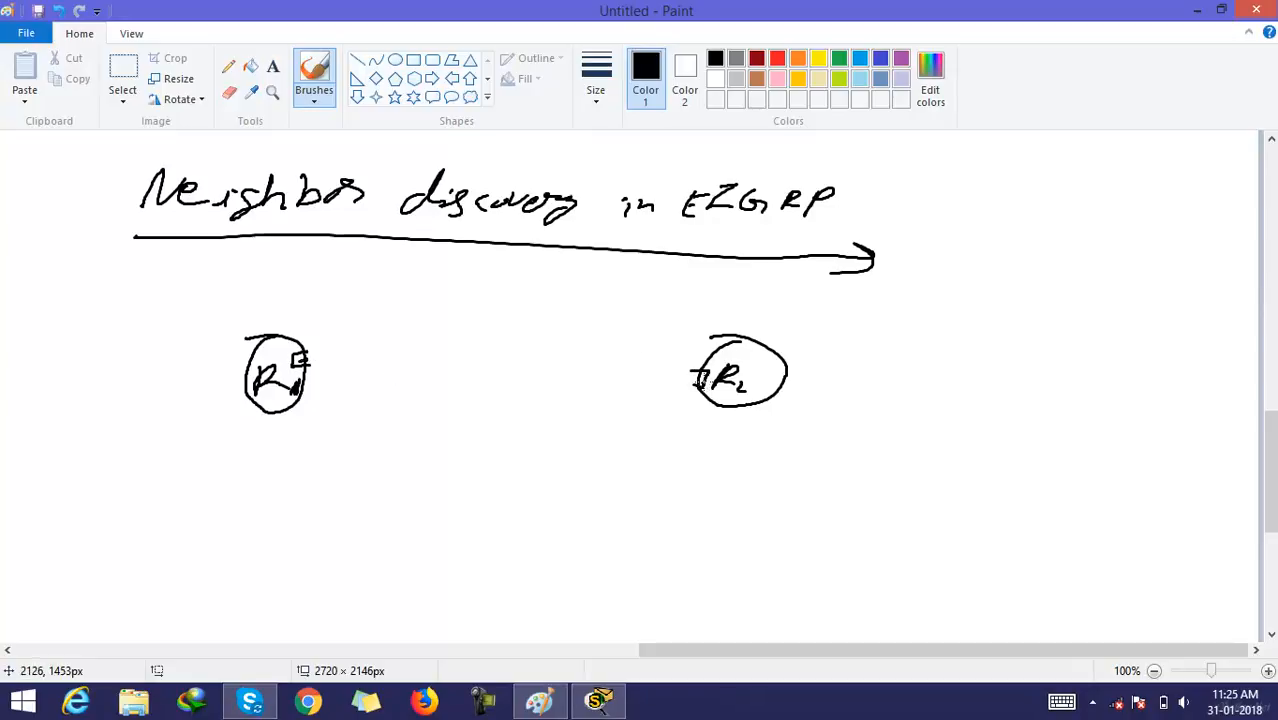
pyautogui.moveTo(330, 348); pyautogui.dragTo(690, 376)
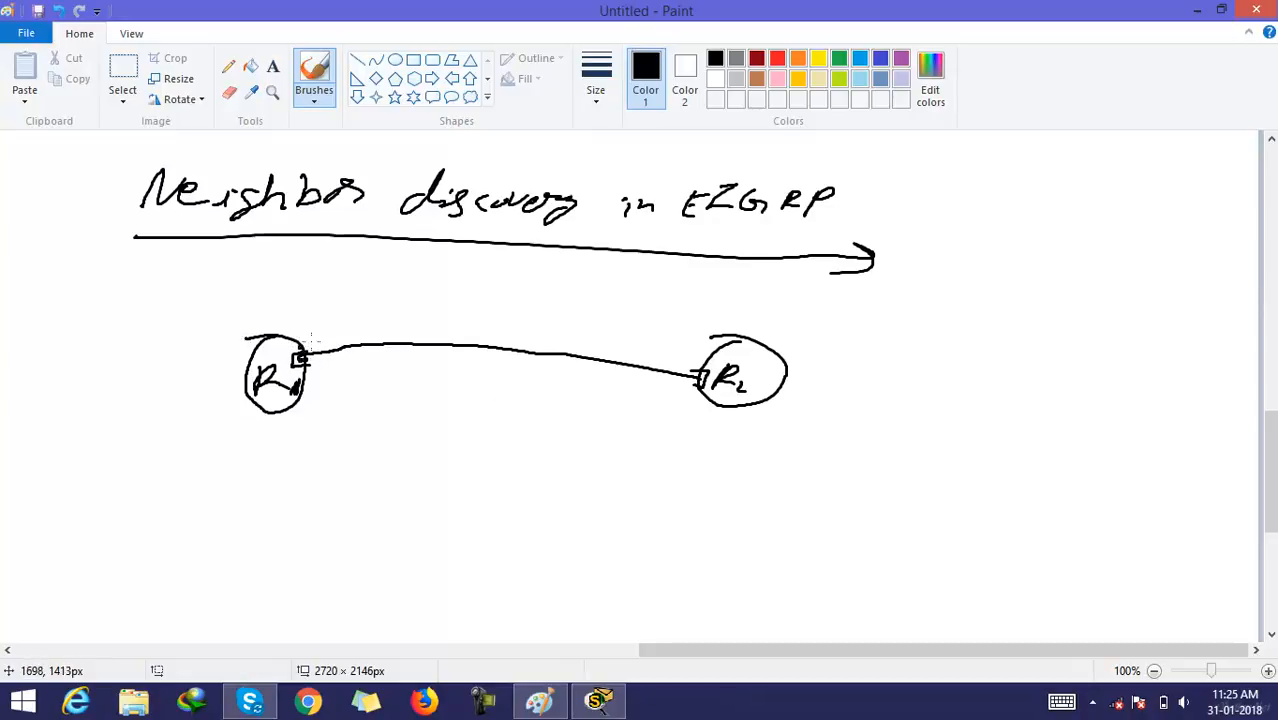
pyautogui.moveTo(350, 336); pyautogui.dragTo(370, 300)
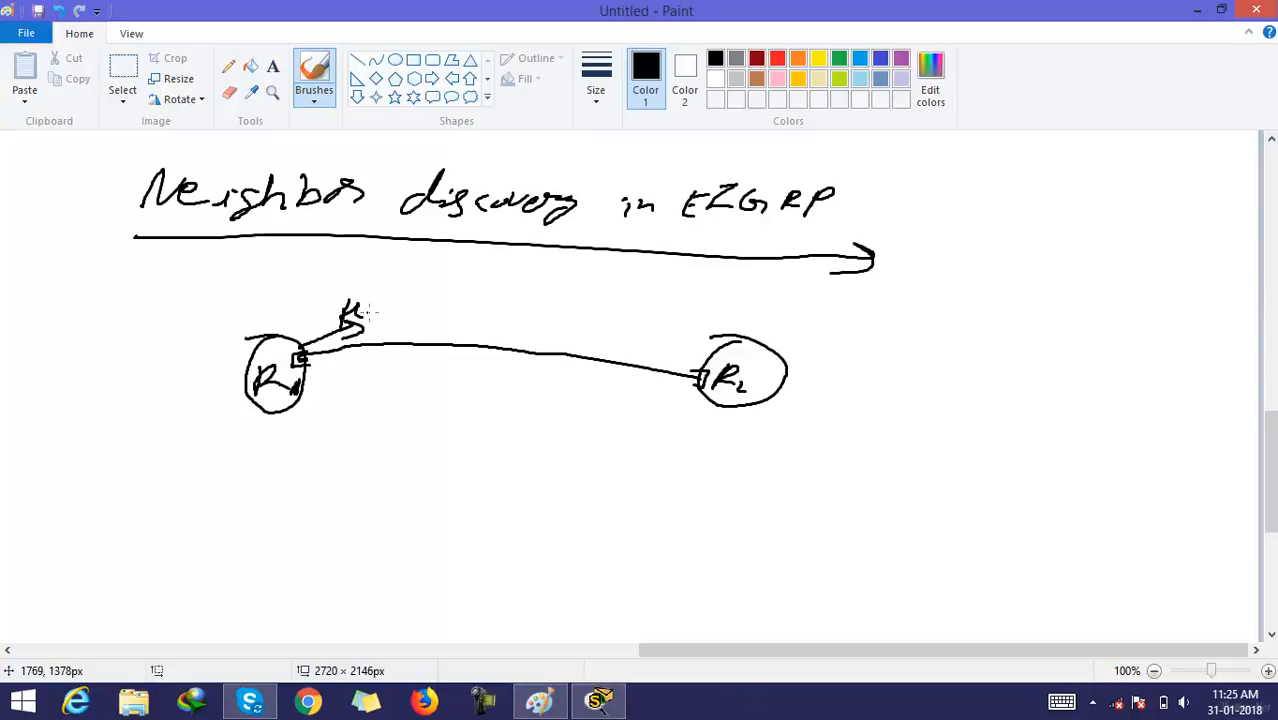
# Add a Hello arrow and label from each of R1 and R2.
pyautogui.moveTo(356, 310); pyautogui.dragTo(410, 310)
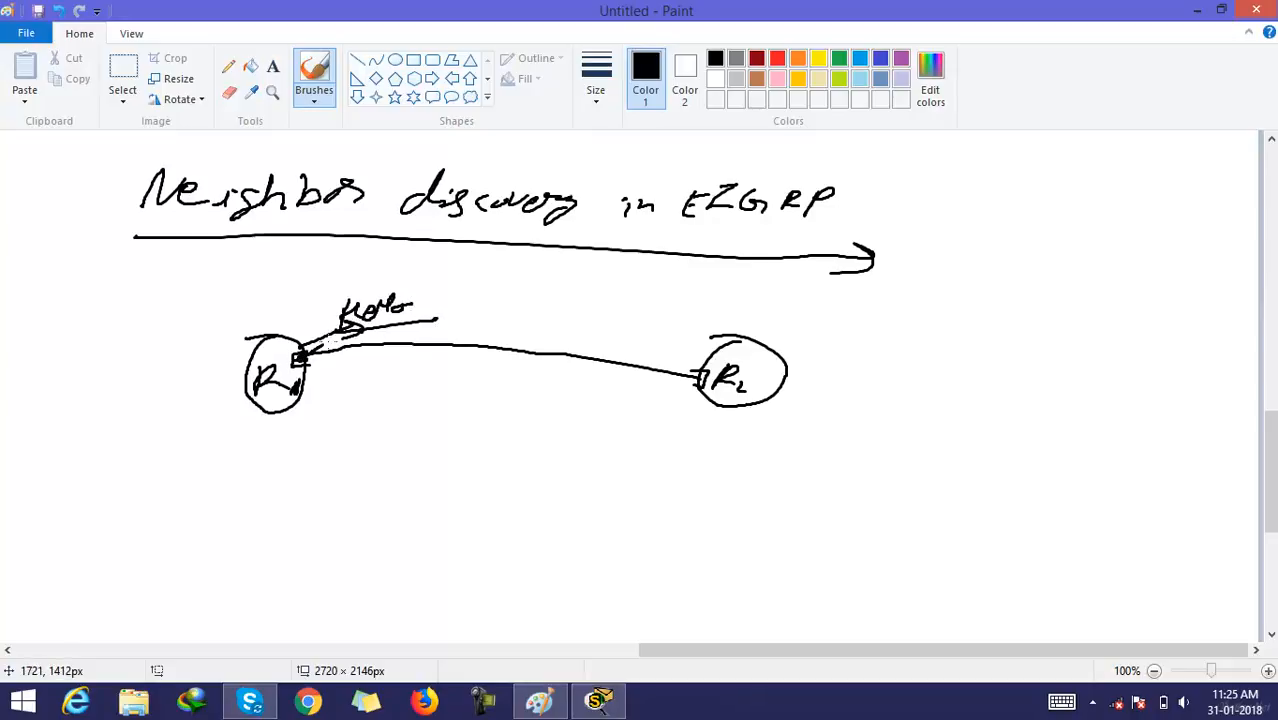
pyautogui.moveTo(616, 396); pyautogui.dragTo(690, 384)
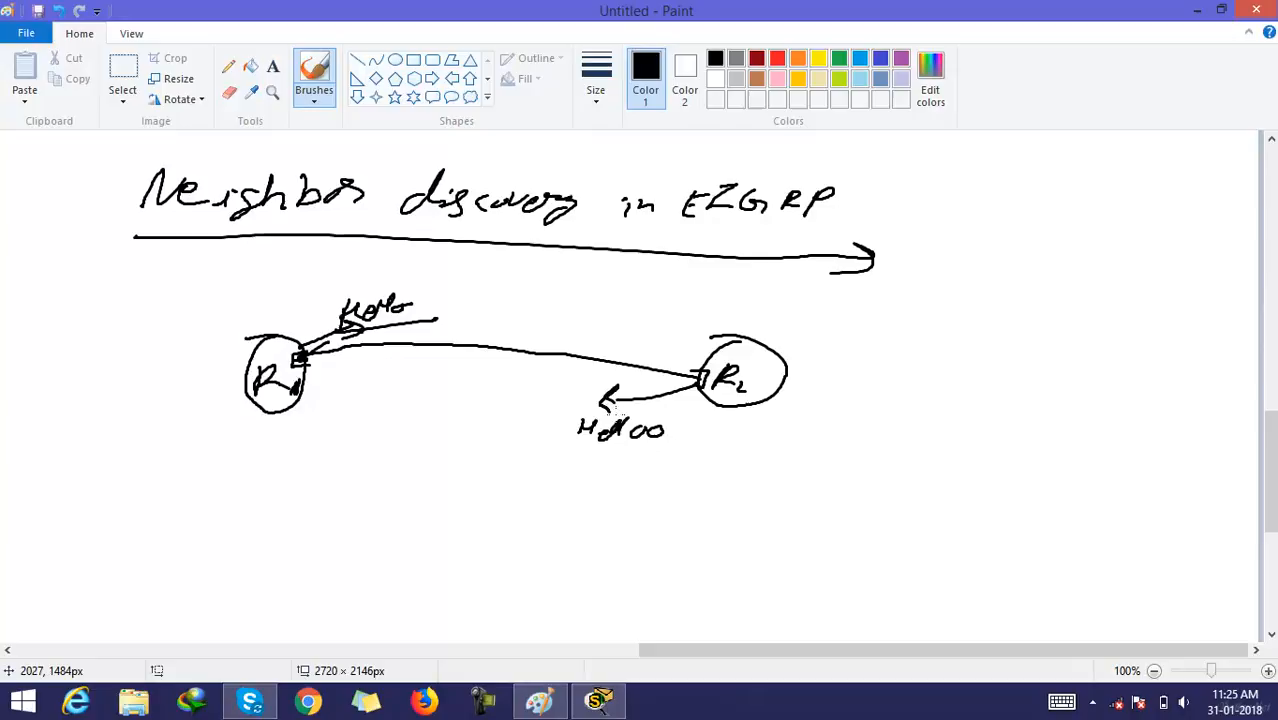
pyautogui.moveTo(380, 344); pyautogui.dragTo(426, 476)
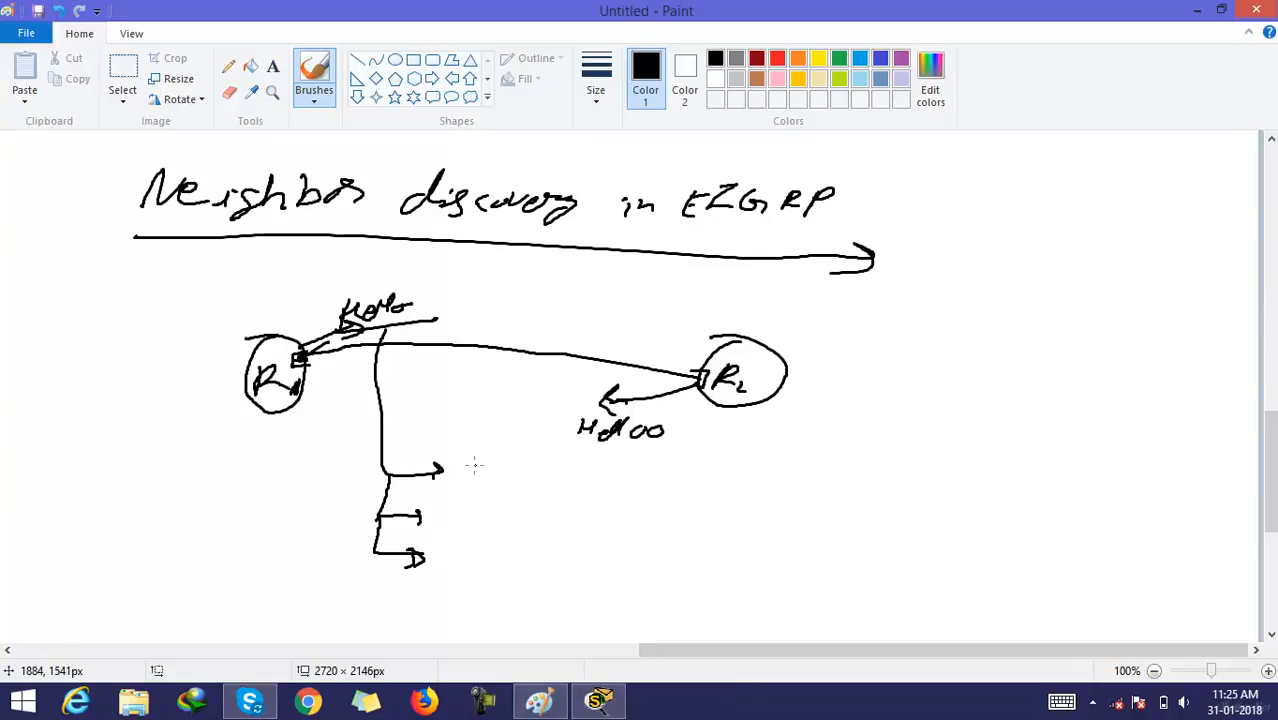
pyautogui.moveTo(480, 474)
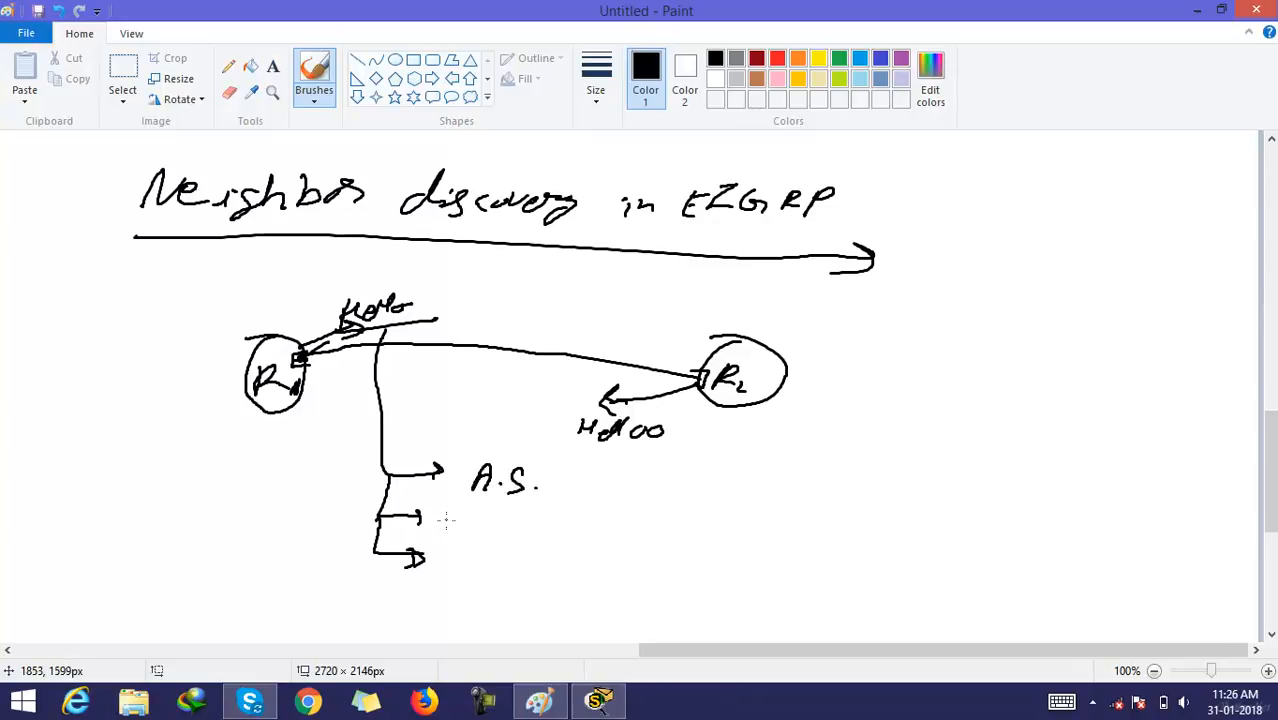
# Handwrite A.S. and Metric beside the first two branches and begin Authentication at the third.
pyautogui.moveTo(454, 524); pyautogui.dragTo(490, 520)
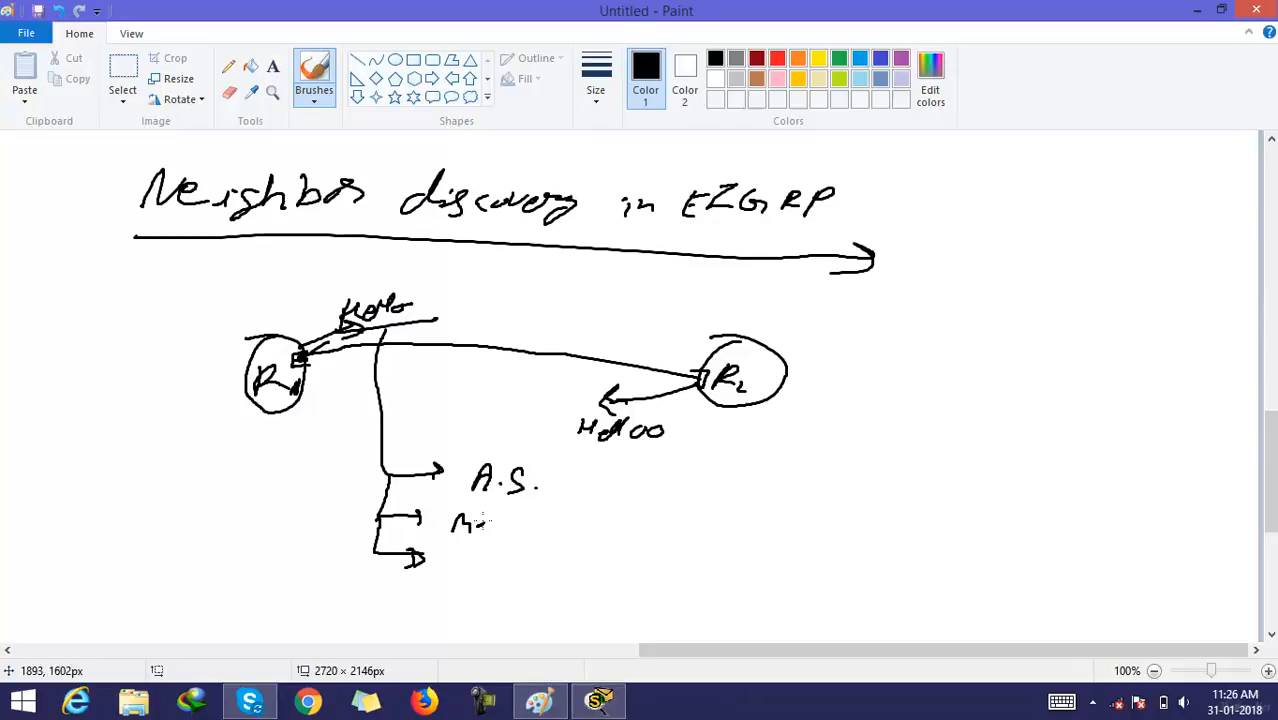
pyautogui.moveTo(454, 524); pyautogui.dragTo(560, 524)
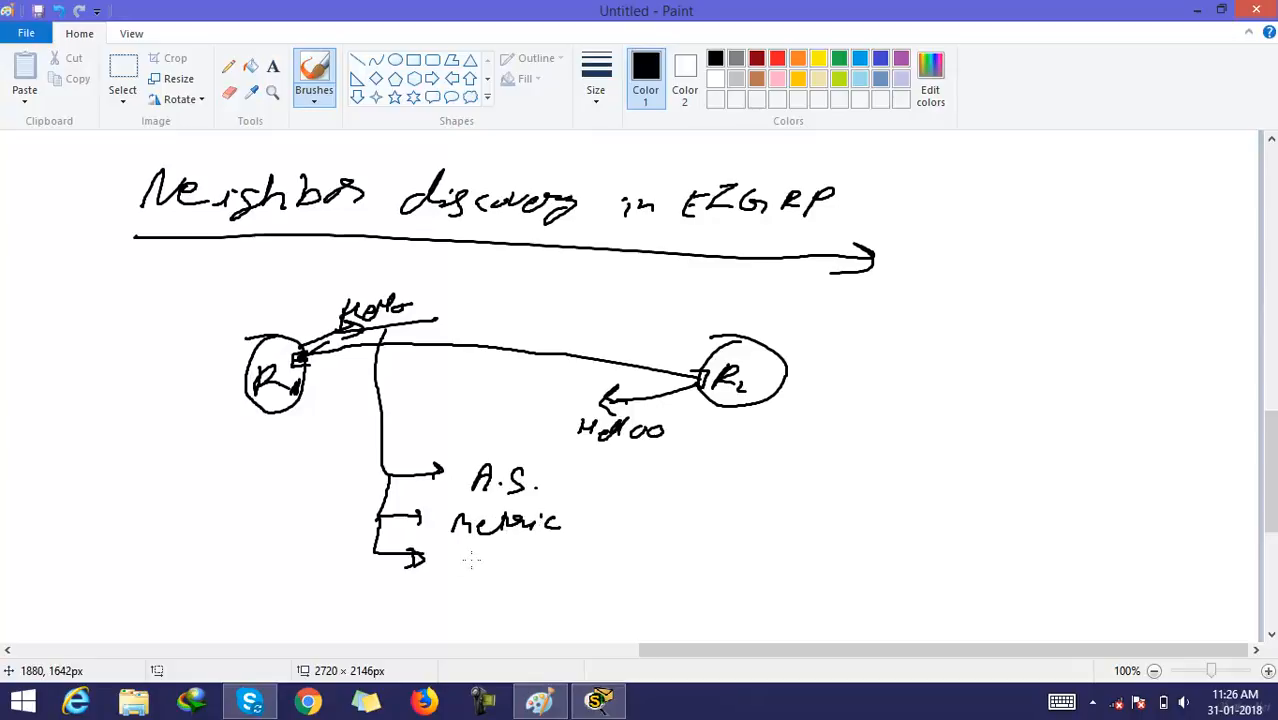
pyautogui.moveTo(454, 560); pyautogui.dragTo(524, 558)
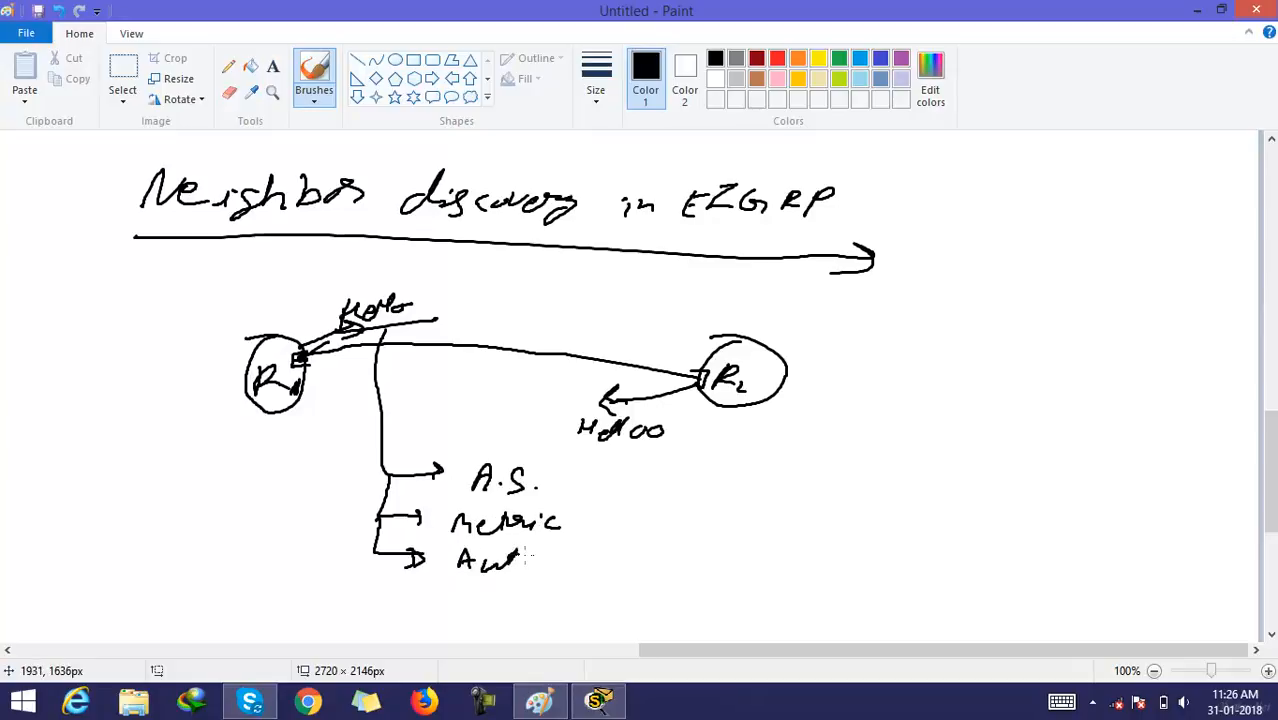
pyautogui.moveTo(520, 560); pyautogui.dragTo(596, 560)
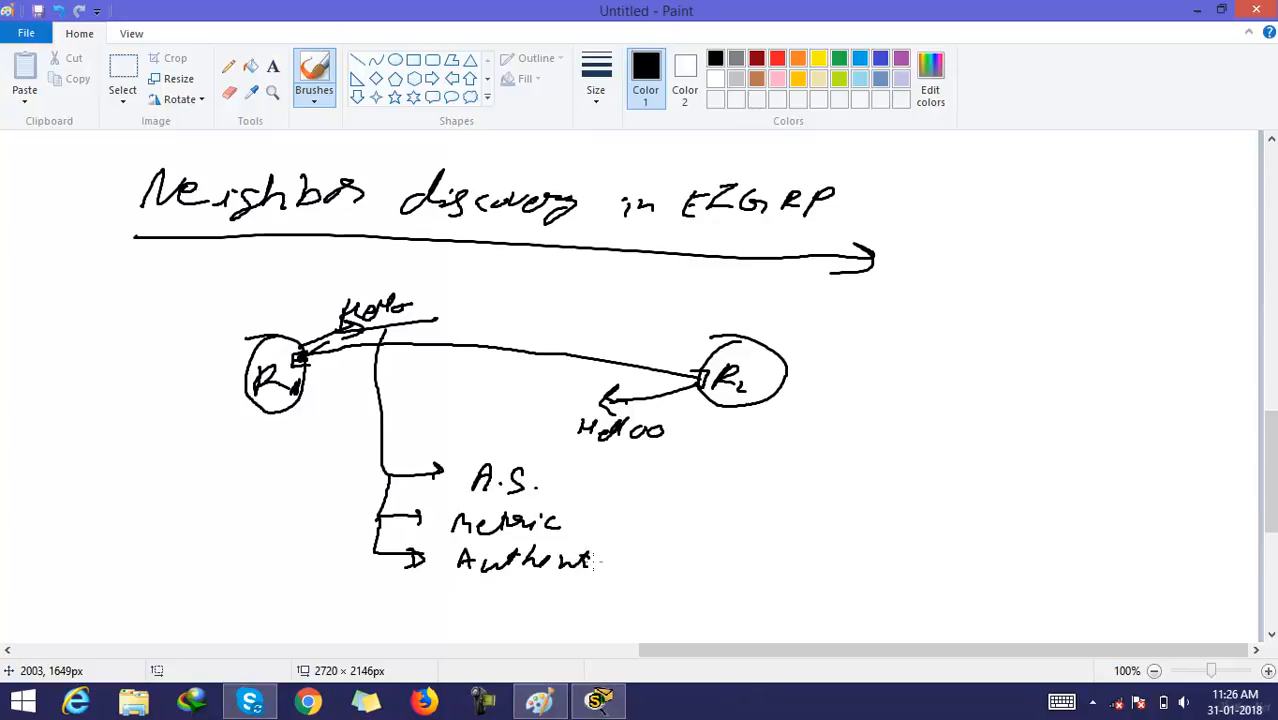
# Finish the Authentication label under Metric and outline the A.S. entry.
pyautogui.moveTo(600, 560); pyautogui.dragTo(670, 556)
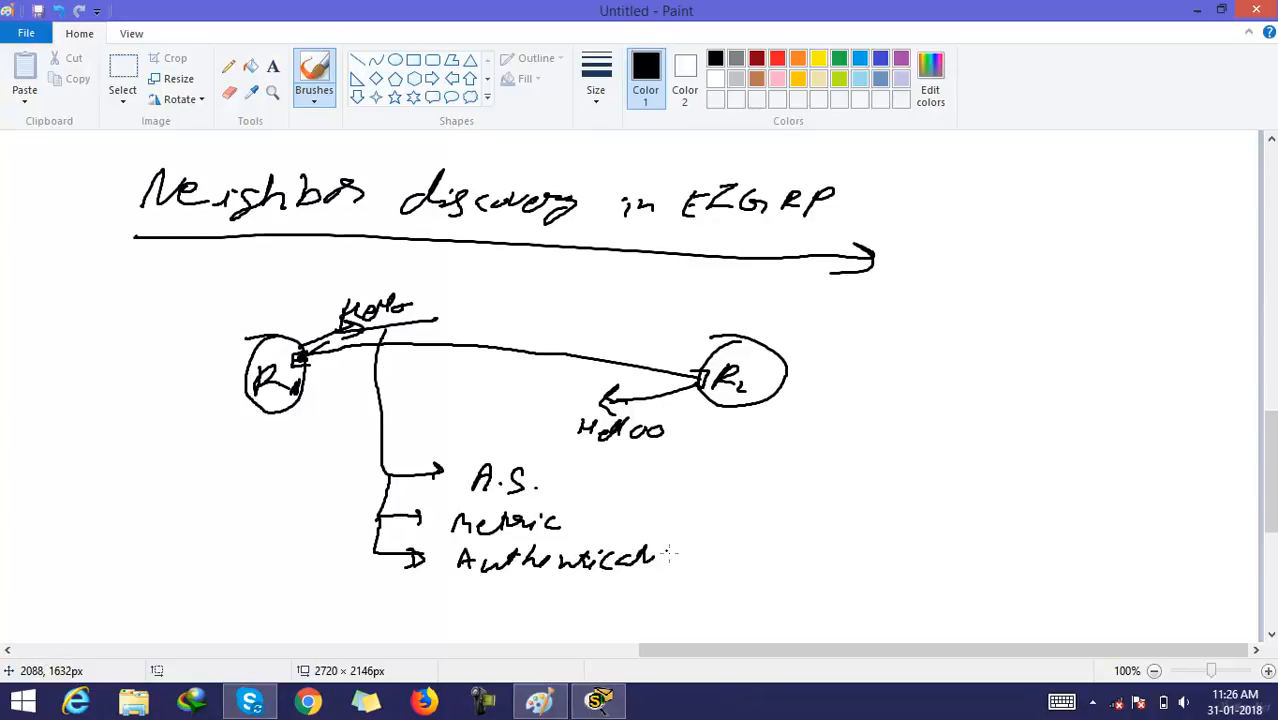
pyautogui.moveTo(656, 558); pyautogui.dragTo(690, 558)
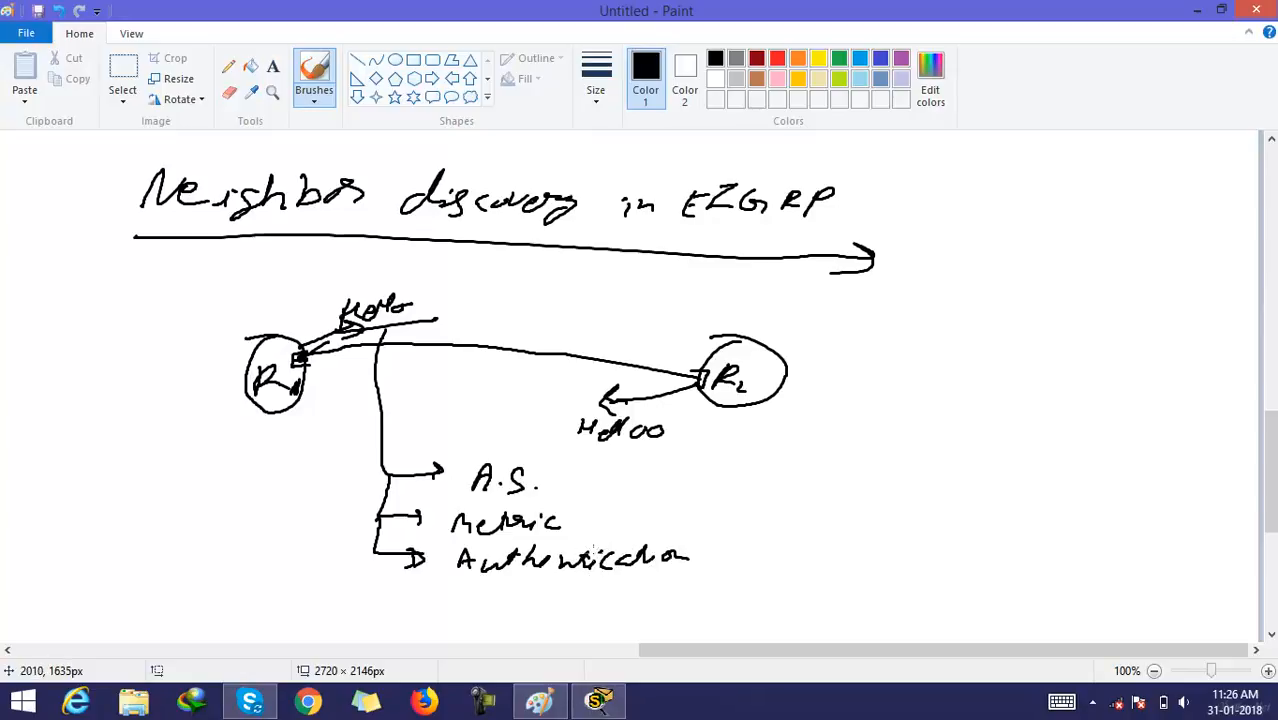
pyautogui.moveTo(484, 448)
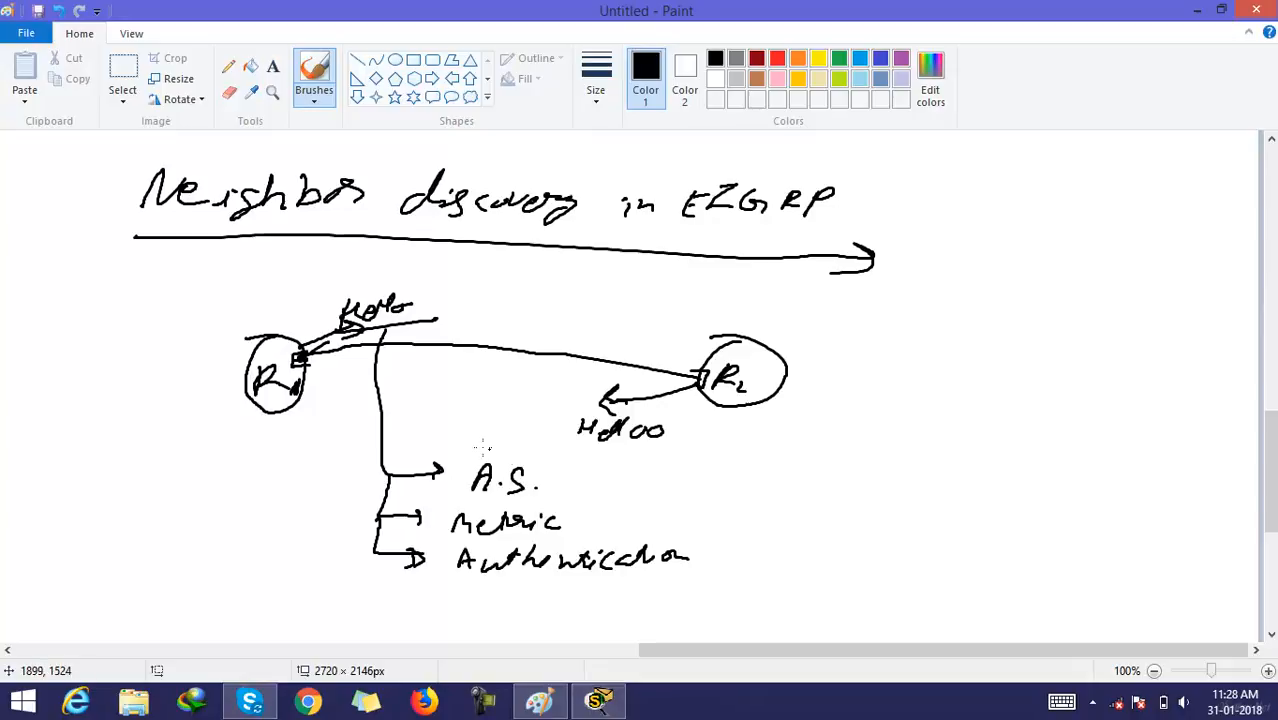
pyautogui.moveTo(460, 460); pyautogui.dragTo(576, 500)
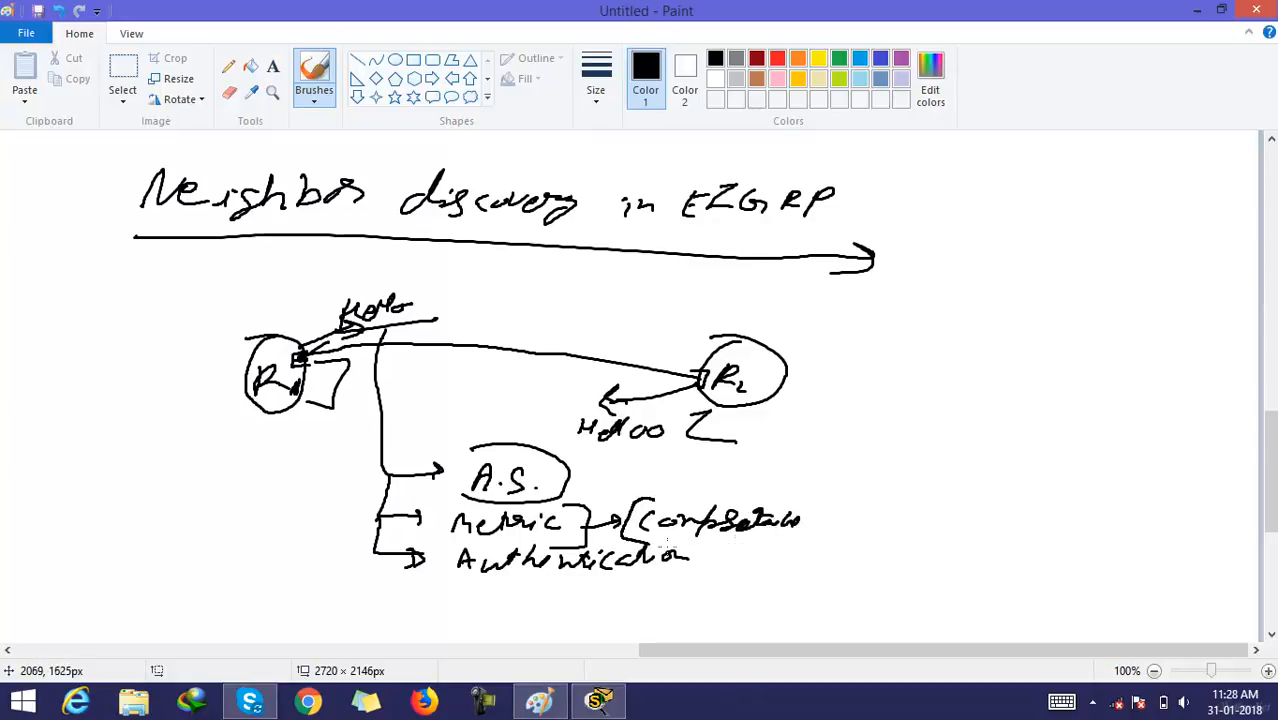
# Circle the Compatible note beside Metric and outline the Authentication entry.
pyautogui.moveTo(624, 500); pyautogui.dragTo(840, 540)
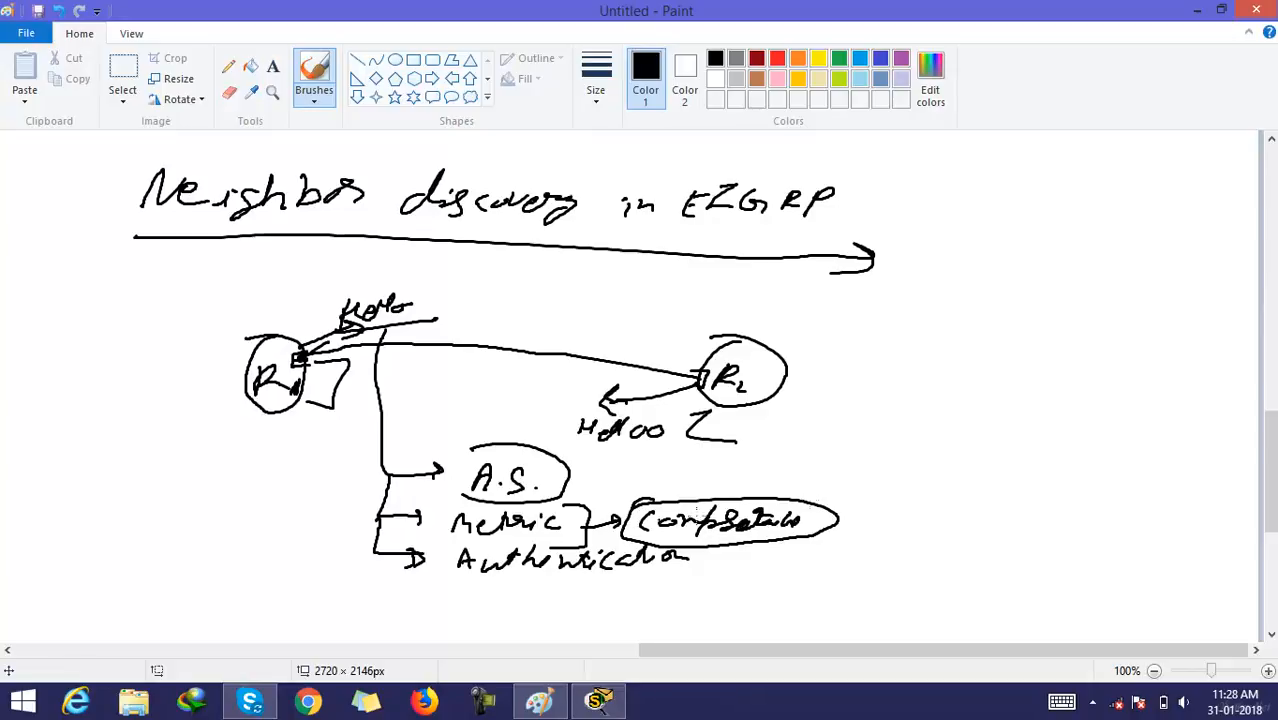
pyautogui.moveTo(830, 518); pyautogui.dragTo(910, 518)
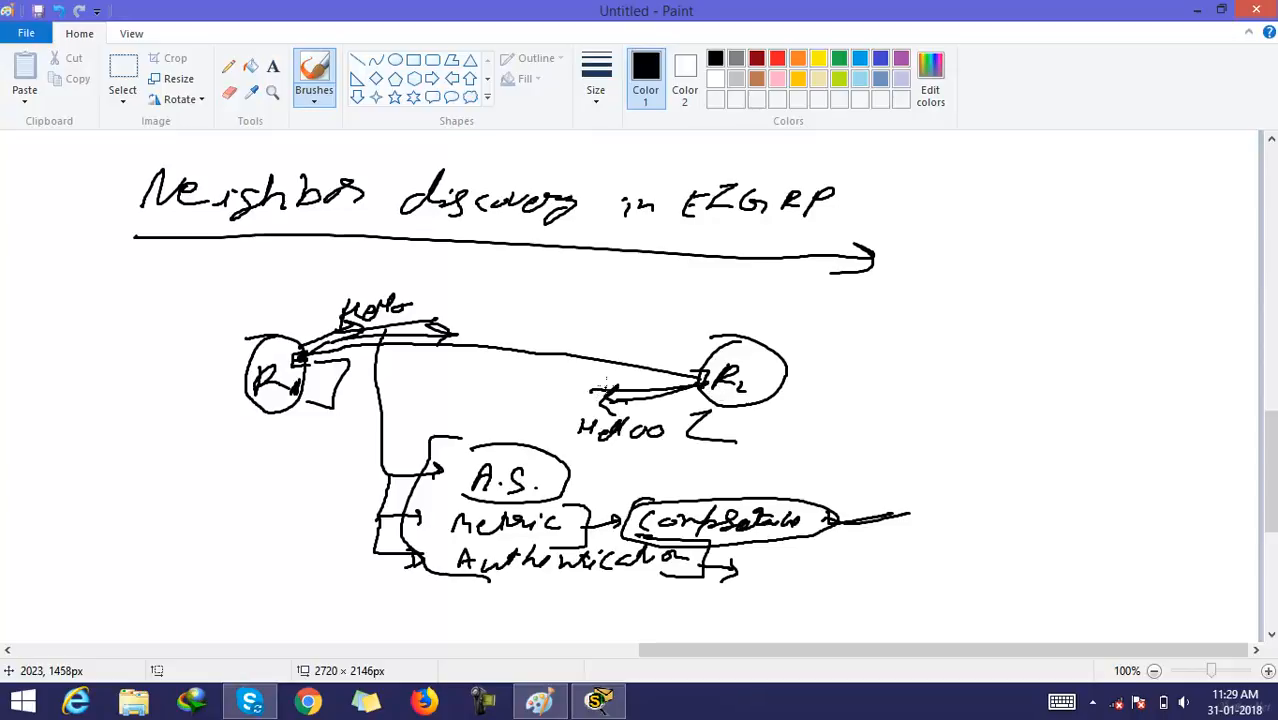
# Circle the Hello label near R1 and write a boxed A.S, Metric, Auth list beside R2.
pyautogui.moveTo(320, 280); pyautogui.dragTo(450, 330)
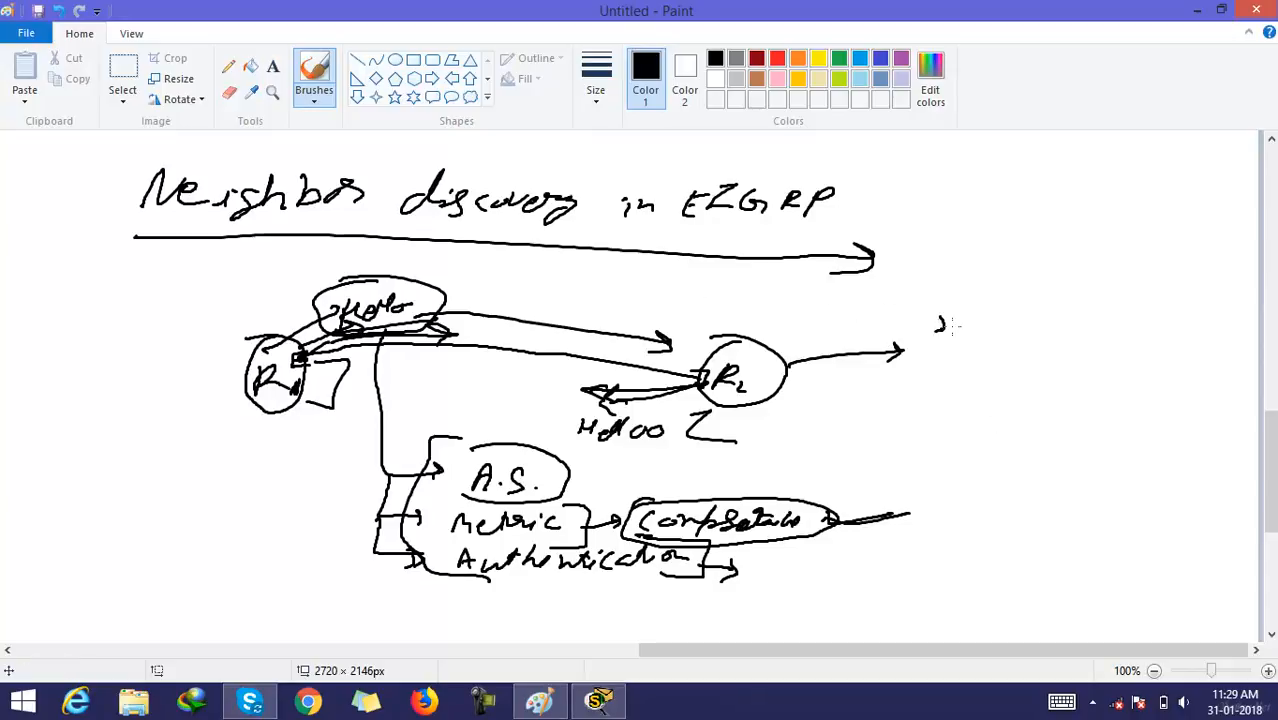
pyautogui.moveTo(940, 320); pyautogui.dragTo(1030, 330)
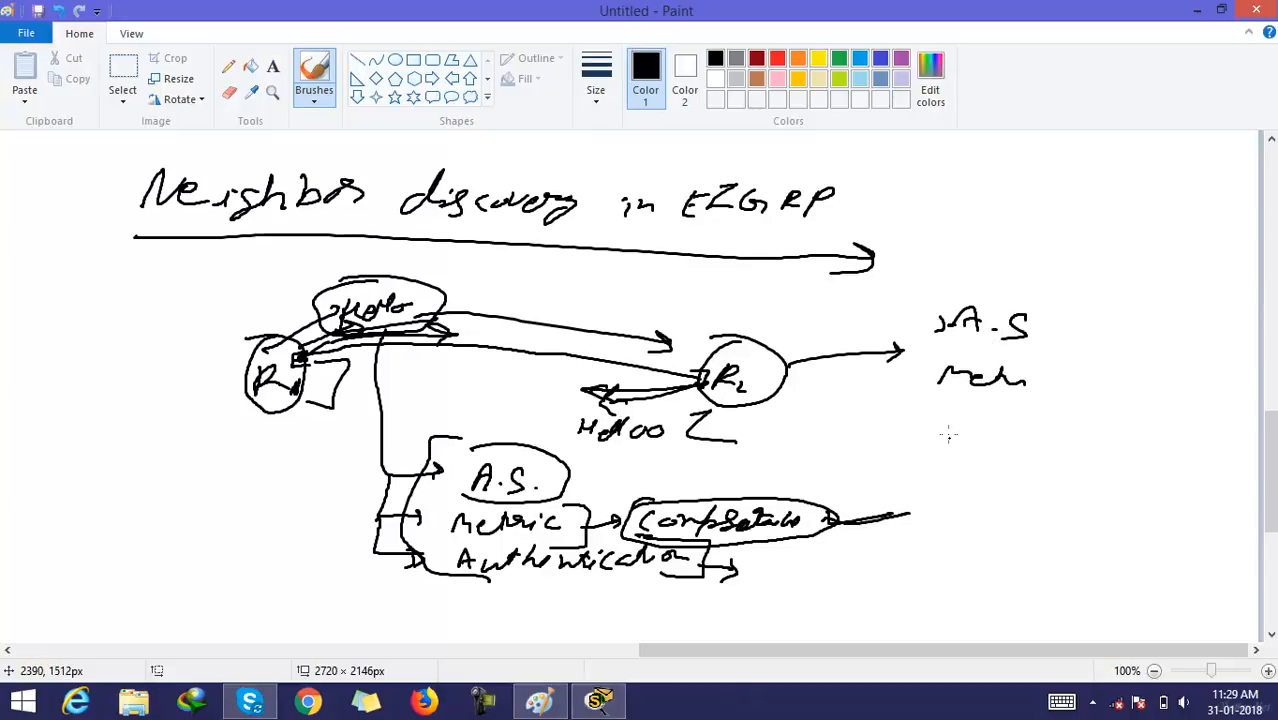
pyautogui.moveTo(944, 414); pyautogui.dragTo(1020, 430)
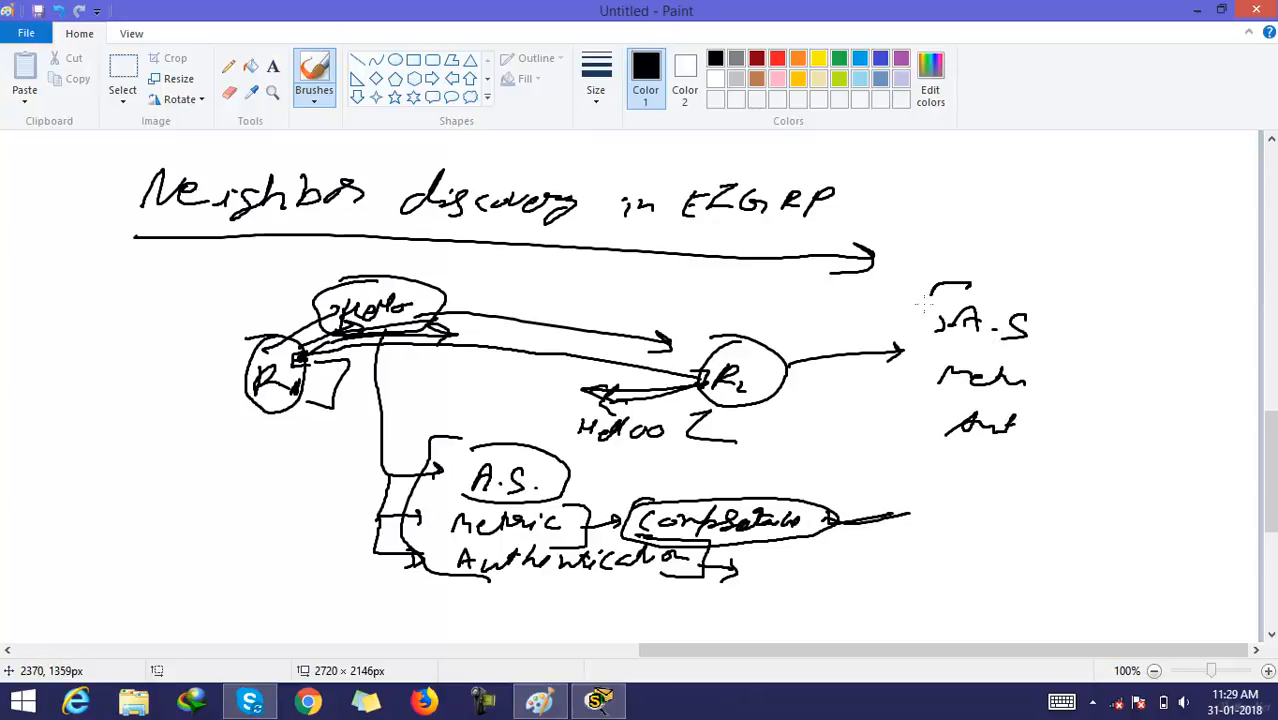
pyautogui.moveTo(910, 290); pyautogui.dragTo(1064, 450)
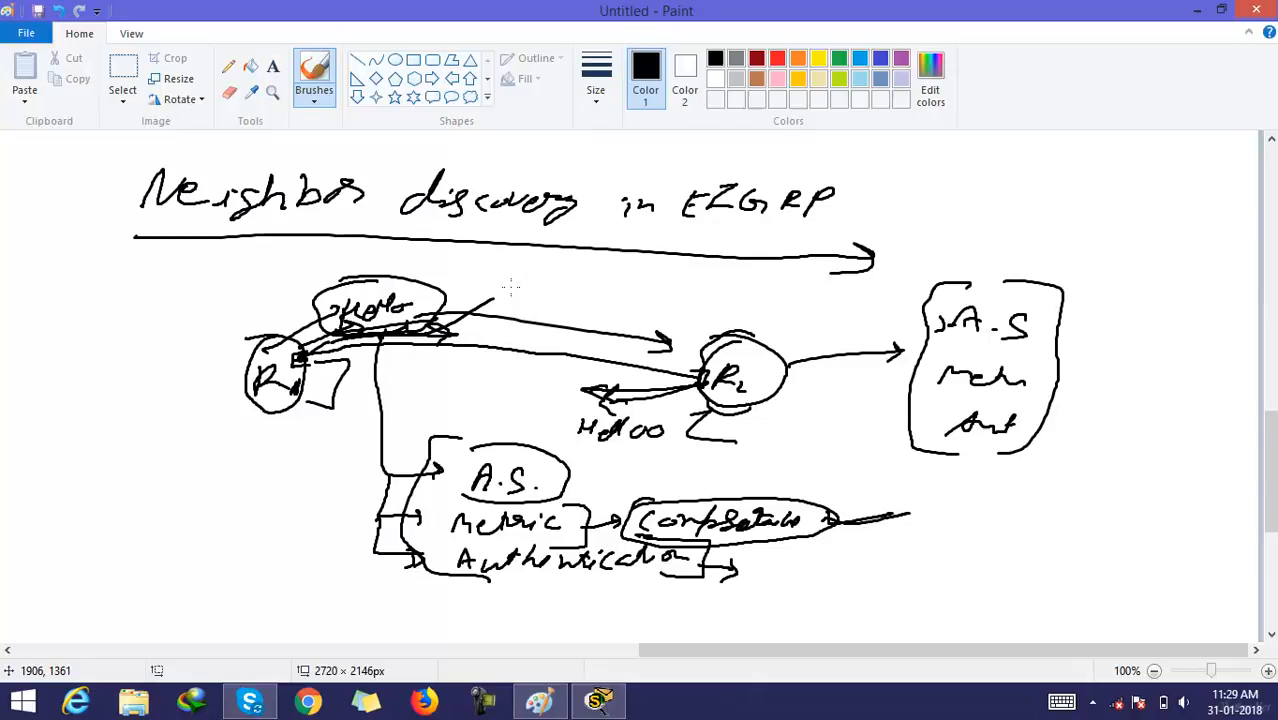
# Circle the Hello label near R2 and add extra arrows around the hello exchange.
pyautogui.moveTo(450, 330); pyautogui.dragTo(530, 296)
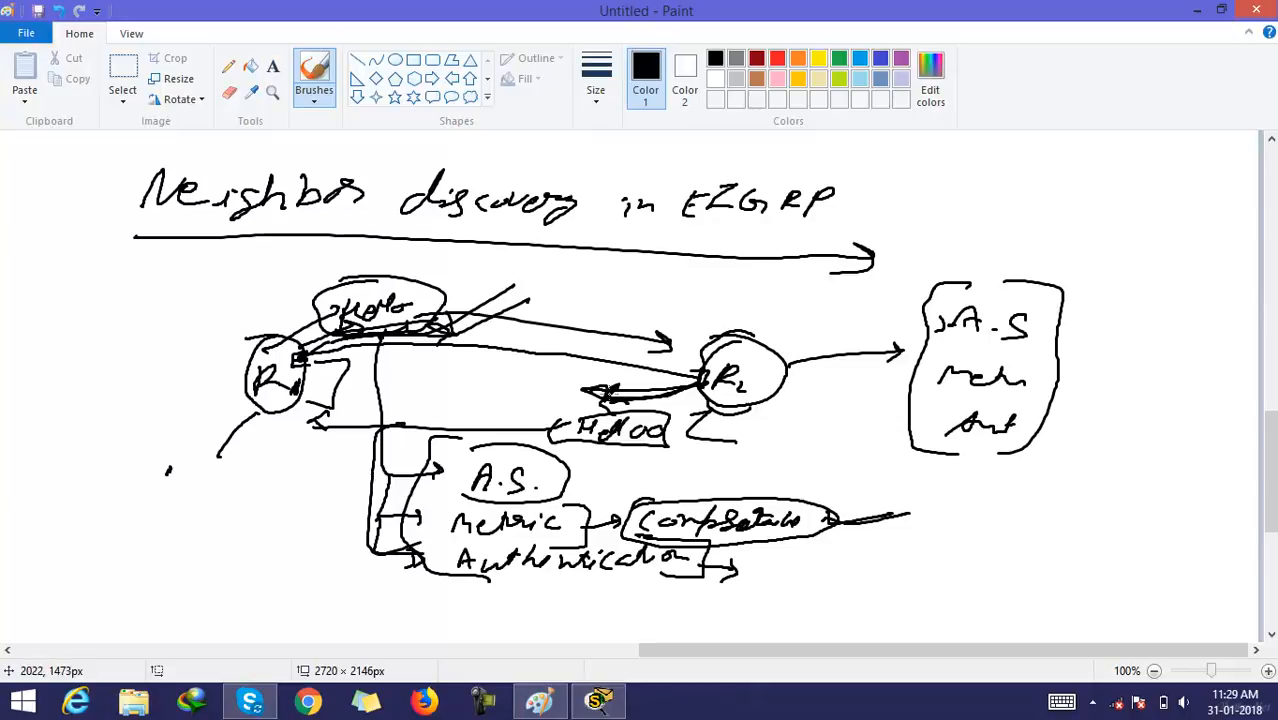
pyautogui.moveTo(550, 410); pyautogui.dragTo(680, 444)
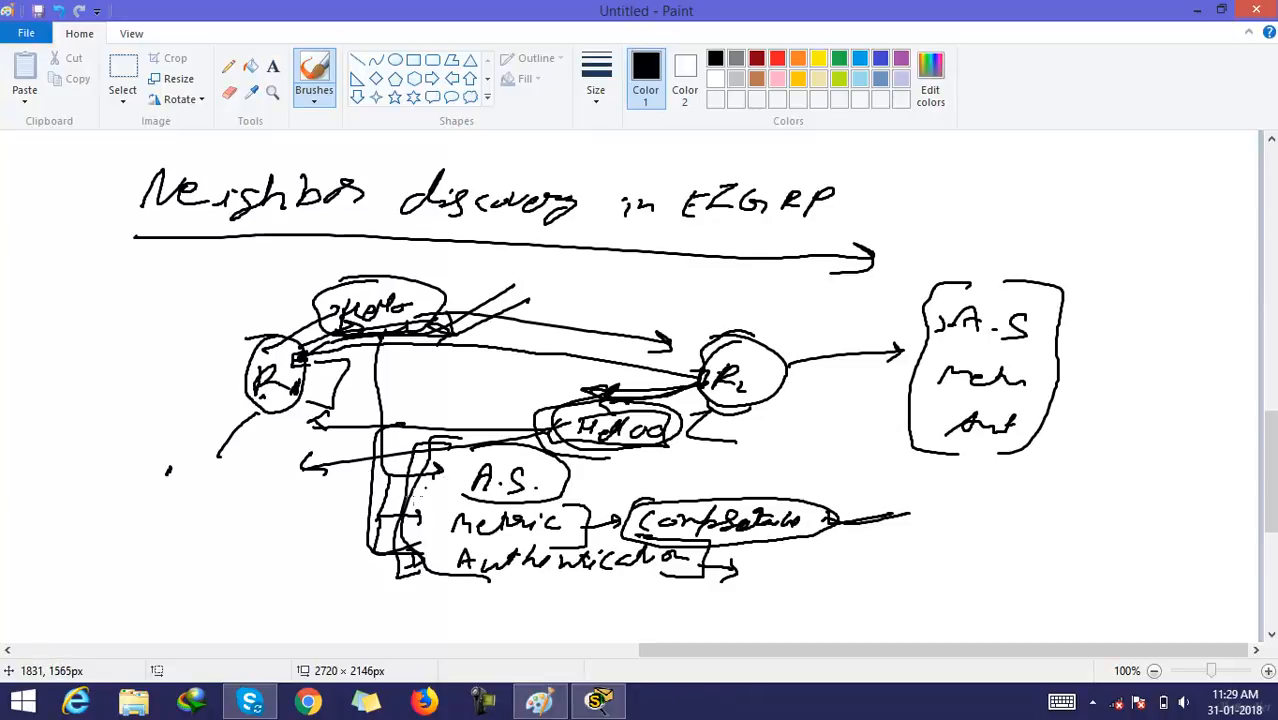
pyautogui.moveTo(284, 628)
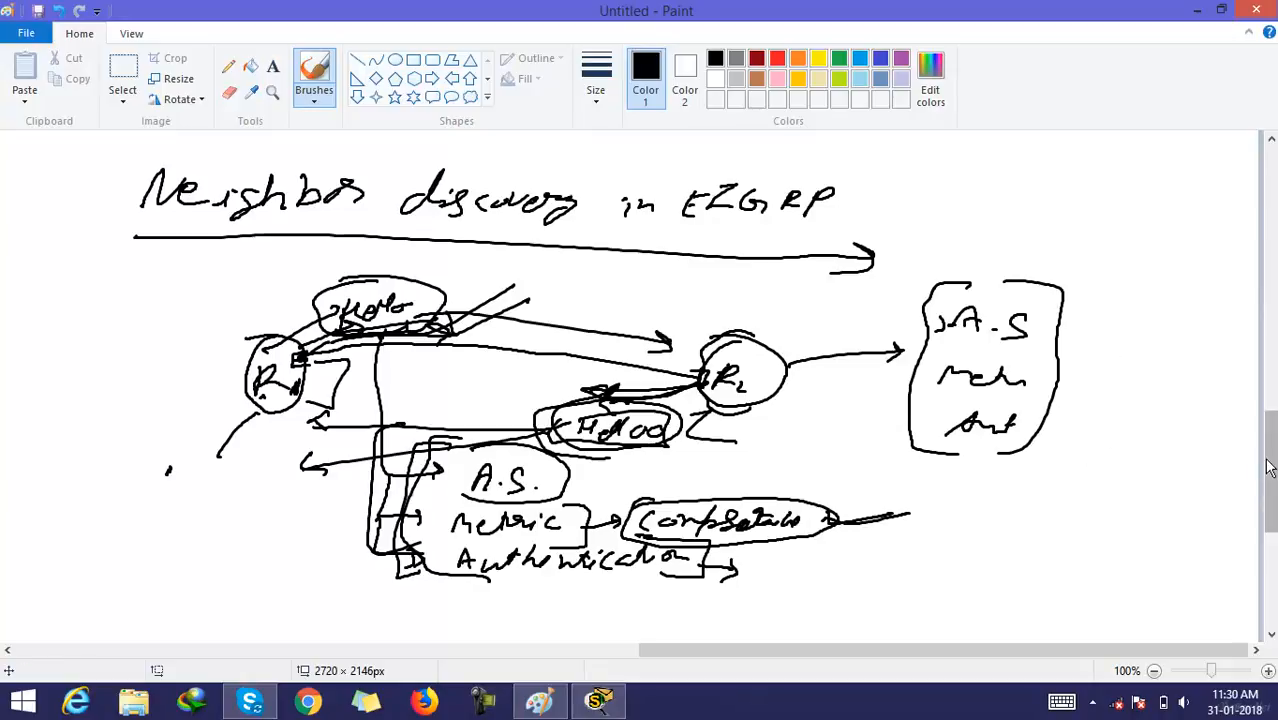
# Below the notes, label R1 and R2 and draw the Init arrow and ACK return with Init circled.
pyautogui.scroll(-3)
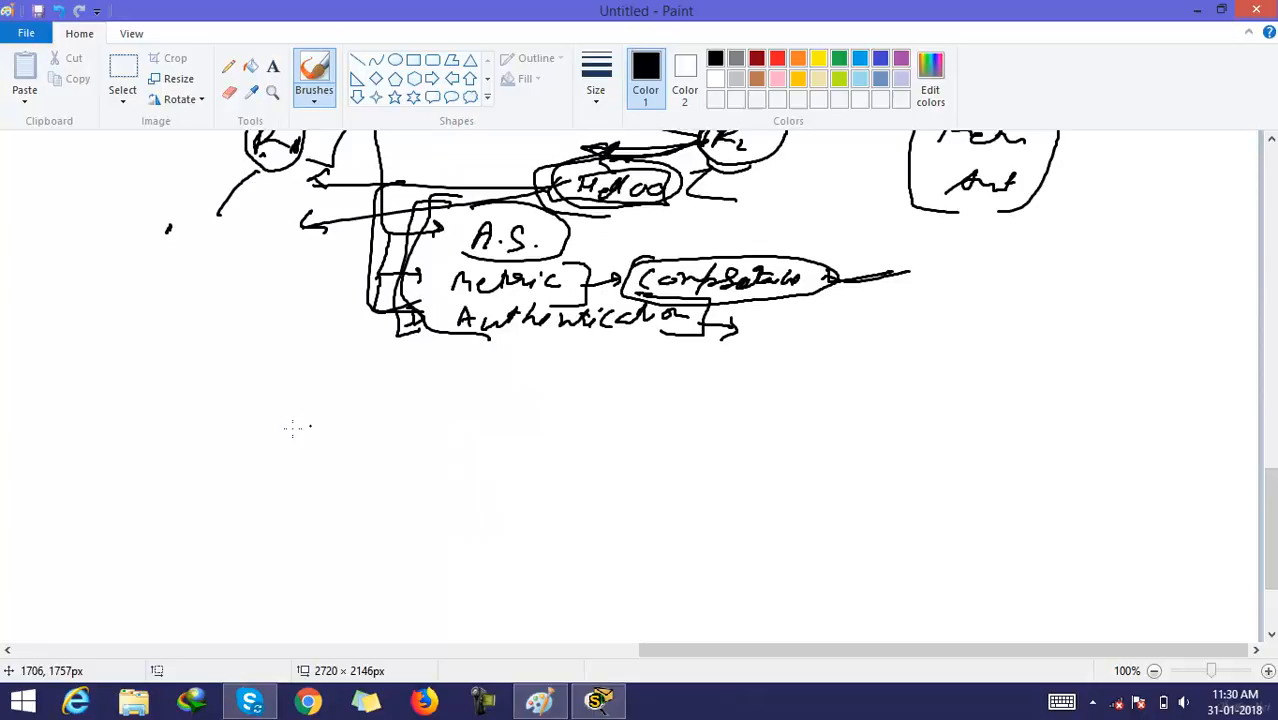
pyautogui.moveTo(190, 470); pyautogui.dragTo(236, 516)
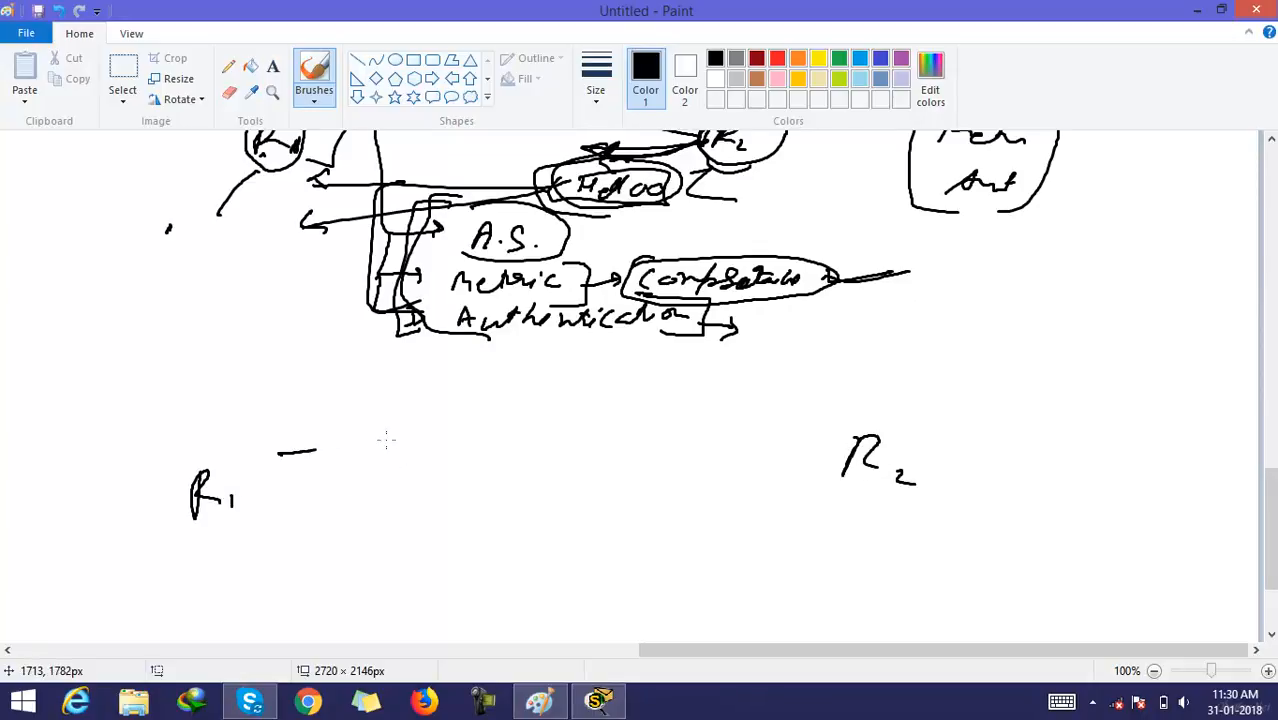
pyautogui.moveTo(280, 452); pyautogui.dragTo(724, 420)
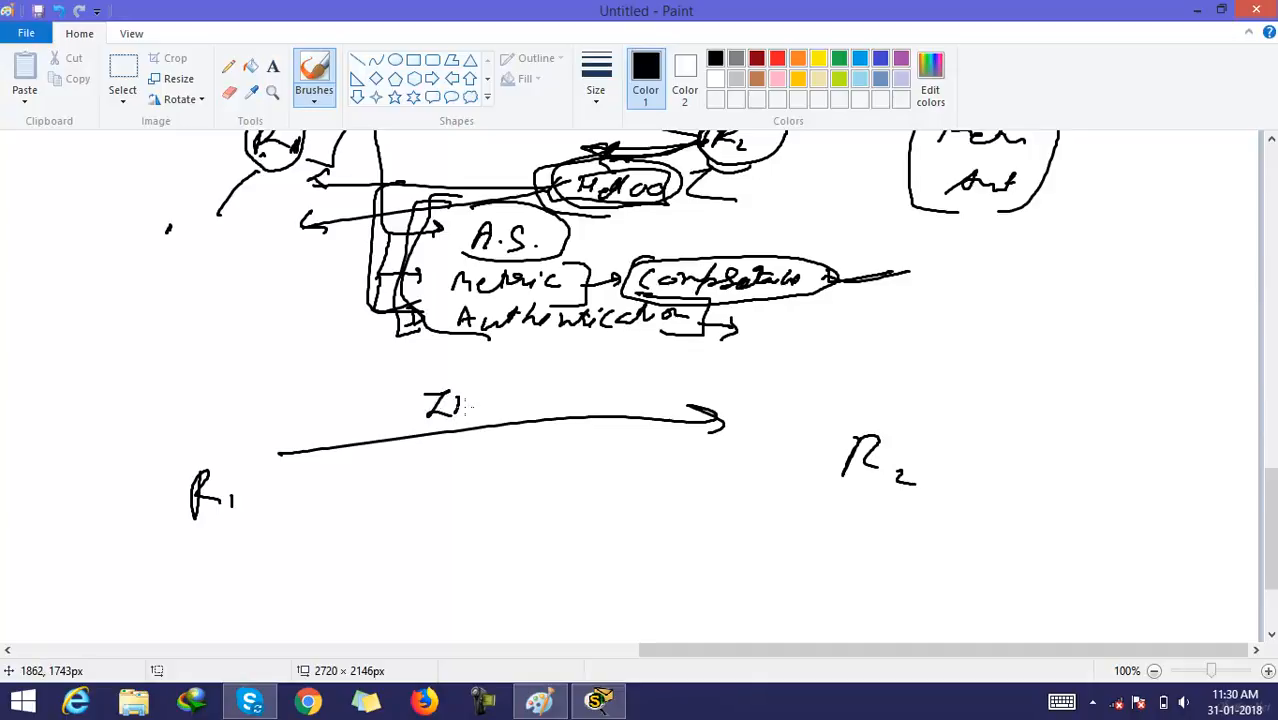
pyautogui.moveTo(450, 404); pyautogui.dragTo(524, 404)
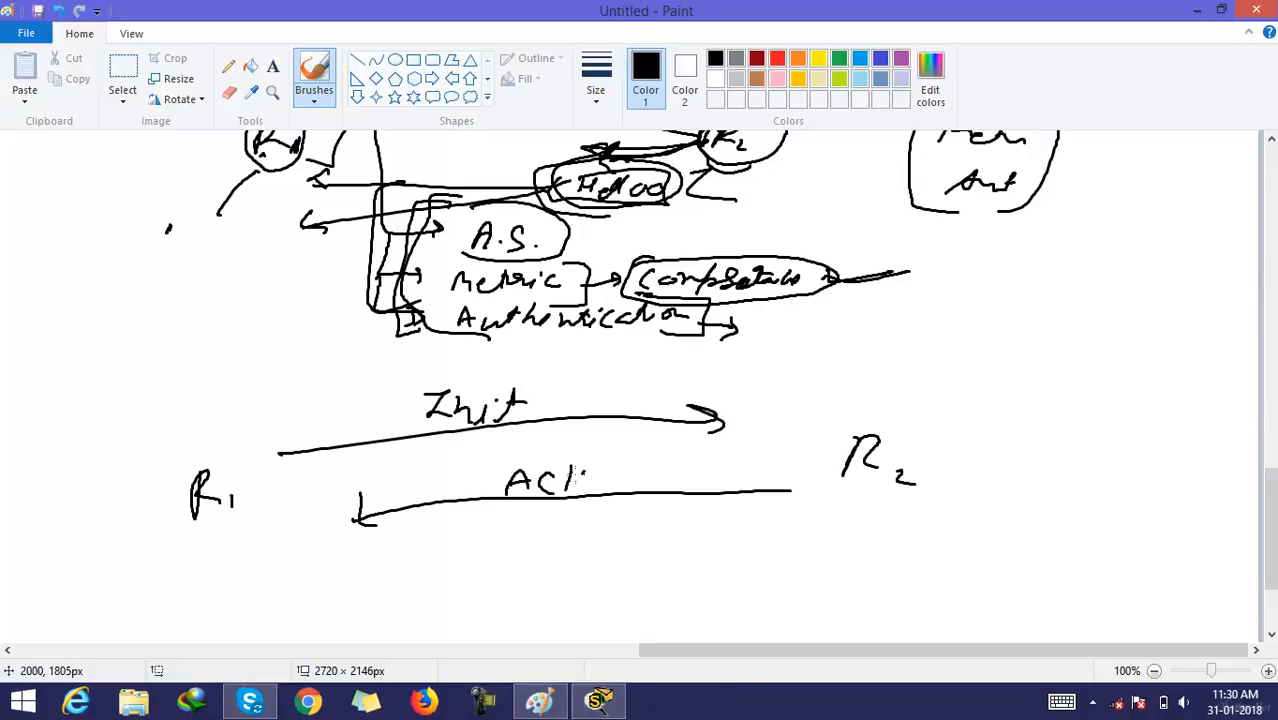
pyautogui.moveTo(390, 380); pyautogui.dragTo(560, 444)
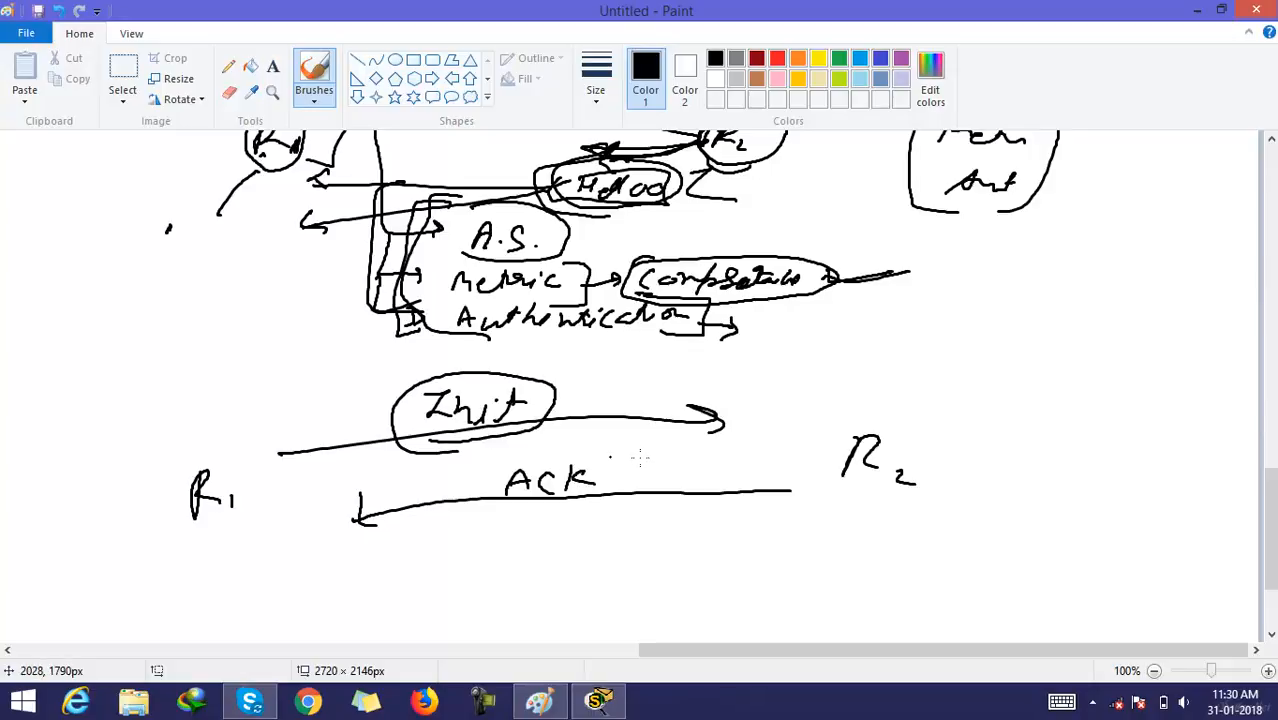
# Add + Init to the return message, circle it, and draw the final ACK arrow to R2.
pyautogui.moveTo(630, 476); pyautogui.dragTo(730, 476)
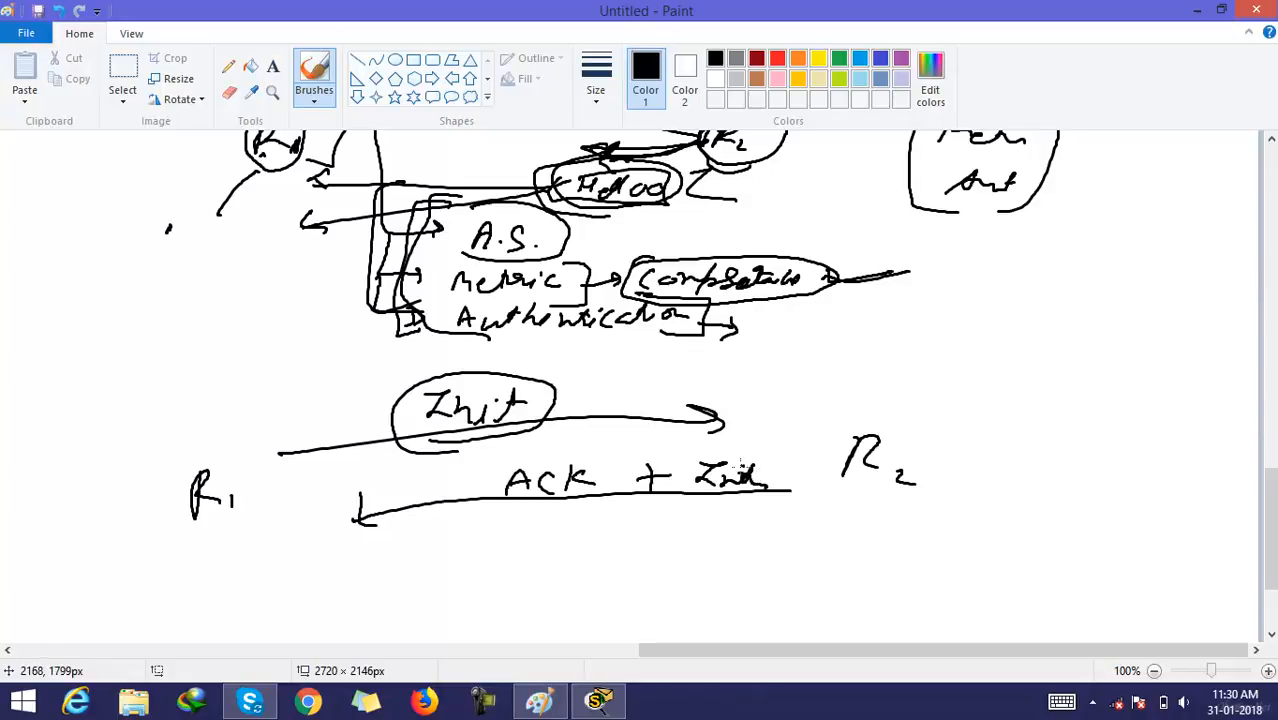
pyautogui.moveTo(660, 470); pyautogui.dragTo(790, 500)
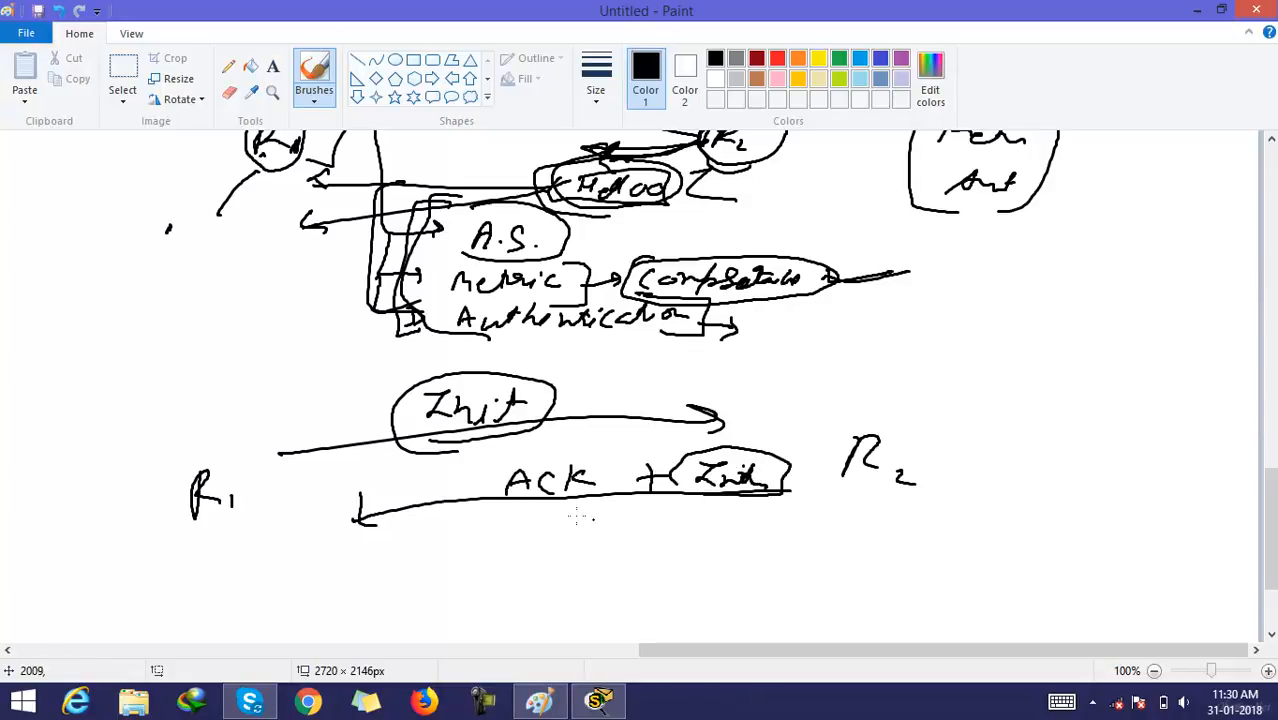
pyautogui.moveTo(456, 592); pyautogui.dragTo(304, 596)
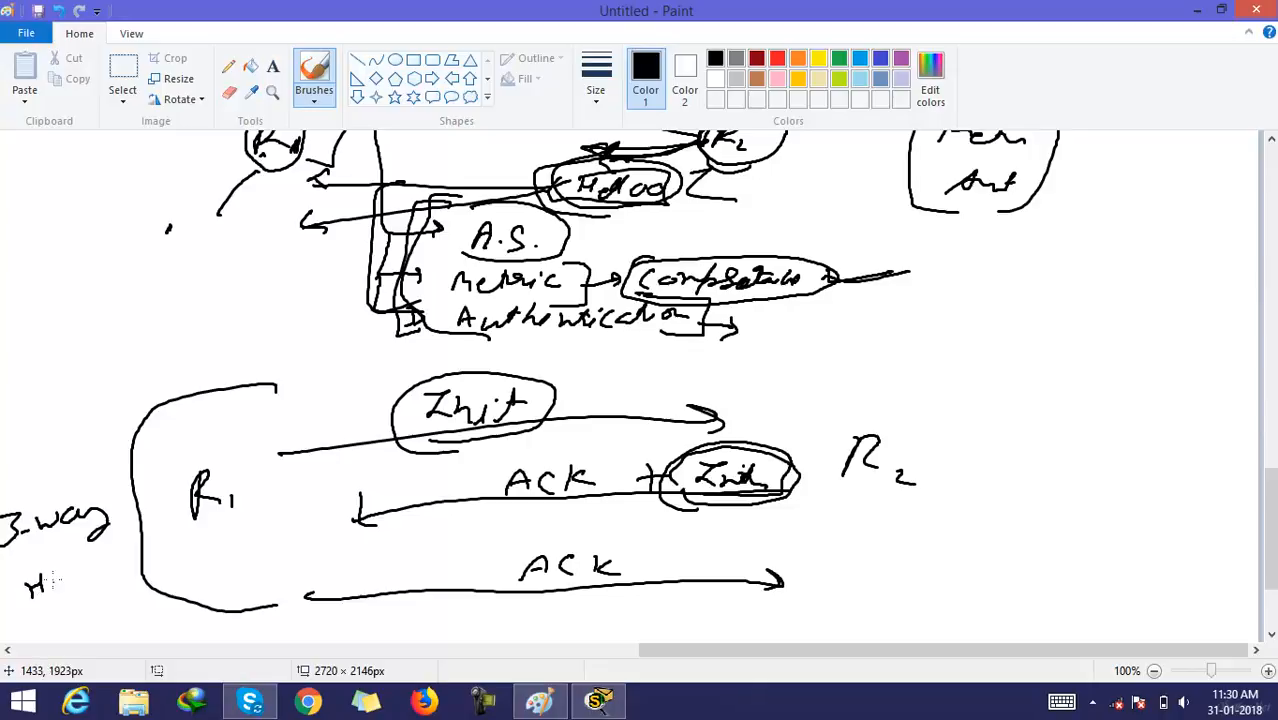
# Label the exchange '3-way Handshake' with a loop around R1 and the label.
pyautogui.moveTo(40, 580); pyautogui.dragTo(120, 570)
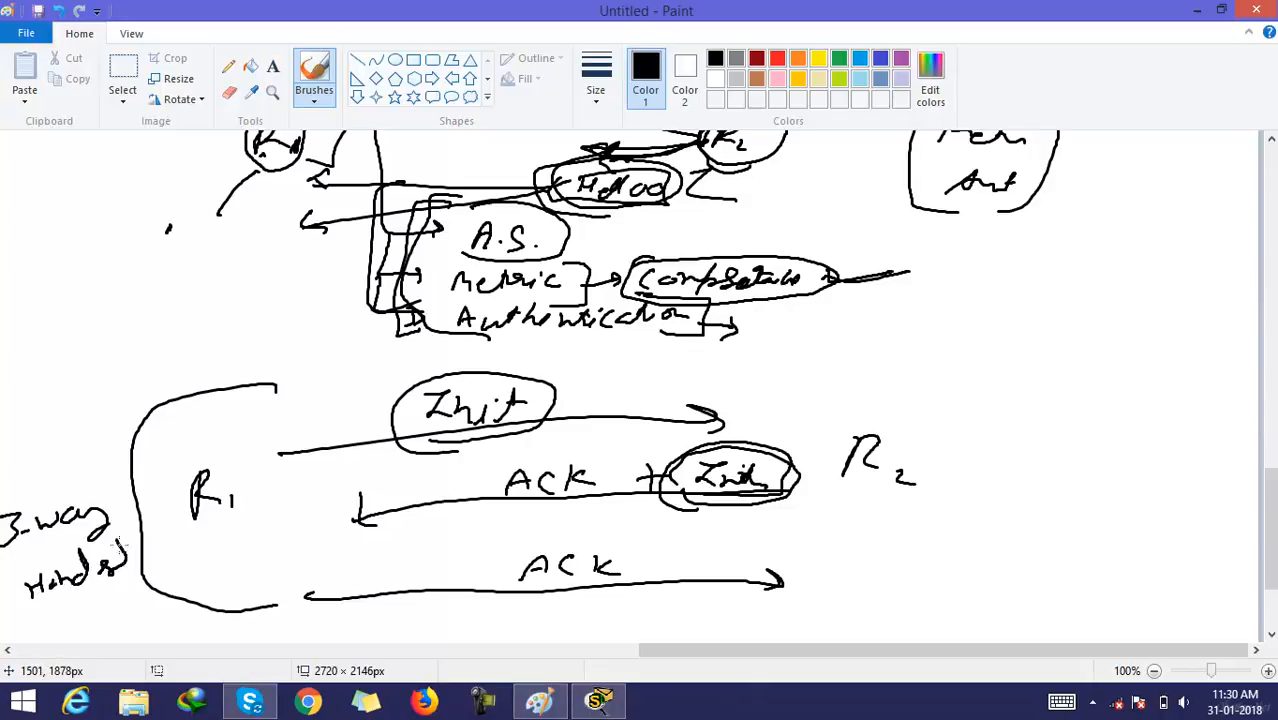
pyautogui.moveTo(120, 556); pyautogui.dragTo(210, 544)
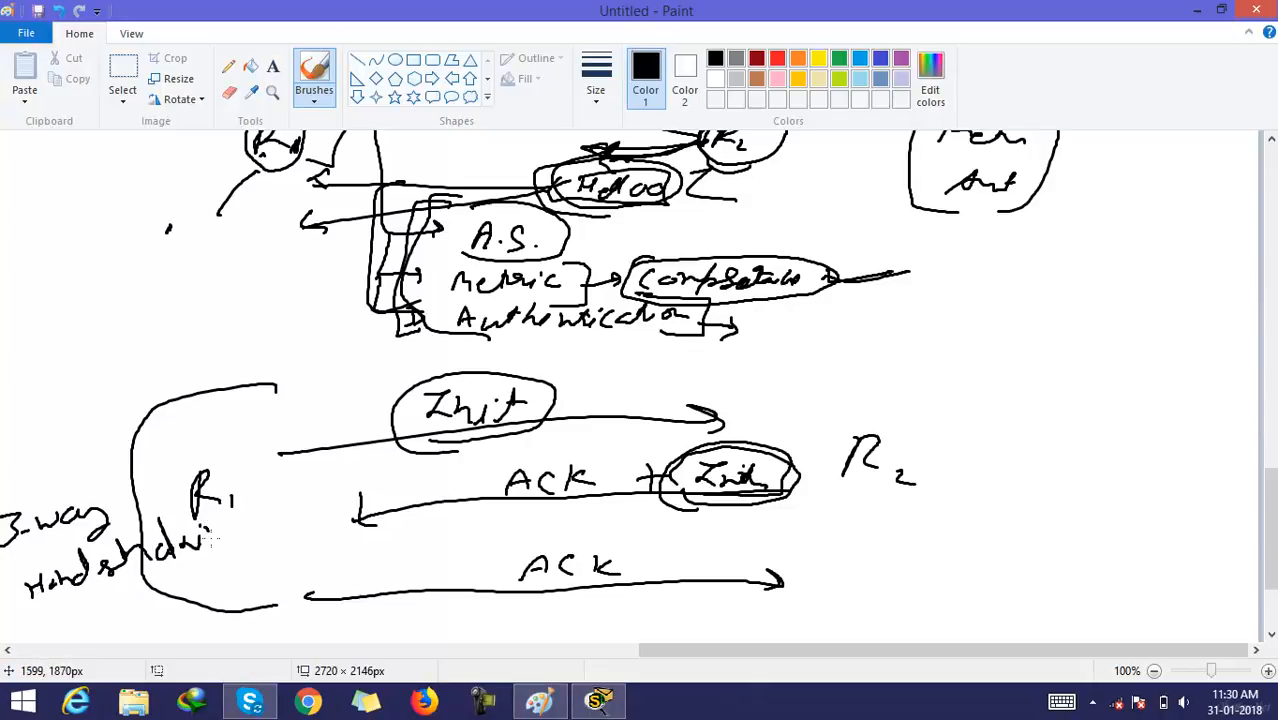
pyautogui.moveTo(210, 536); pyautogui.dragTo(240, 556)
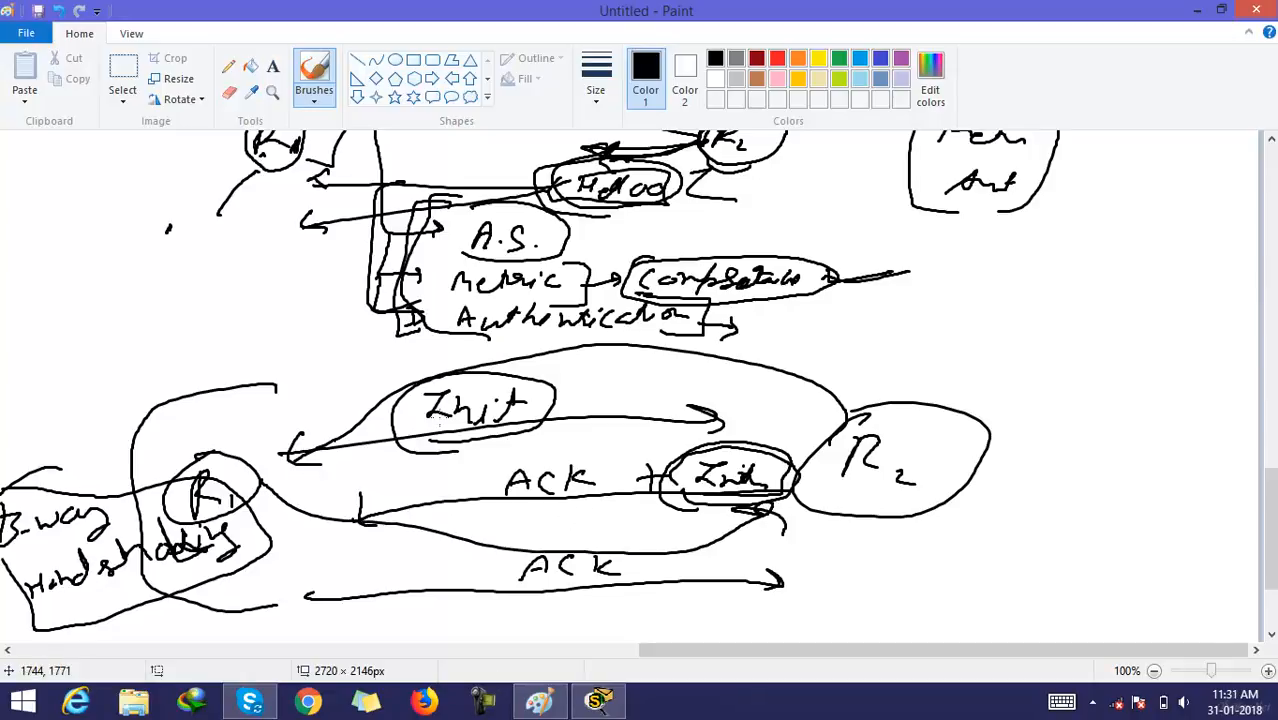
pyautogui.moveTo(764, 232)
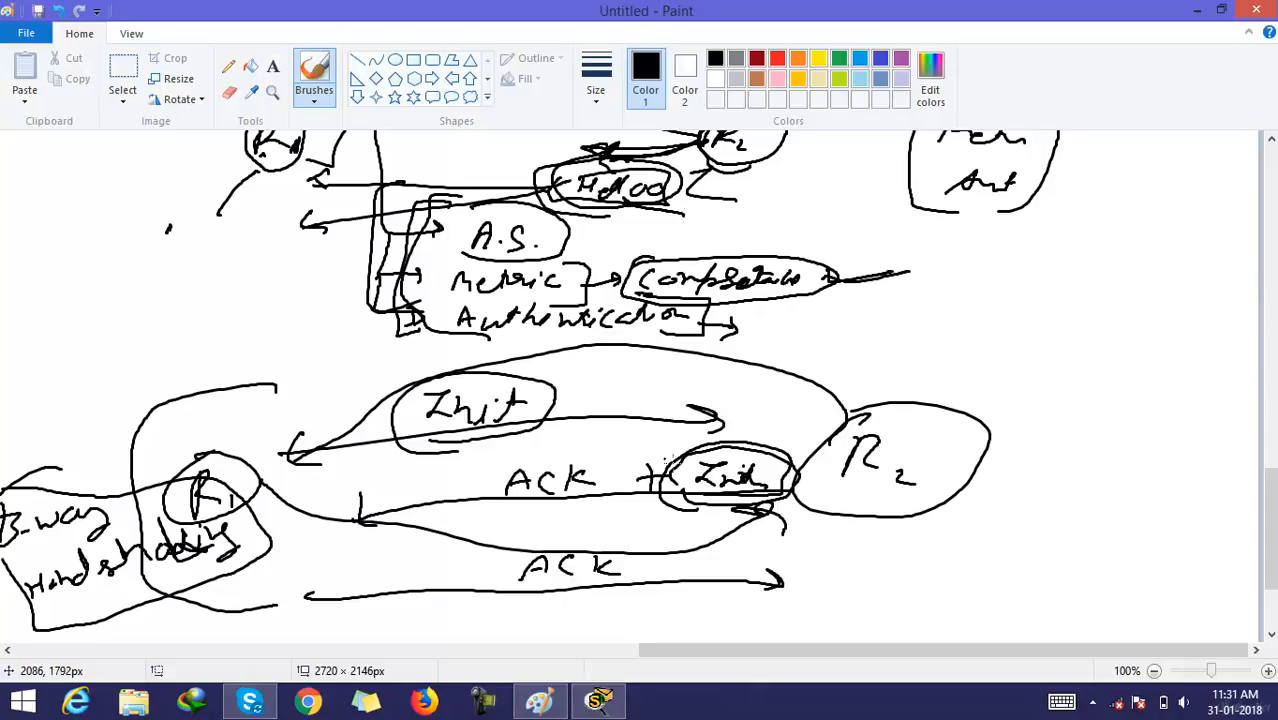
pyautogui.moveTo(656, 520)
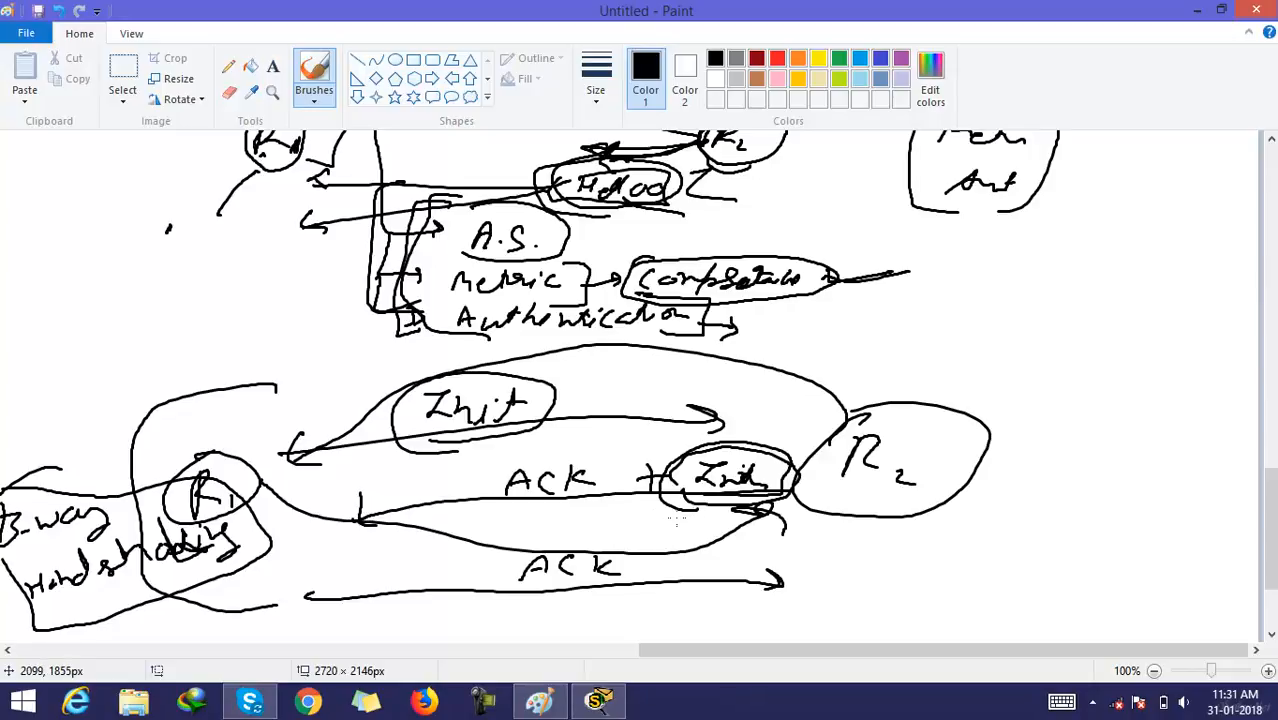
pyautogui.moveTo(660, 514)
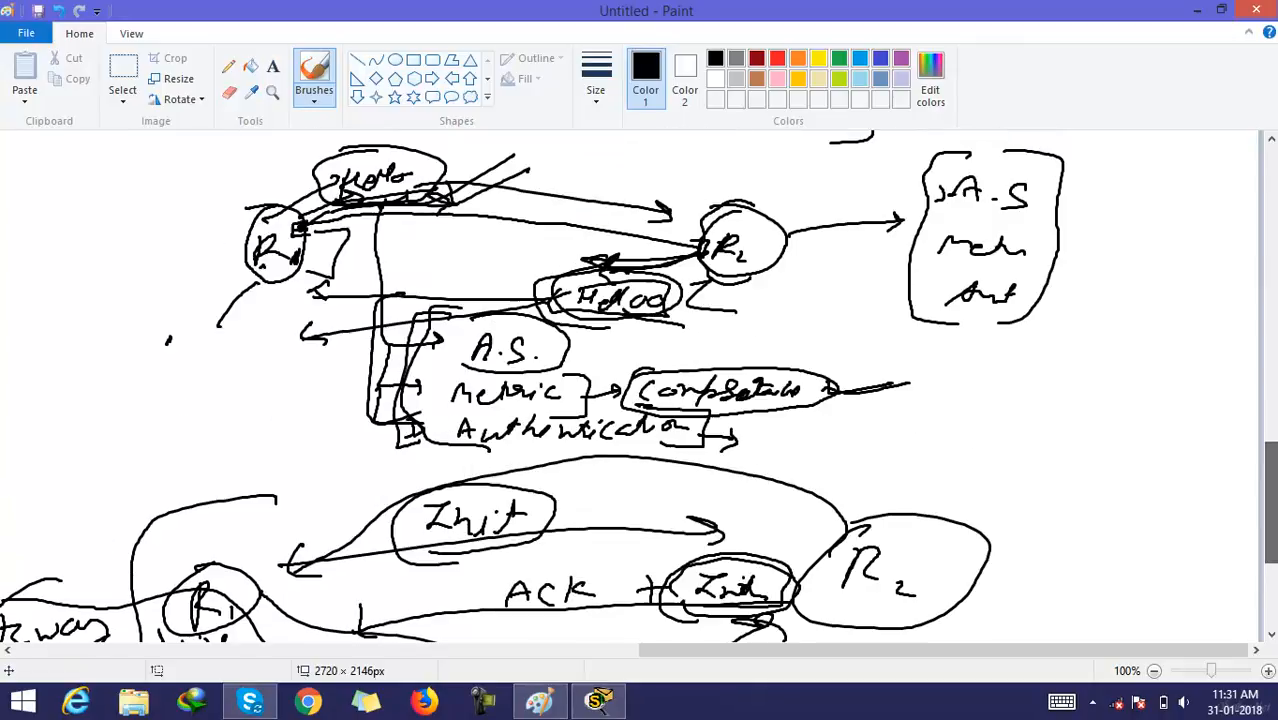
pyautogui.moveTo(1268, 480)
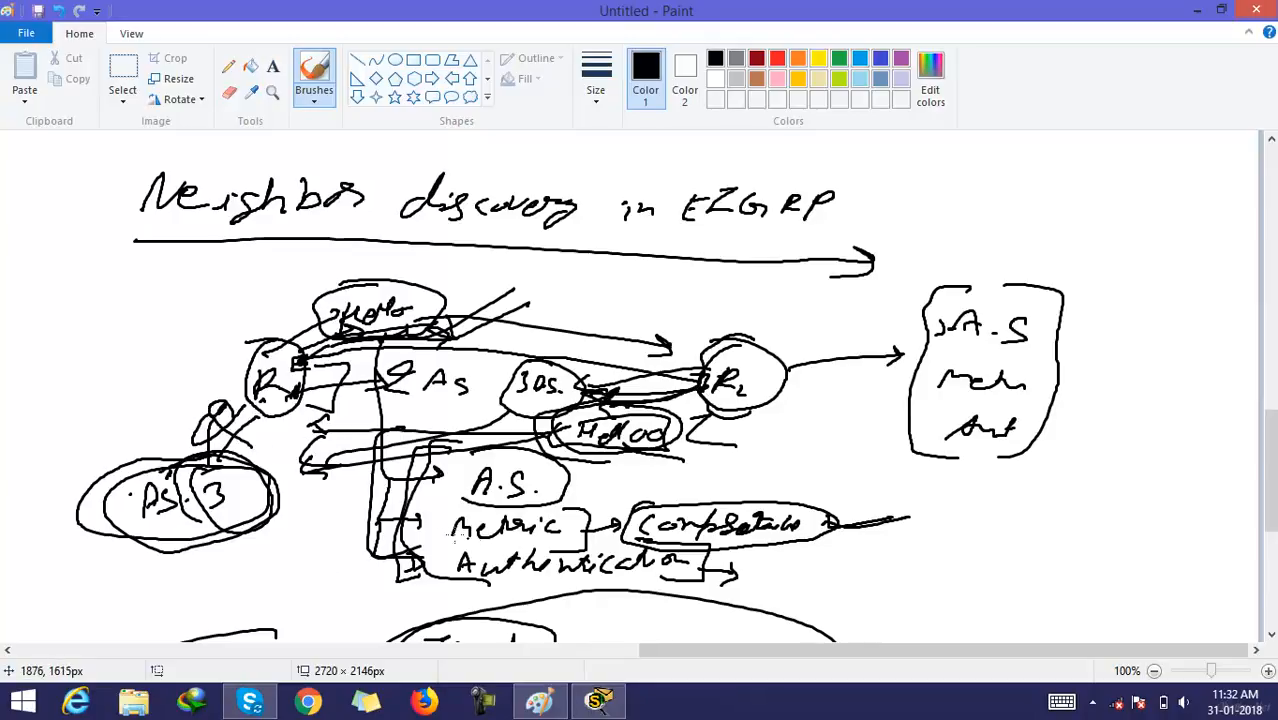
pyautogui.moveTo(932, 416)
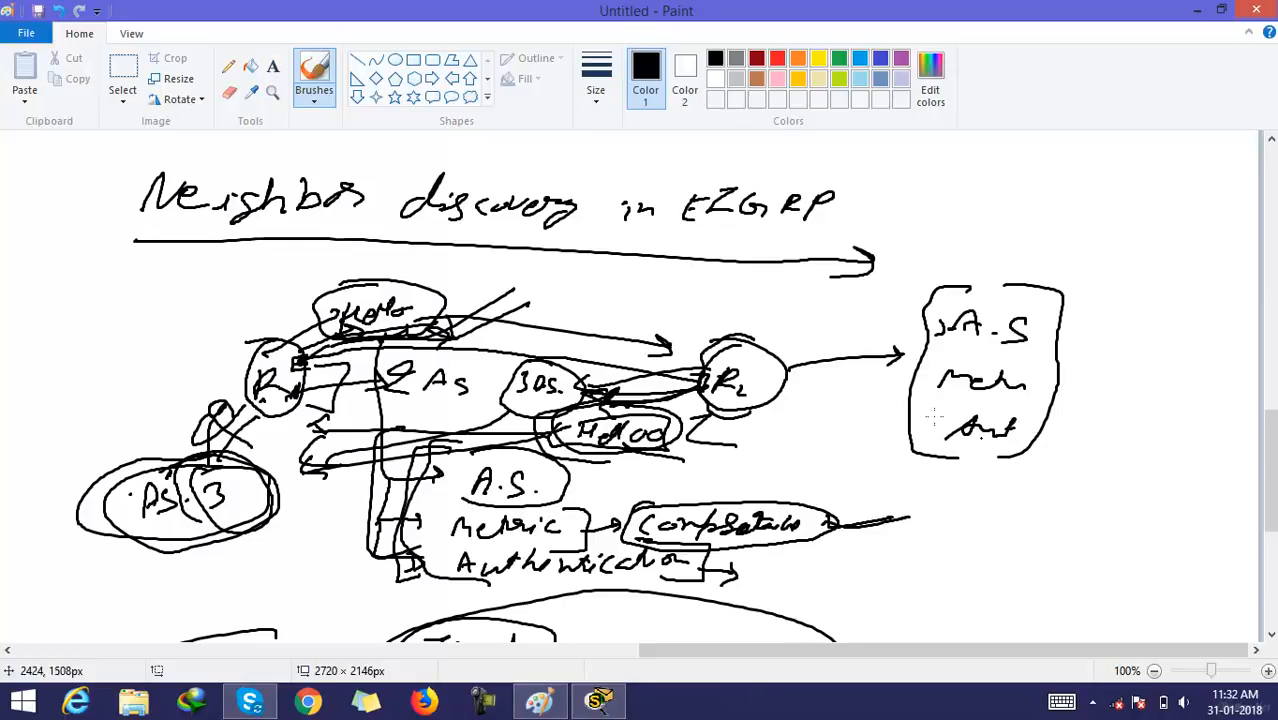
# Write Hello with an arrow under it beside the router notes and start the 5 of the timer note.
pyautogui.moveTo(990, 496); pyautogui.dragTo(1020, 516)
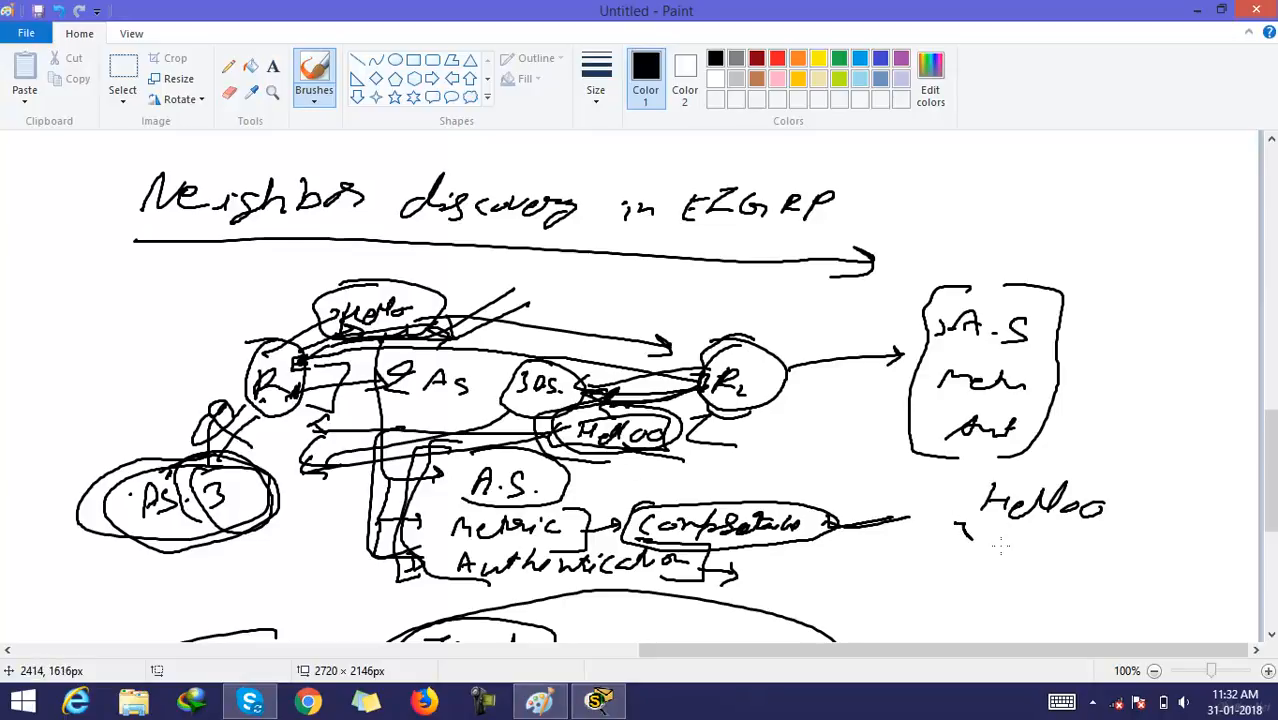
pyautogui.moveTo(964, 530); pyautogui.dragTo(1184, 556)
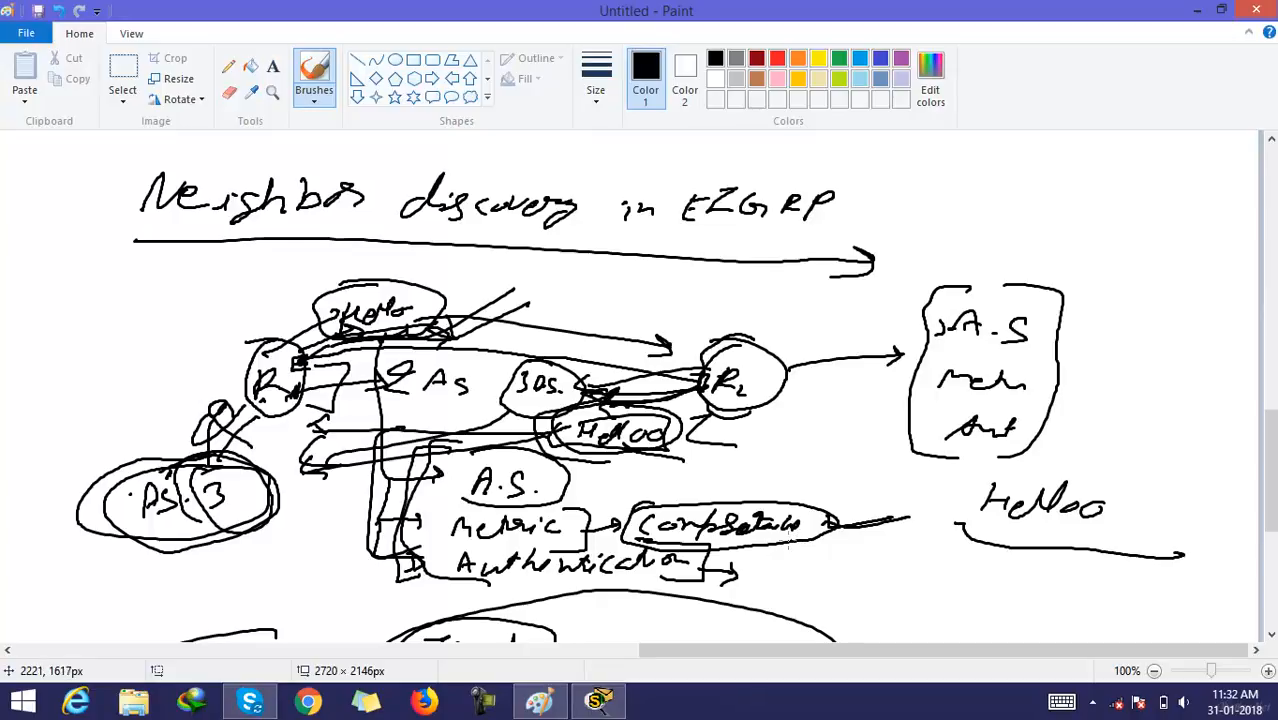
pyautogui.moveTo(802, 492)
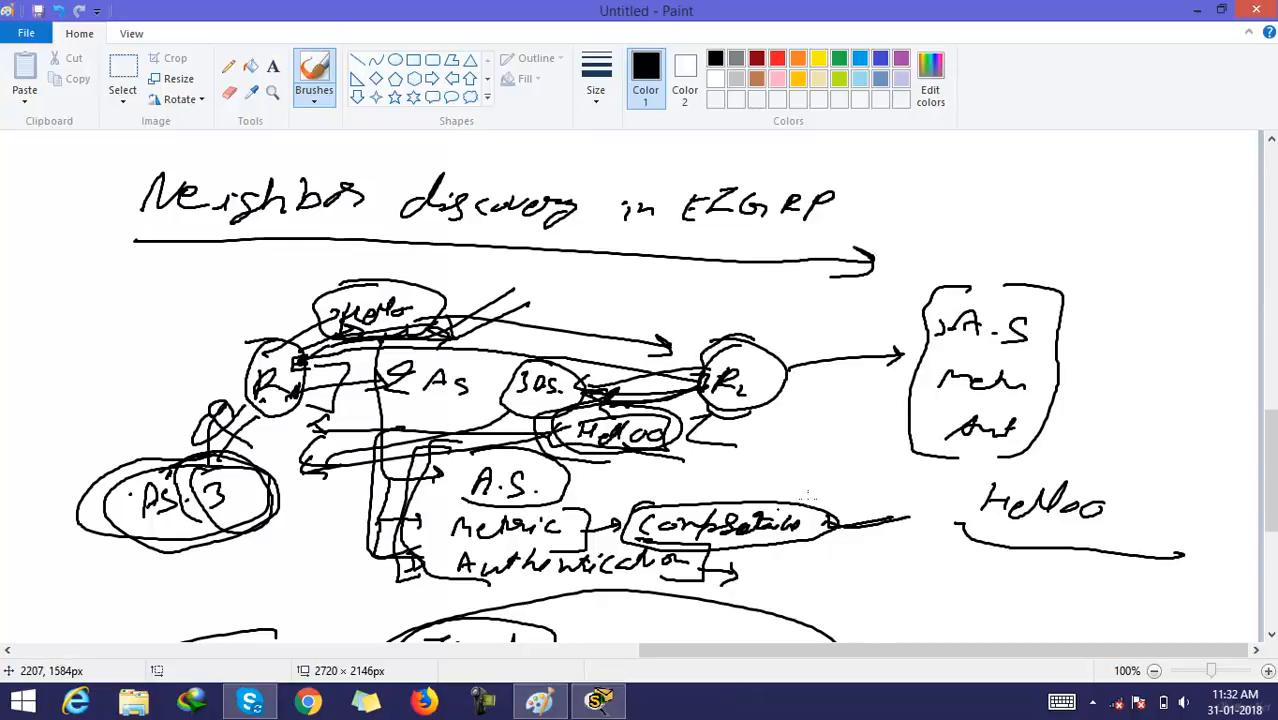
pyautogui.moveTo(910, 556); pyautogui.dragTo(920, 596)
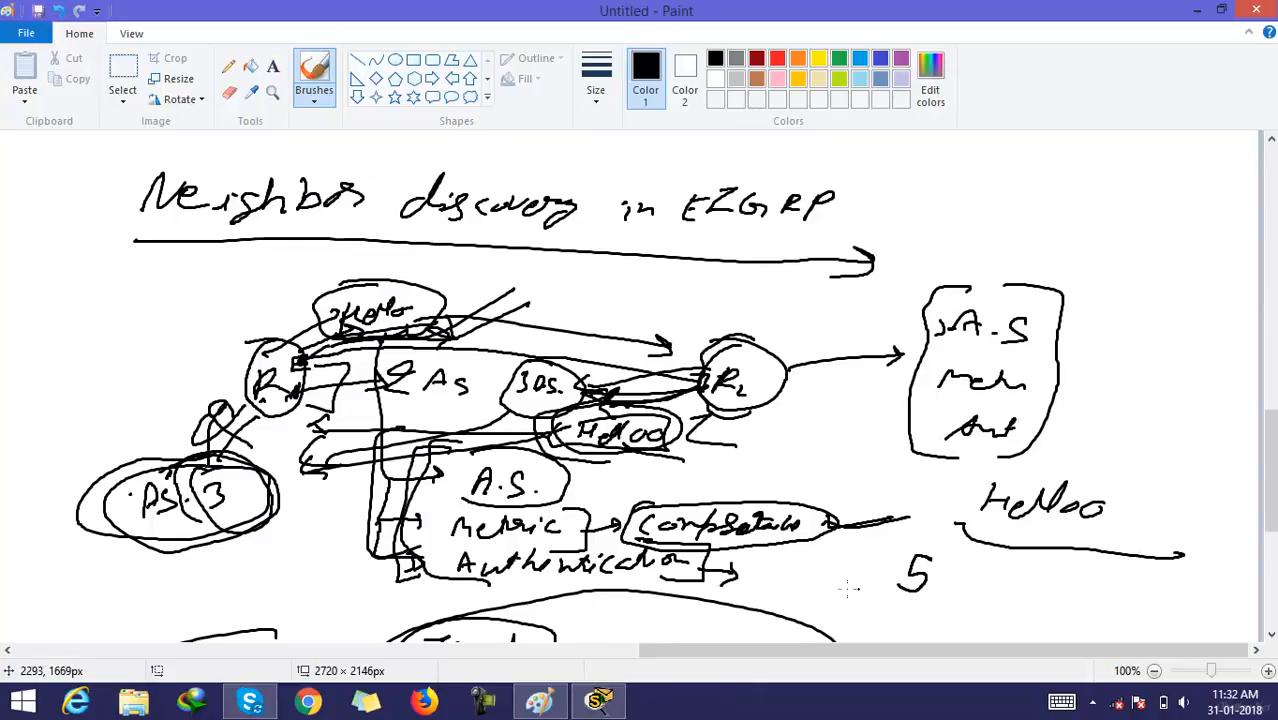
# Complete the 'Hello - 5 sec.' interval note and box it.
pyautogui.moveTo(770, 576); pyautogui.dragTo(824, 590)
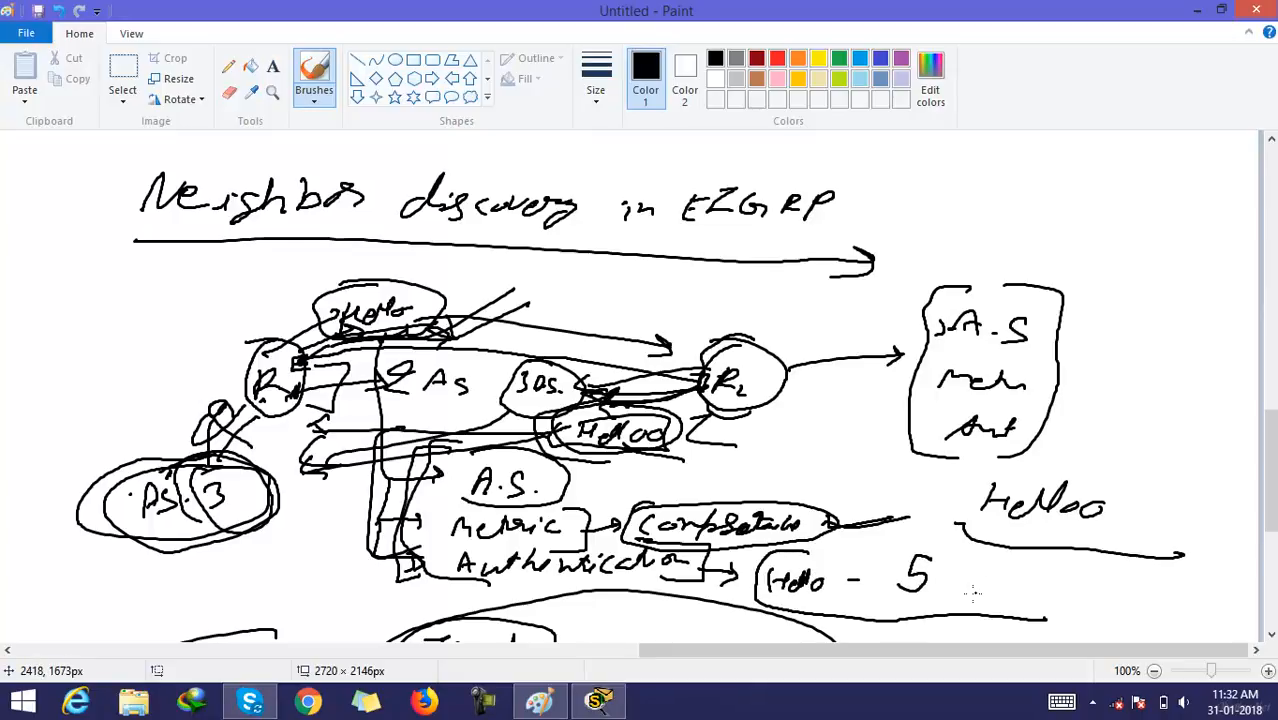
pyautogui.moveTo(976, 590); pyautogui.dragTo(1030, 600)
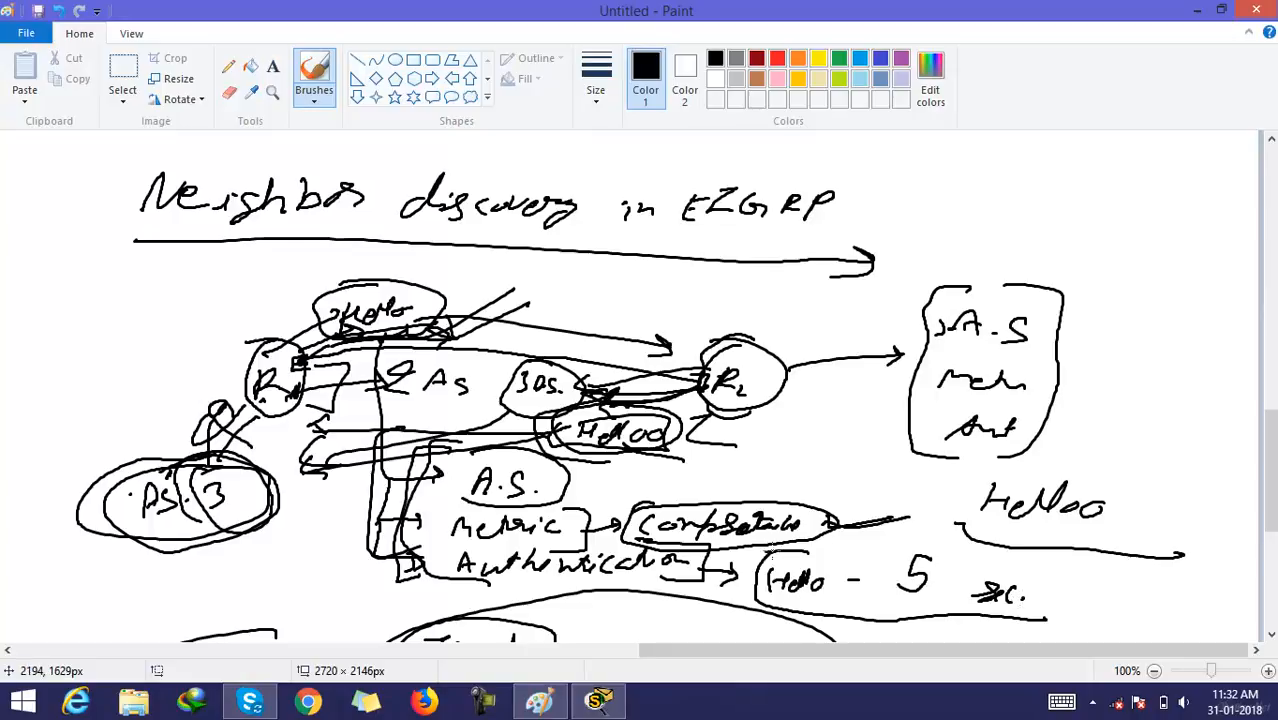
pyautogui.moveTo(756, 558); pyautogui.dragTo(1064, 610)
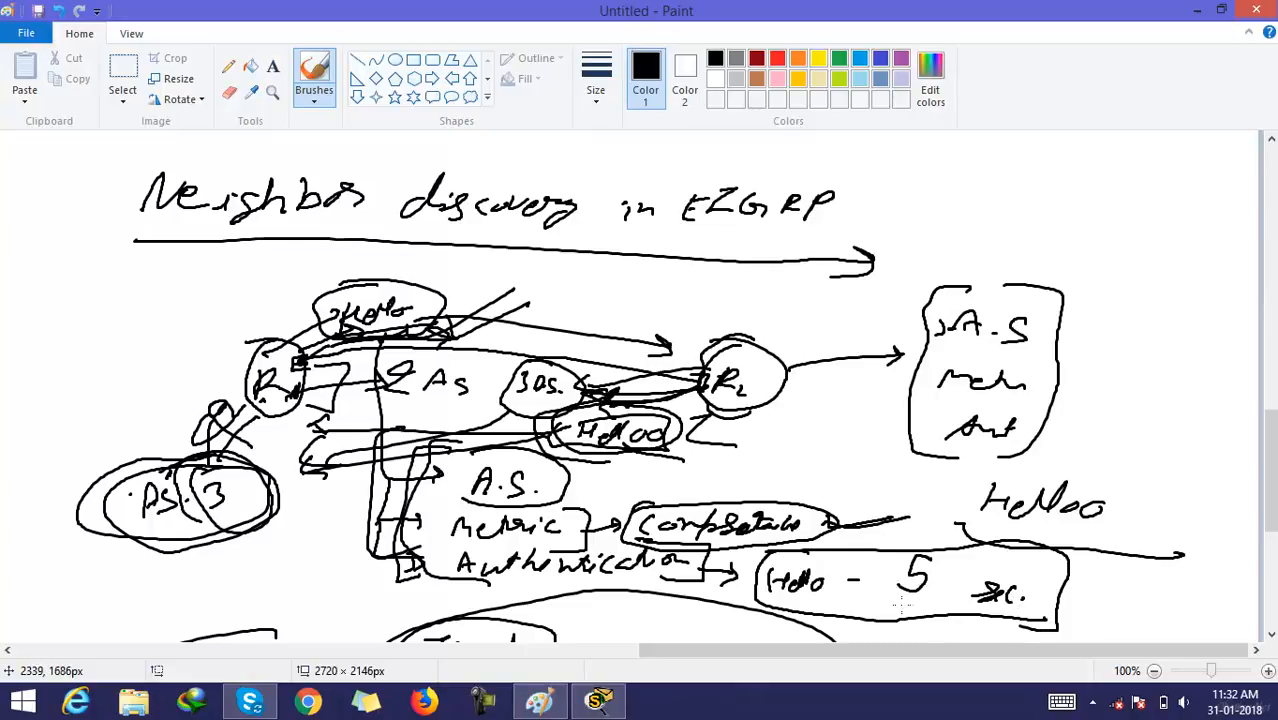
pyautogui.moveTo(874, 596)
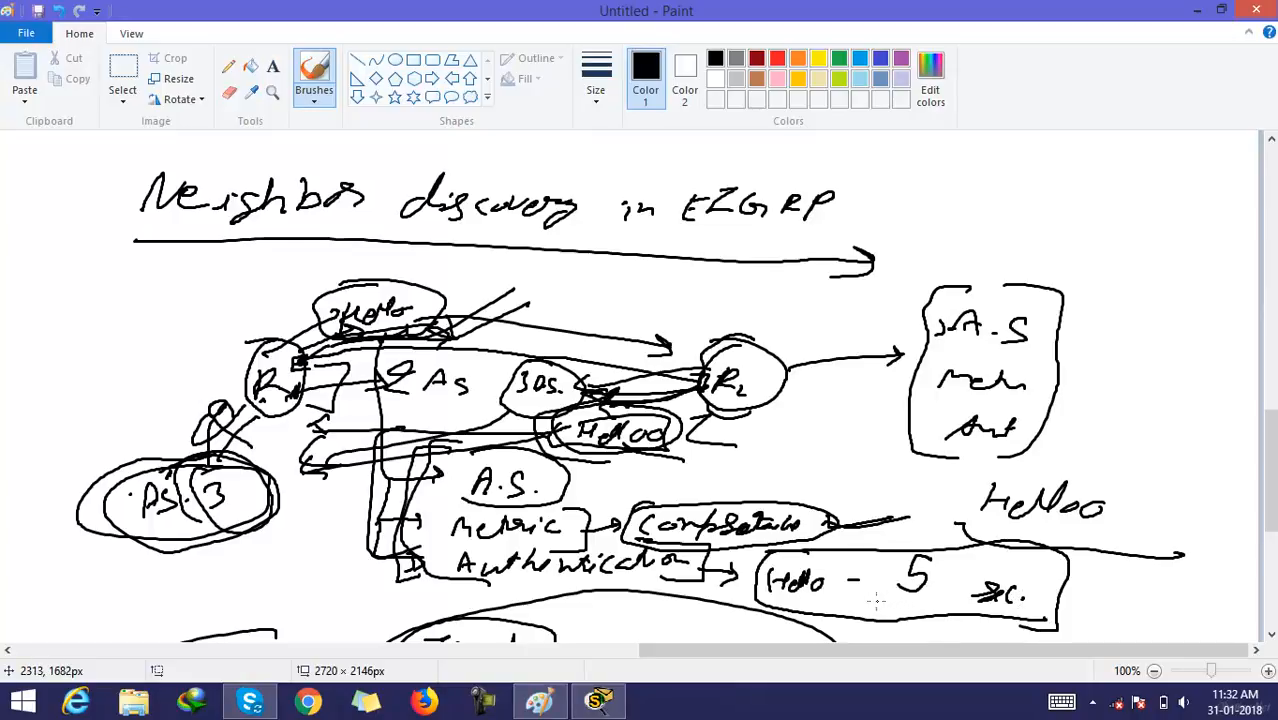
pyautogui.moveTo(868, 600)
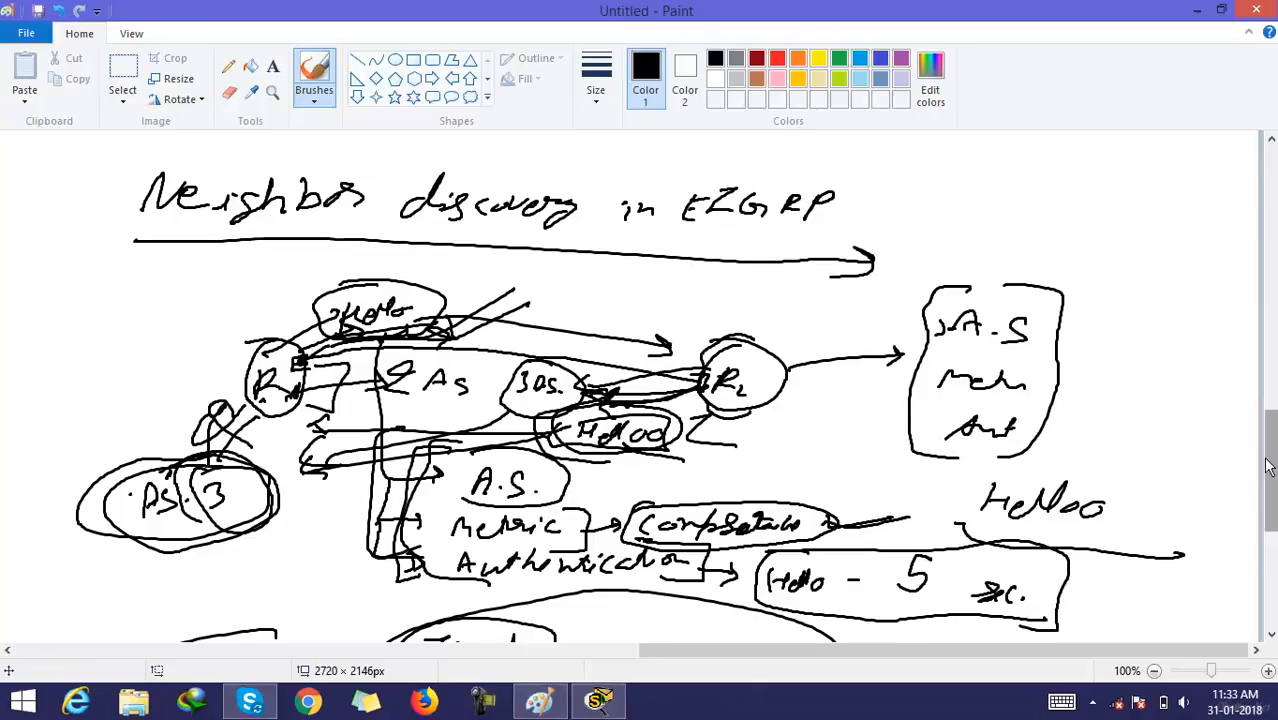
# Below the handshake, draw R1 and R2 circles with arrows and Hold 10 sec / Hold 15 sec notes.
pyautogui.scroll(-3)
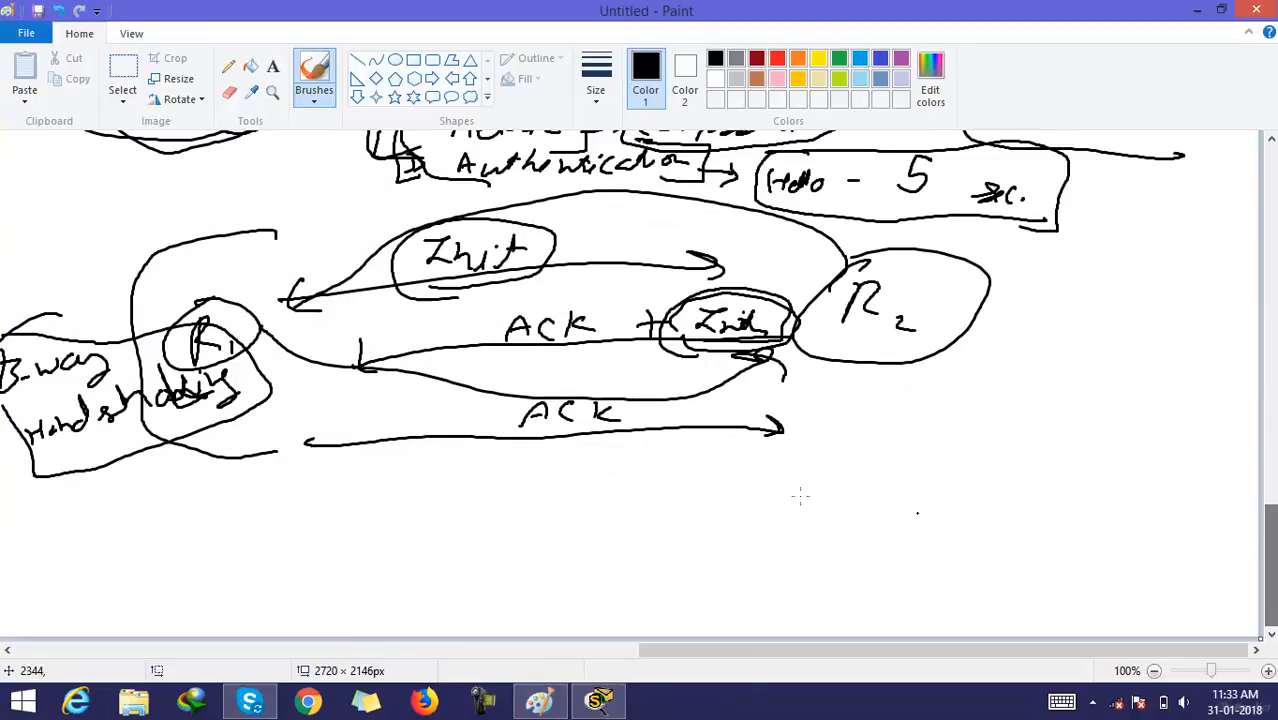
pyautogui.moveTo(650, 500); pyautogui.dragTo(690, 536)
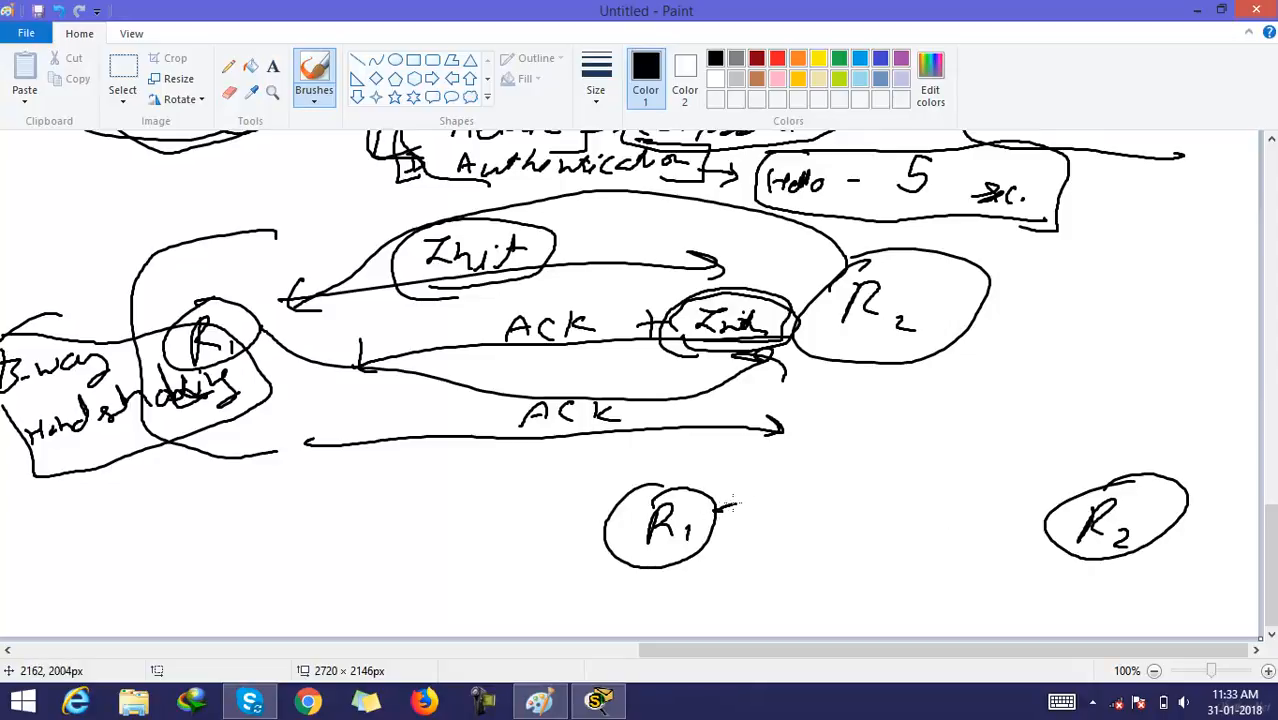
pyautogui.moveTo(730, 504); pyautogui.dragTo(810, 500)
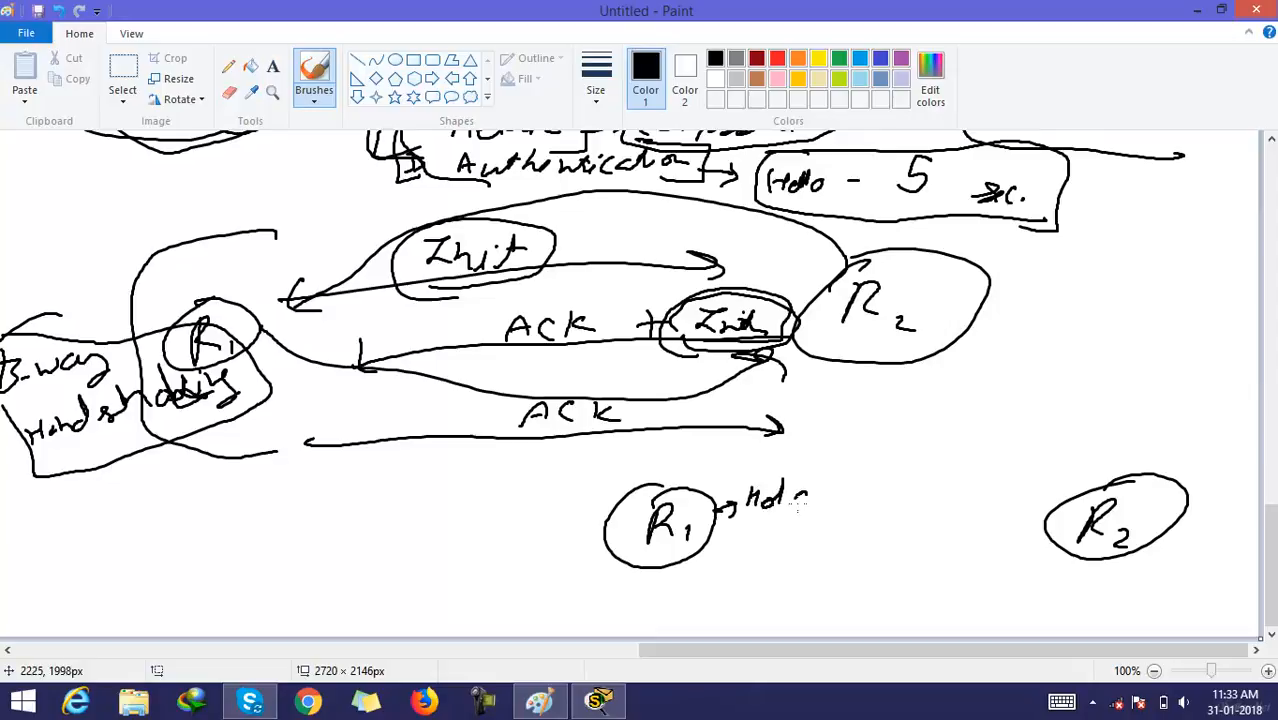
pyautogui.moveTo(756, 540); pyautogui.dragTo(830, 550)
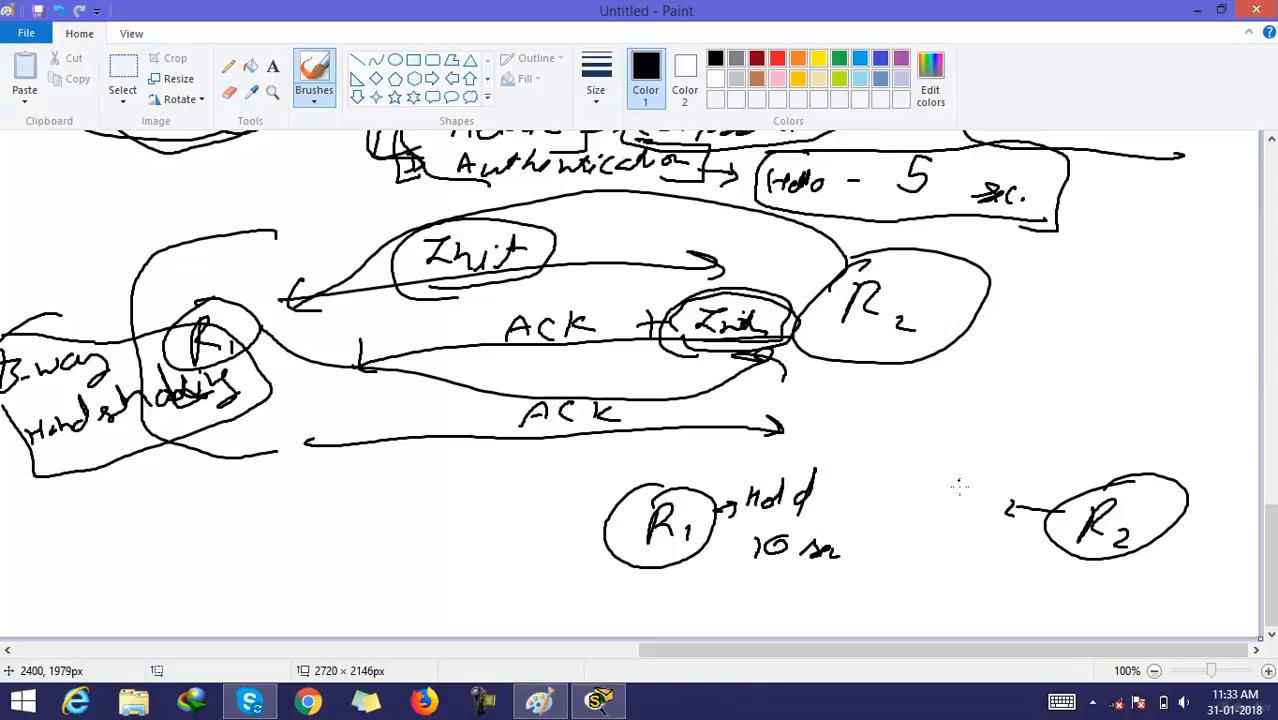
pyautogui.moveTo(956, 480); pyautogui.dragTo(1036, 500)
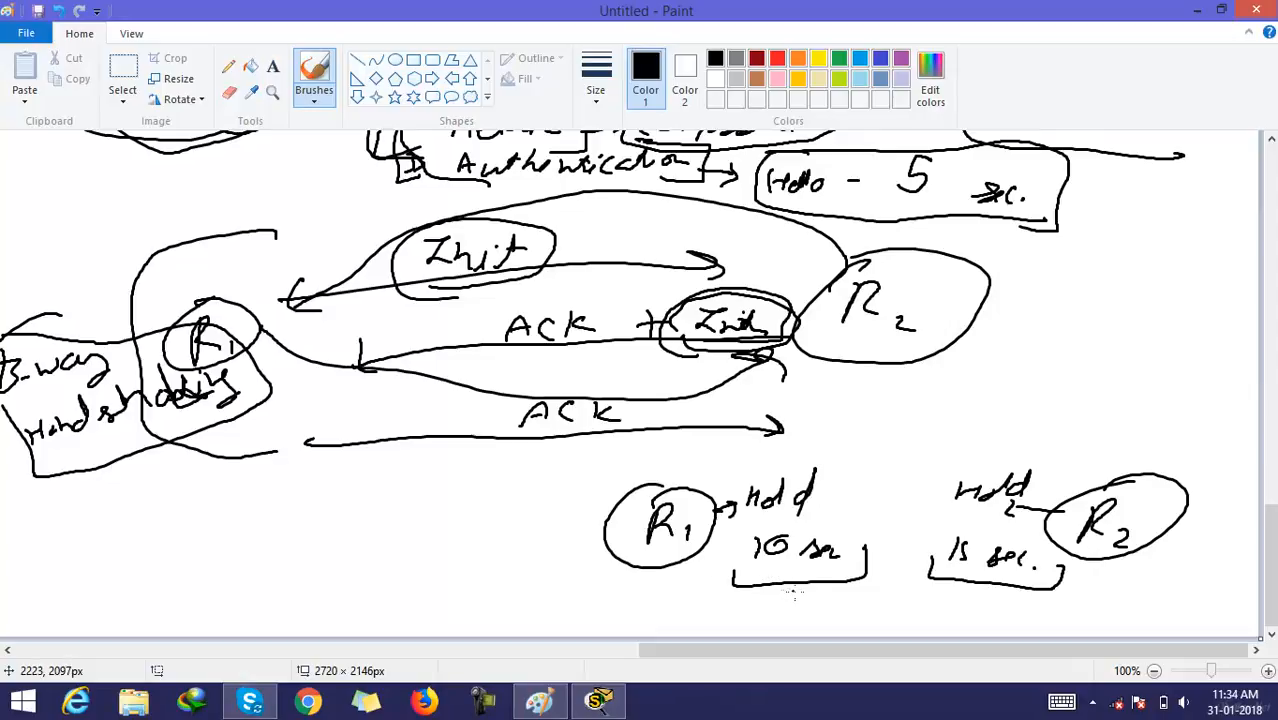
pyautogui.moveTo(740, 556)
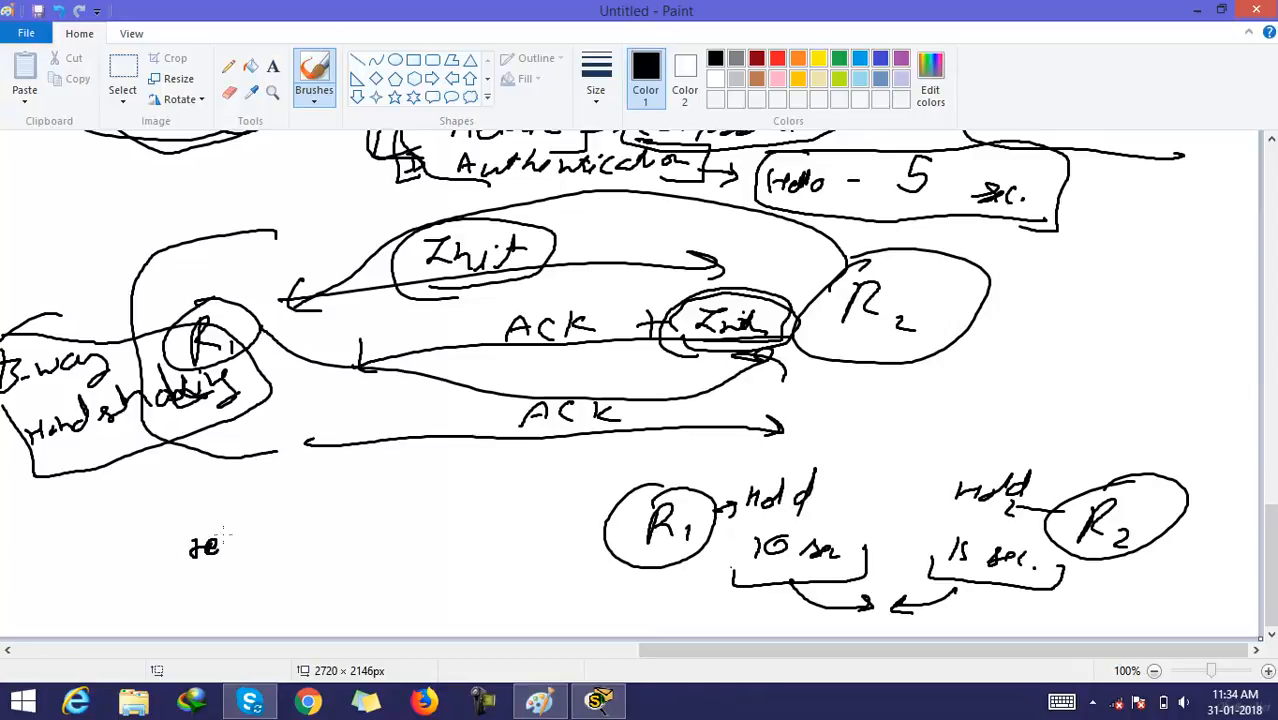
# Add a handwritten note left of R1 and enclose the router pair.
pyautogui.moveTo(230, 544); pyautogui.dragTo(324, 520)
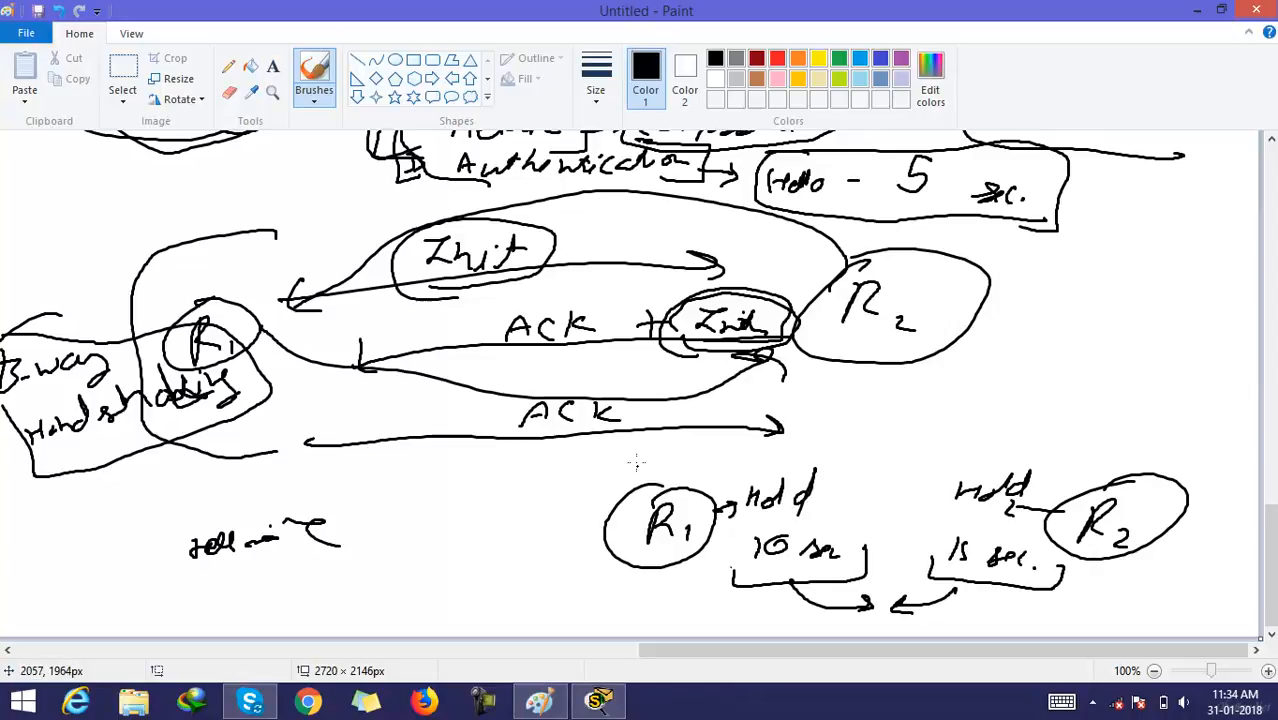
pyautogui.moveTo(636, 460); pyautogui.dragTo(800, 630)
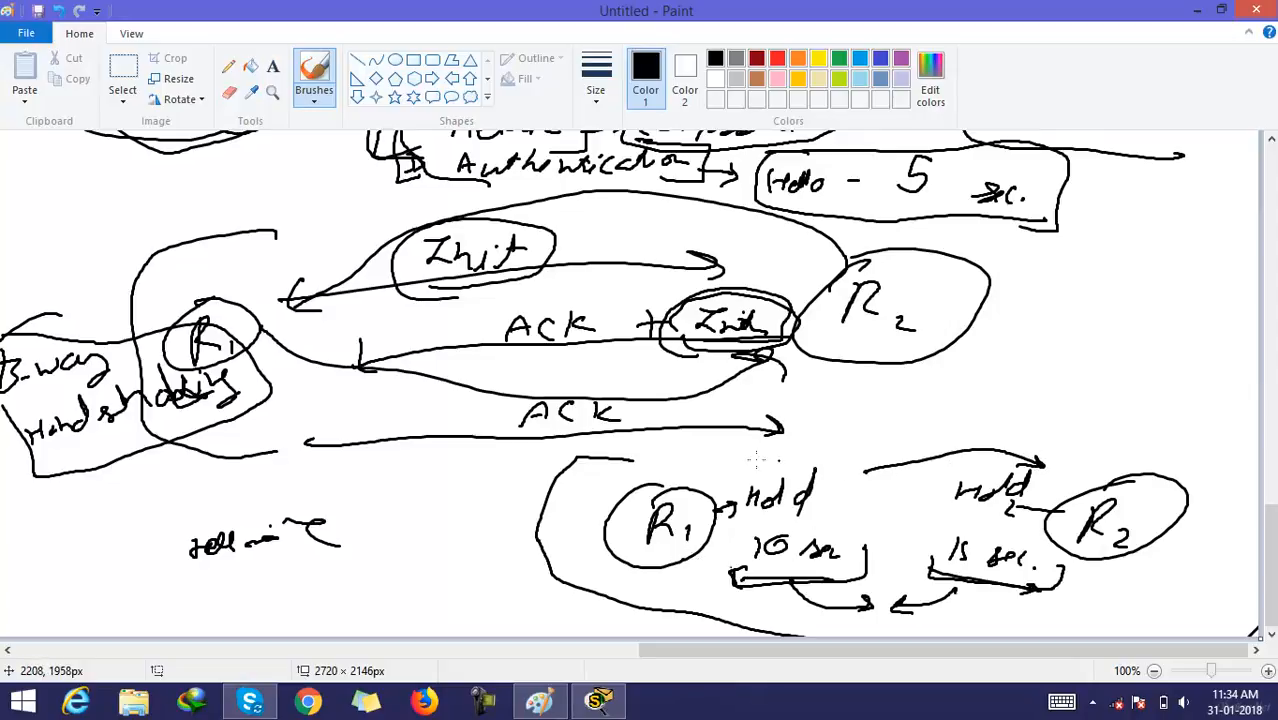
# Outline the R1/R2 timer diagram, add a dead arrow toward R2, and start writing 15 below the left note.
pyautogui.moveTo(870, 470); pyautogui.dragTo(1050, 470)
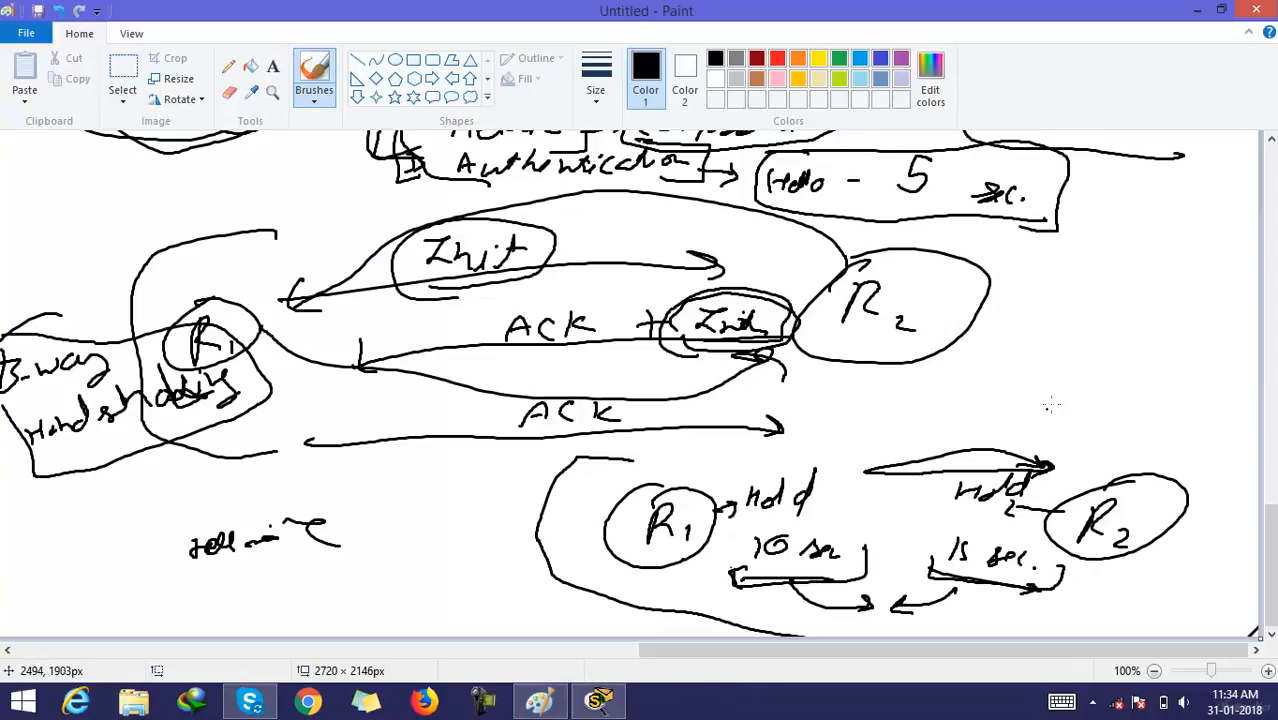
pyautogui.moveTo(1070, 400); pyautogui.dragTo(1180, 424)
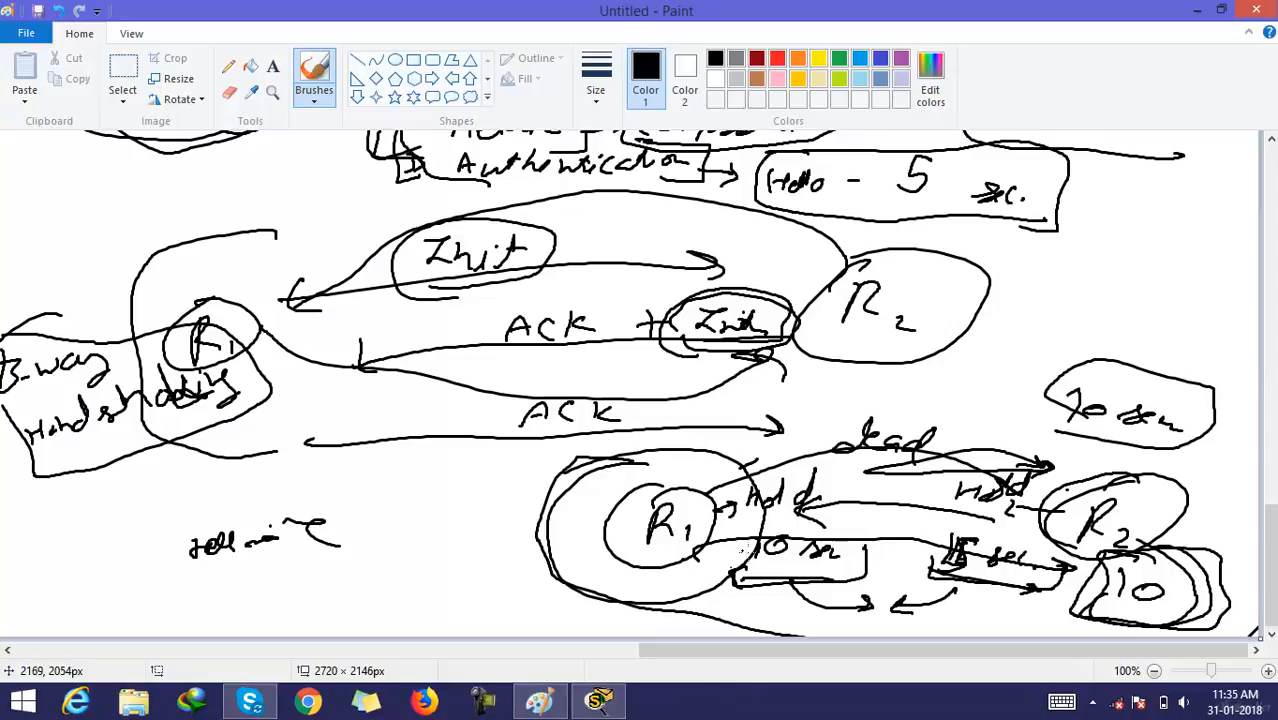
pyautogui.moveTo(398, 576); pyautogui.dragTo(426, 616)
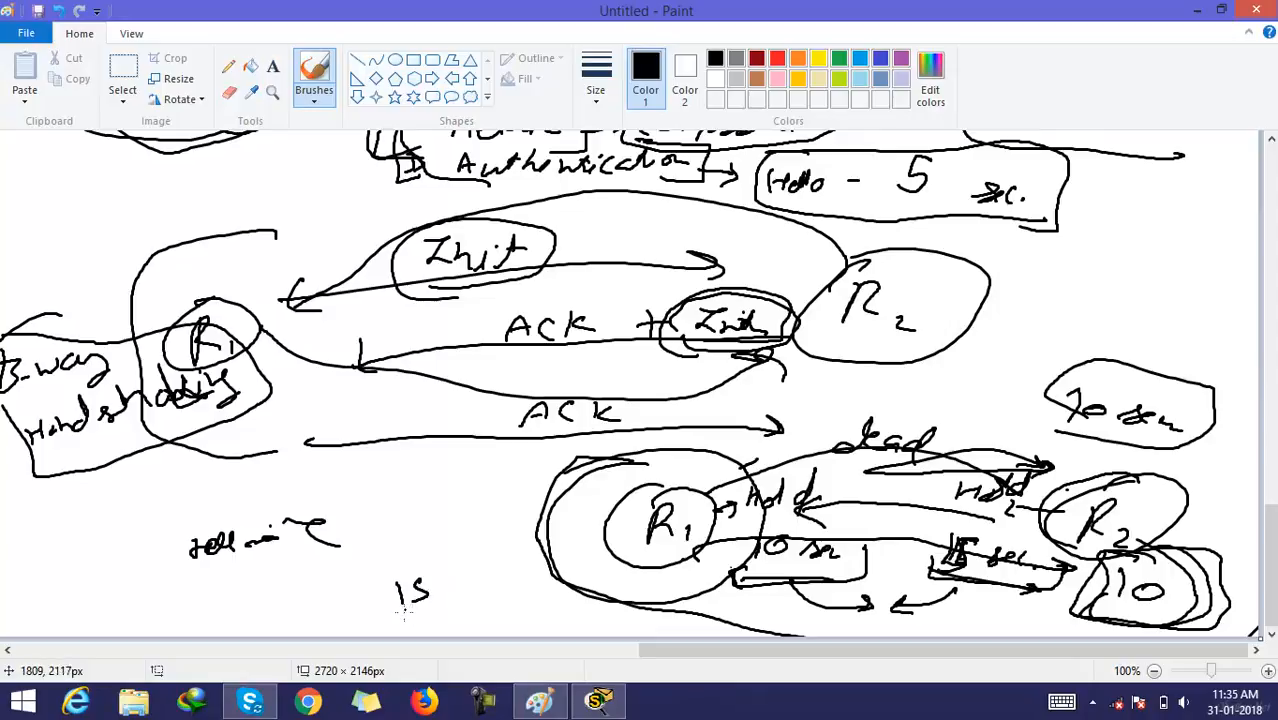
# Complete and box the '15 sec.' note and add a label above R1.
pyautogui.moveTo(470, 576); pyautogui.dragTo(540, 584)
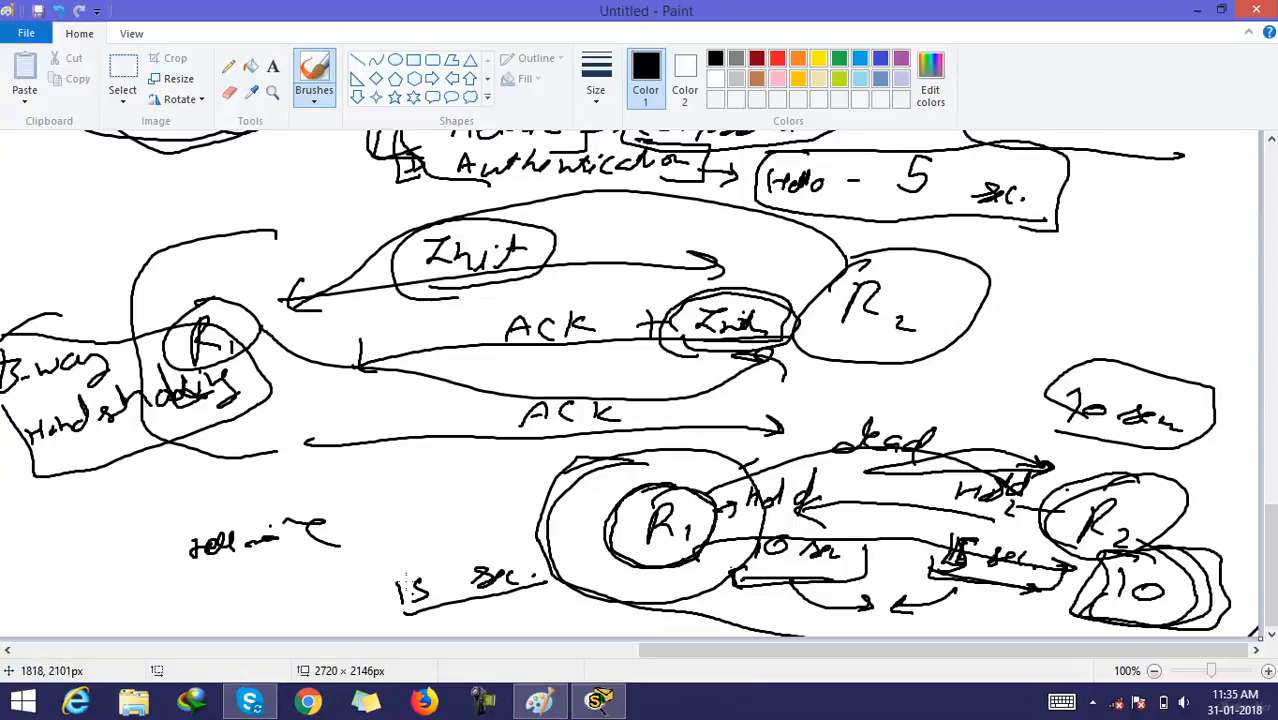
pyautogui.moveTo(376, 550); pyautogui.dragTo(576, 630)
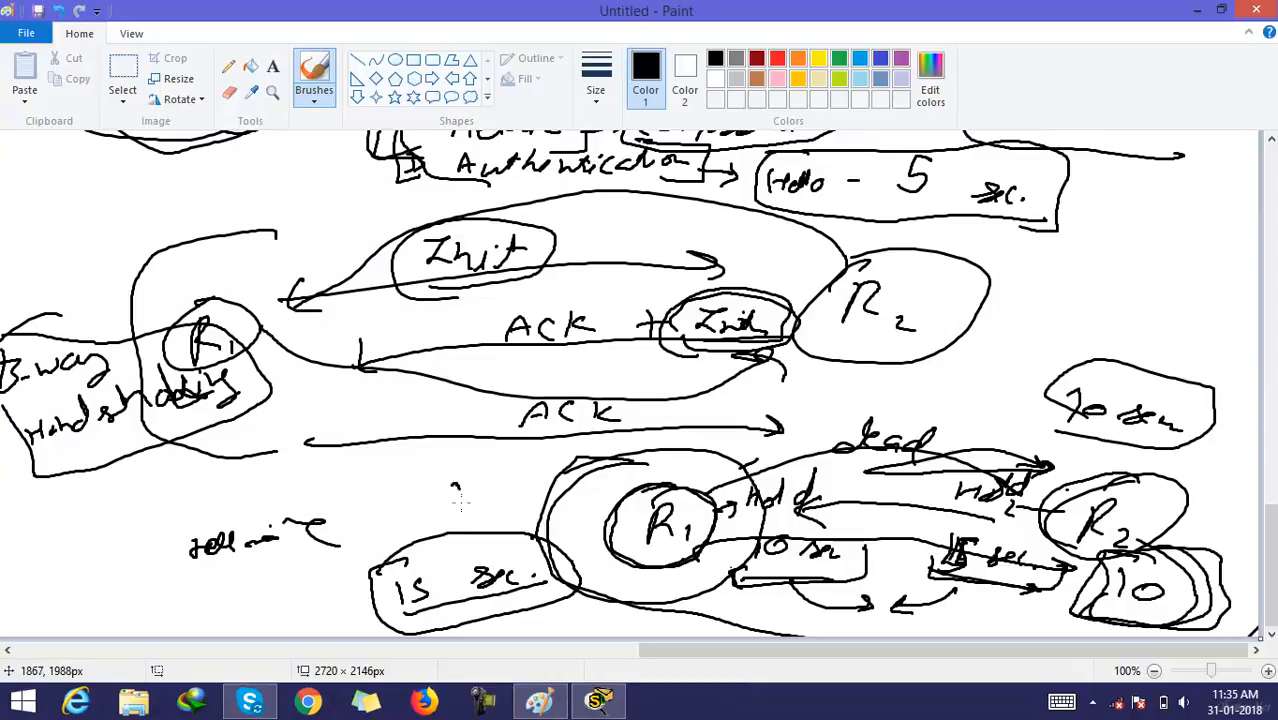
pyautogui.moveTo(454, 500); pyautogui.dragTo(520, 496)
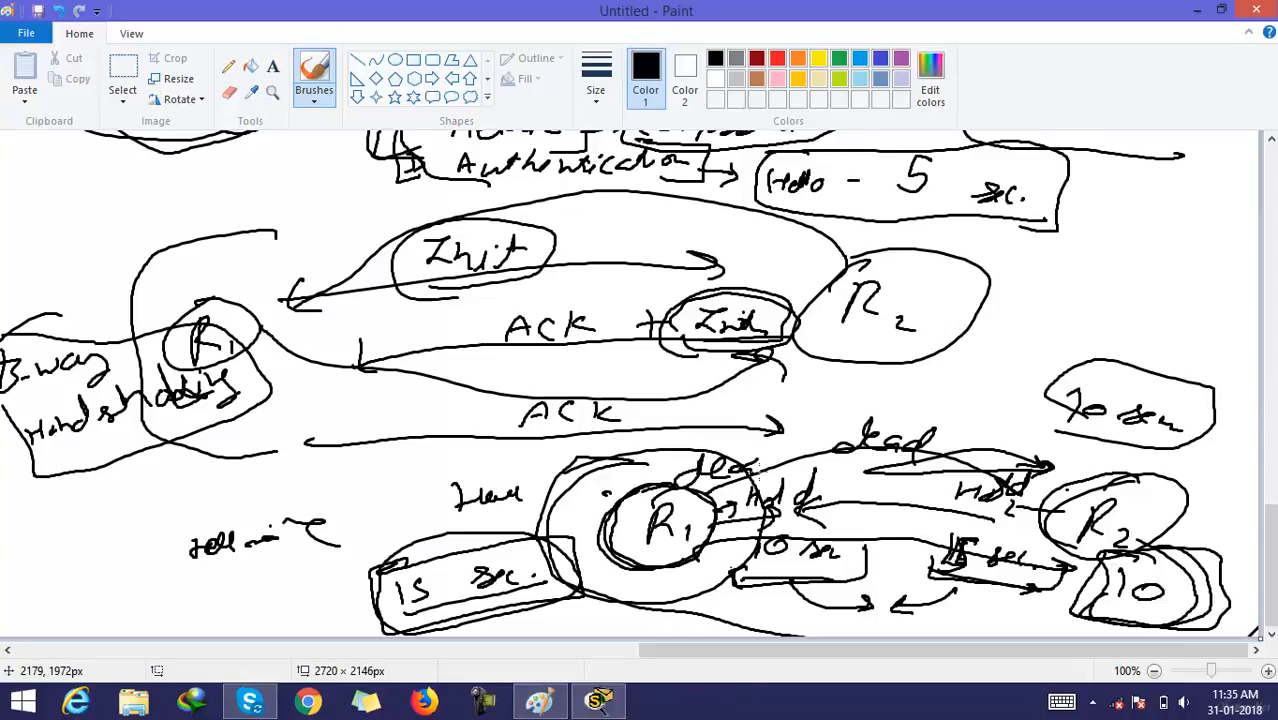
pyautogui.moveTo(724, 524)
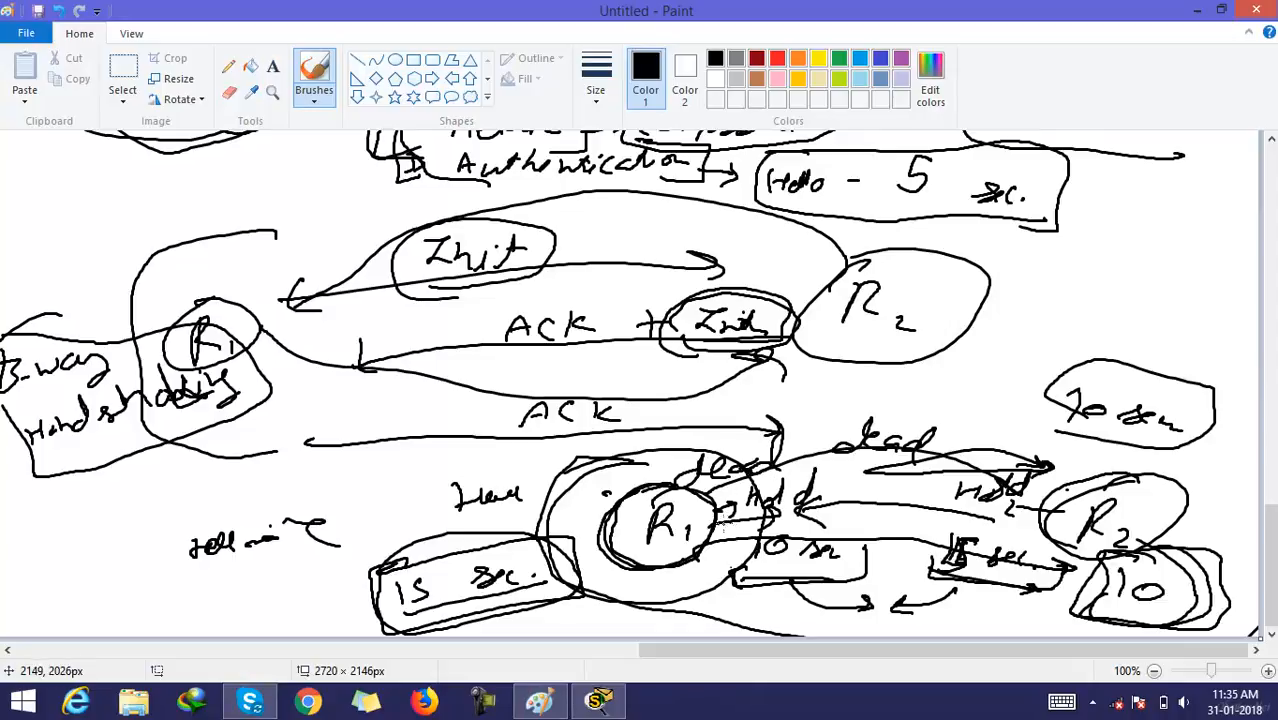